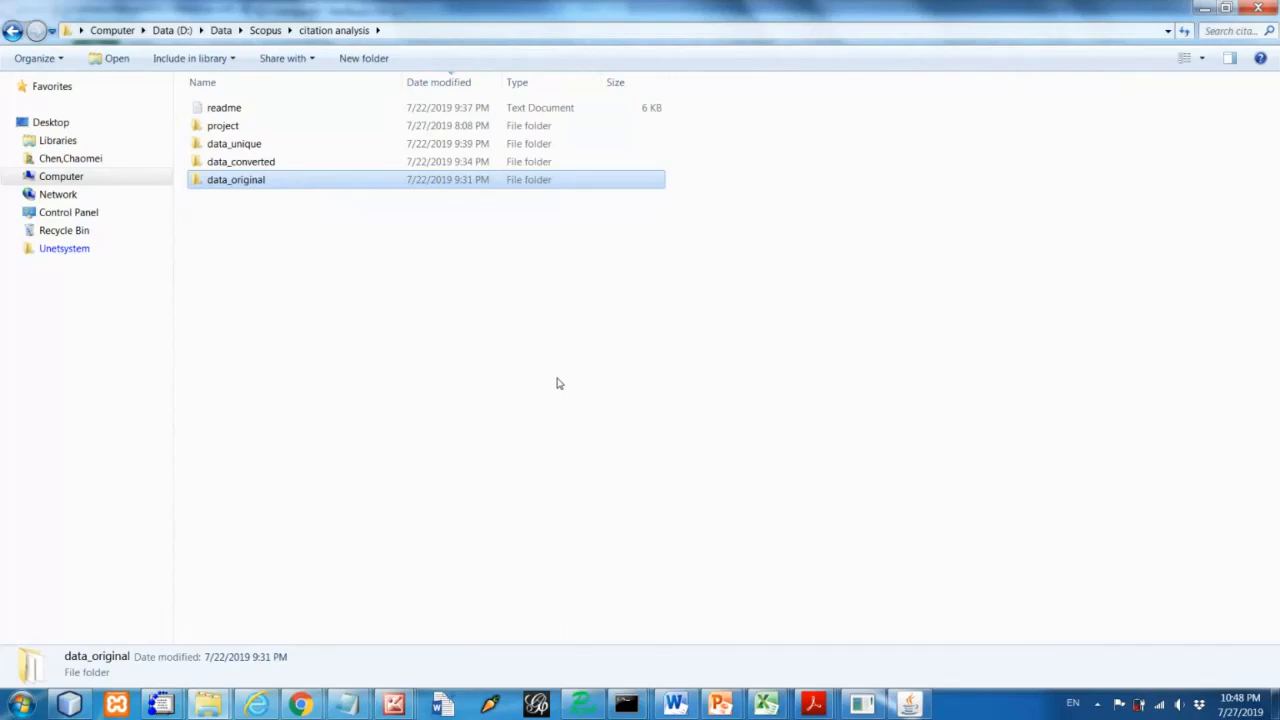
mouse_move(246, 230)
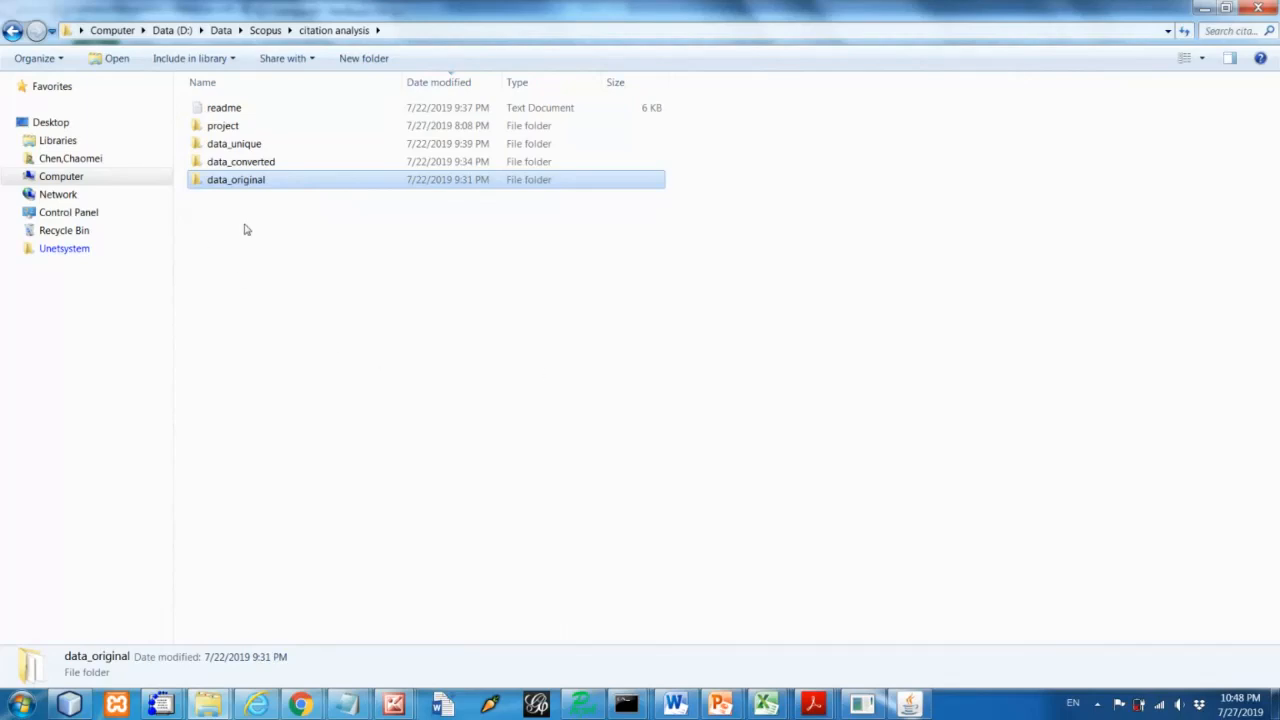
mouse_move(256, 272)
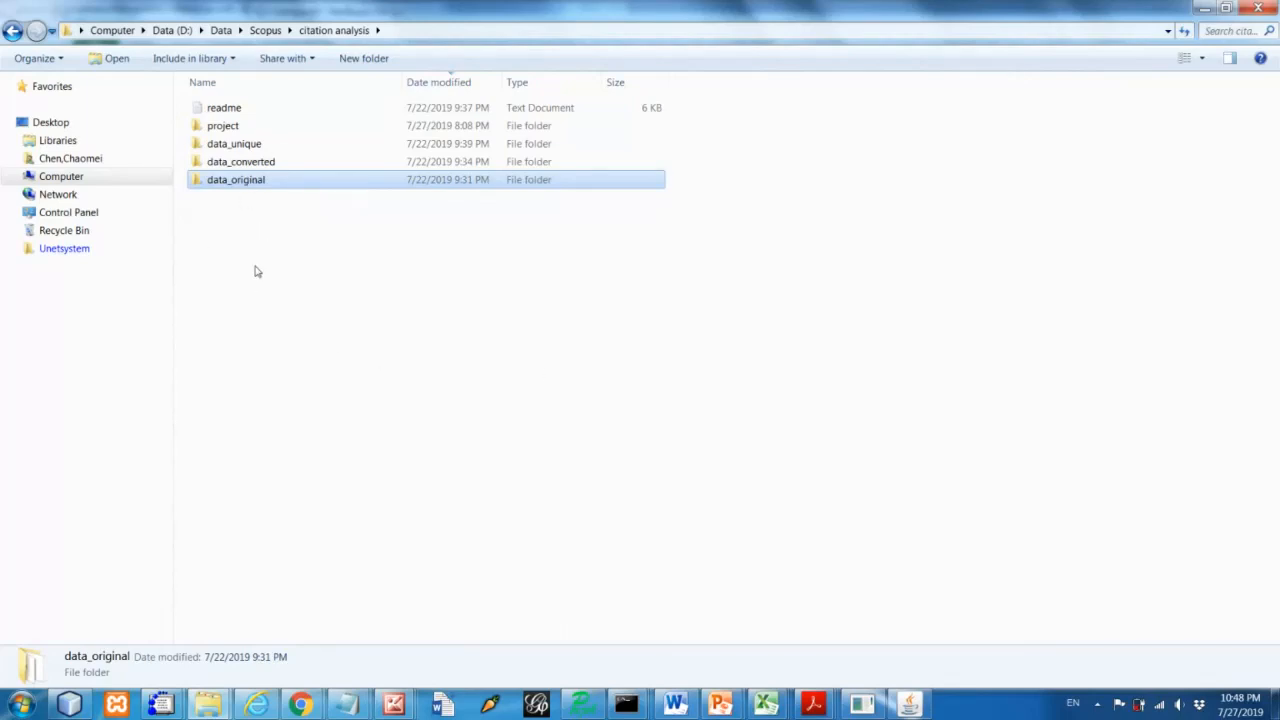
mouse_move(252, 262)
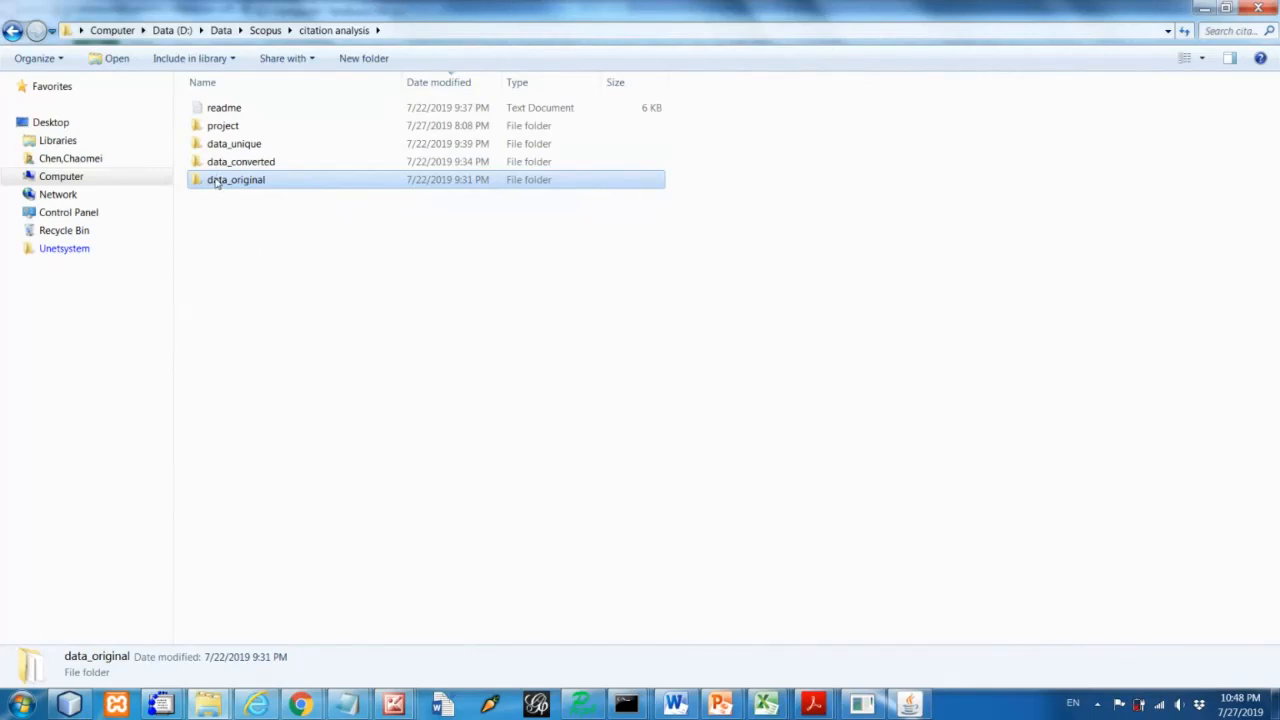
Open the data_original folder listing the five Scopus RIS files
double_click(236, 180)
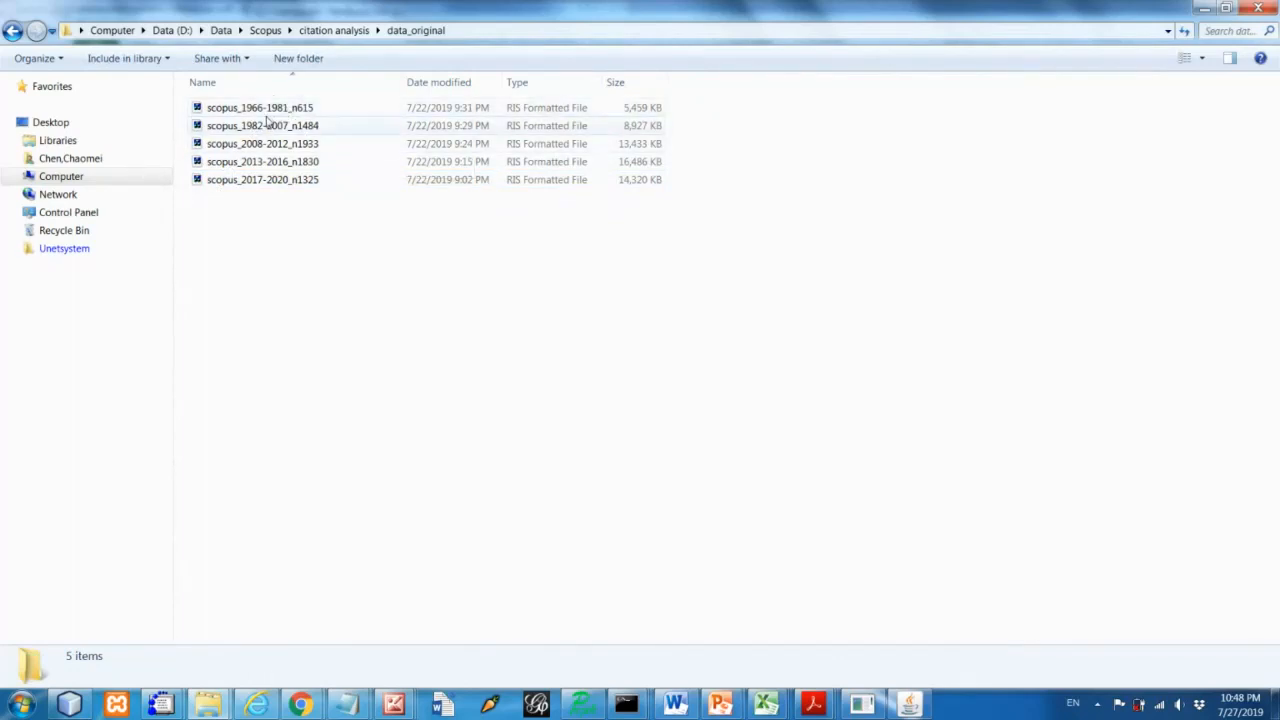
mouse_move(260, 108)
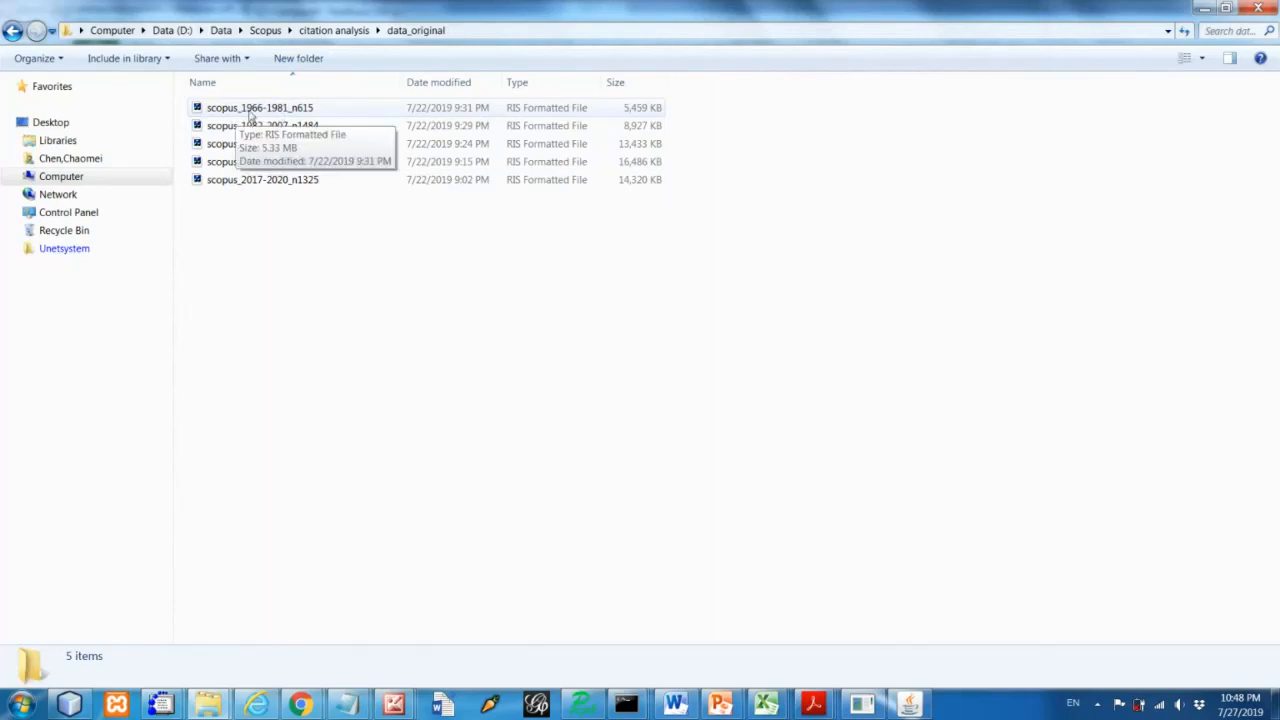
mouse_move(516, 118)
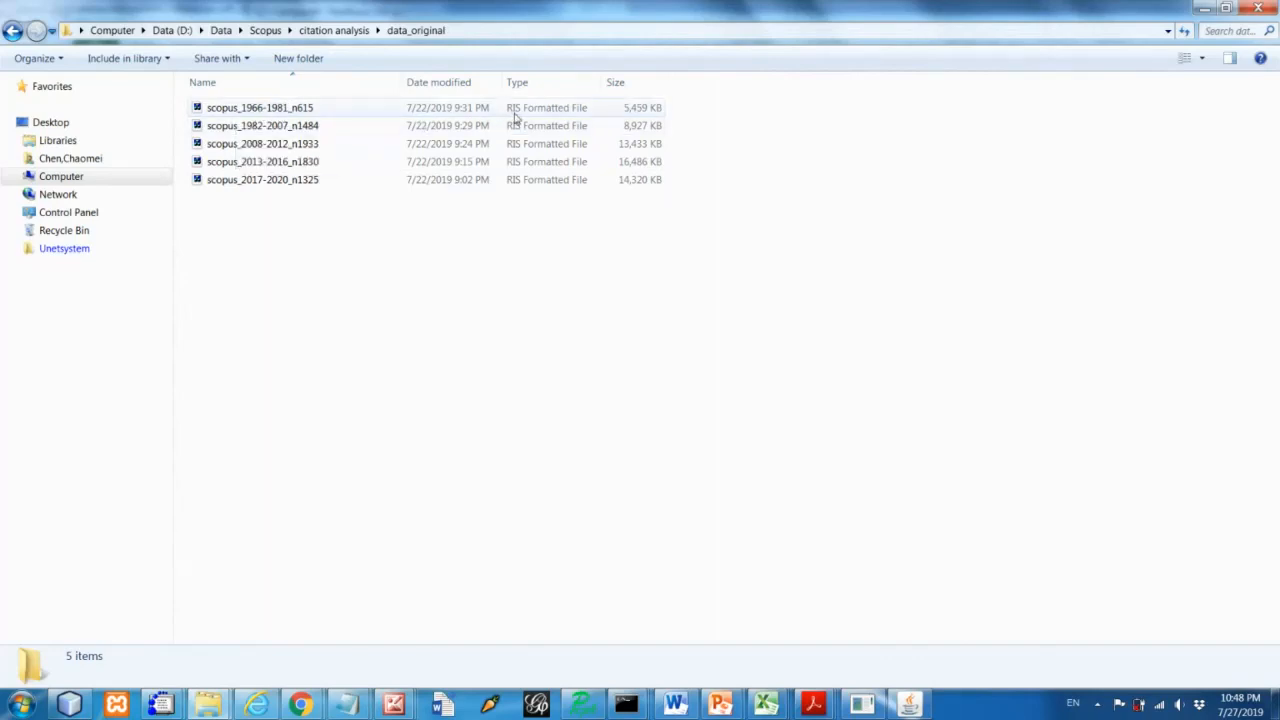
View scopus_1966-1981_n615 in Notepad++, check its TY/TI/AB fields, then close it
right_click(260, 108)
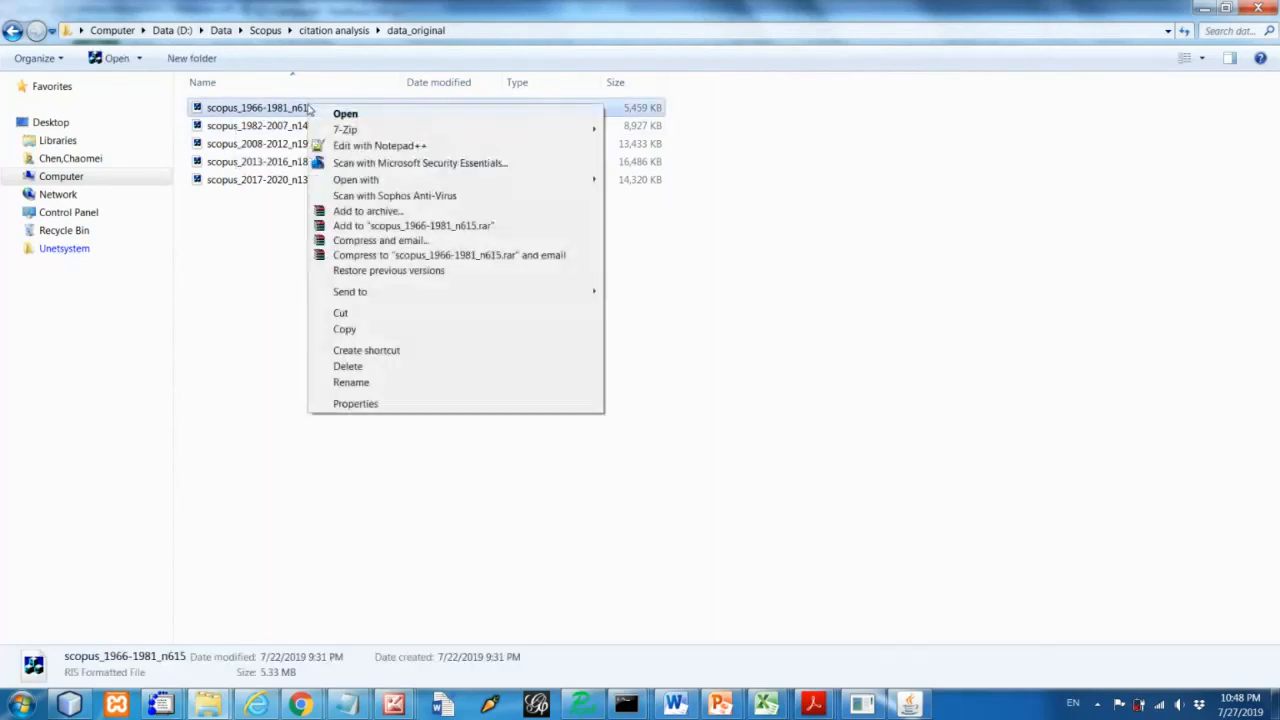
left_click(380, 144)
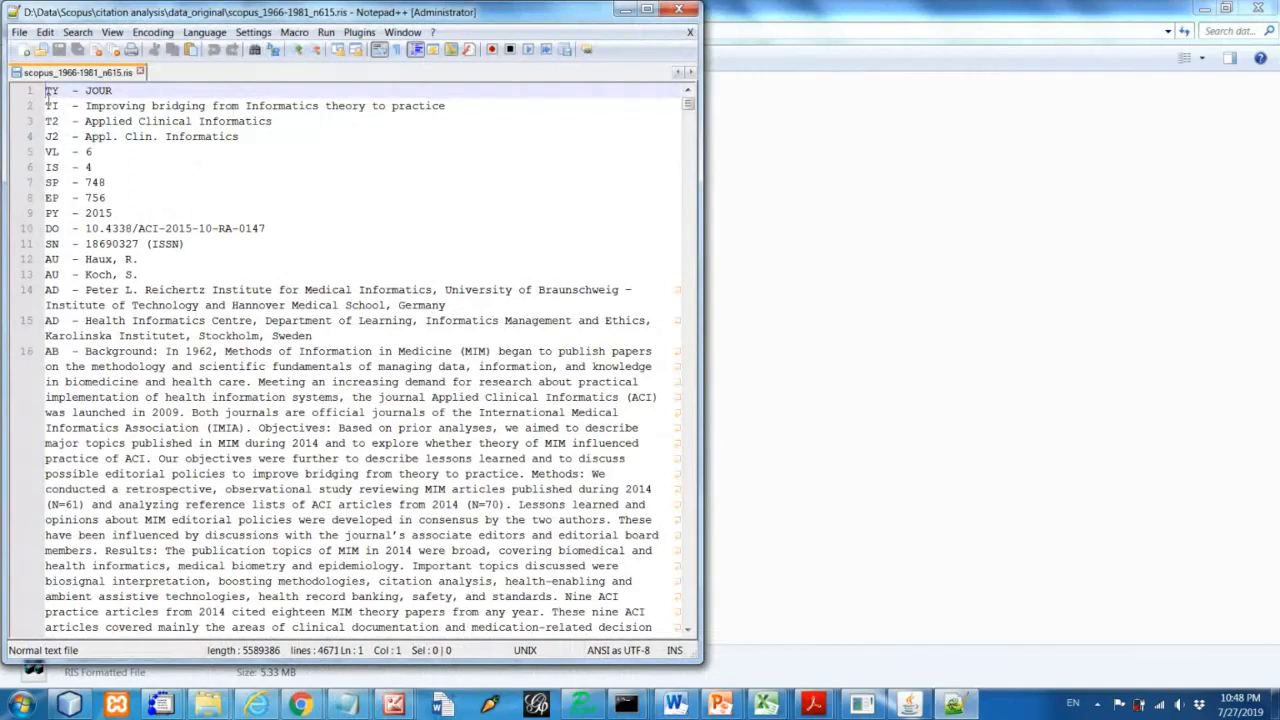
left_click(52, 104)
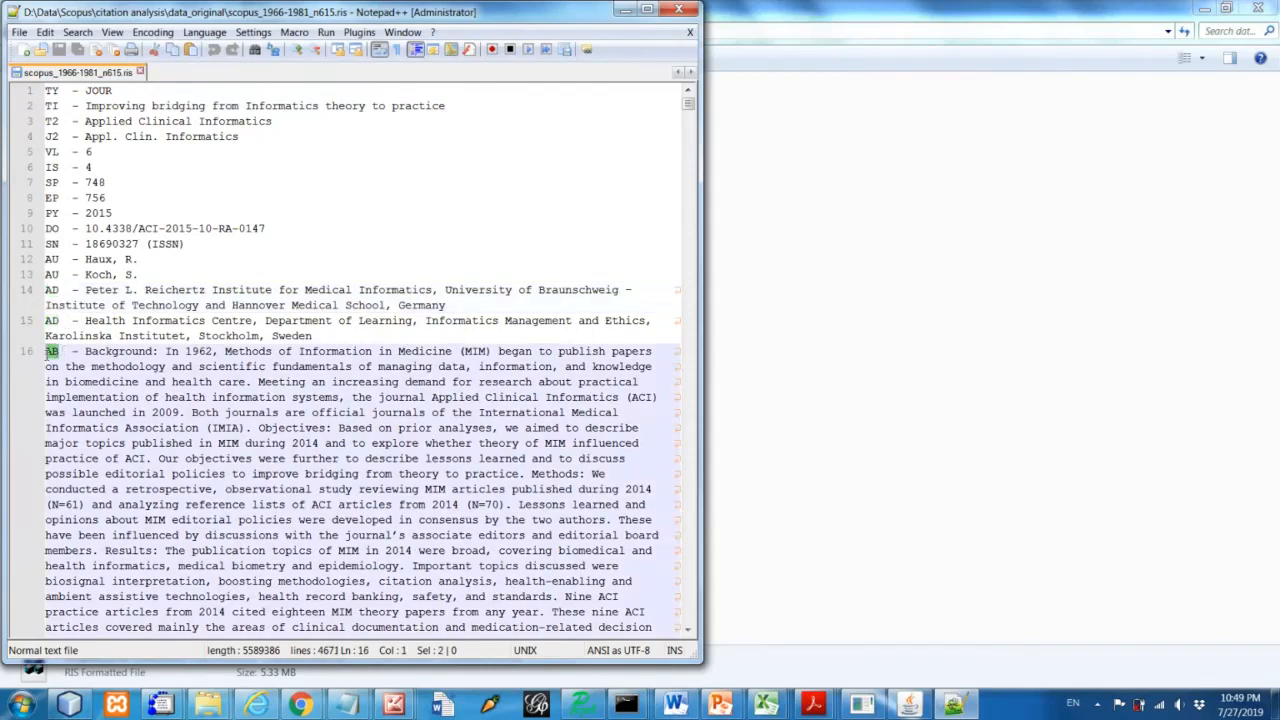
left_click(194, 228)
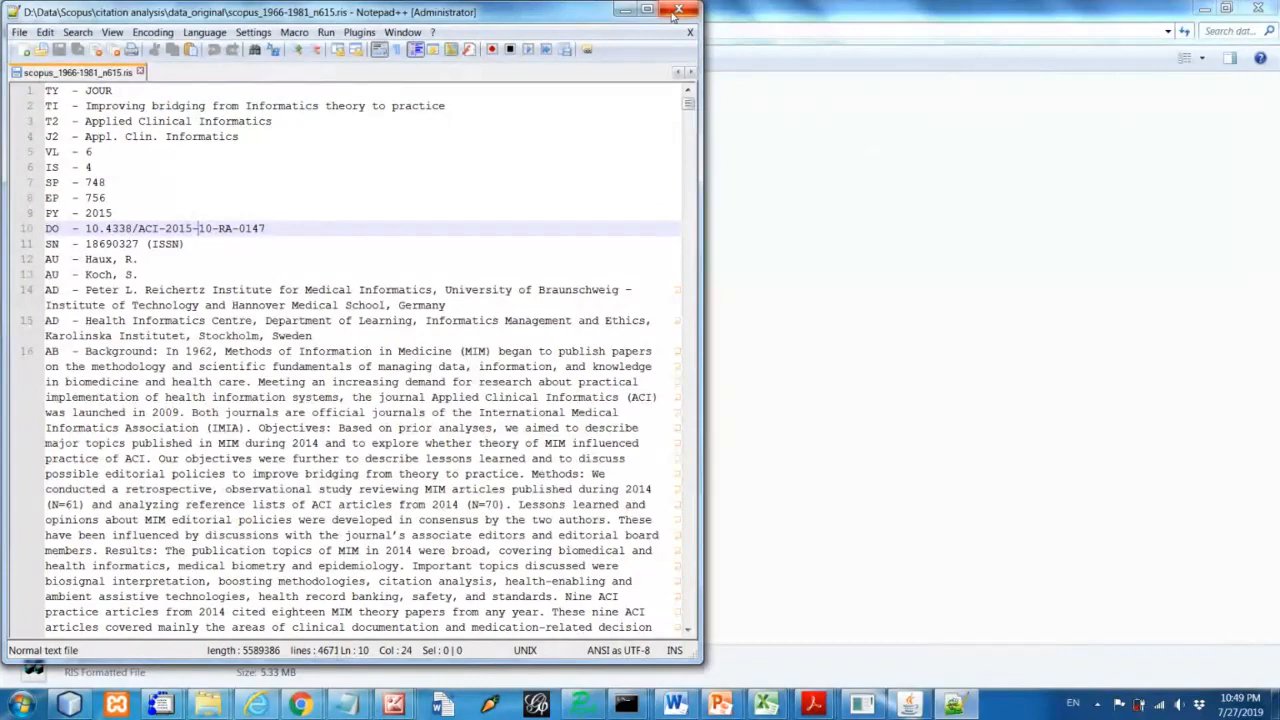
left_click(644, 10)
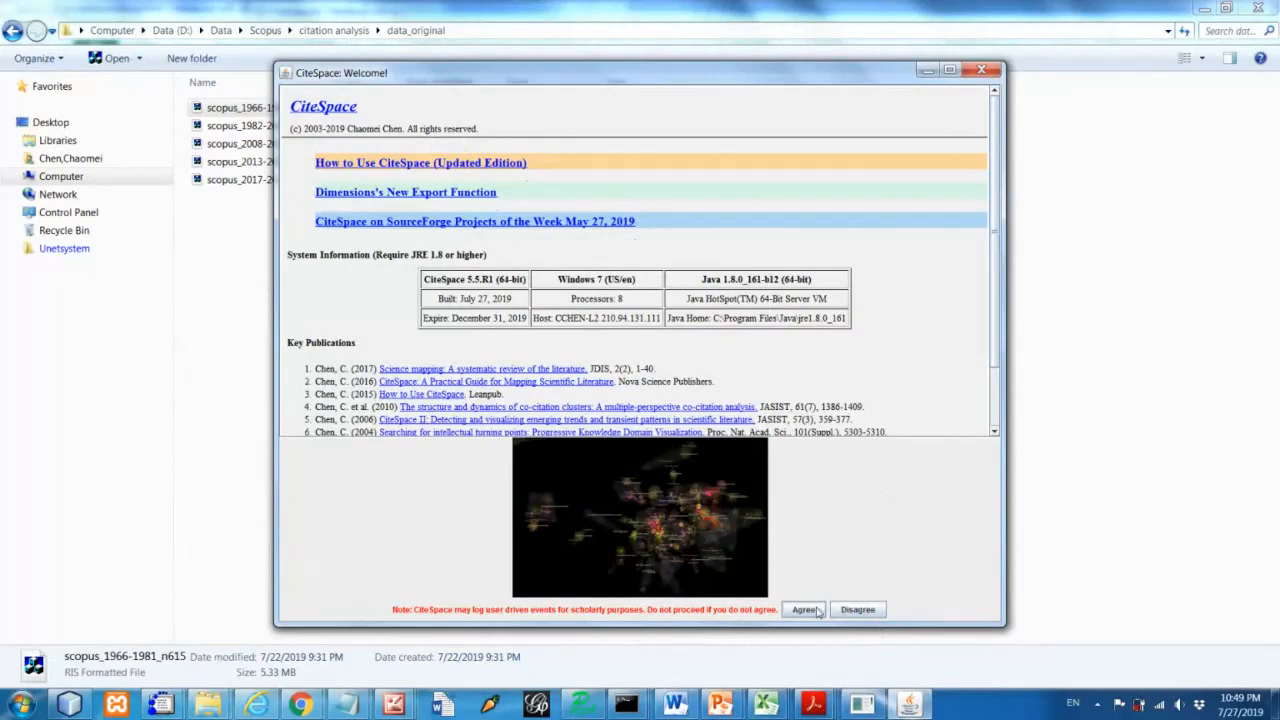
Agree to CiteSpace's terms of use and reach the main project window's Data menu
left_click(804, 608)
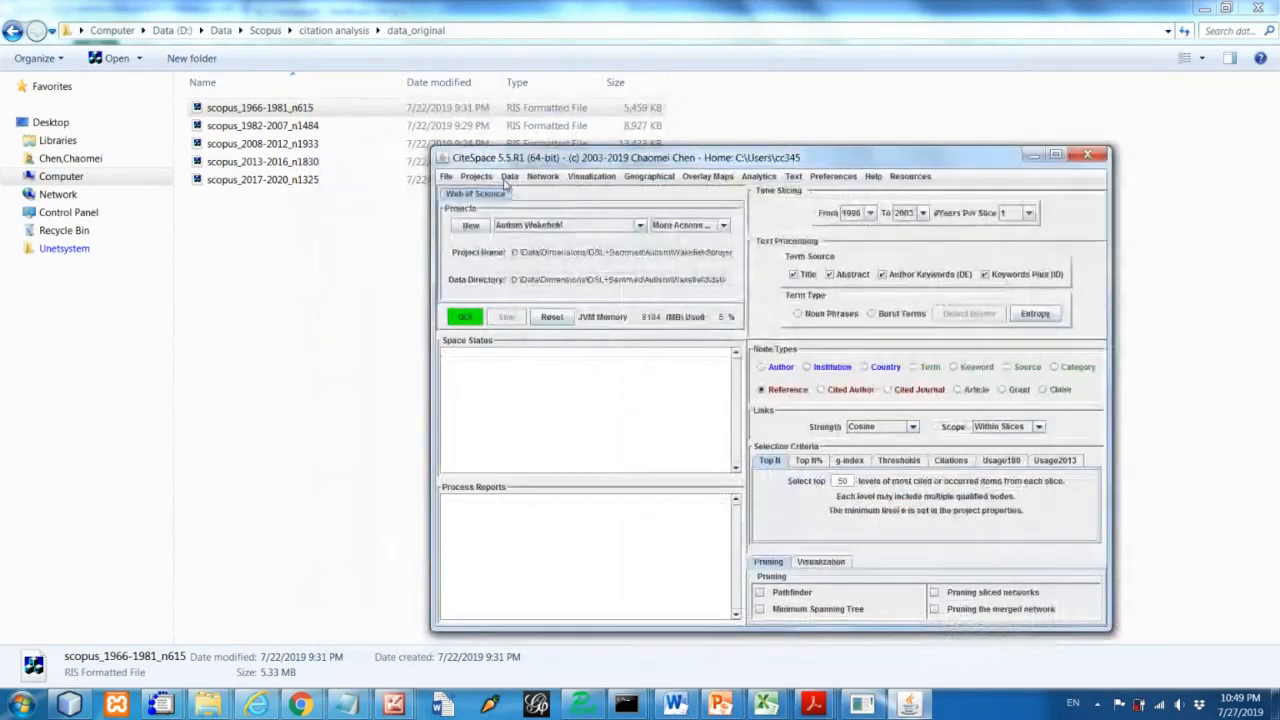
left_click(510, 176)
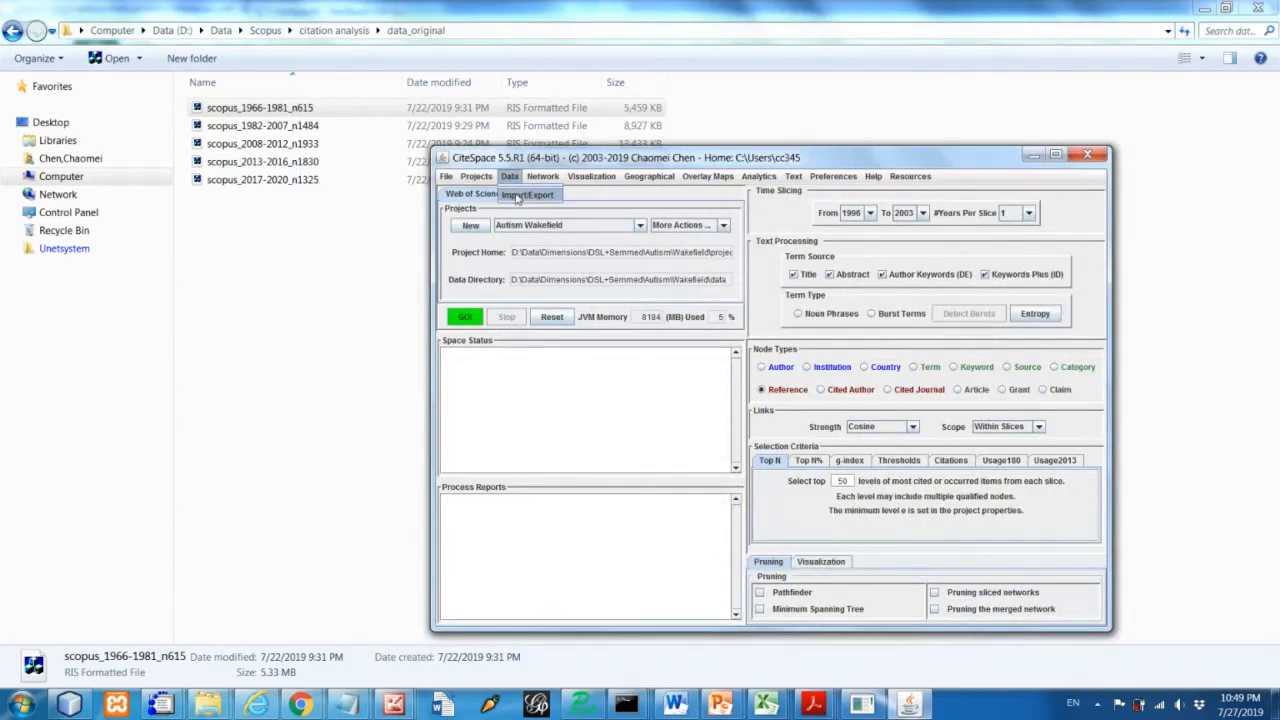
Start the Scopus conversion utility and browse for its input directory
left_click(528, 194)
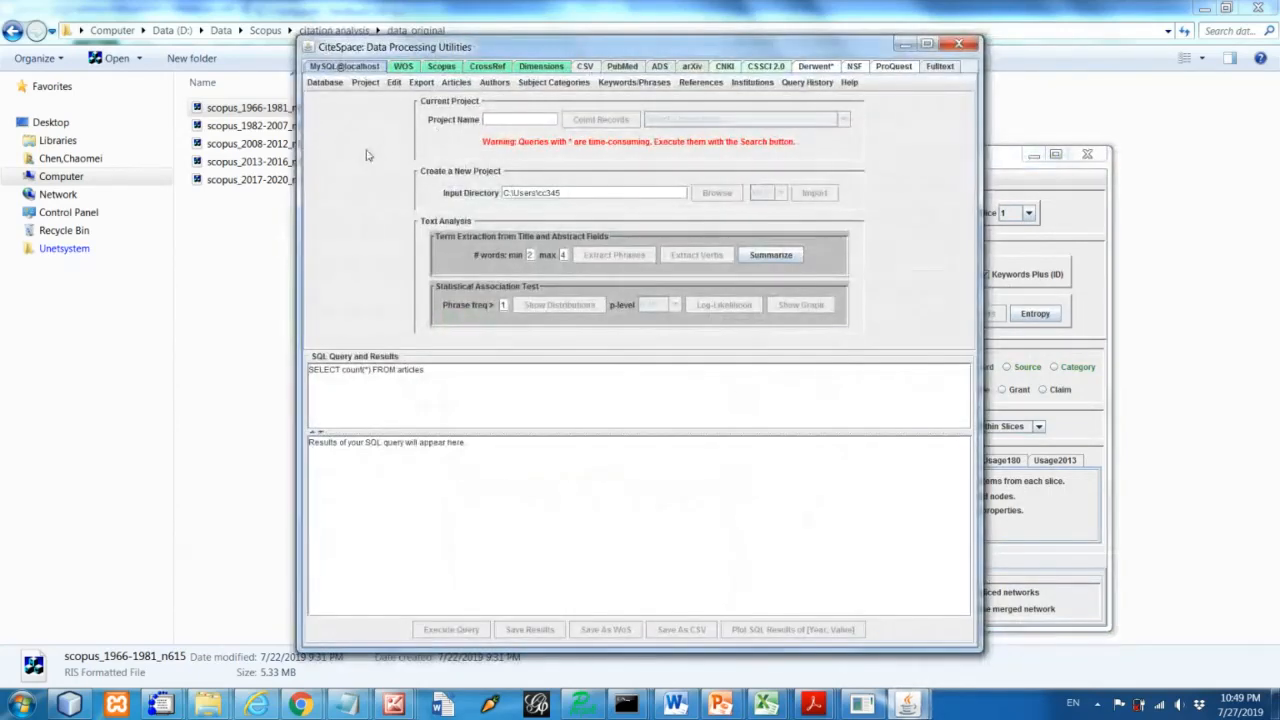
left_click(440, 66)
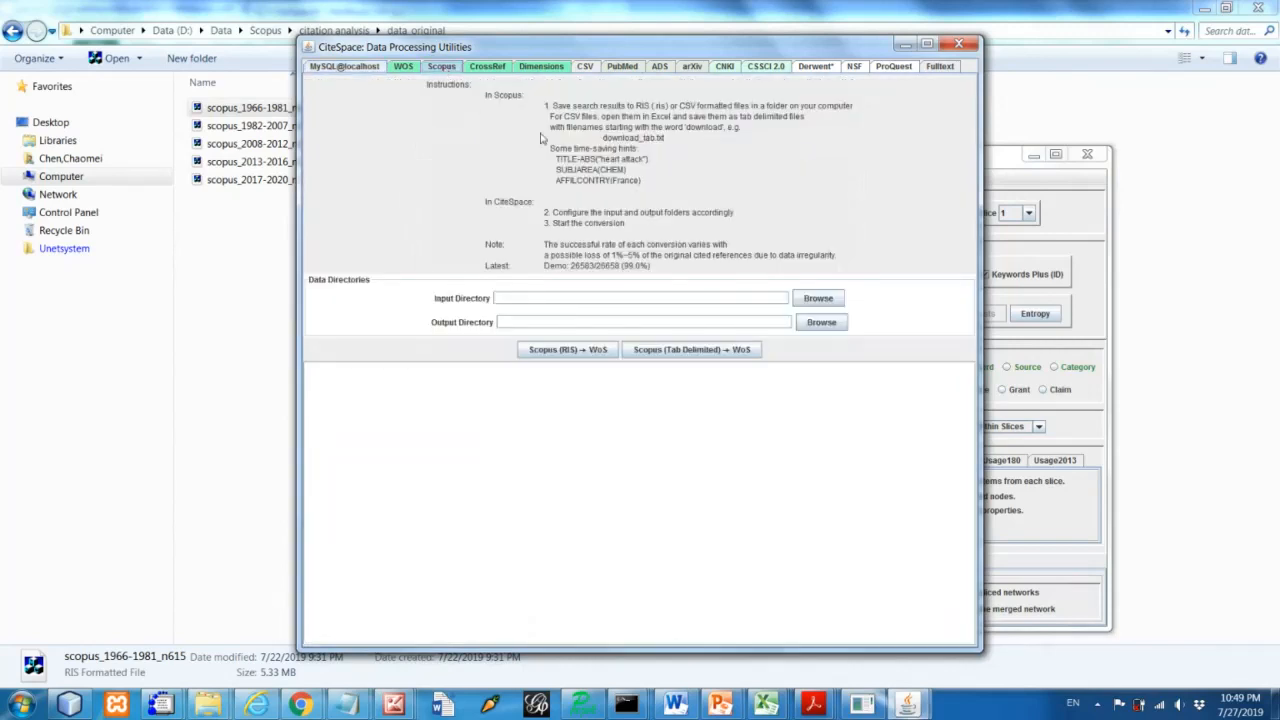
mouse_move(818, 298)
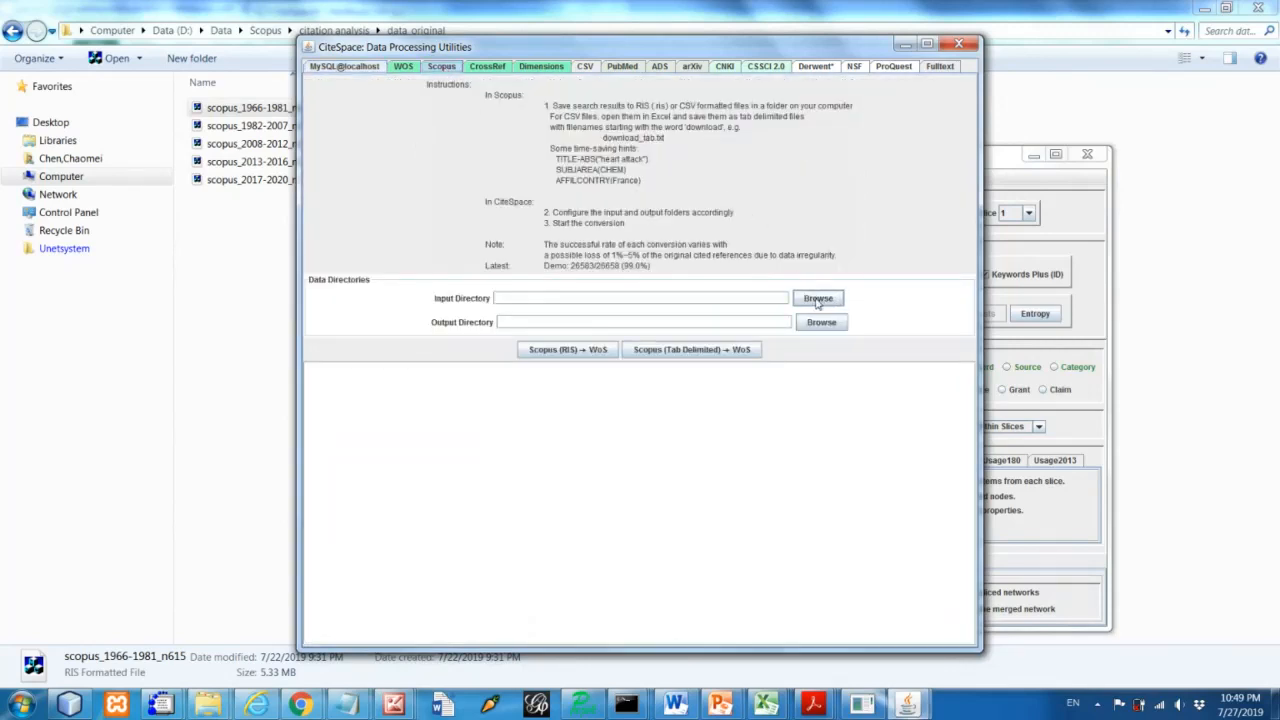
left_click(816, 298)
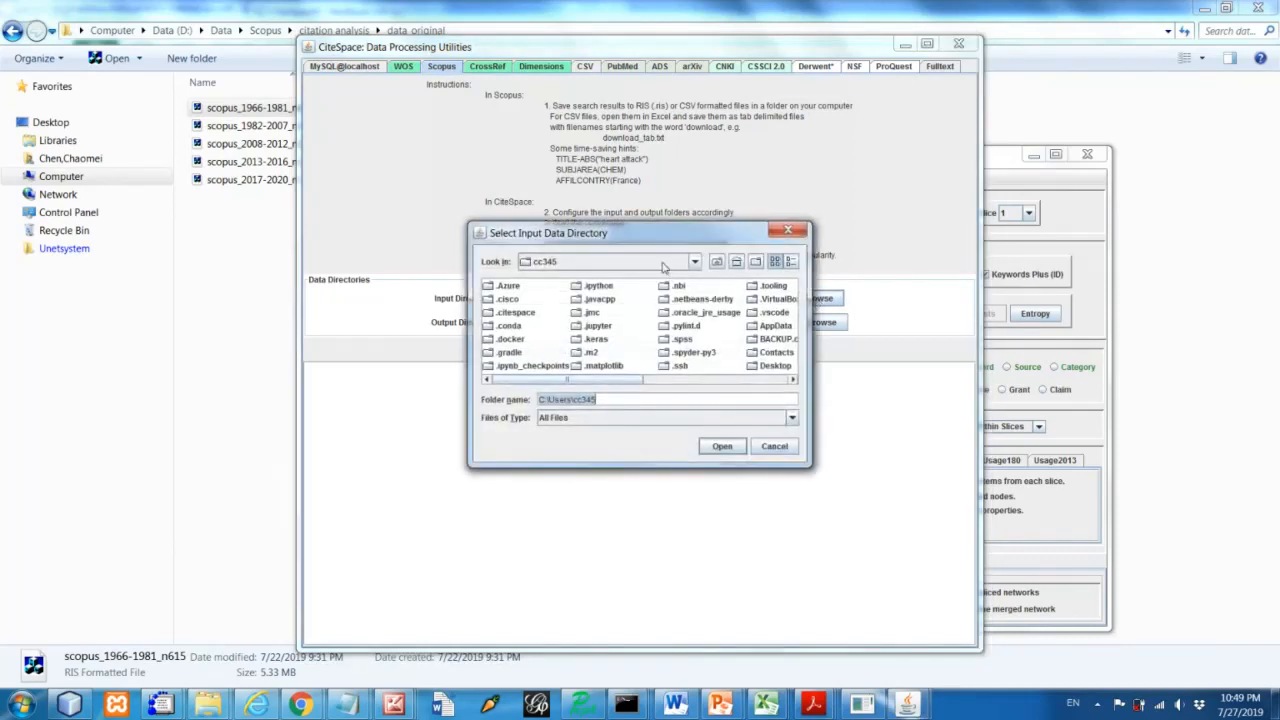
Set the input directory to D:\Data\Scopus\citation analysis\data_original
left_click(694, 260)
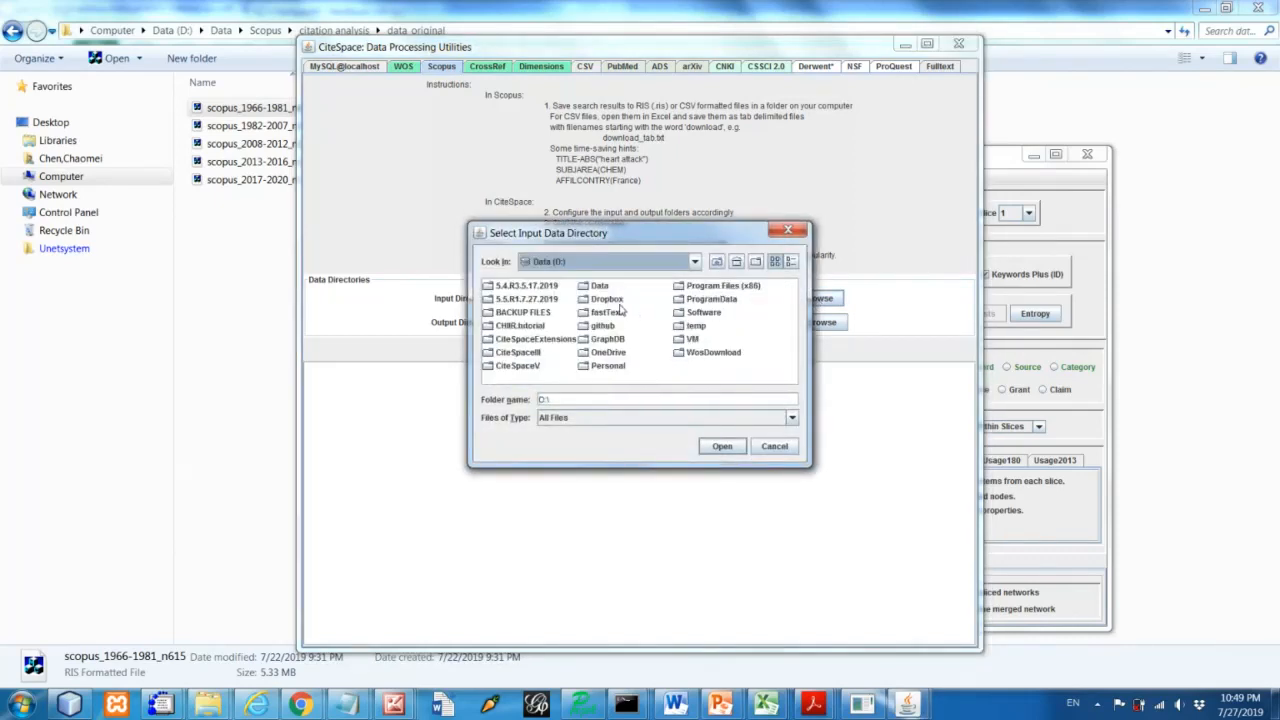
double_click(598, 284)
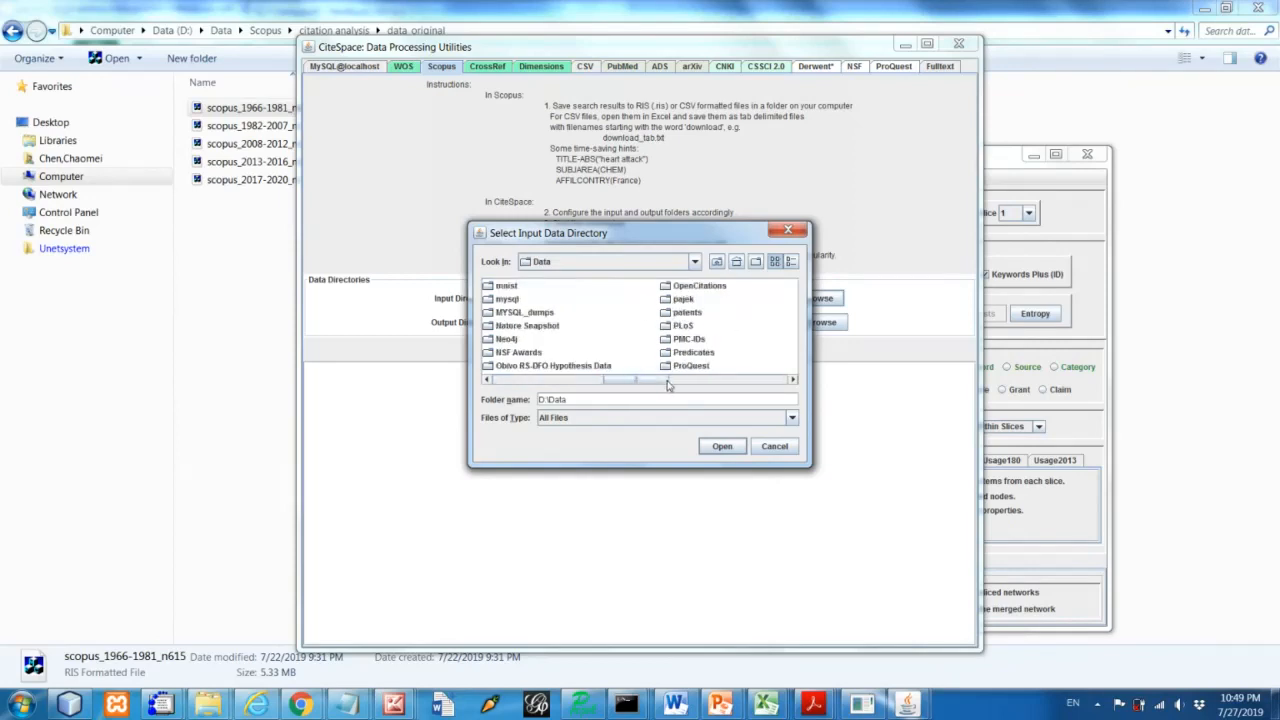
scroll("right", 3)
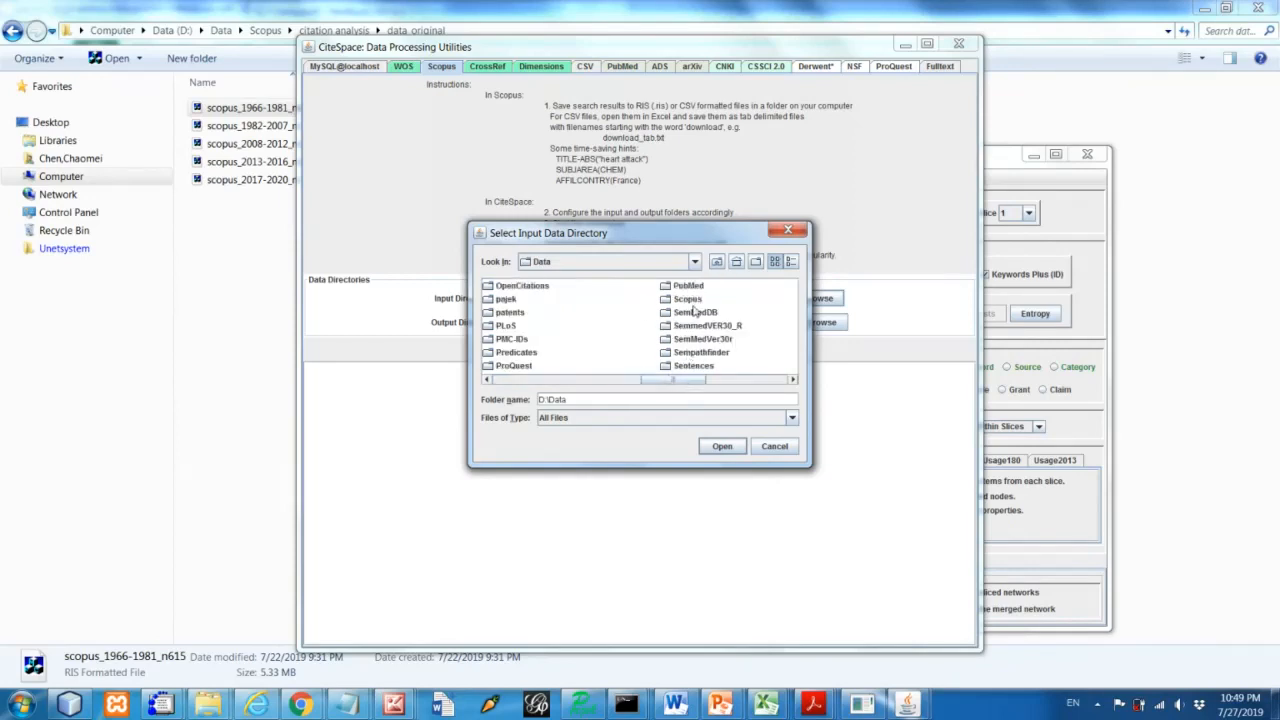
left_click(688, 298)
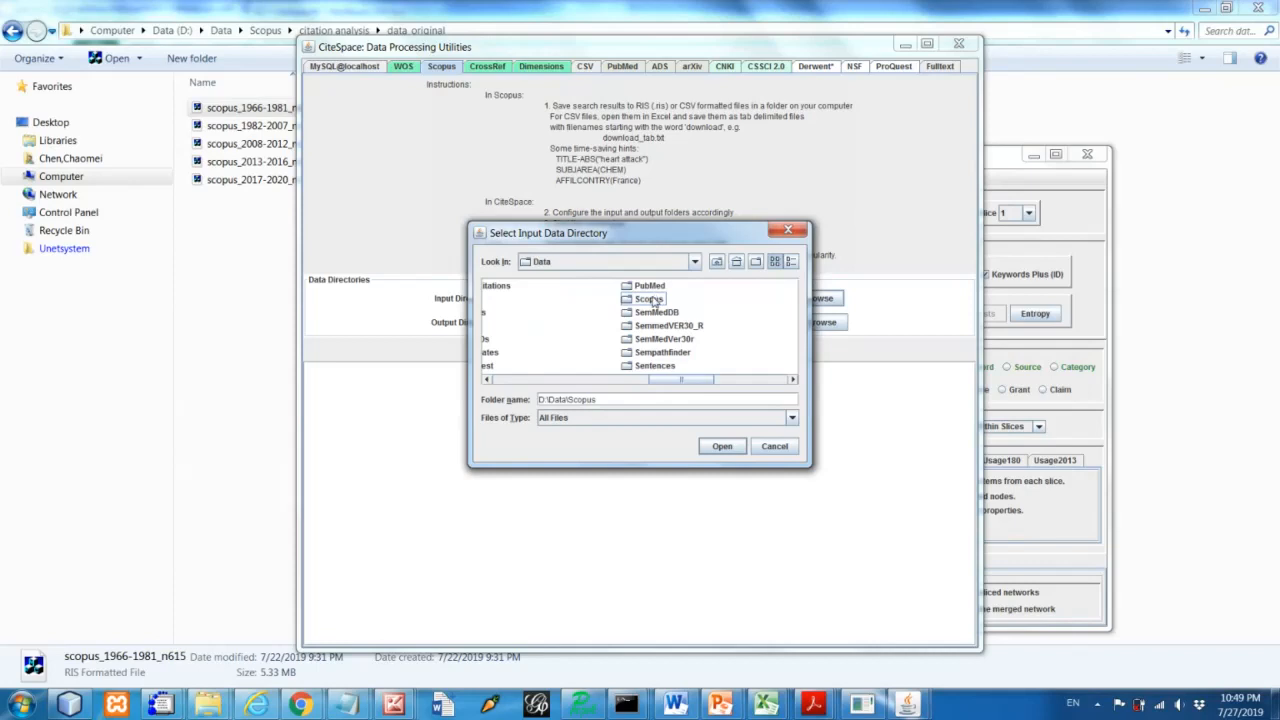
double_click(650, 298)
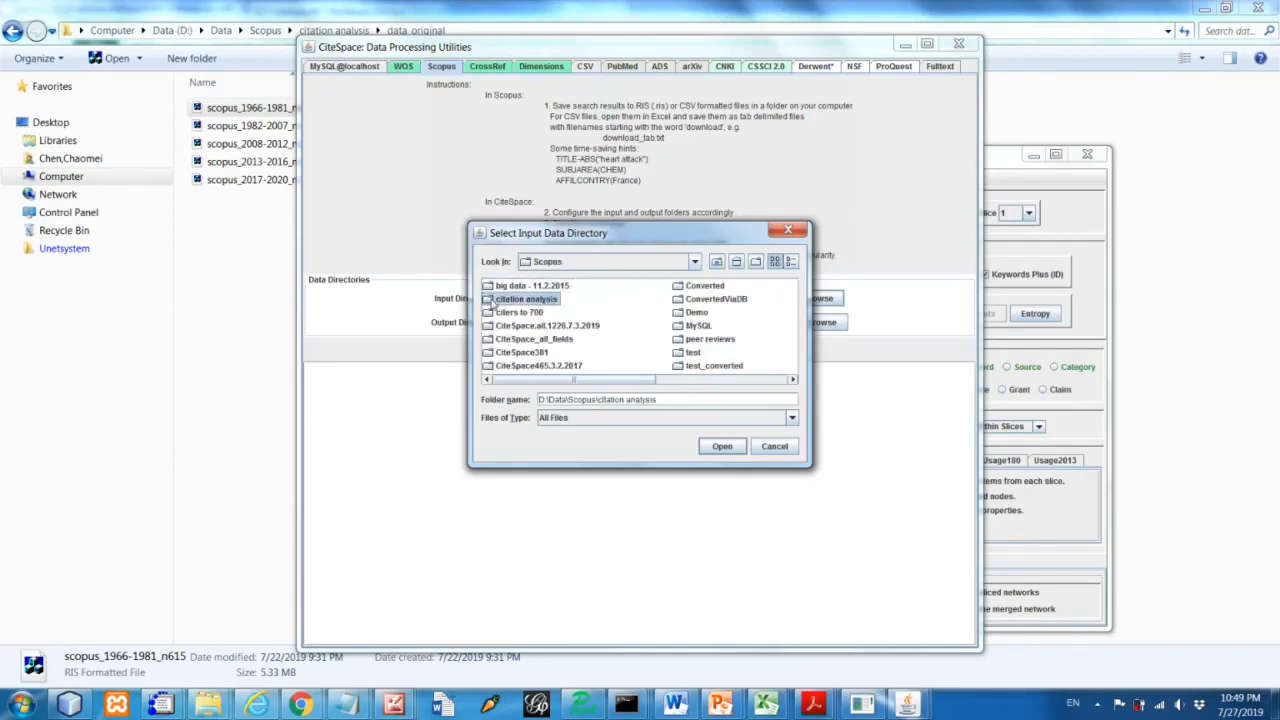
double_click(524, 298)
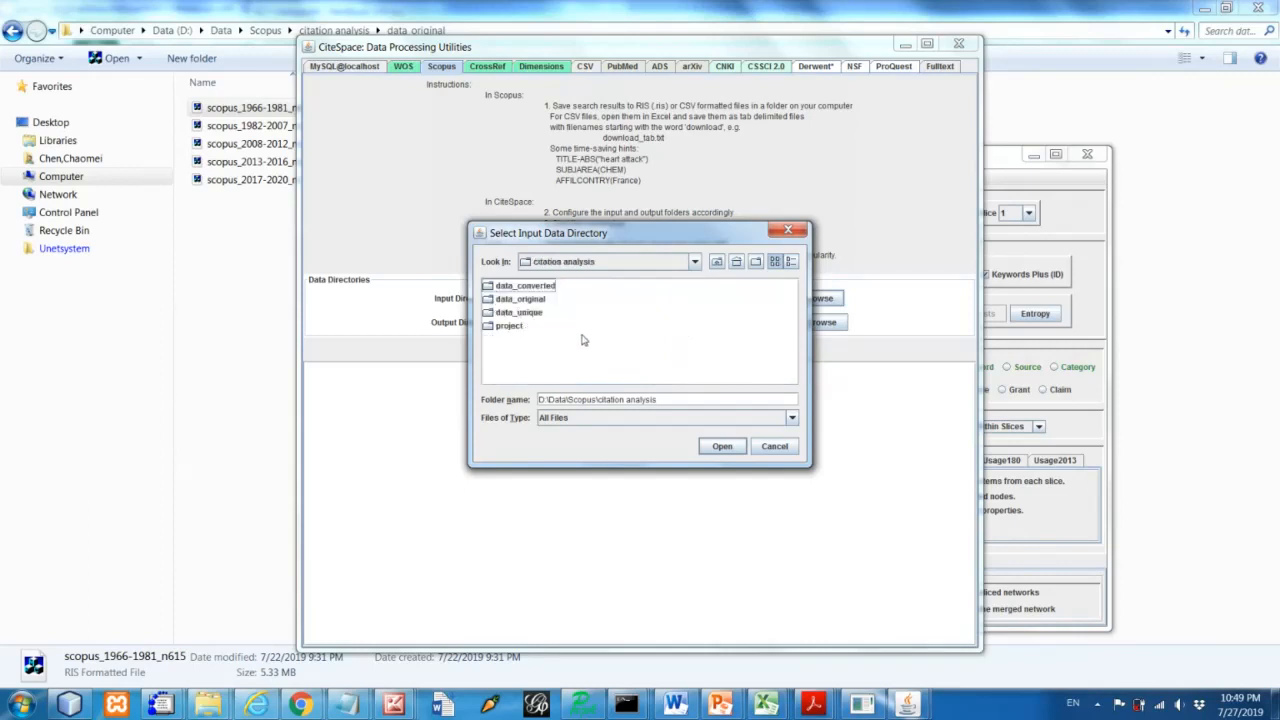
mouse_move(540, 340)
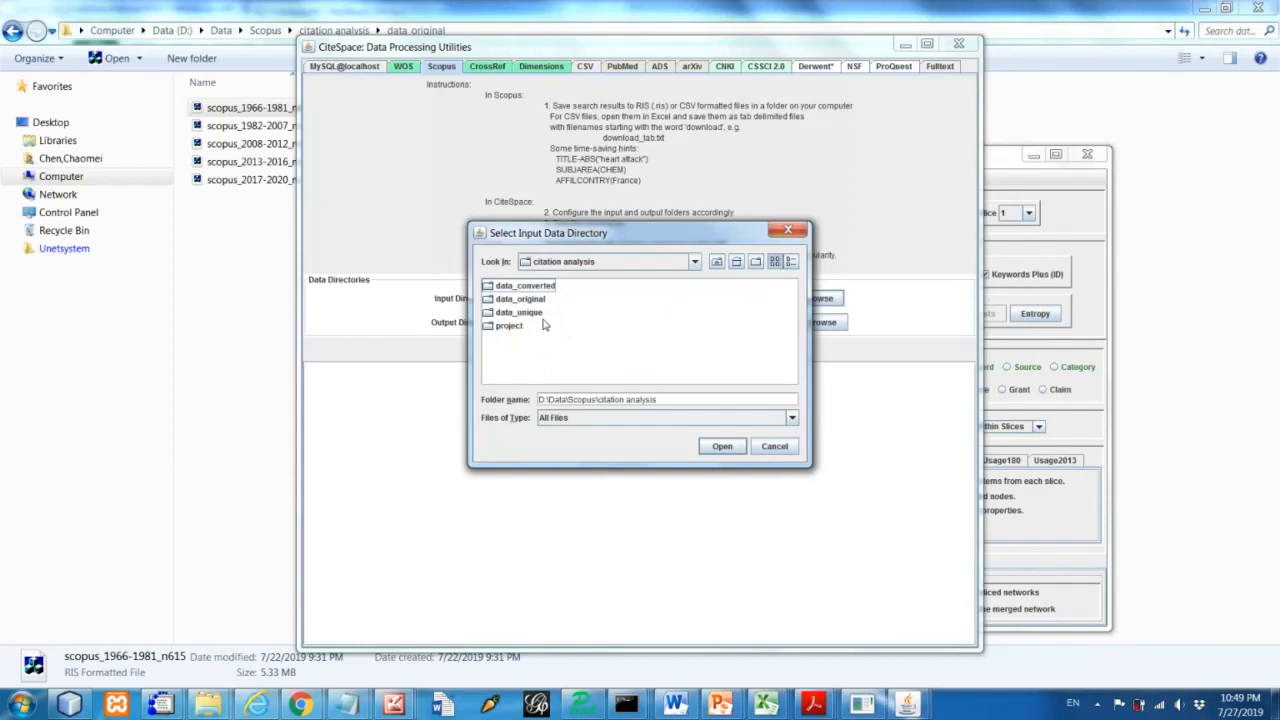
mouse_move(530, 304)
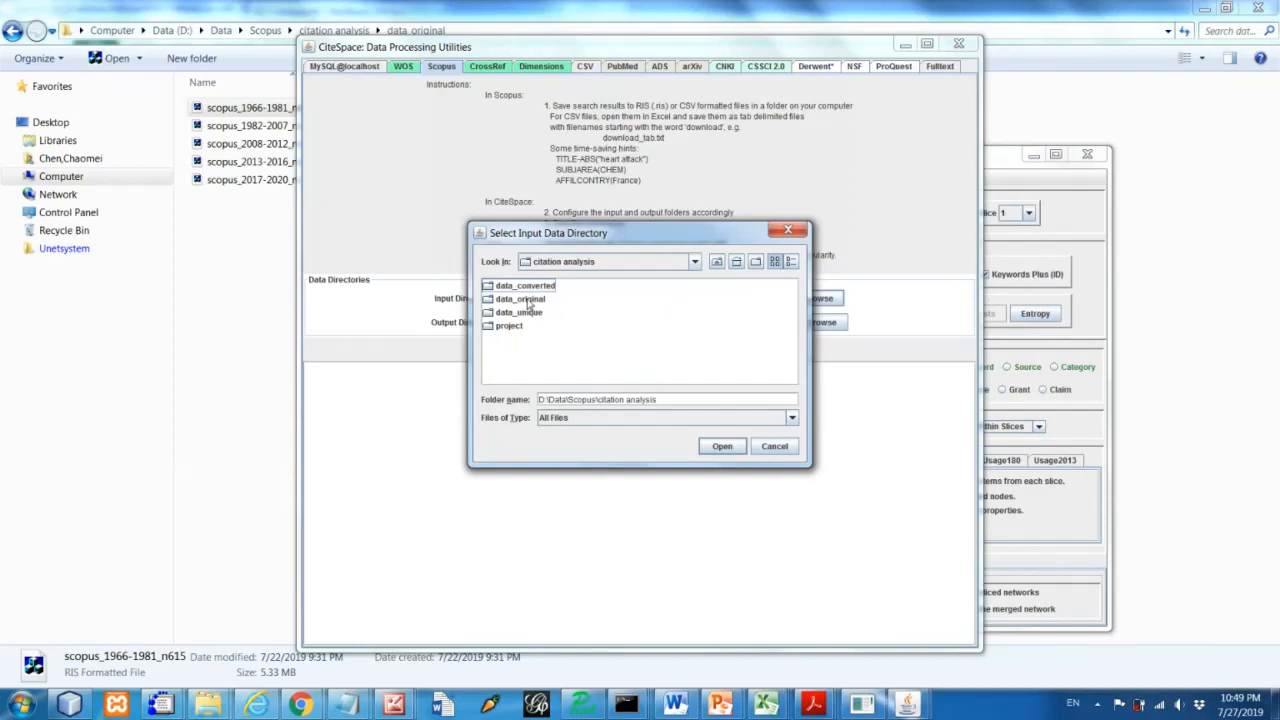
double_click(520, 298)
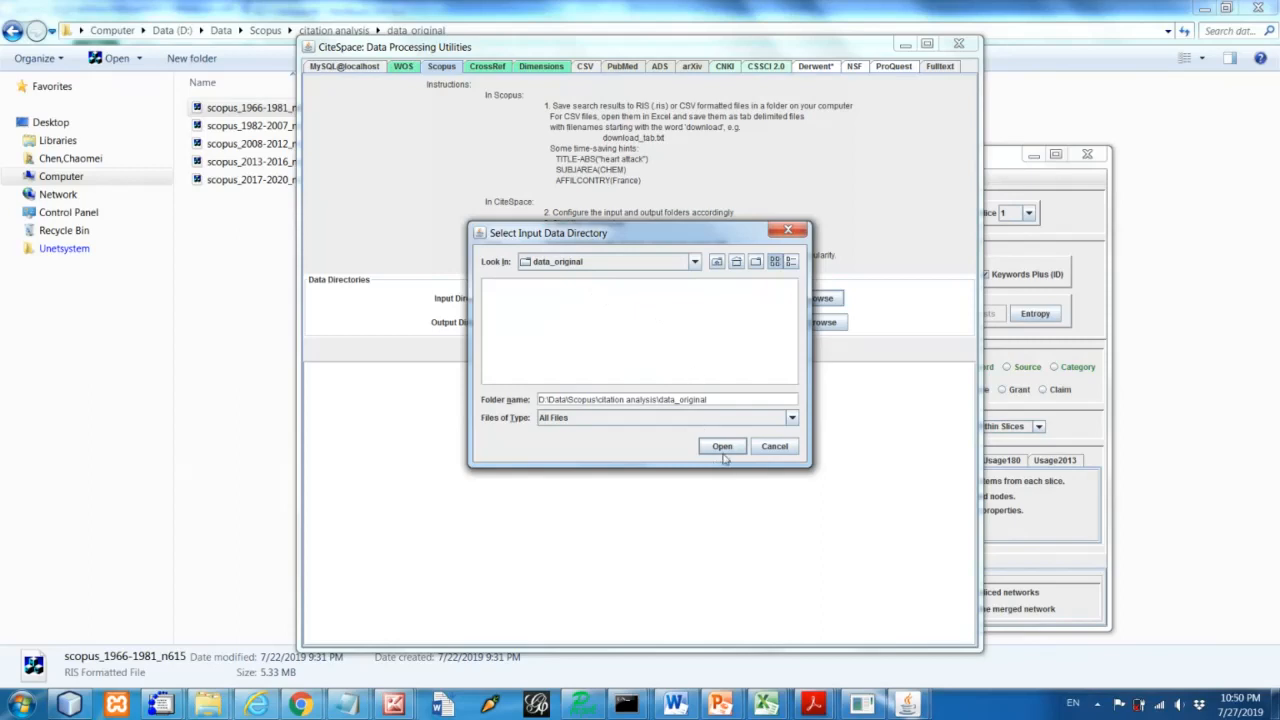
left_click(722, 446)
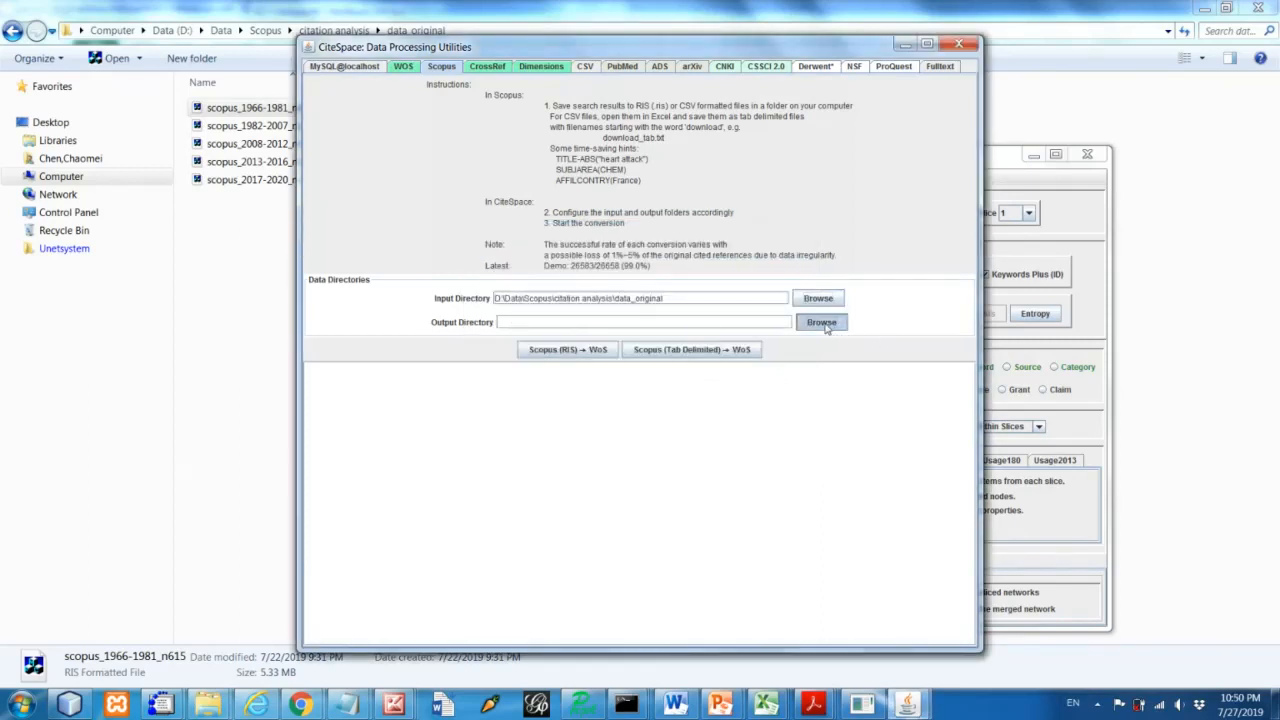
Set the conversion output directory to D:\Data\Scopus\citation analysis\data_converted
left_click(820, 320)
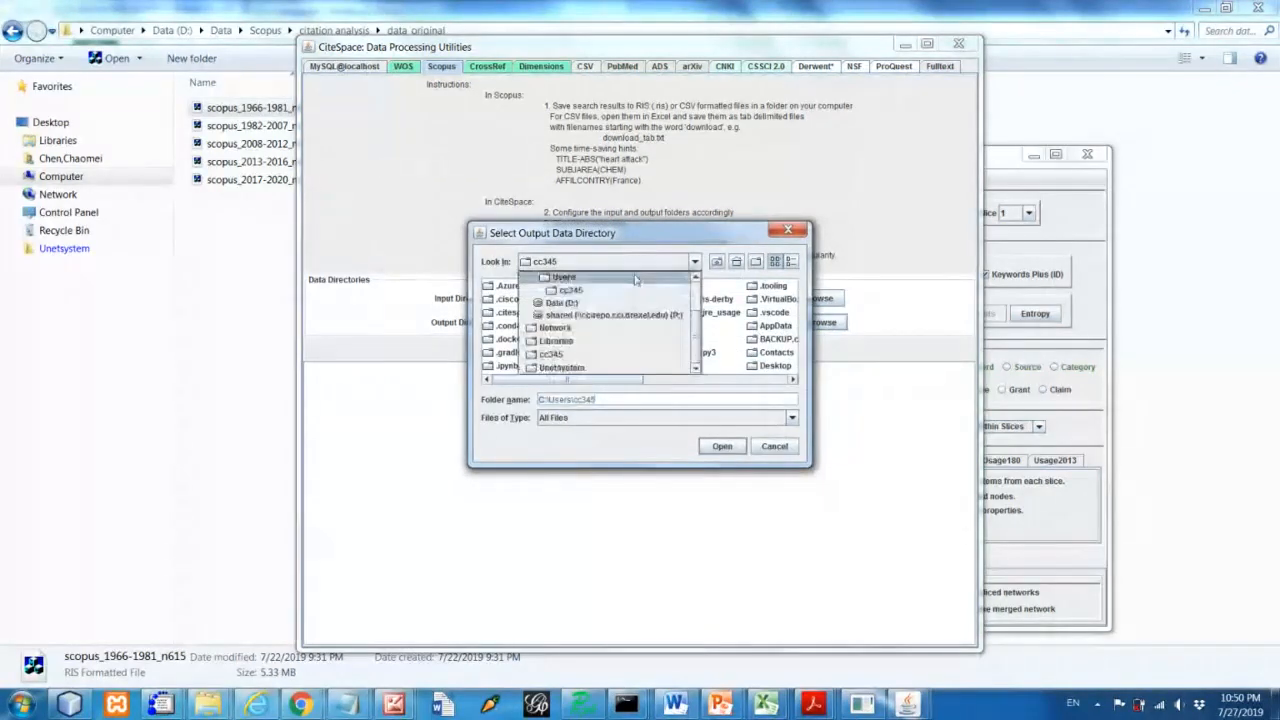
left_click(560, 302)
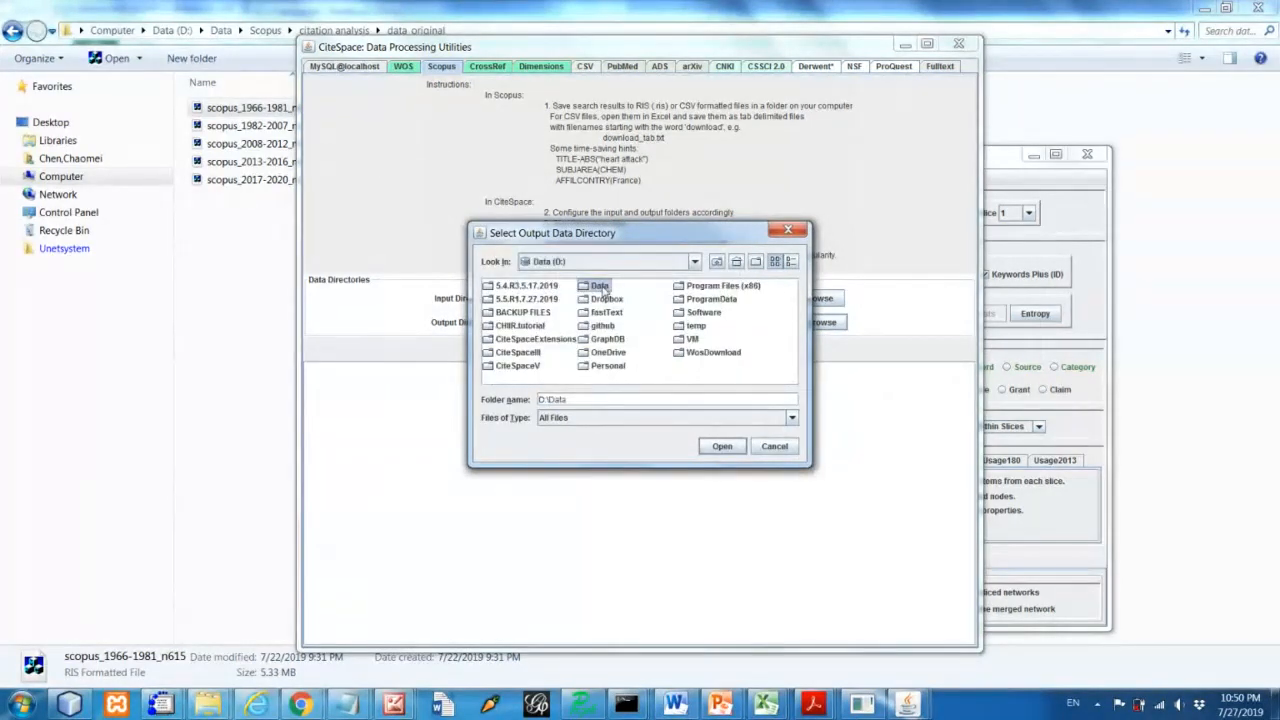
left_click(600, 284)
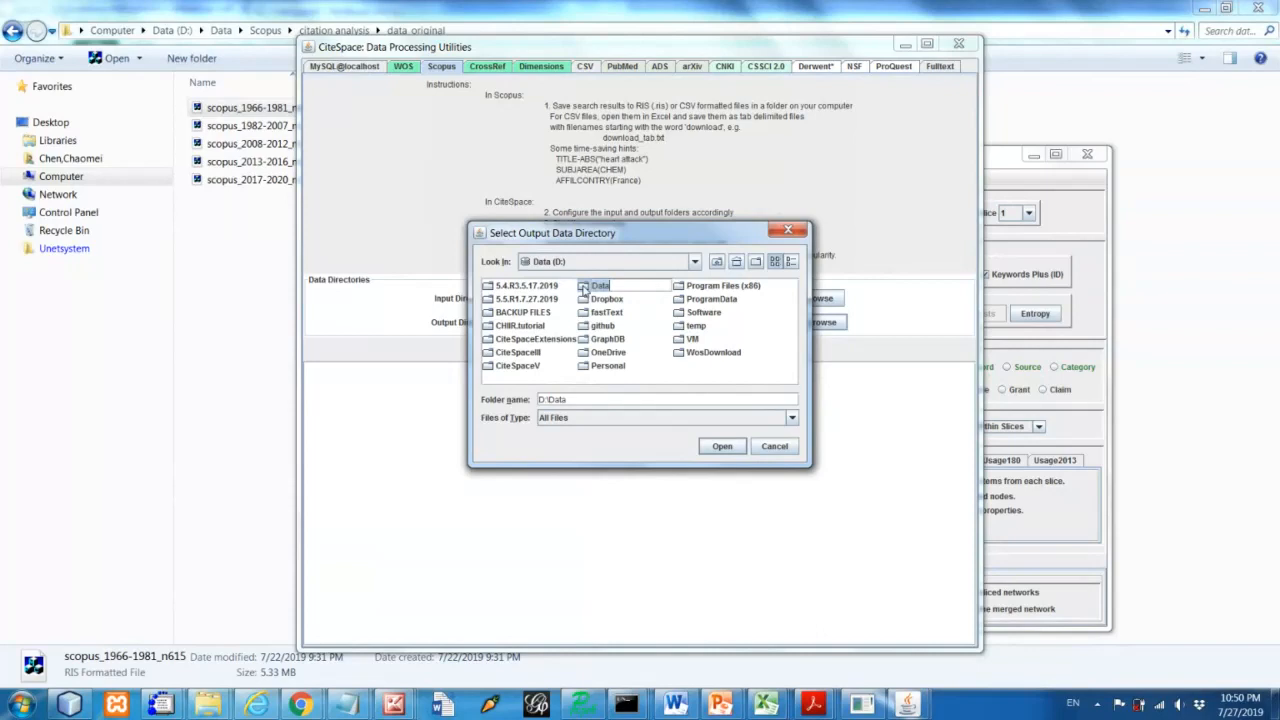
double_click(600, 284)
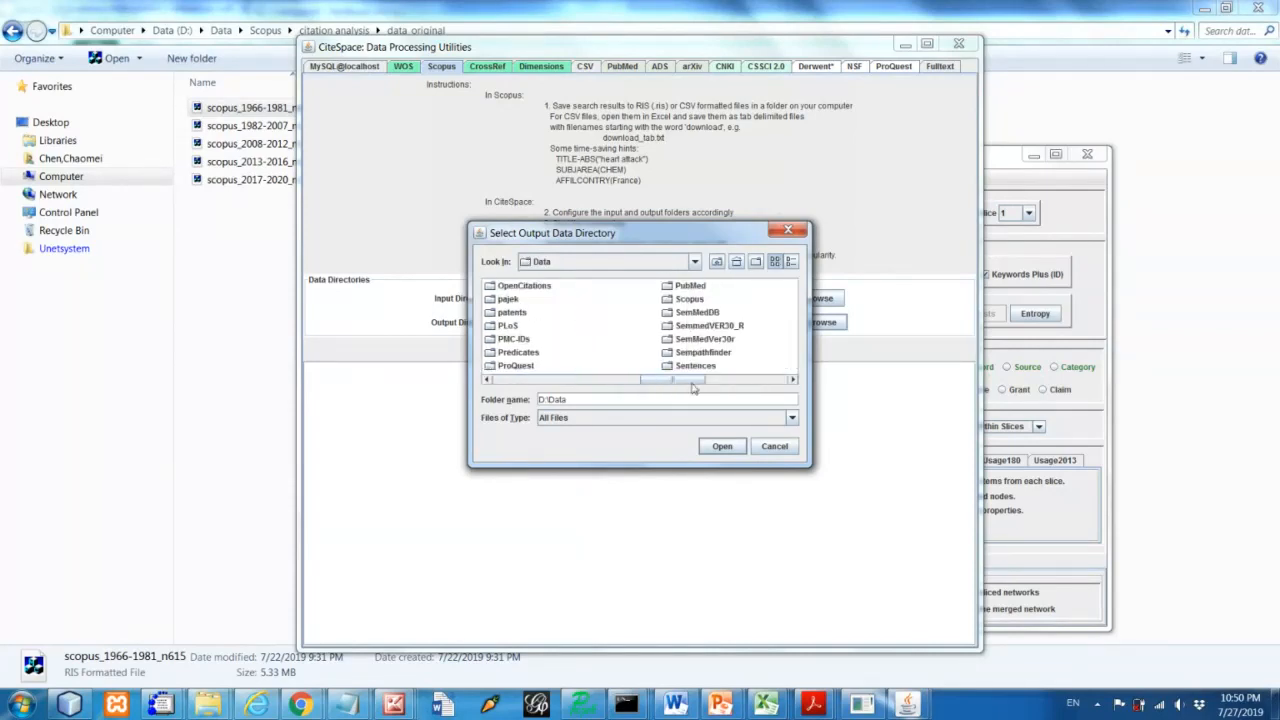
left_click(578, 300)
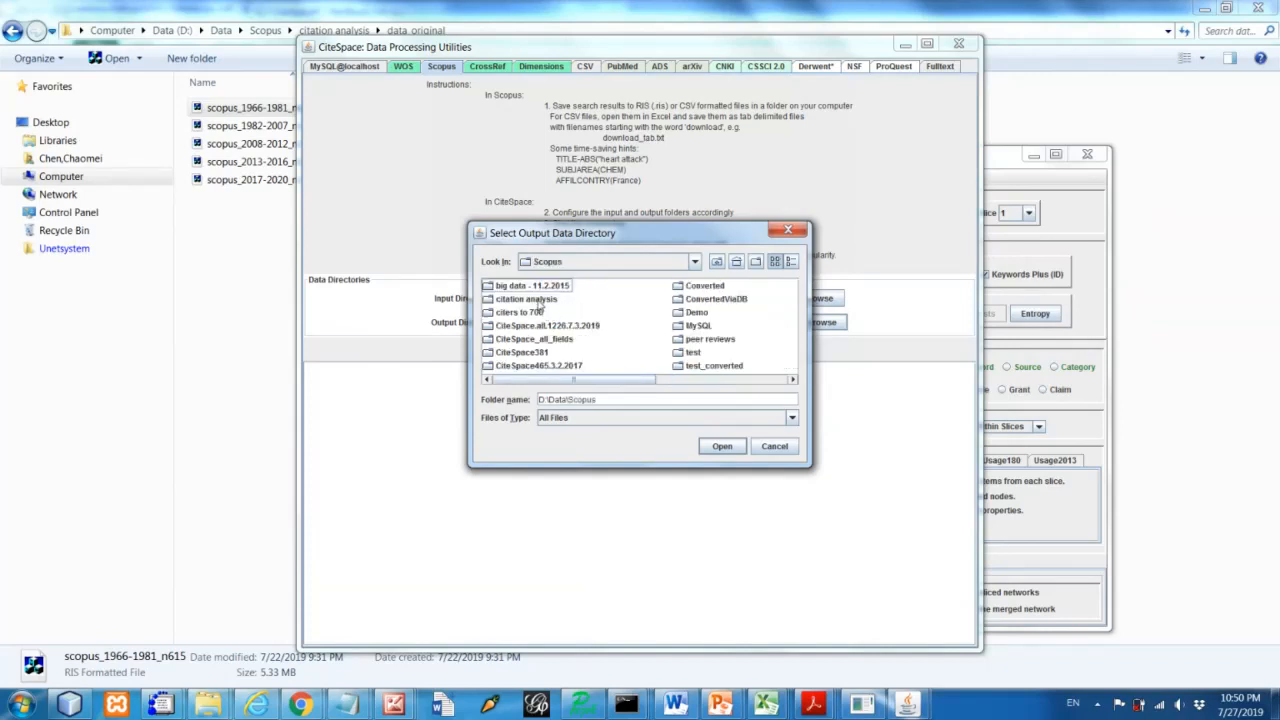
double_click(524, 298)
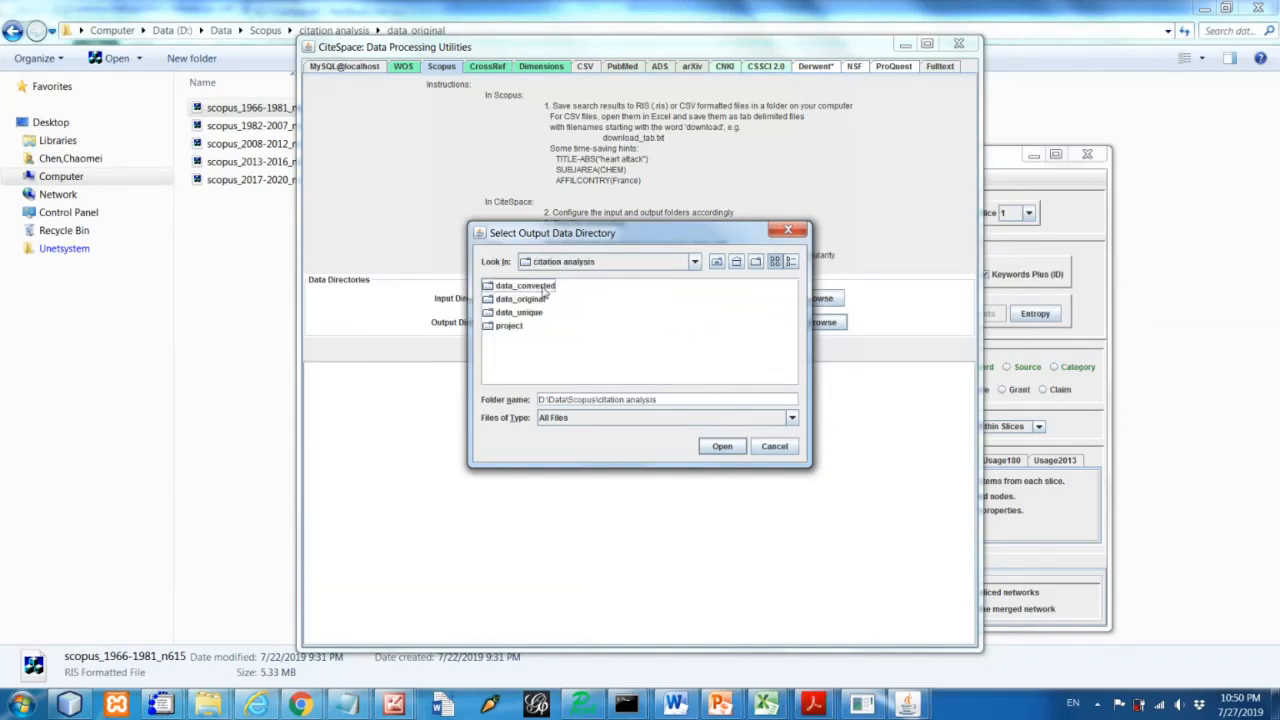
left_click(518, 284)
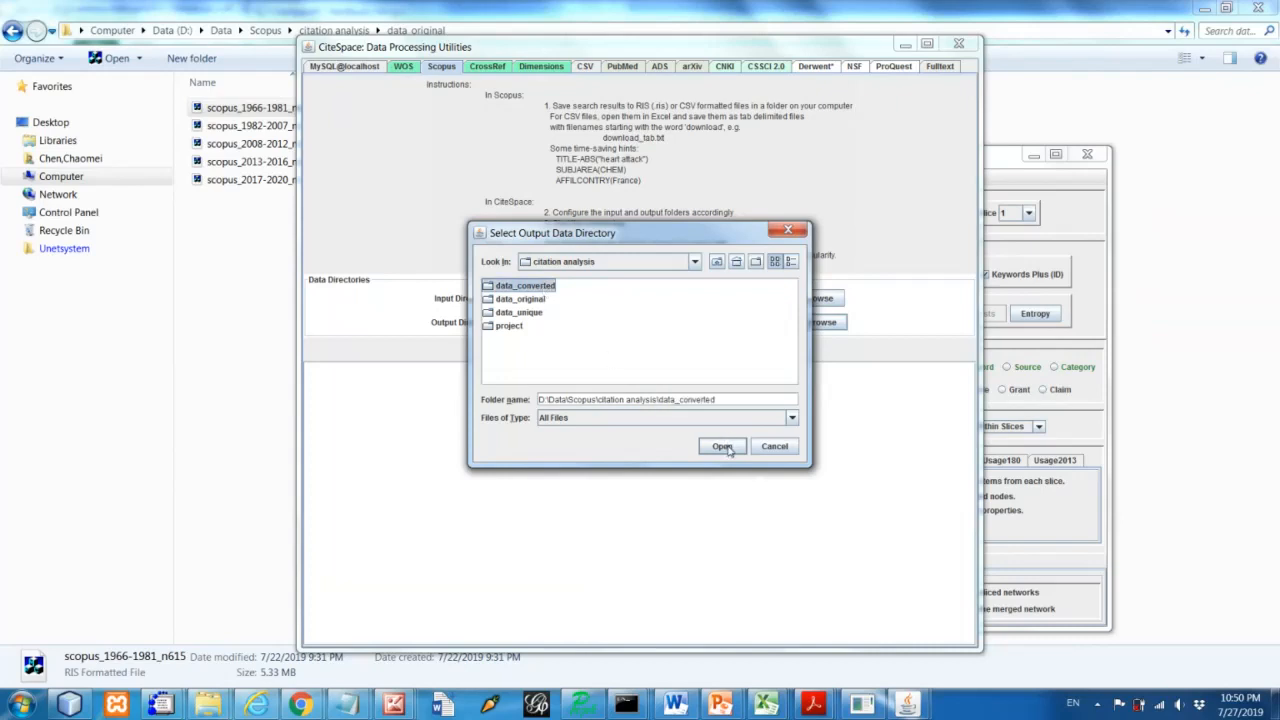
left_click(722, 446)
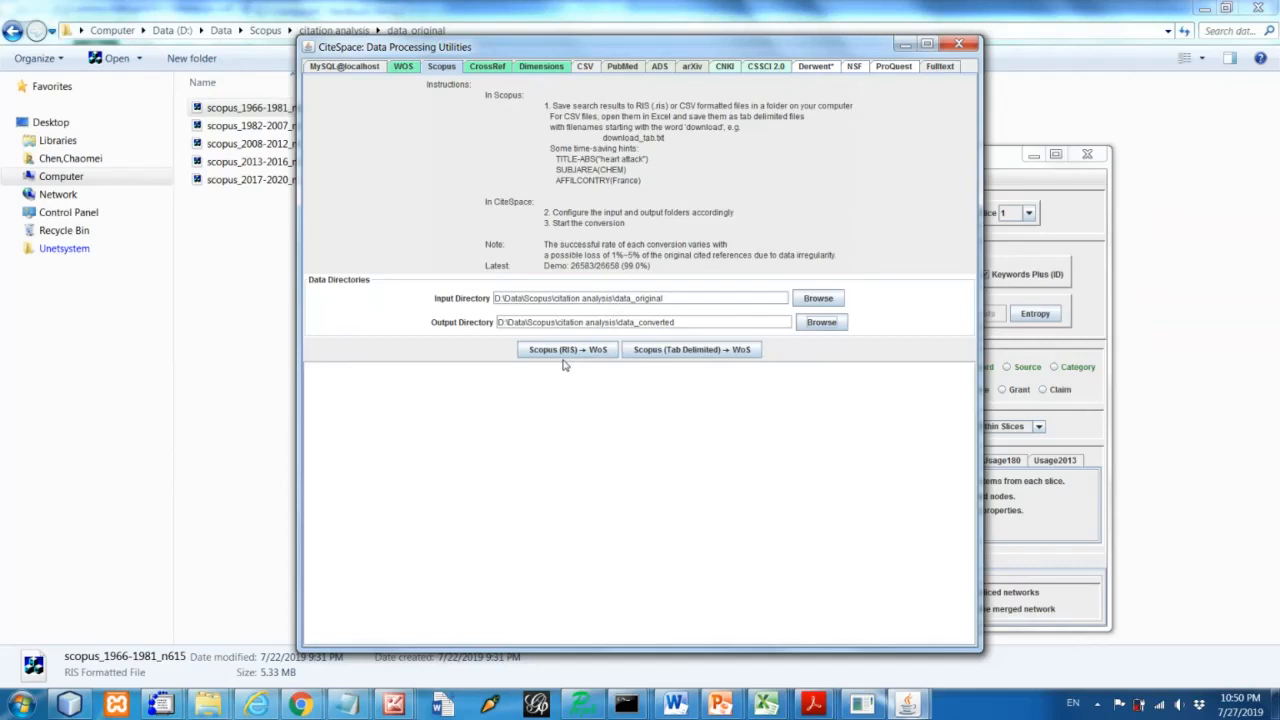
mouse_move(568, 348)
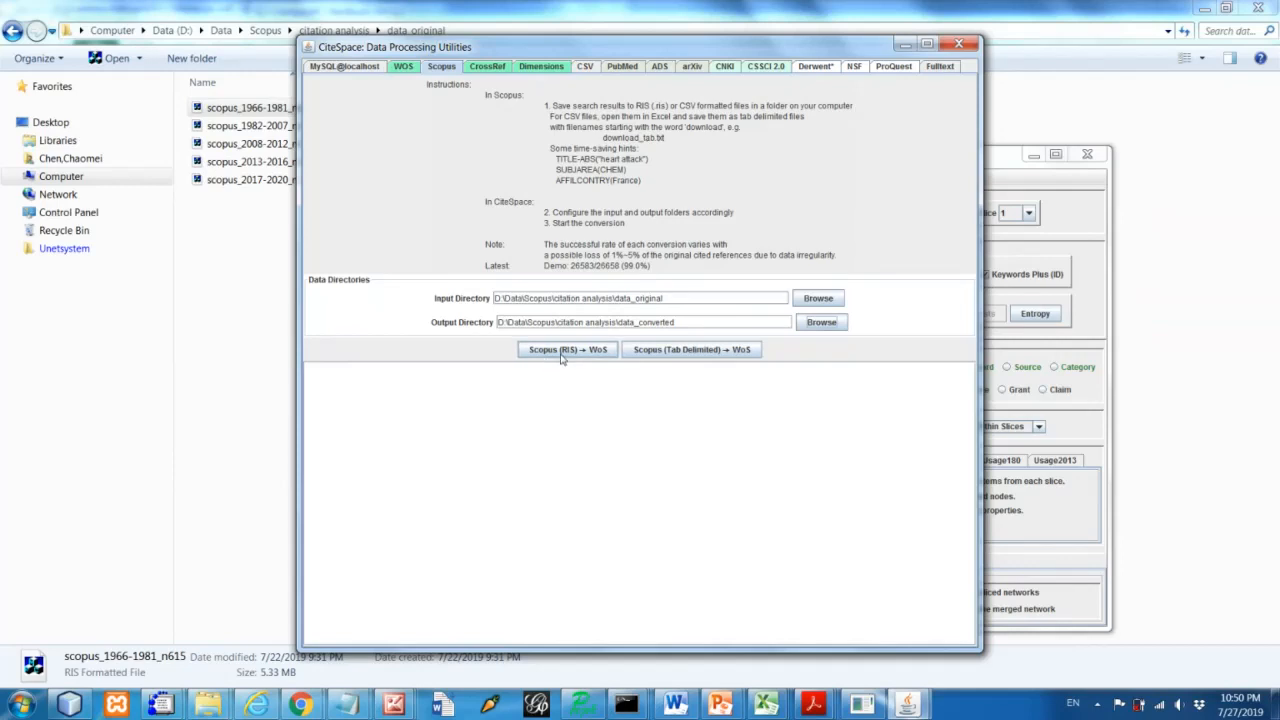
mouse_move(612, 358)
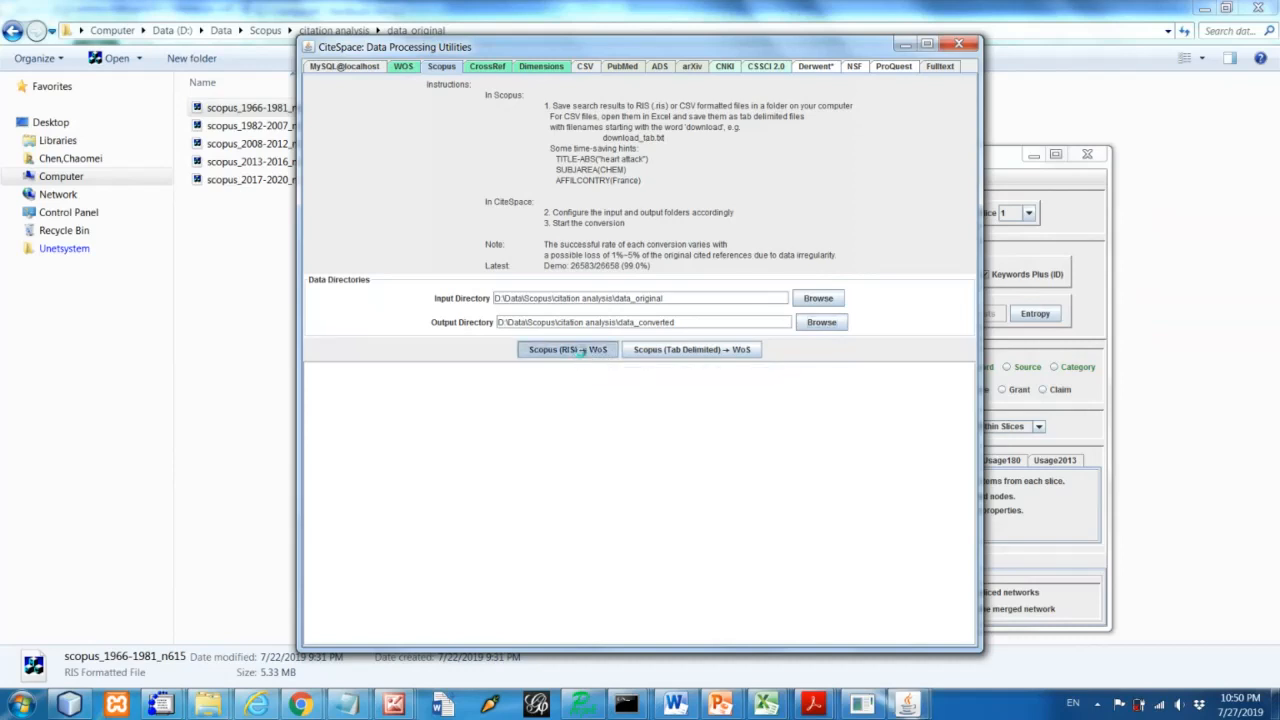
Run Scopus (RIS) => WoS conversion using article titles for cited references
left_click(568, 348)
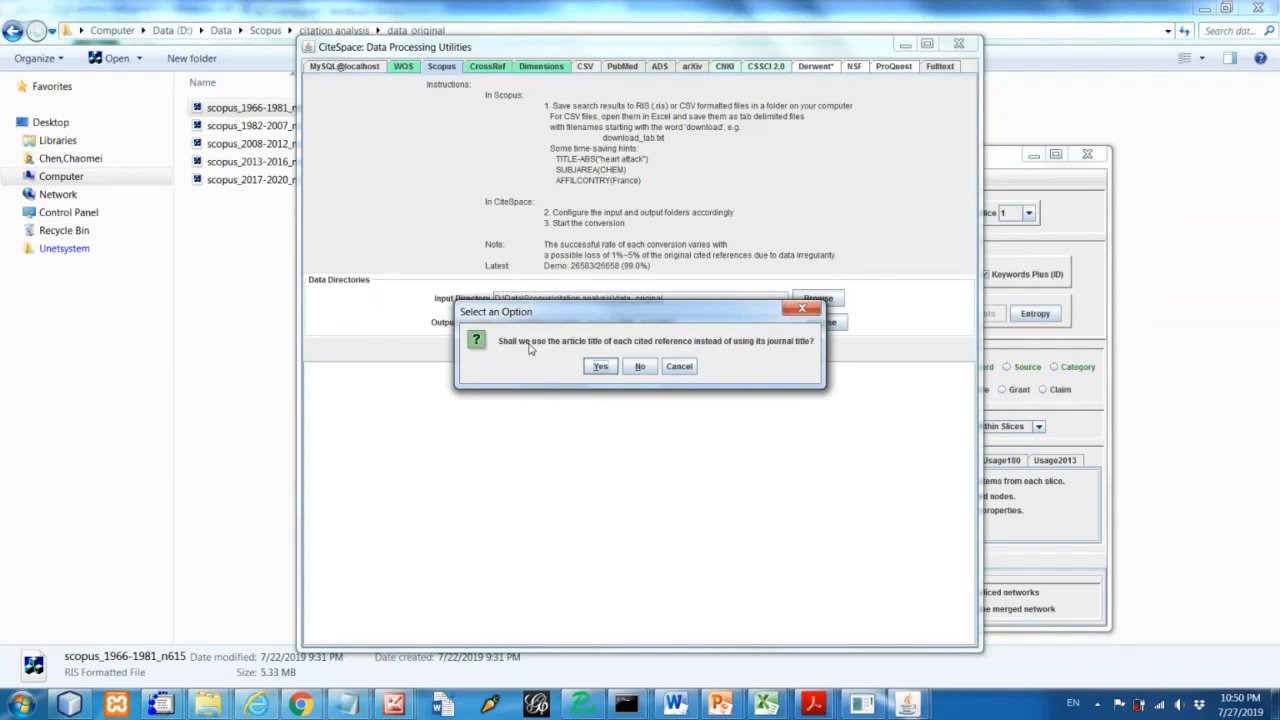
mouse_move(744, 354)
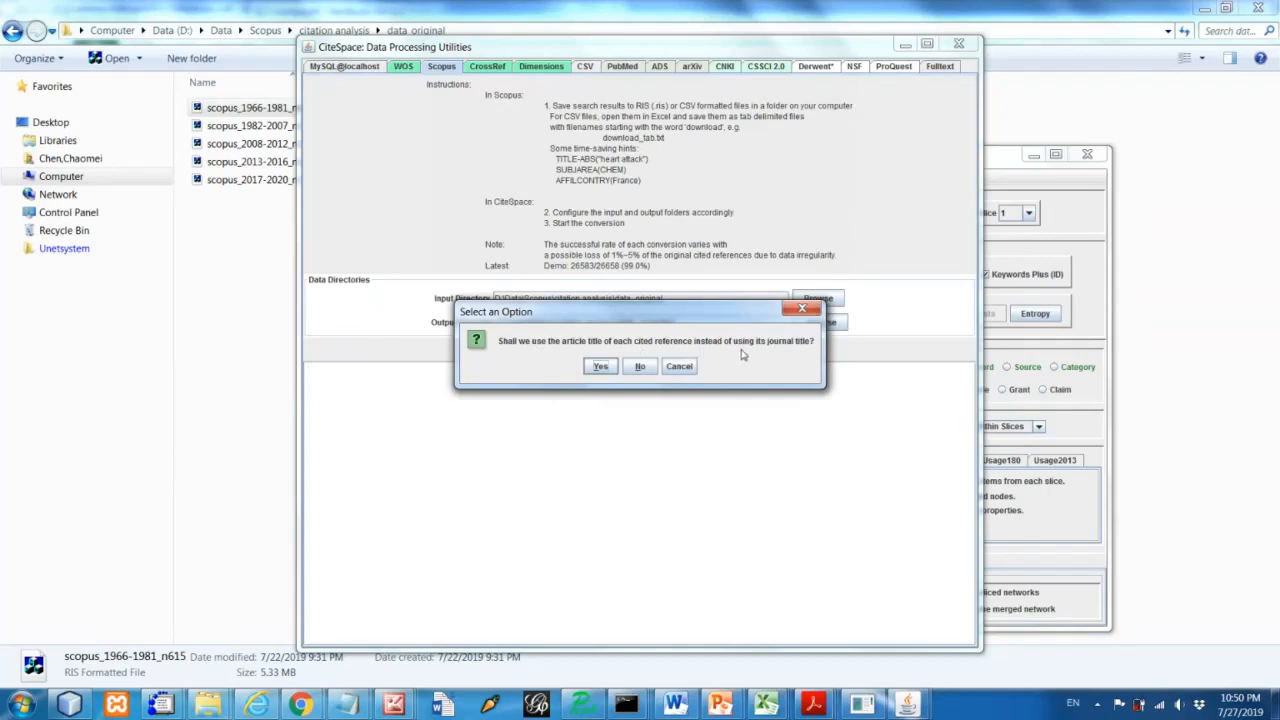
mouse_move(596, 360)
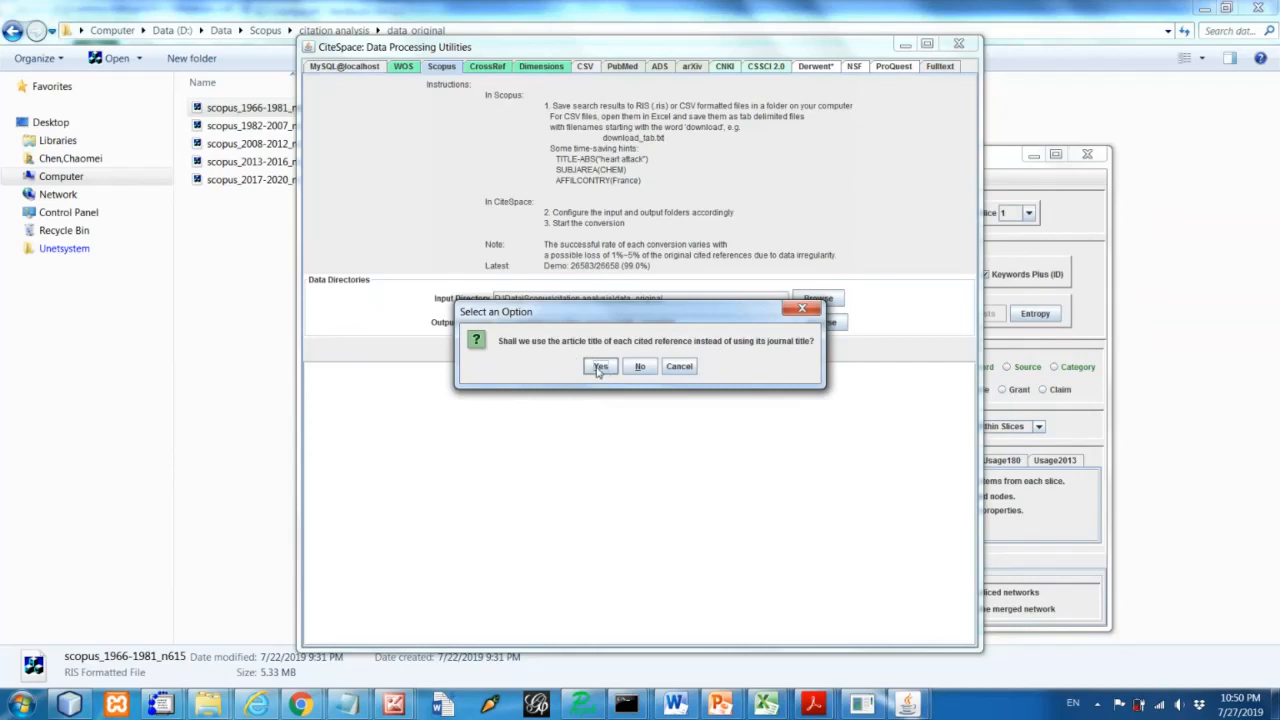
left_click(600, 366)
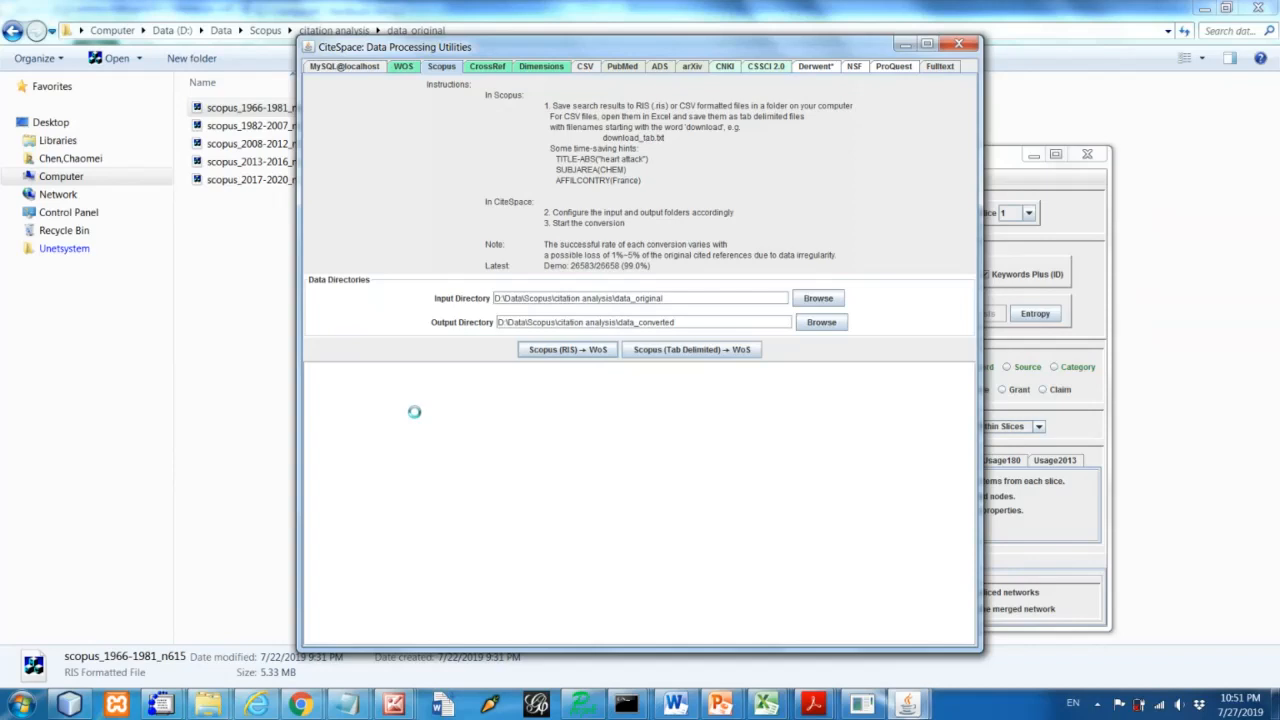
left_click(568, 348)
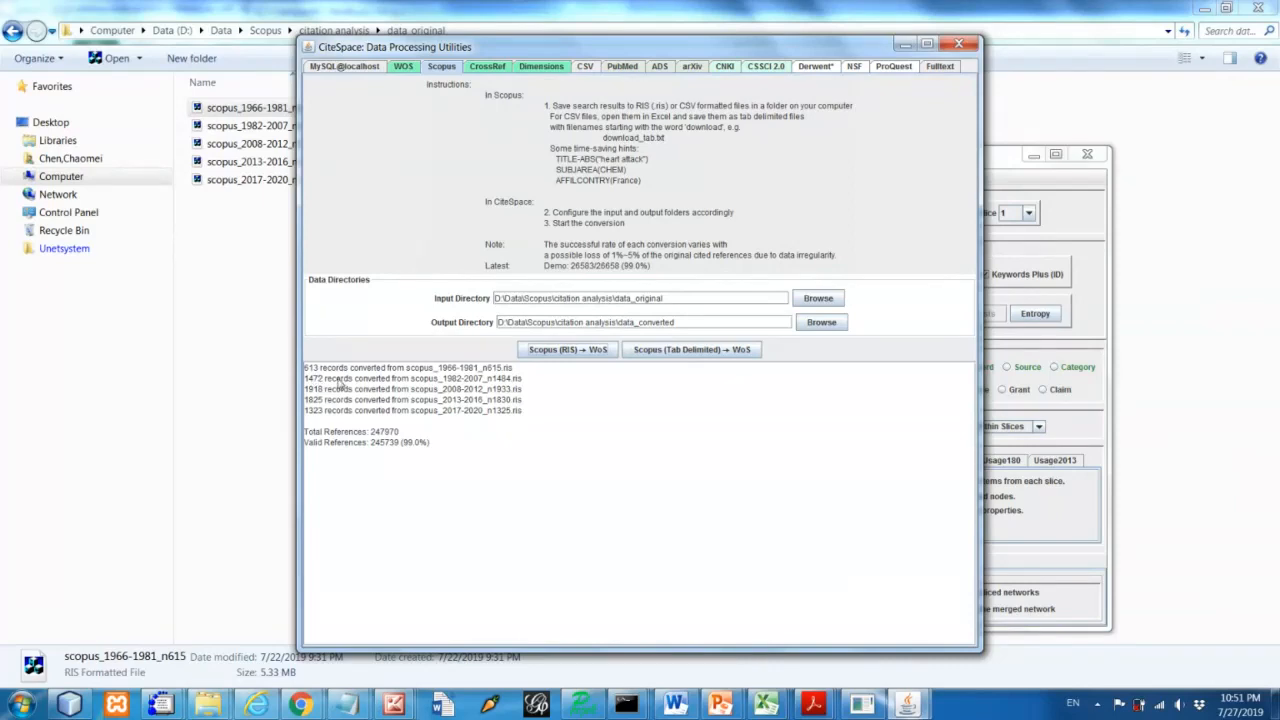
mouse_move(356, 396)
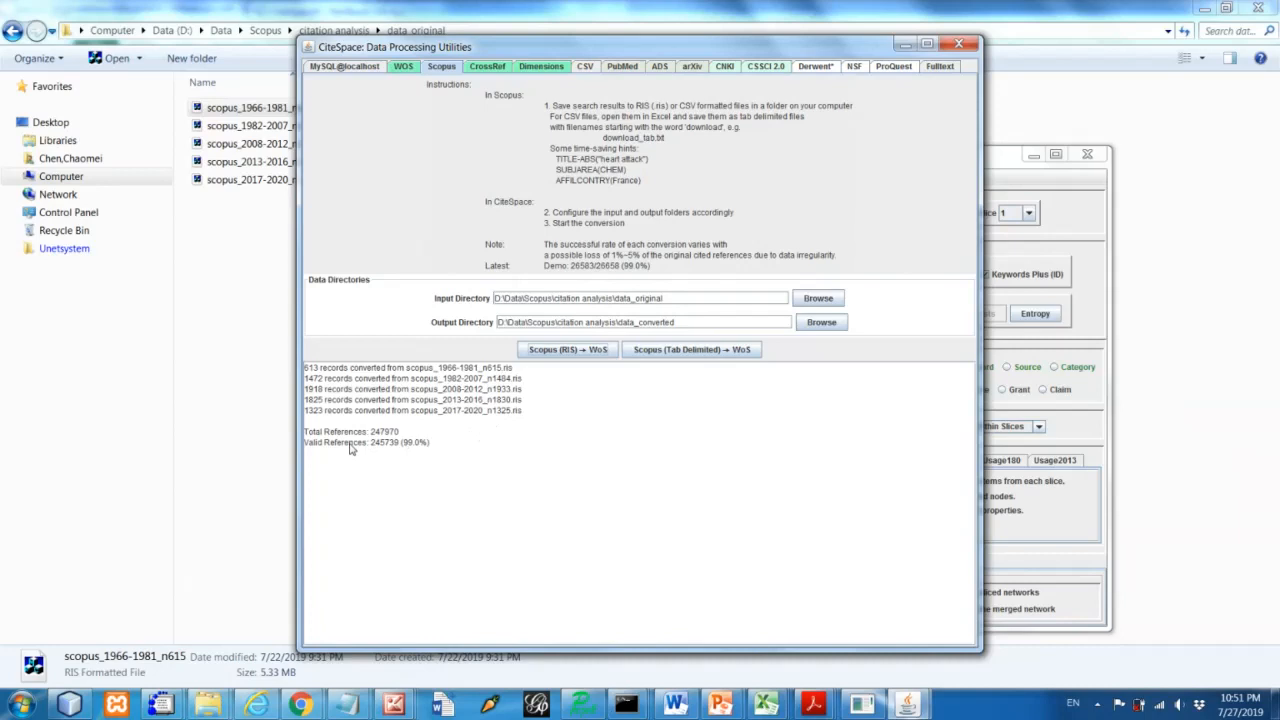
mouse_move(378, 446)
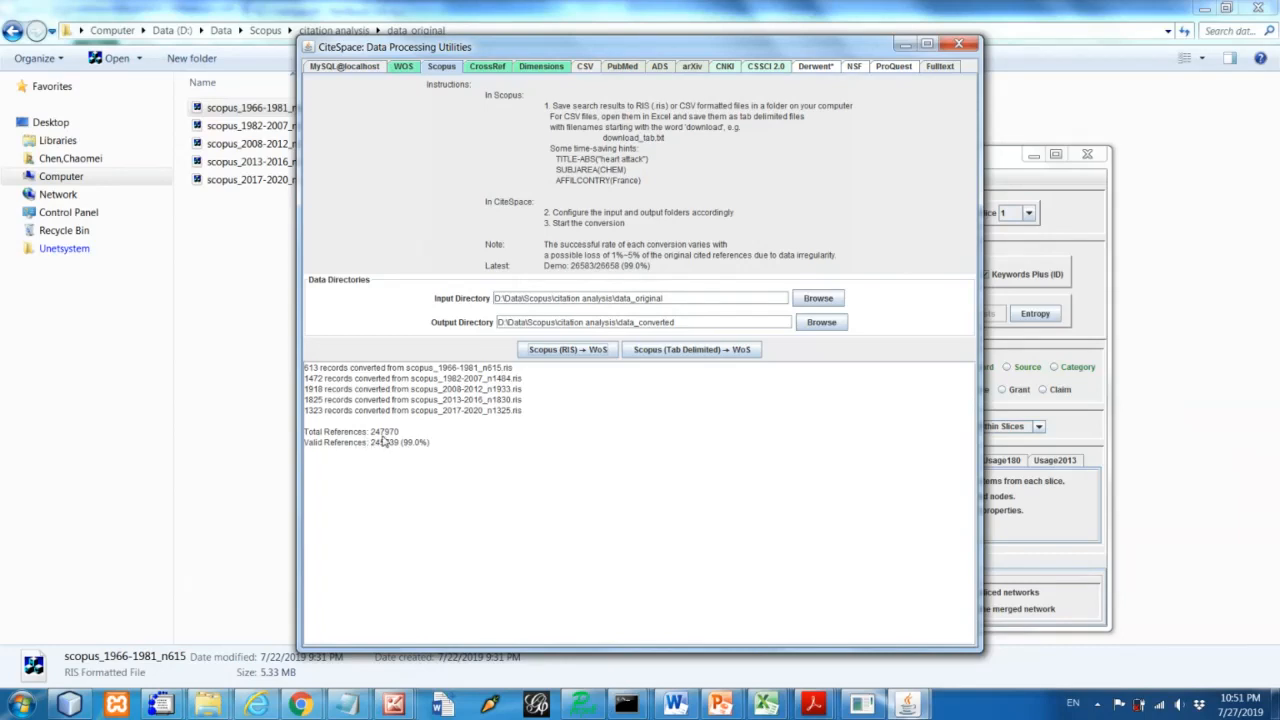
mouse_move(424, 460)
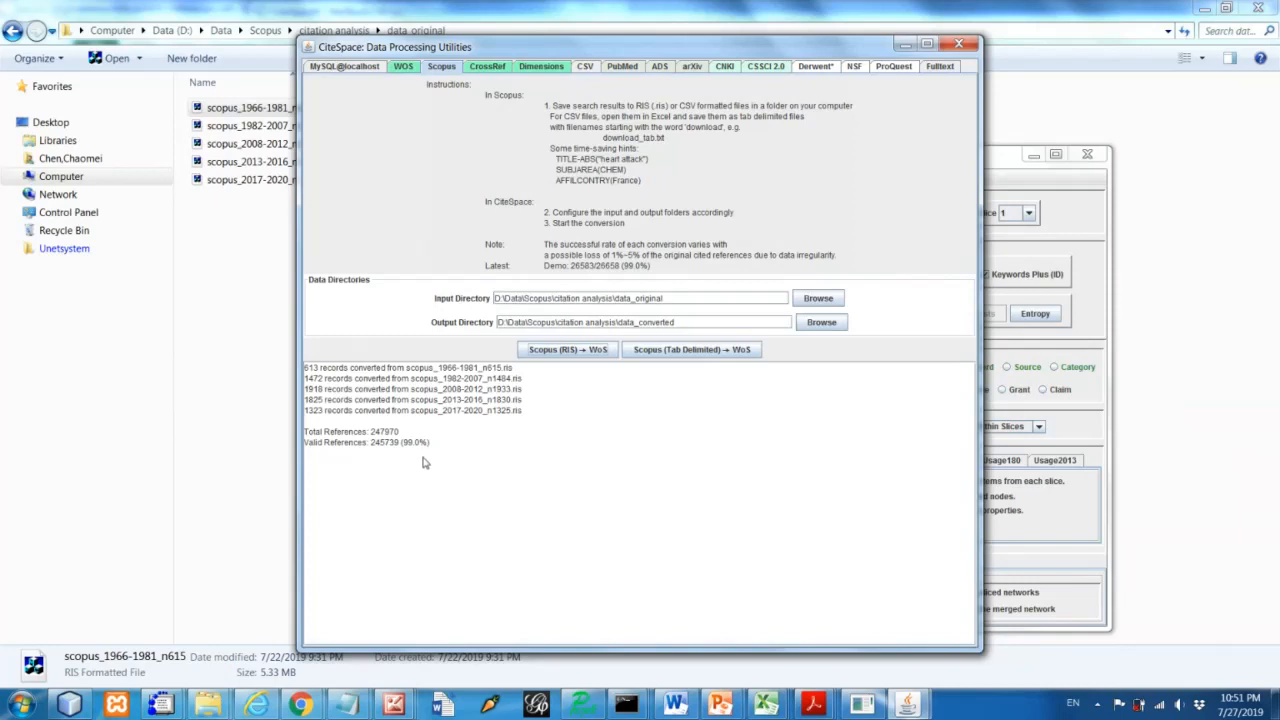
mouse_move(404, 452)
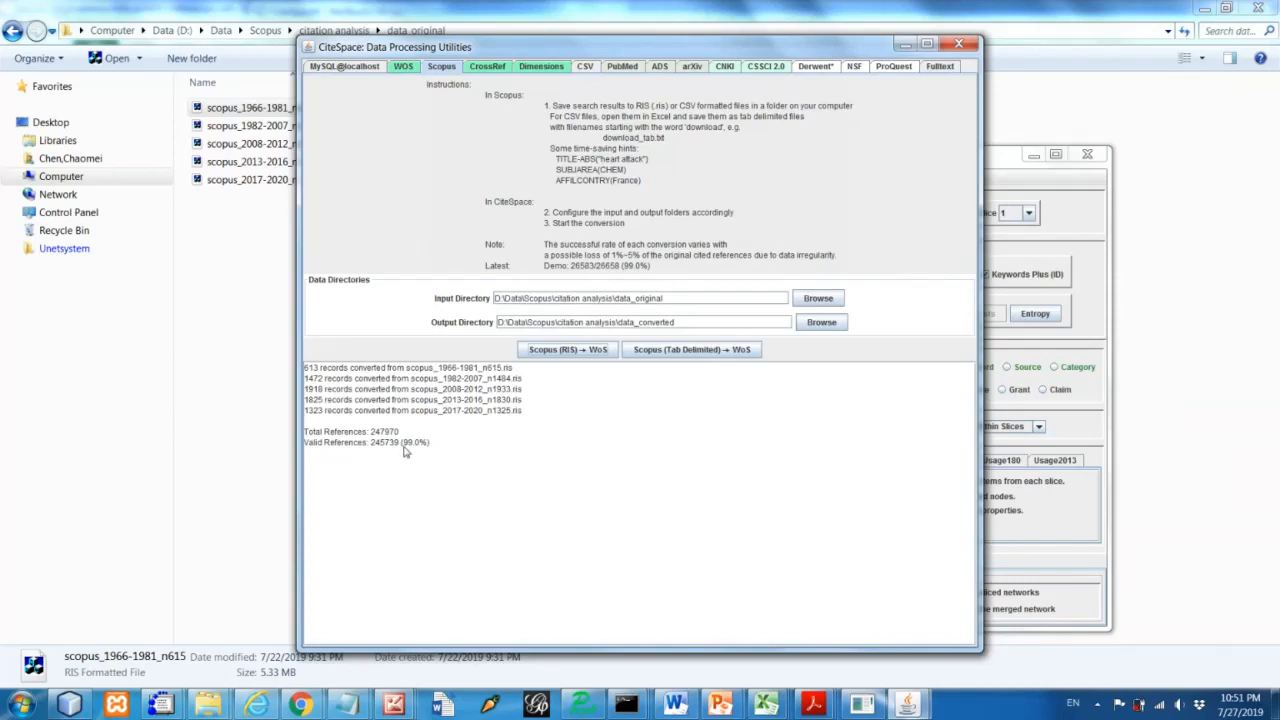
mouse_move(418, 452)
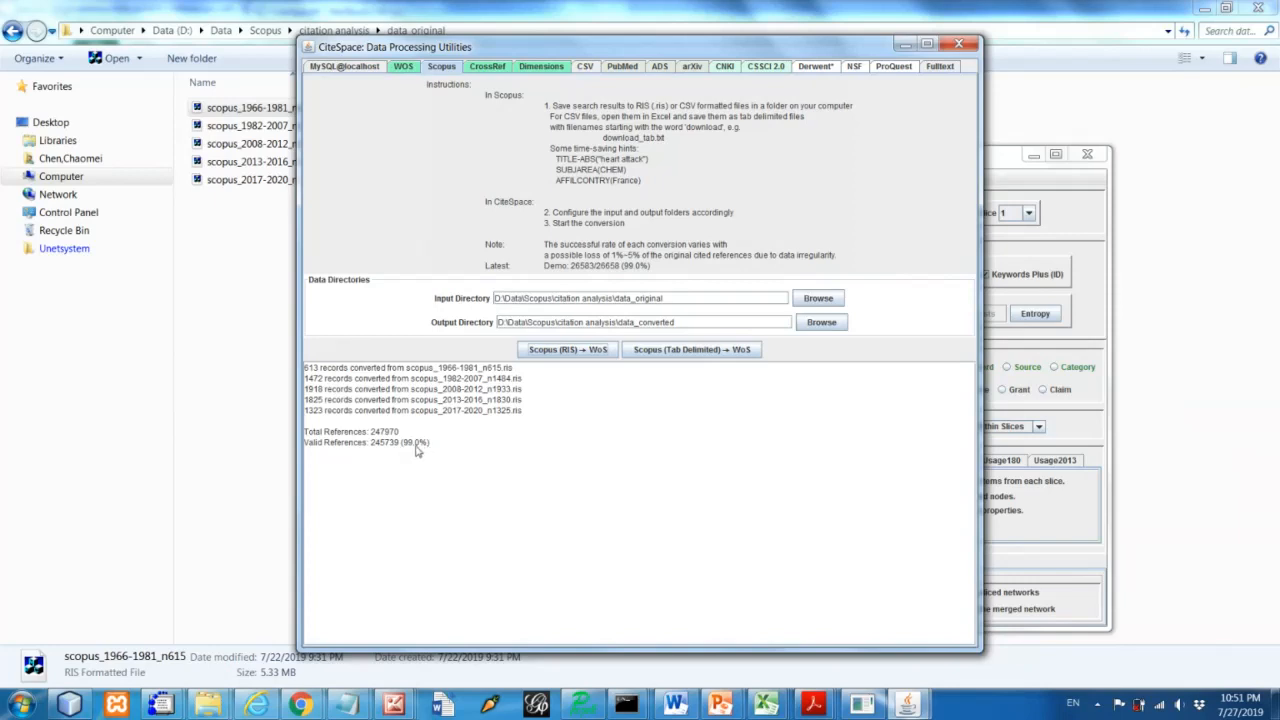
mouse_move(380, 460)
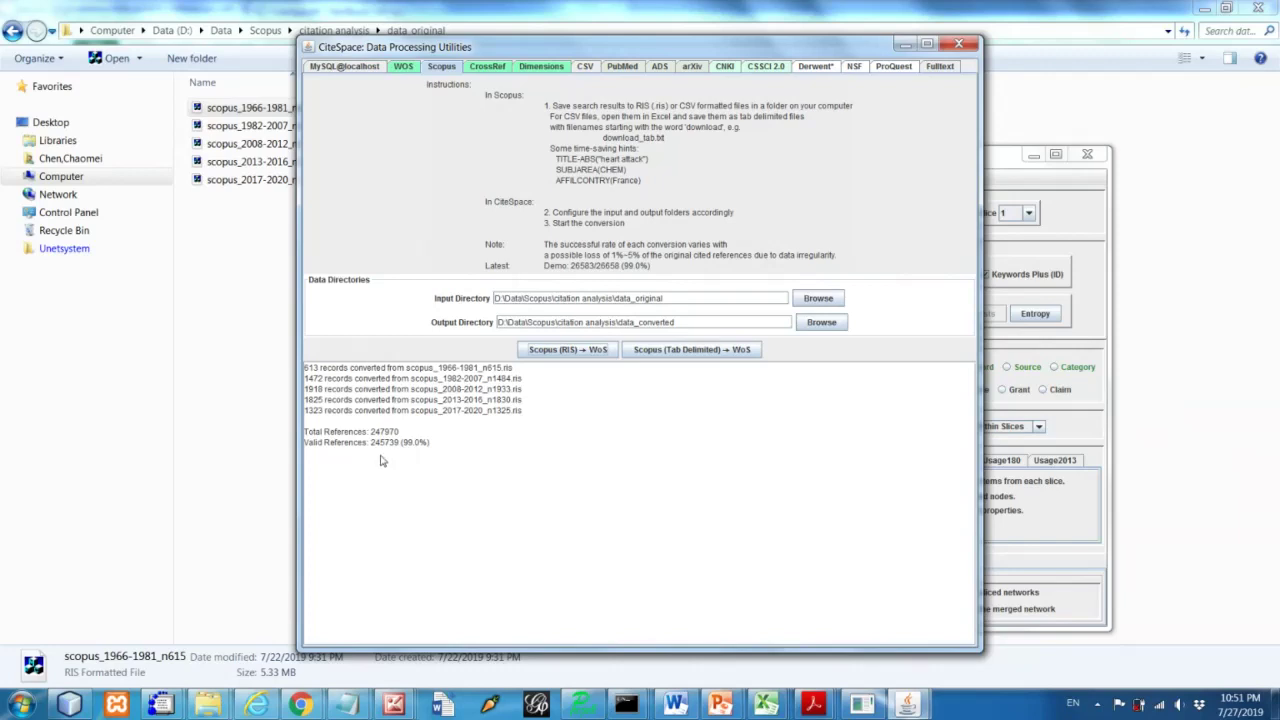
mouse_move(464, 456)
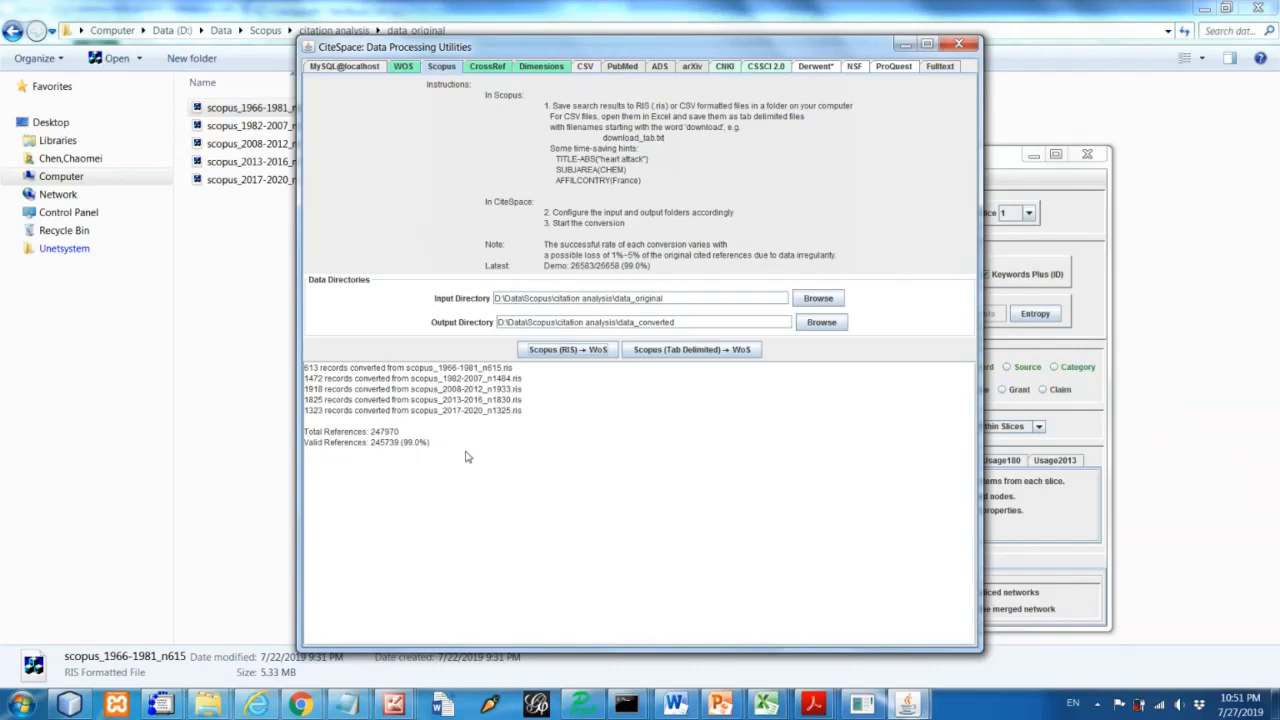
mouse_move(432, 452)
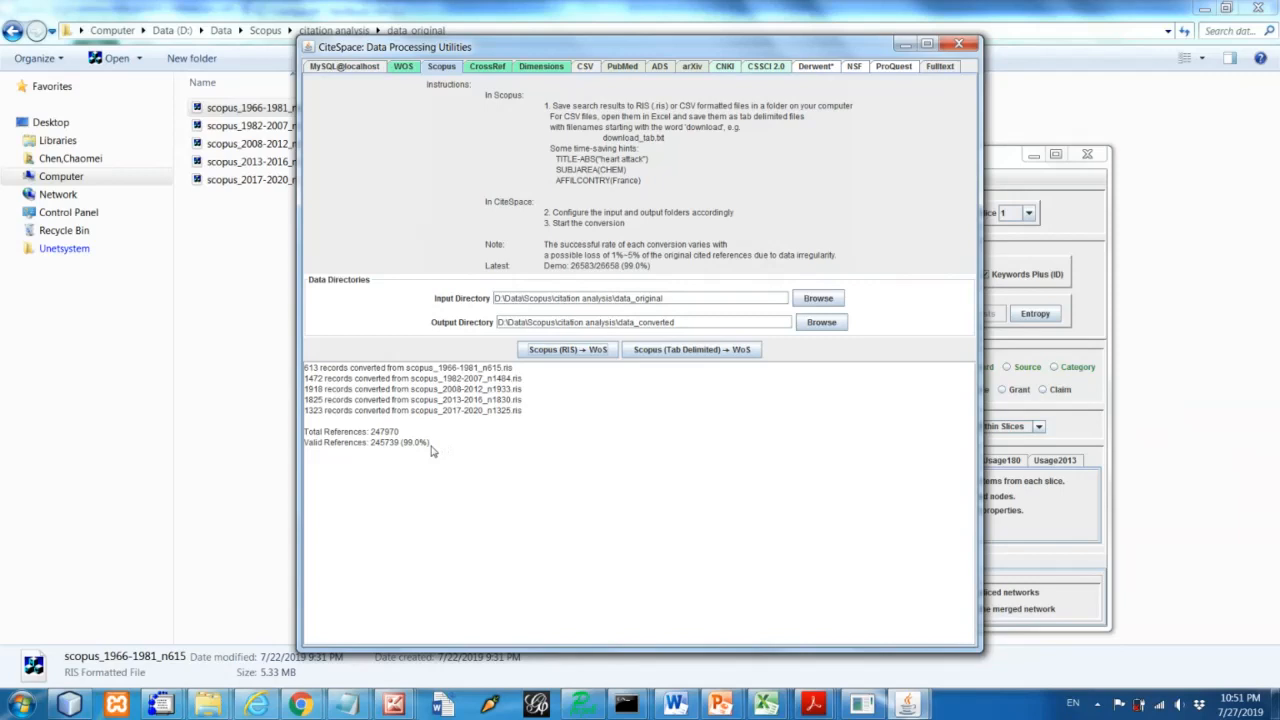
mouse_move(404, 448)
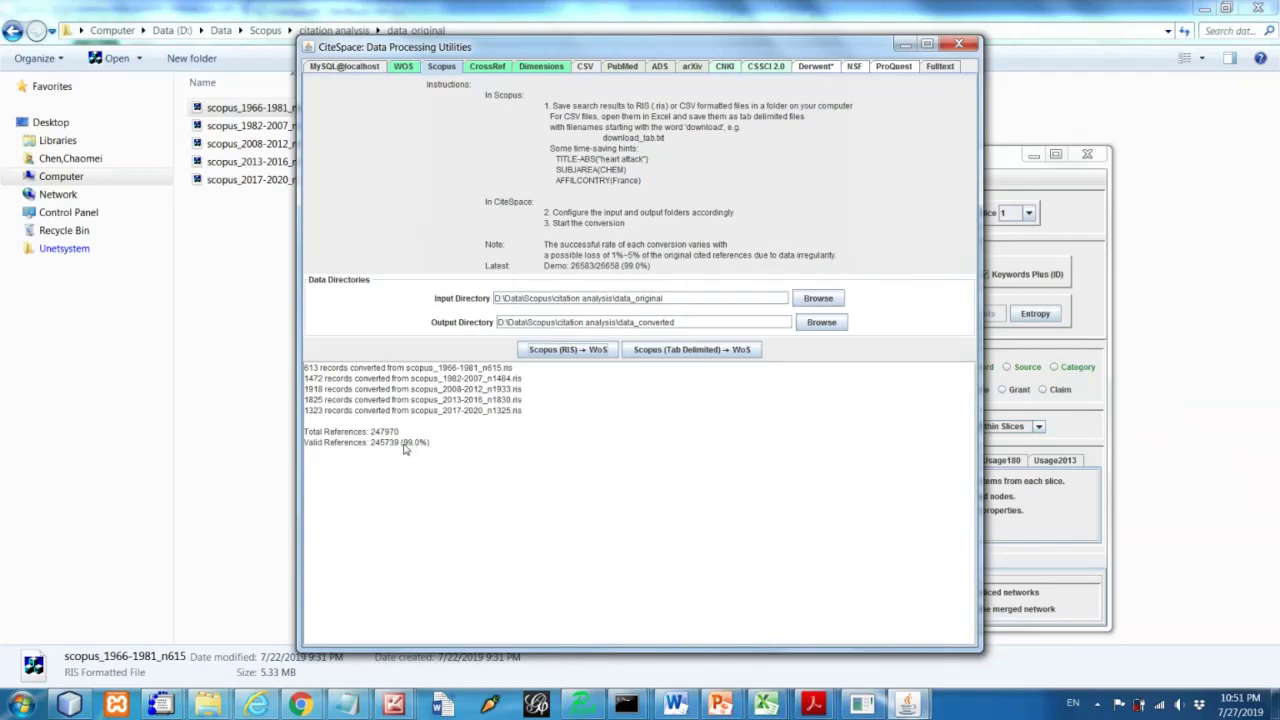
mouse_move(436, 448)
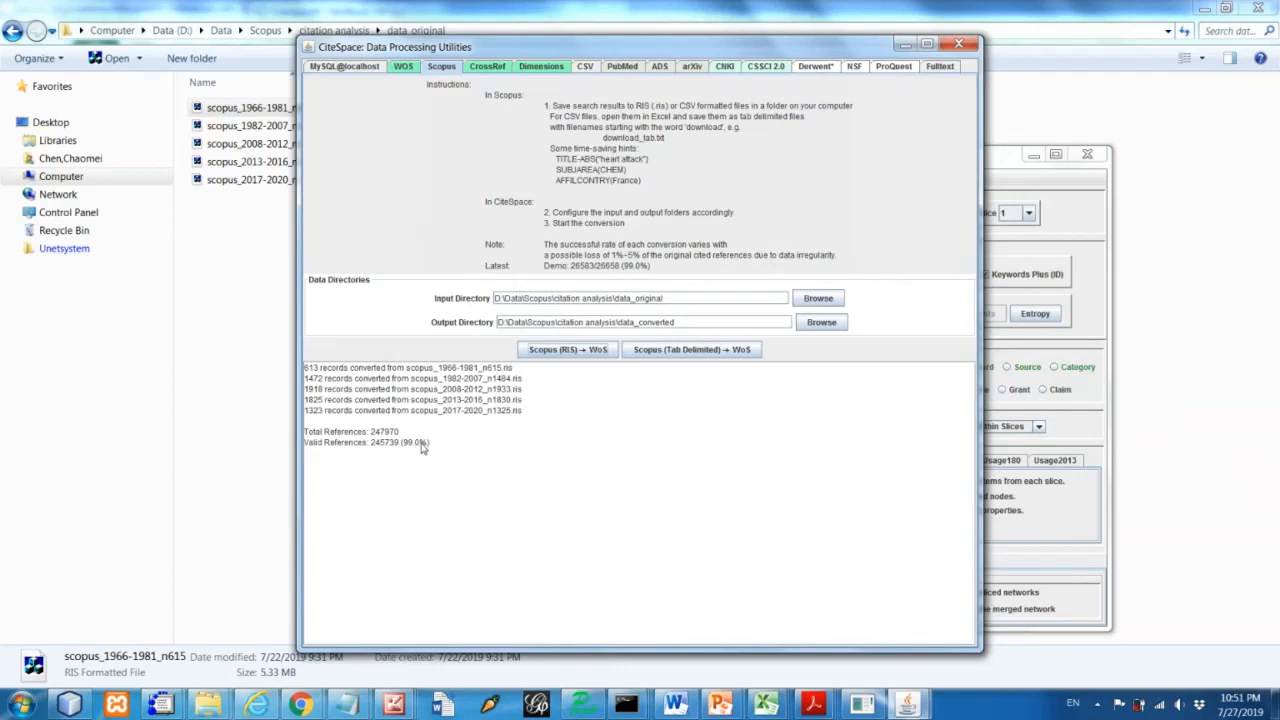
mouse_move(450, 442)
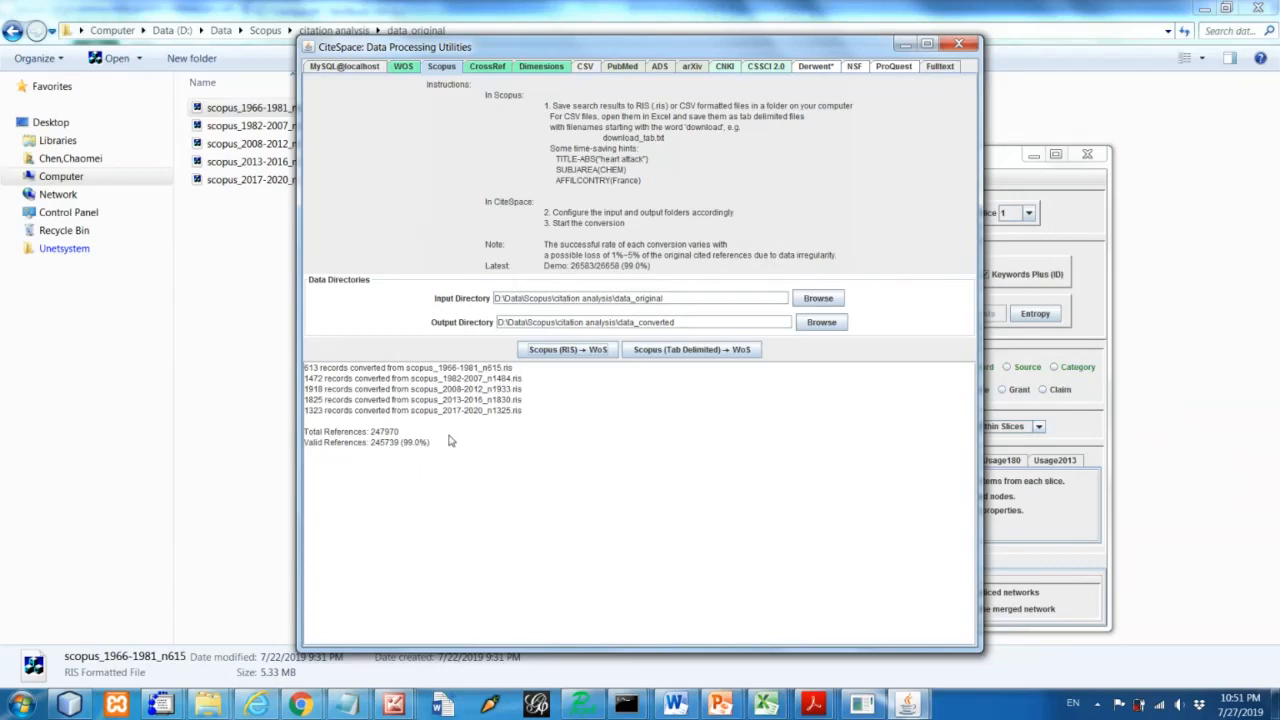
mouse_move(280, 18)
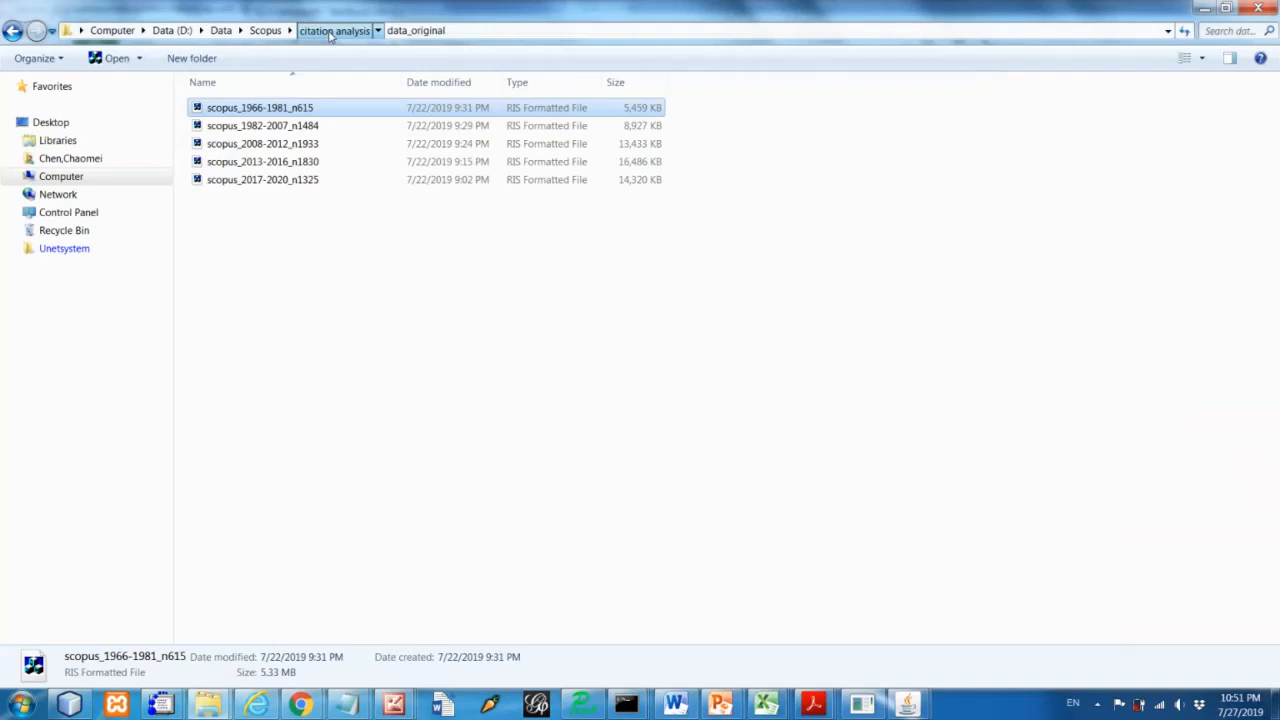
Check the data_converted output files in Explorer, then return to CiteSpace's data utilities
left_click(334, 30)
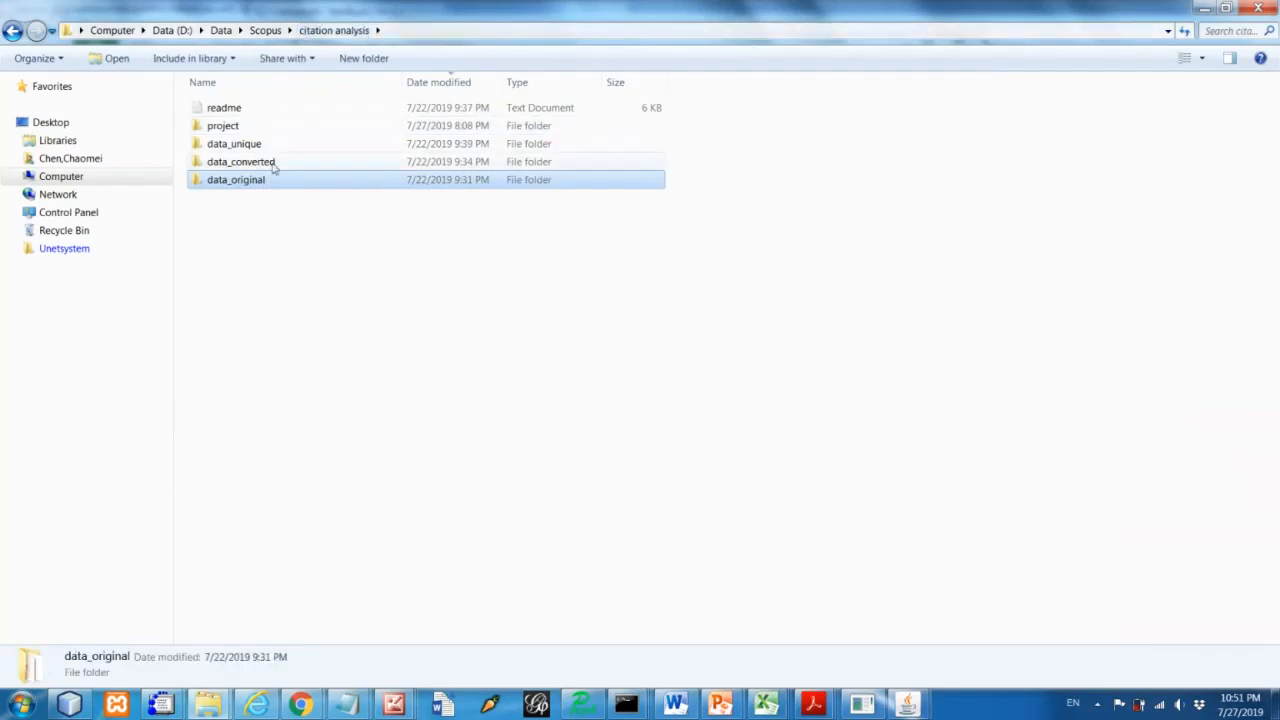
double_click(240, 160)
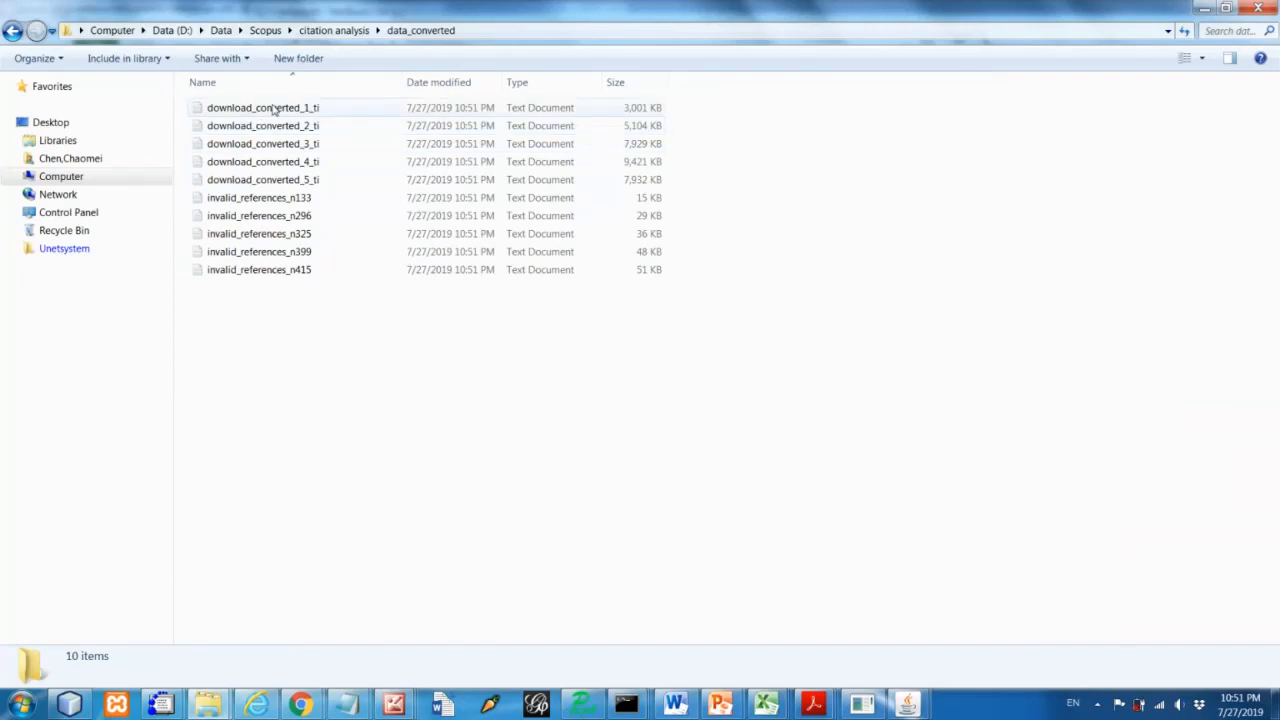
mouse_move(300, 216)
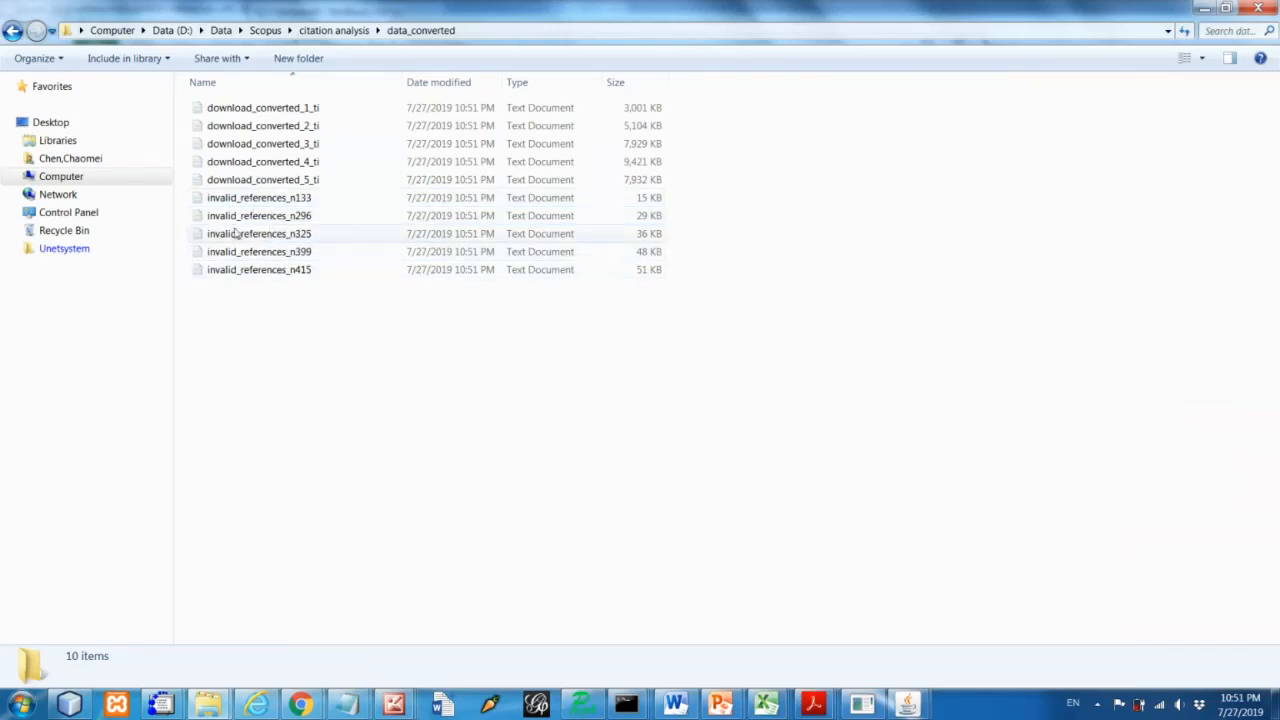
mouse_move(324, 212)
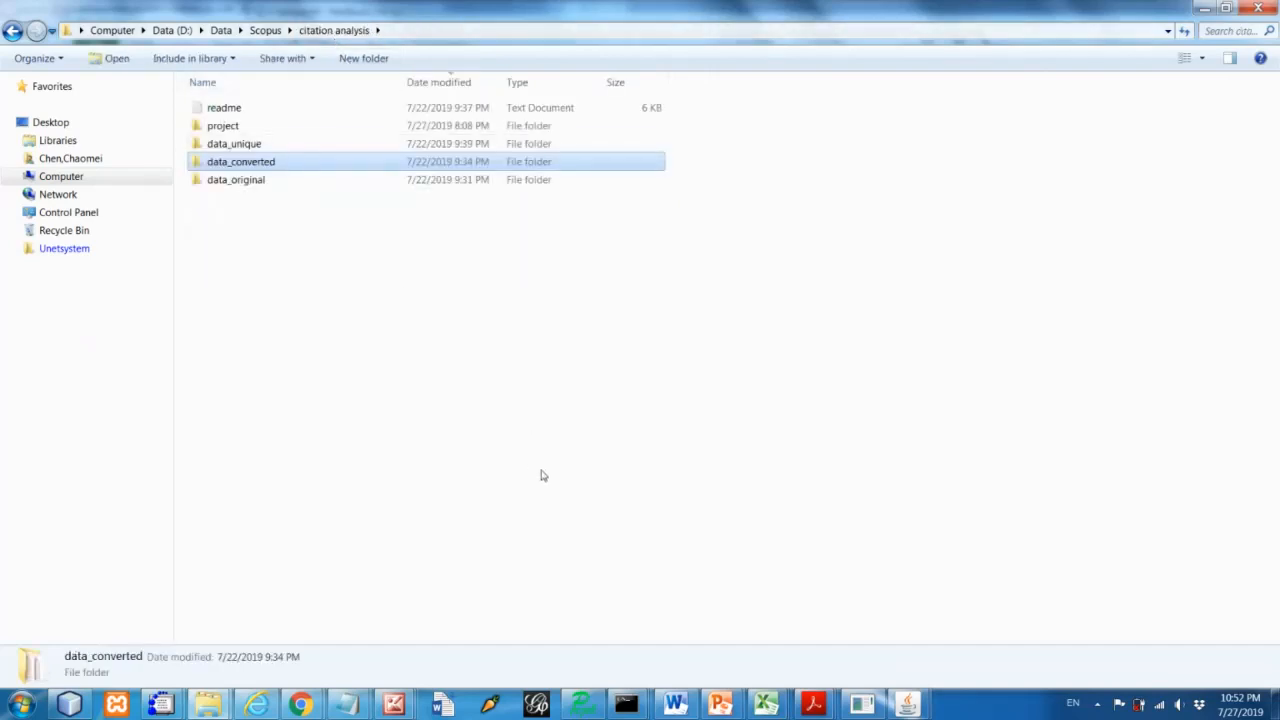
mouse_move(436, 320)
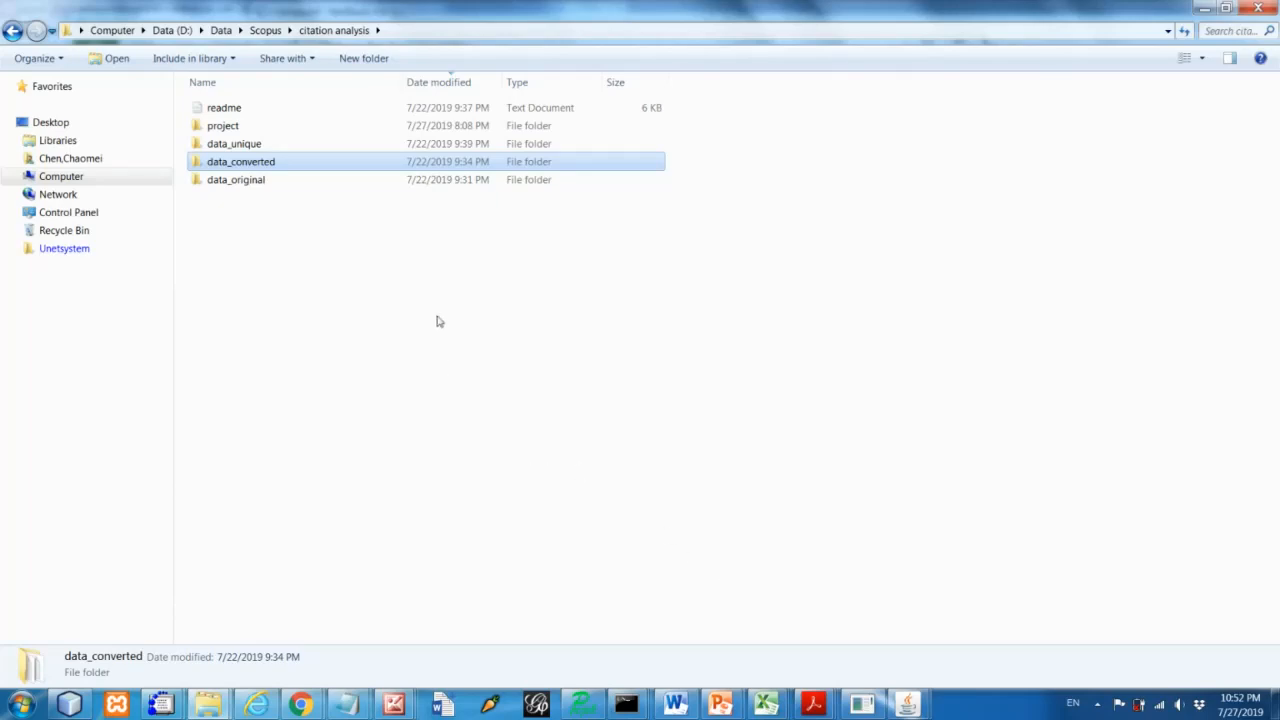
mouse_move(220, 168)
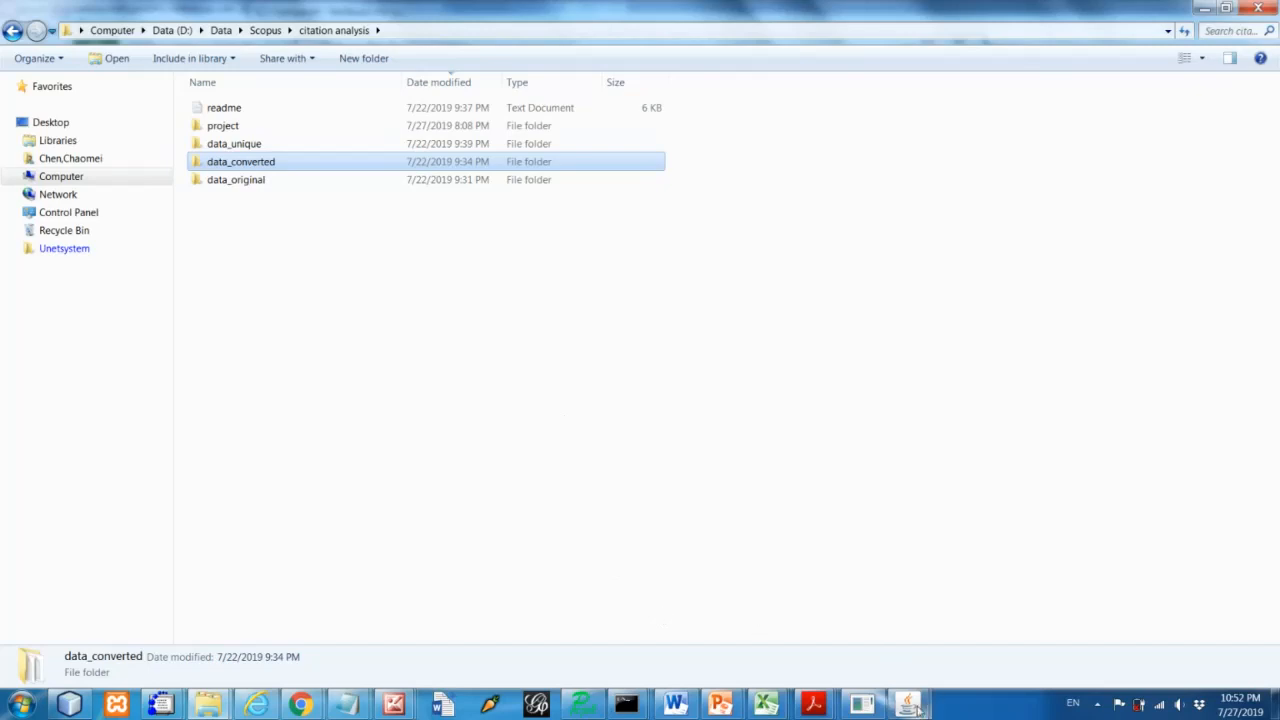
left_click(908, 704)
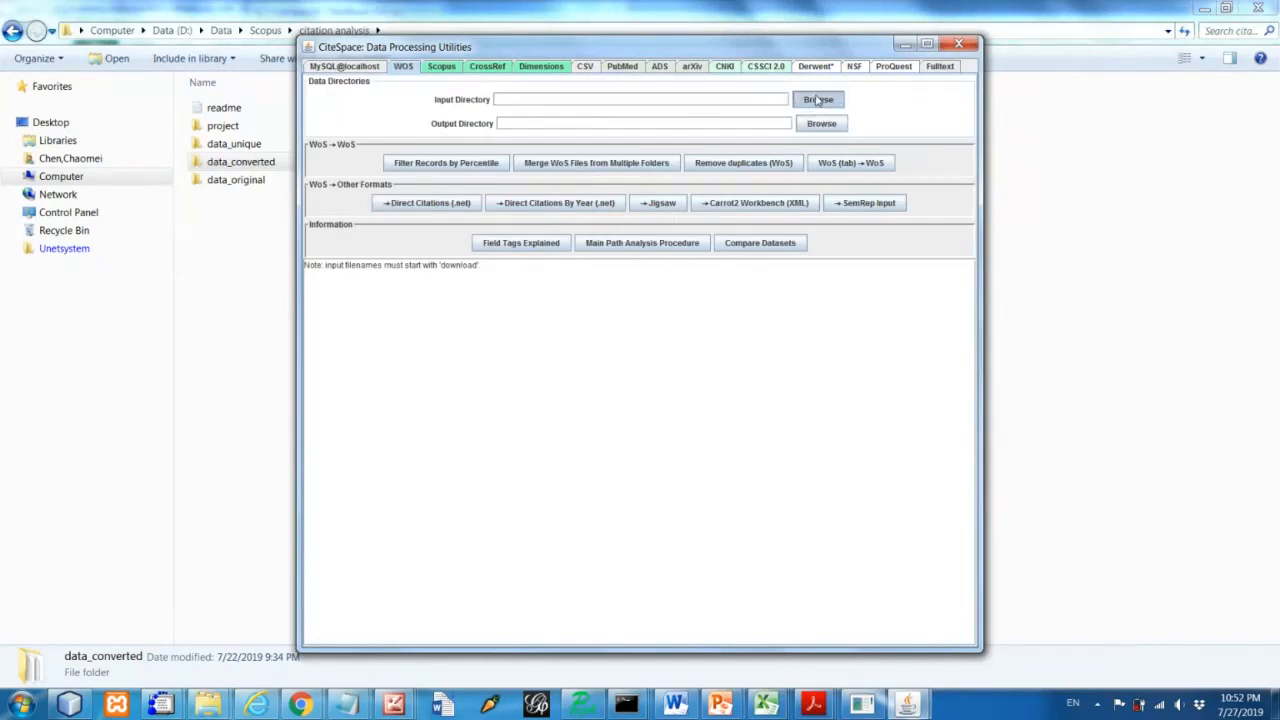
Set the input directory to D:\Data\Scopus\citation analysis\data_converted
left_click(818, 100)
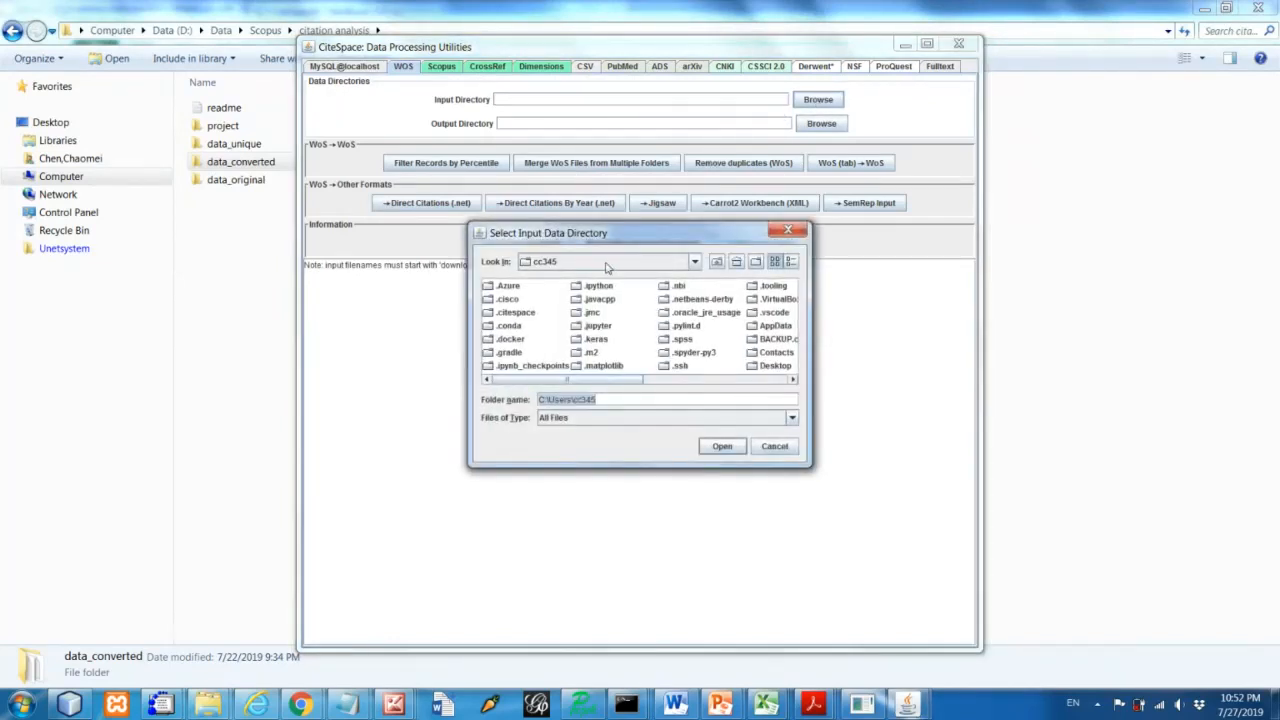
left_click(694, 260)
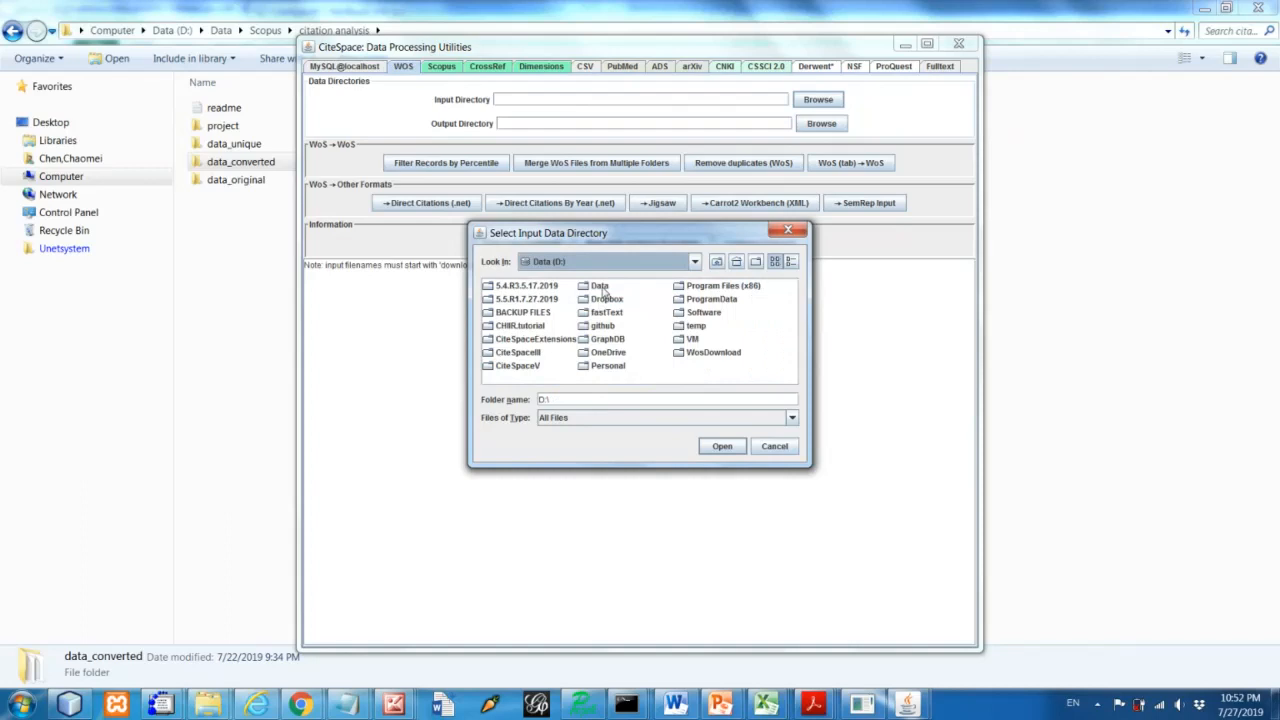
double_click(600, 284)
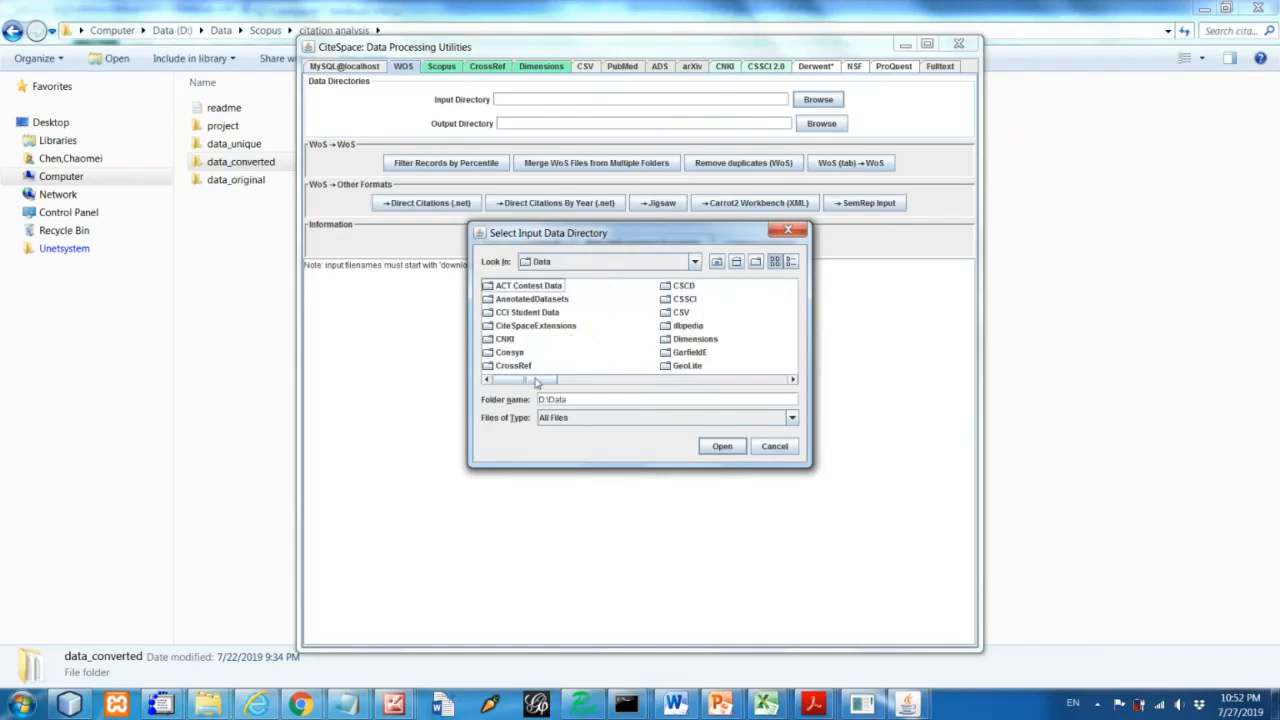
scroll("right", 3)
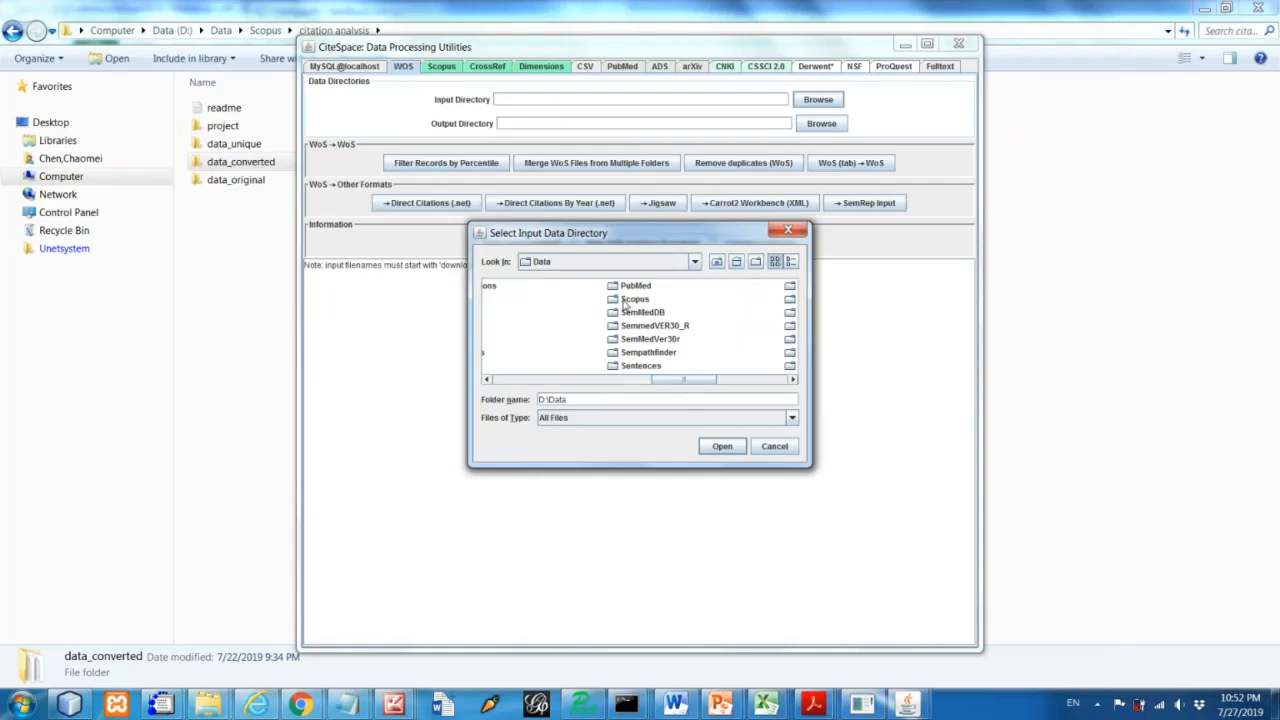
left_click(636, 300)
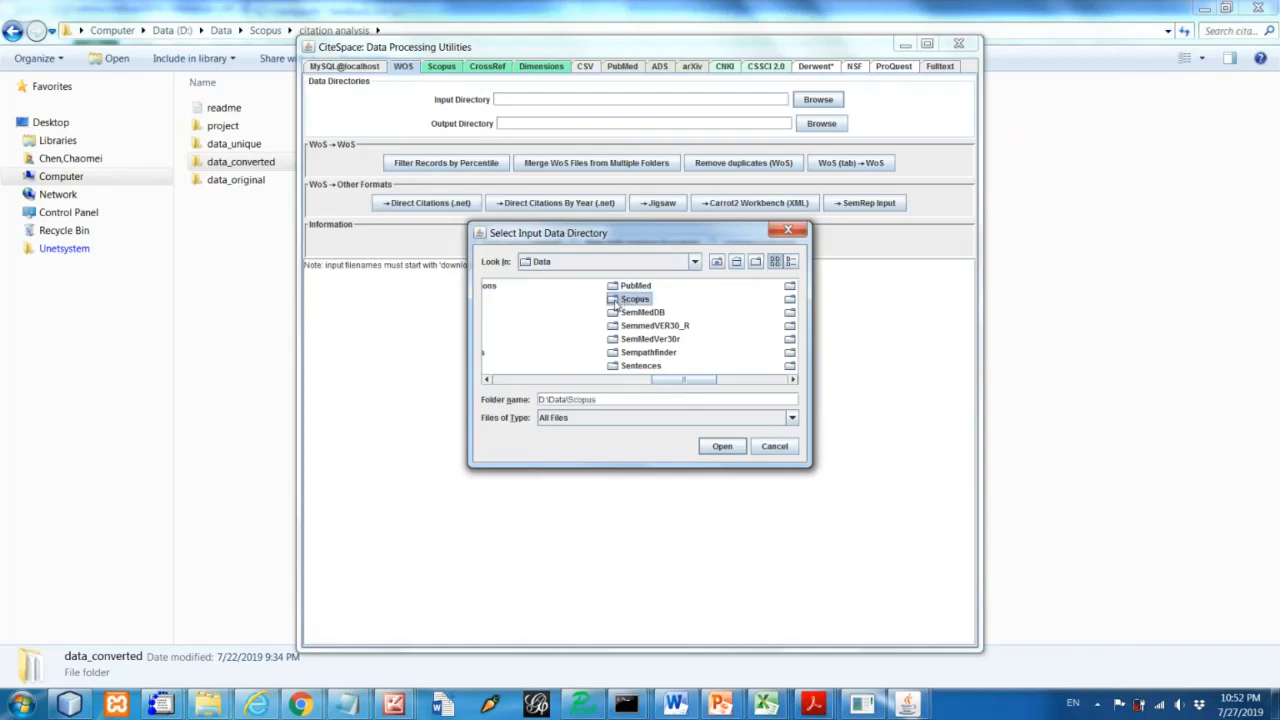
double_click(636, 298)
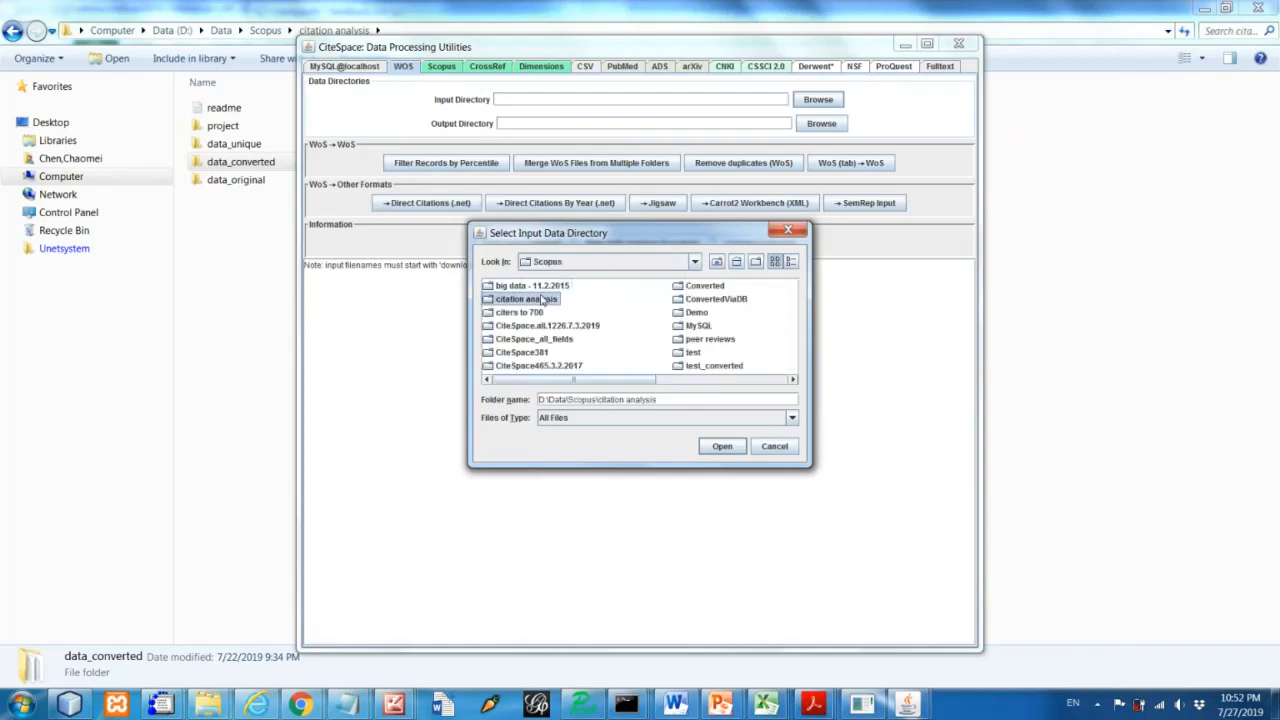
double_click(524, 298)
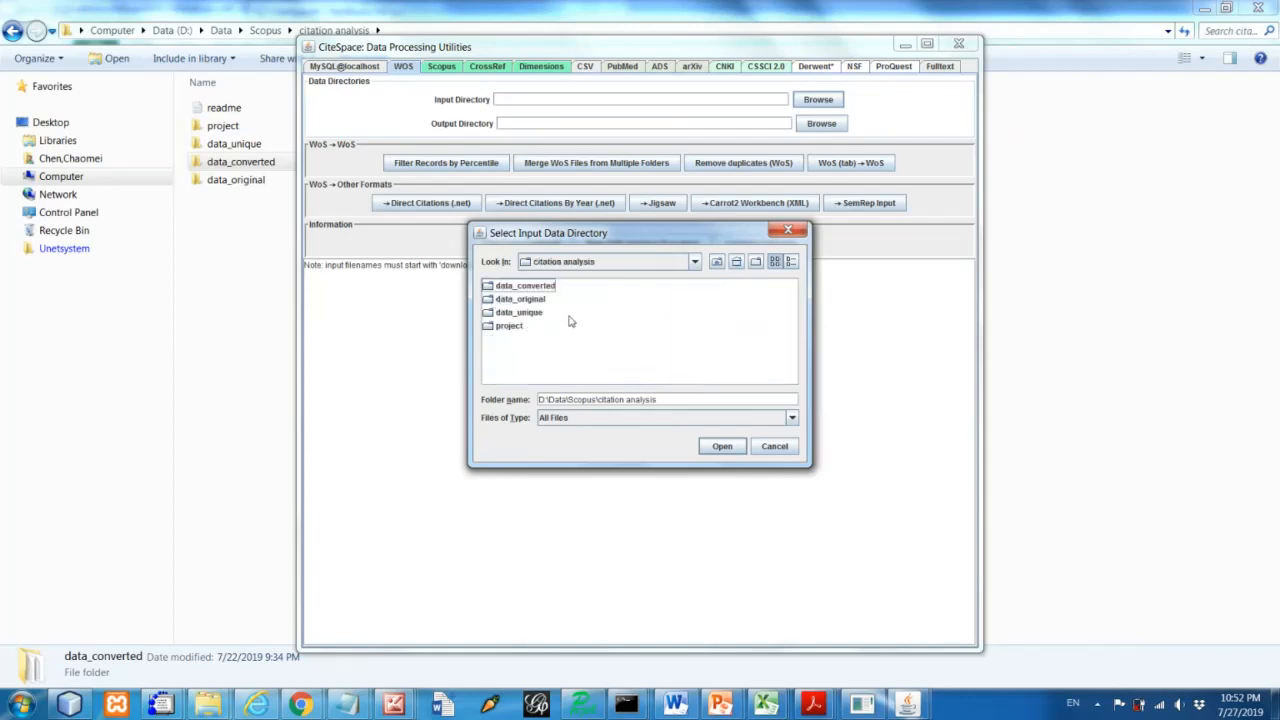
mouse_move(572, 302)
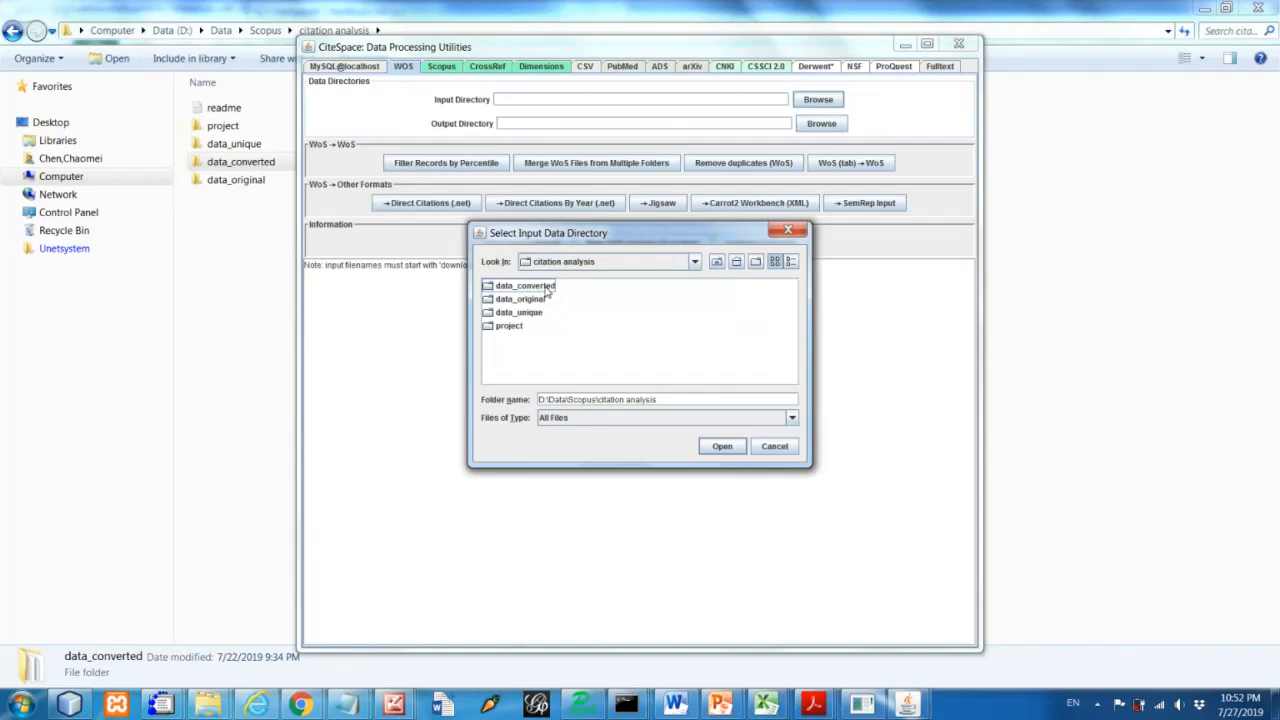
double_click(524, 284)
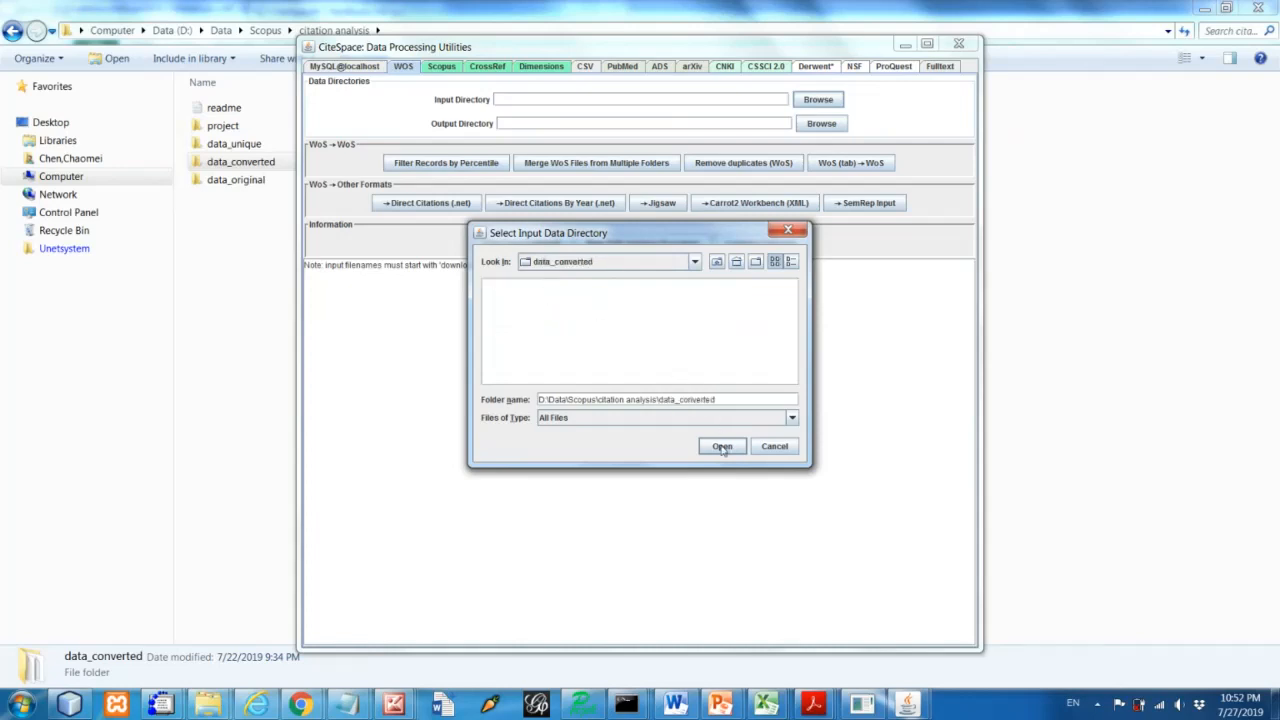
left_click(722, 446)
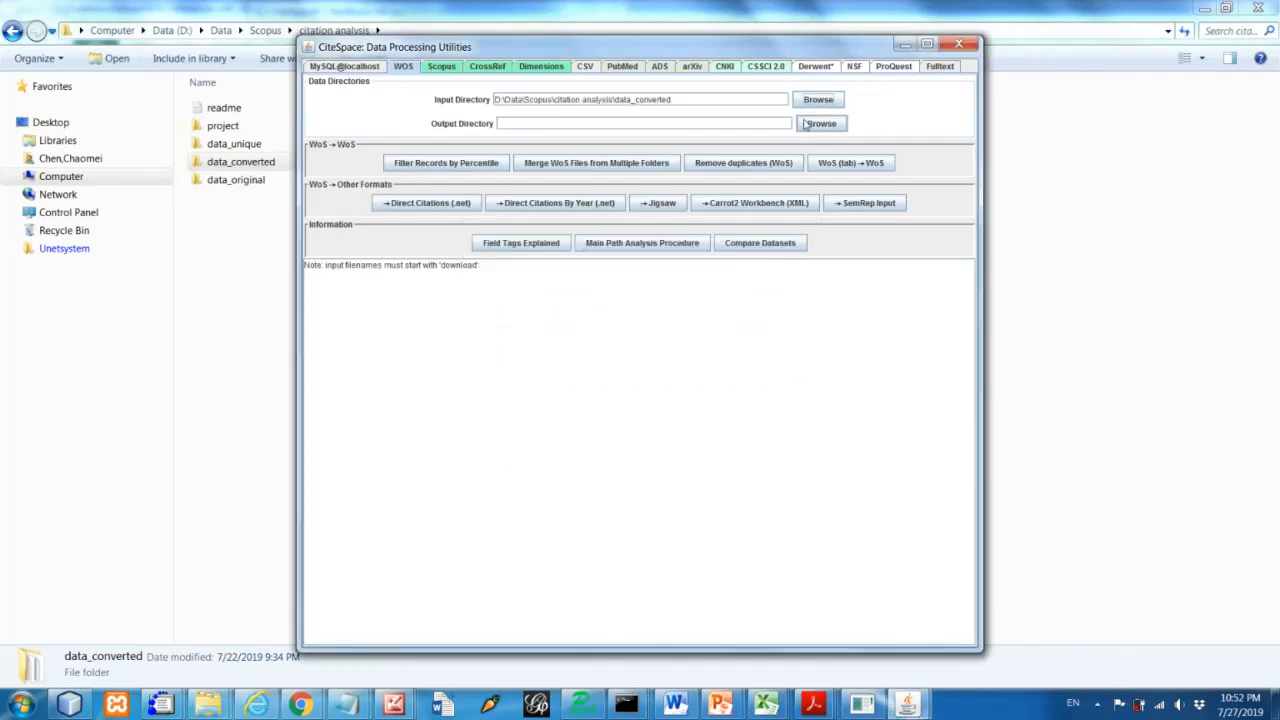
Set the output directory to D:\Data\Scopus\citation analysis\data_unique
left_click(820, 124)
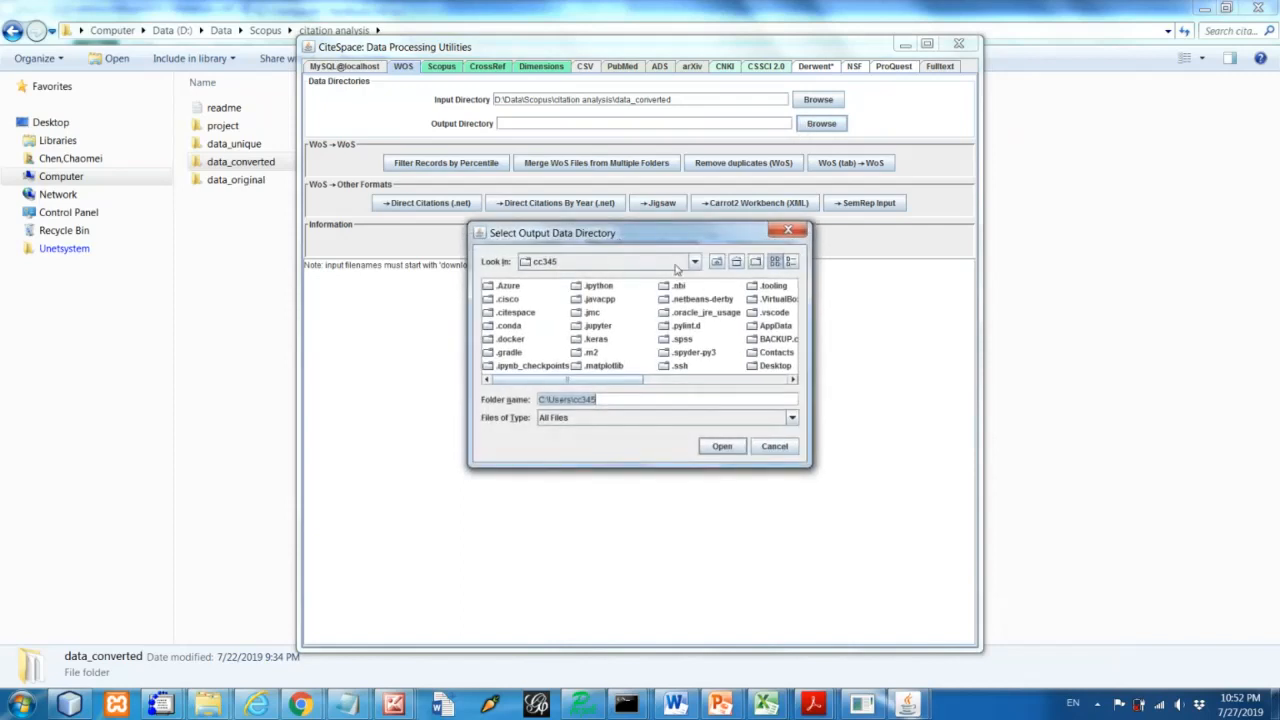
left_click(694, 260)
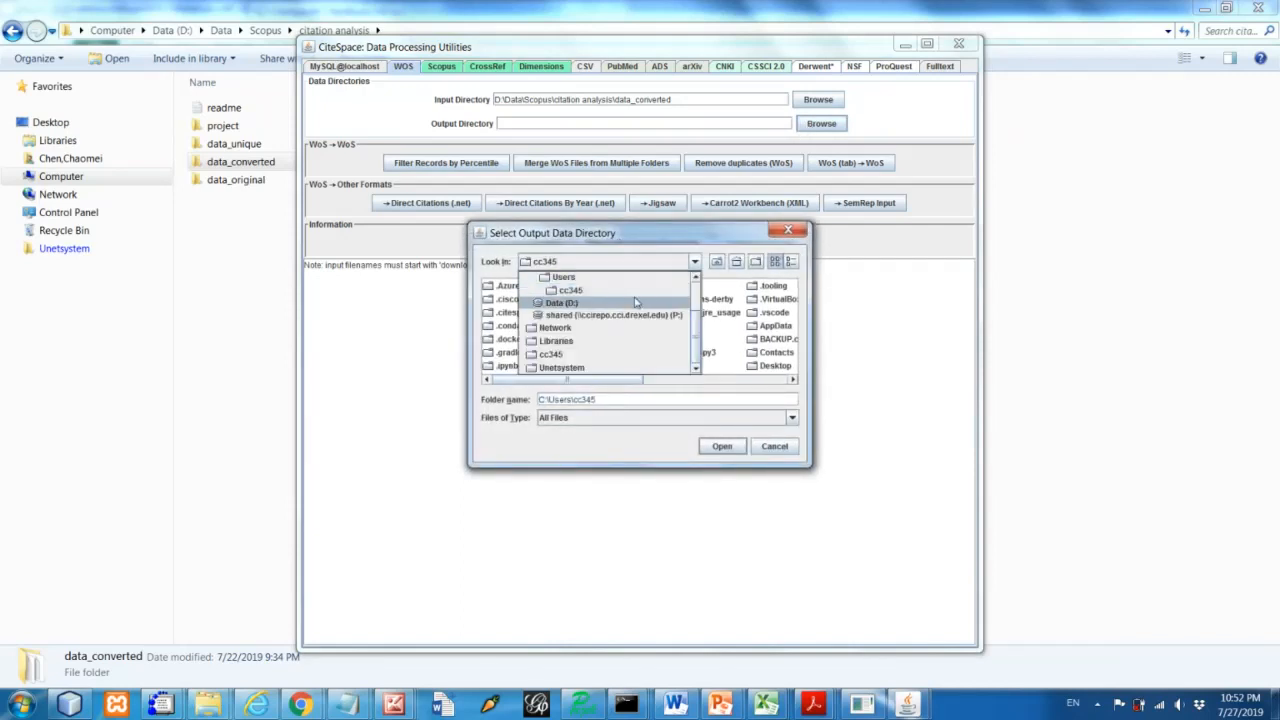
left_click(560, 302)
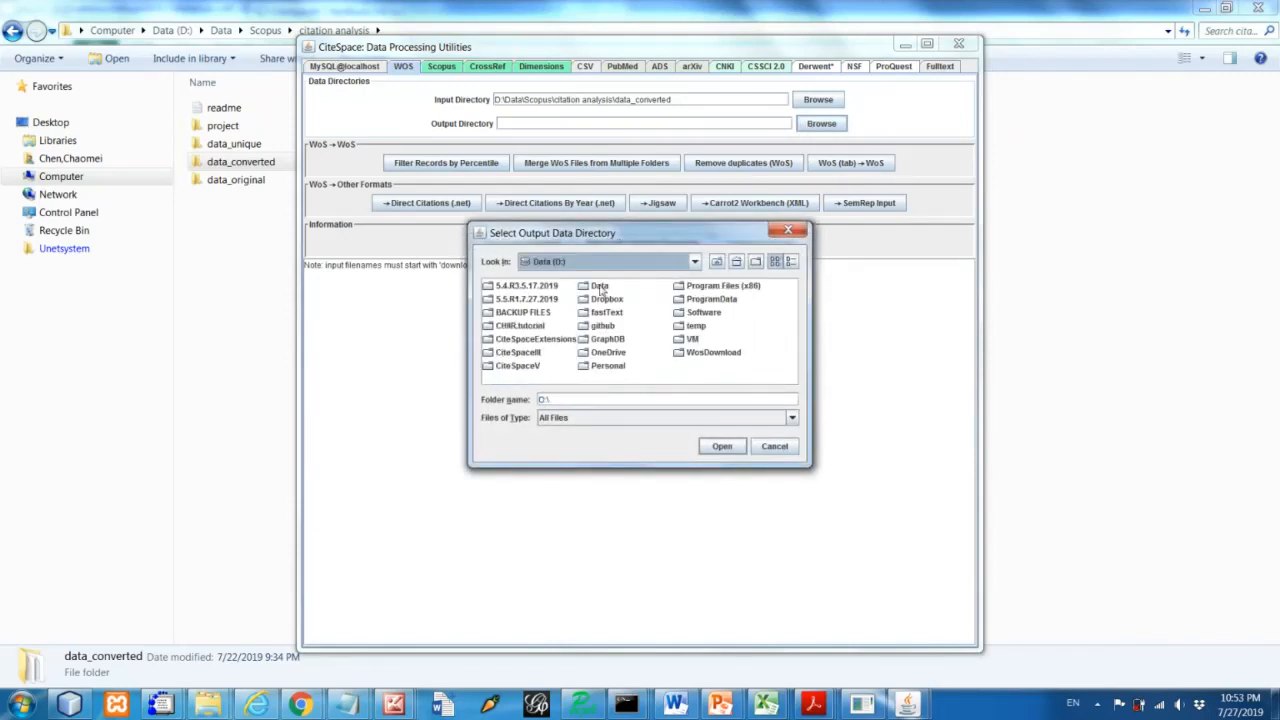
double_click(600, 284)
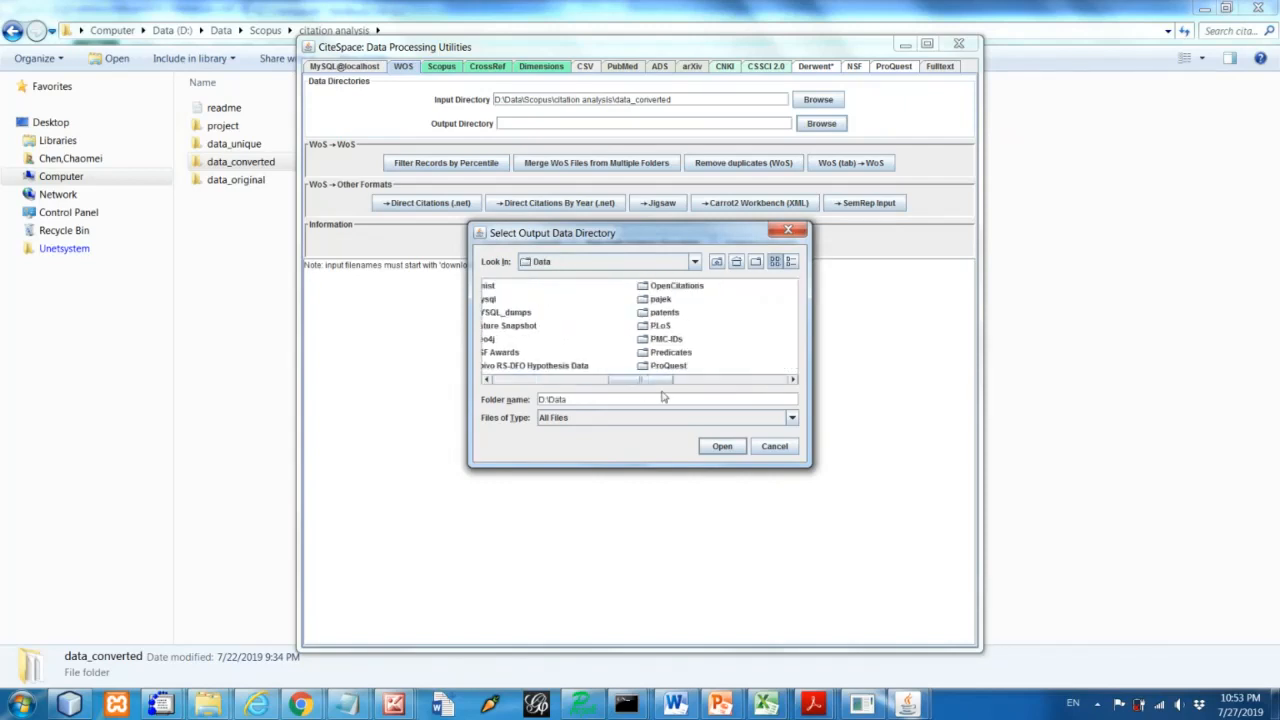
scroll("right", 3)
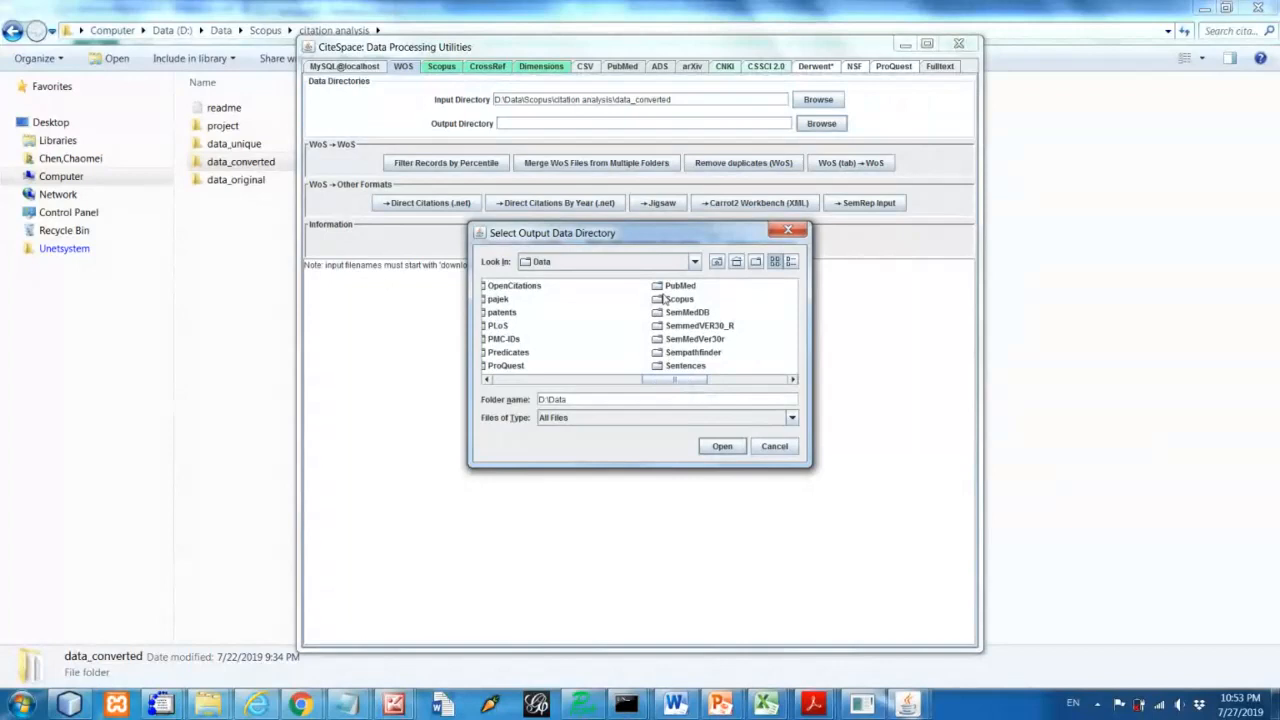
left_click(680, 298)
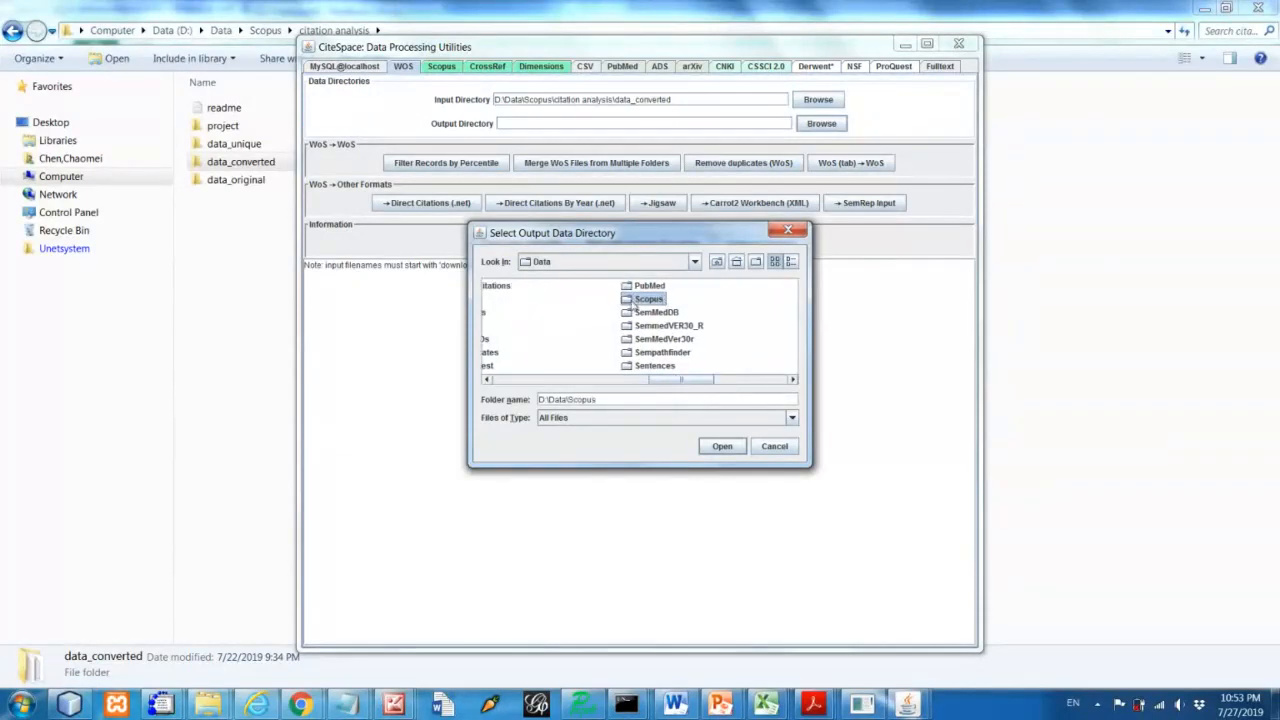
mouse_move(624, 316)
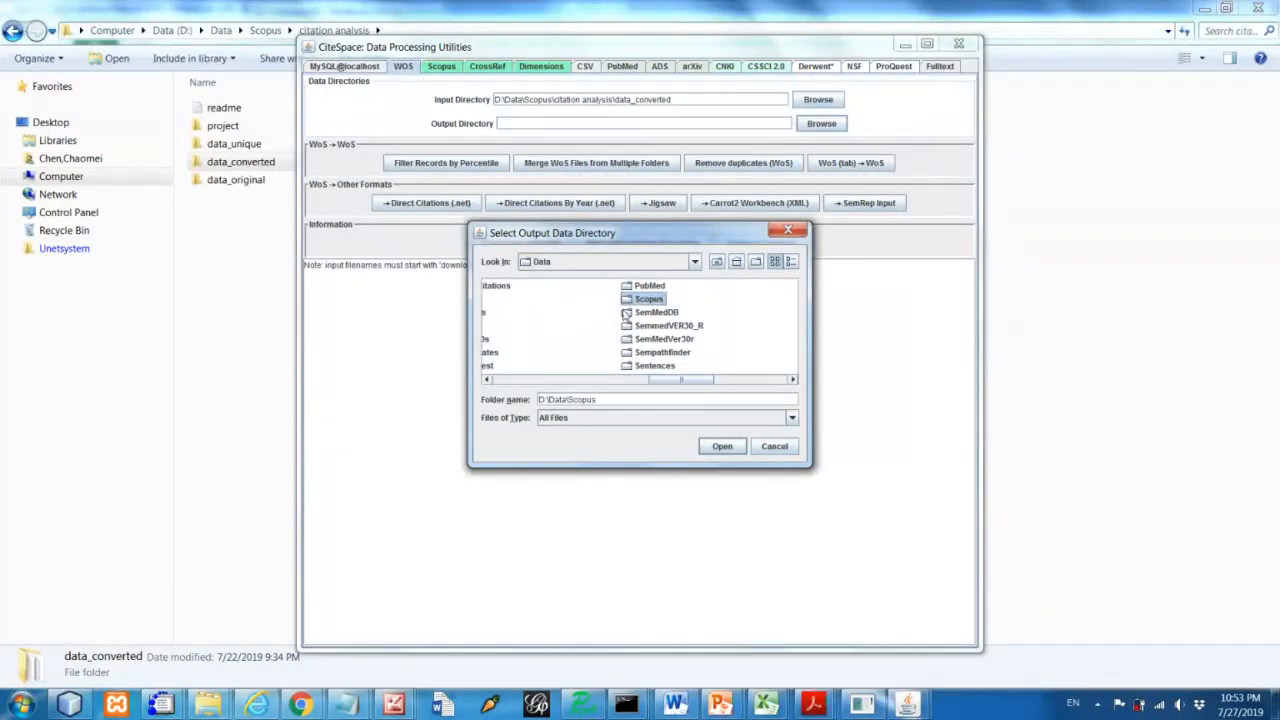
double_click(648, 298)
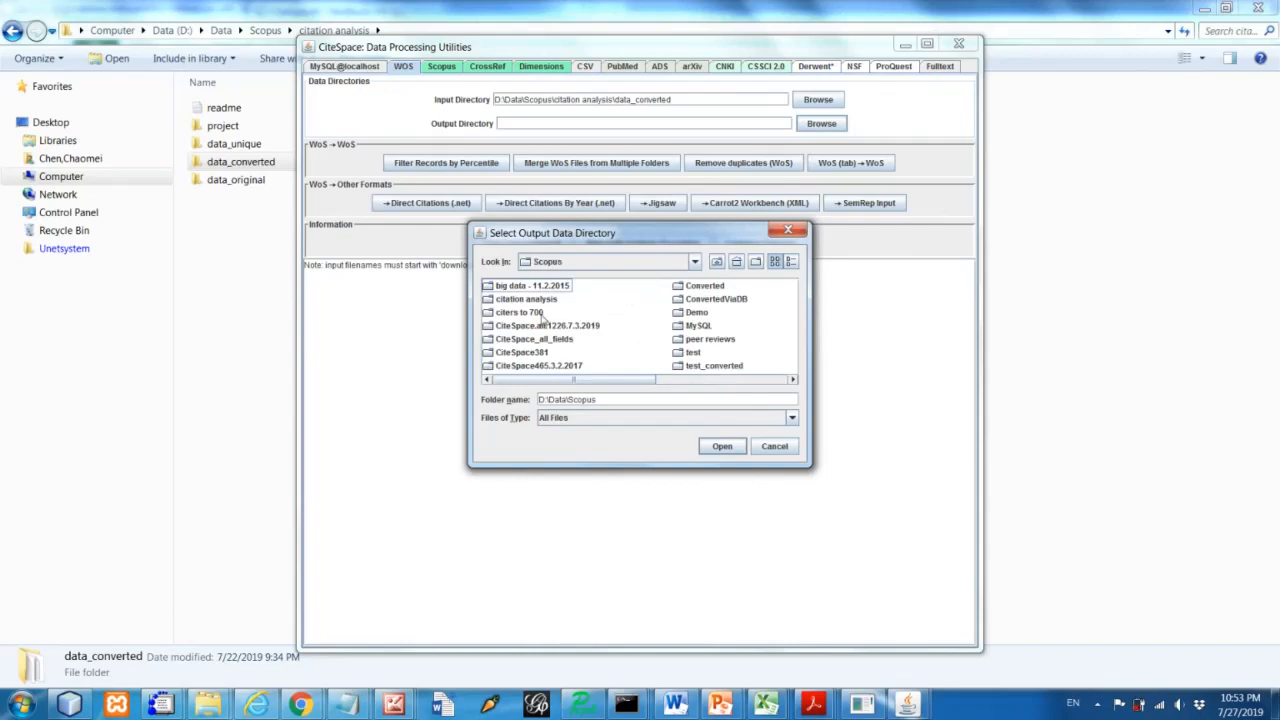
double_click(526, 298)
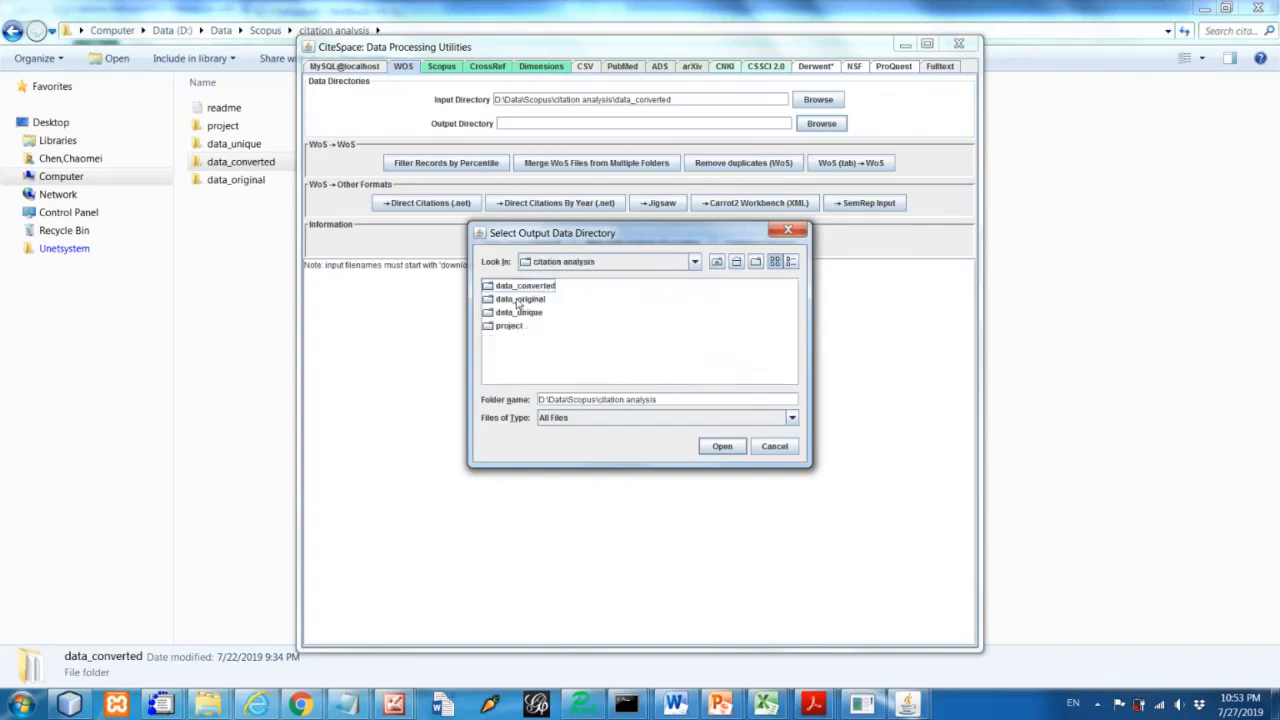
mouse_move(532, 322)
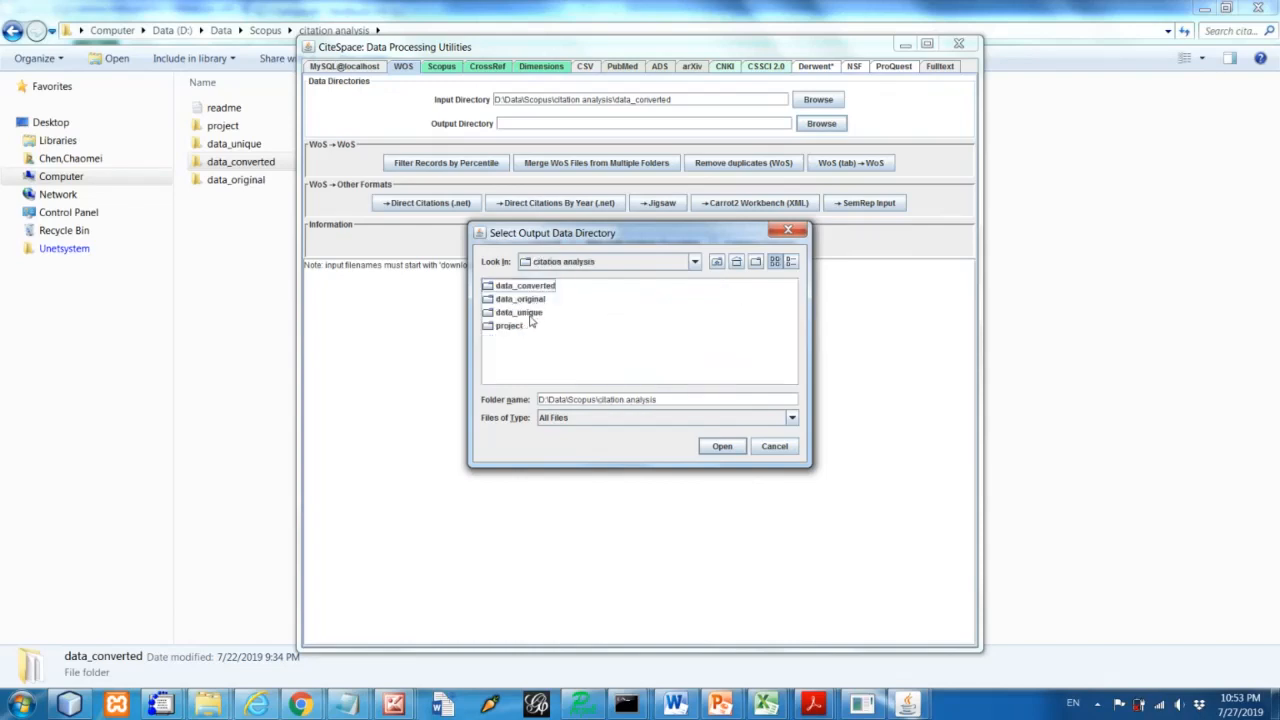
left_click(520, 312)
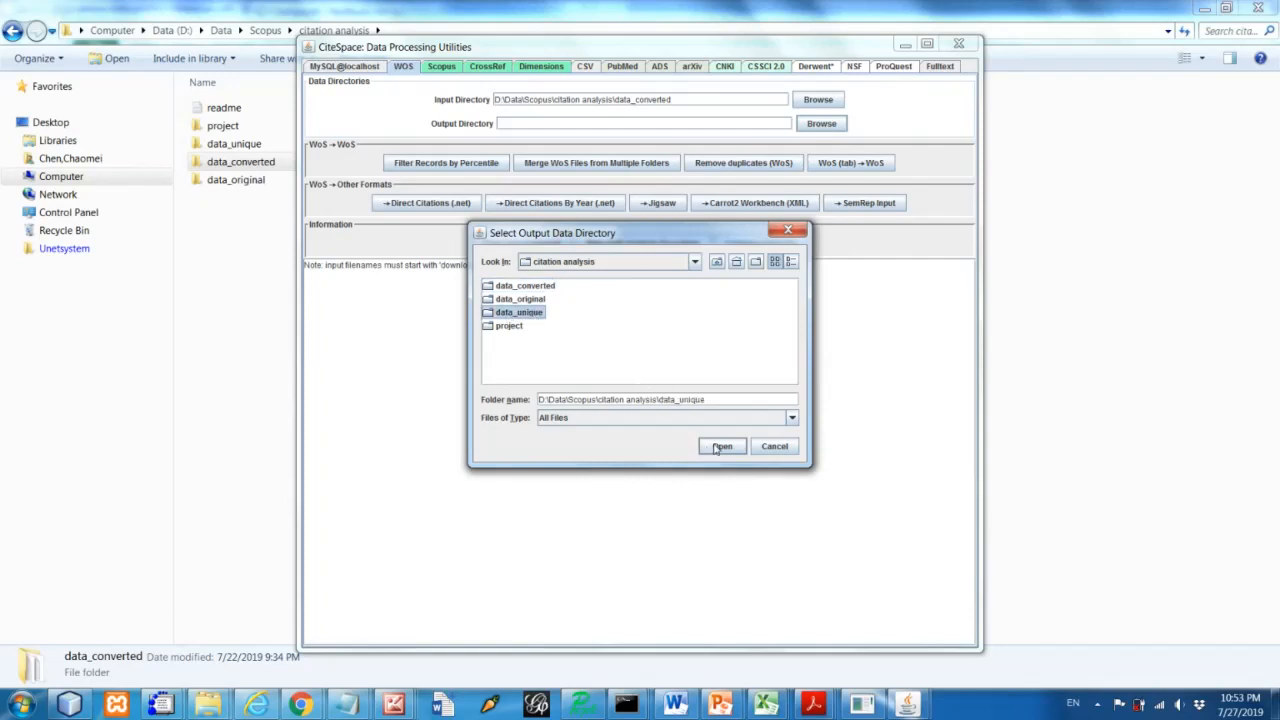
left_click(722, 446)
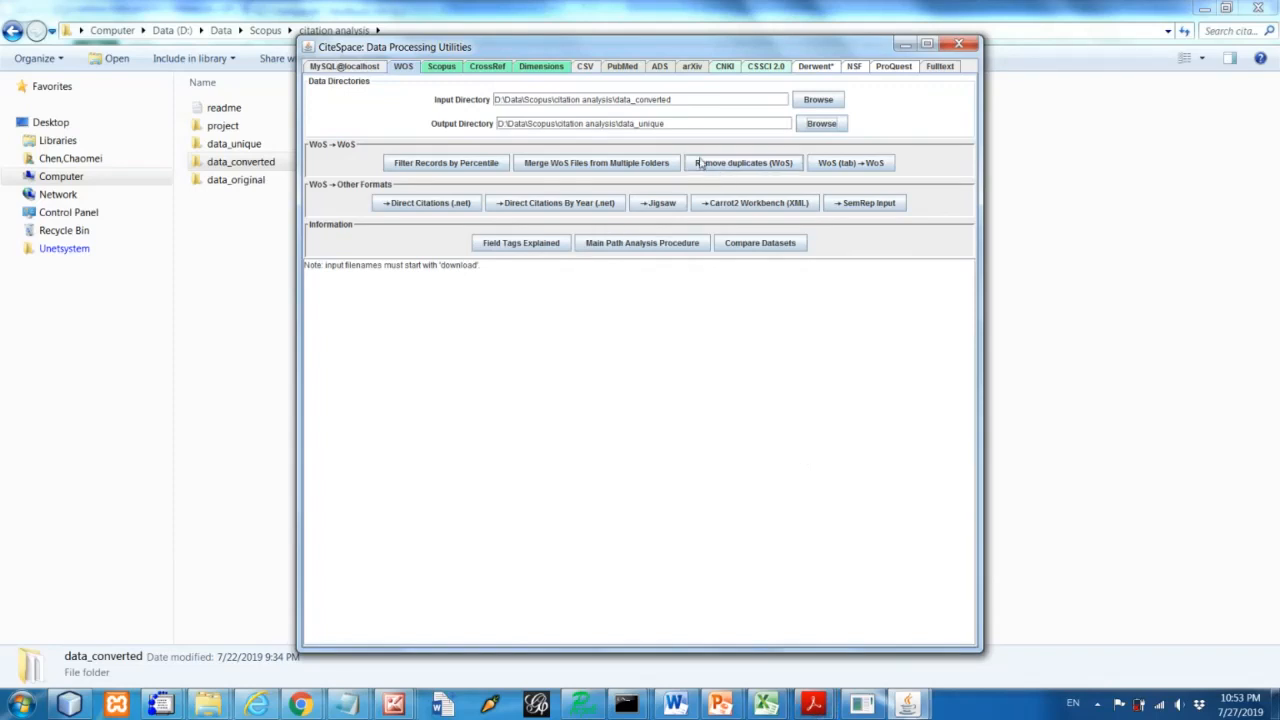
mouse_move(742, 172)
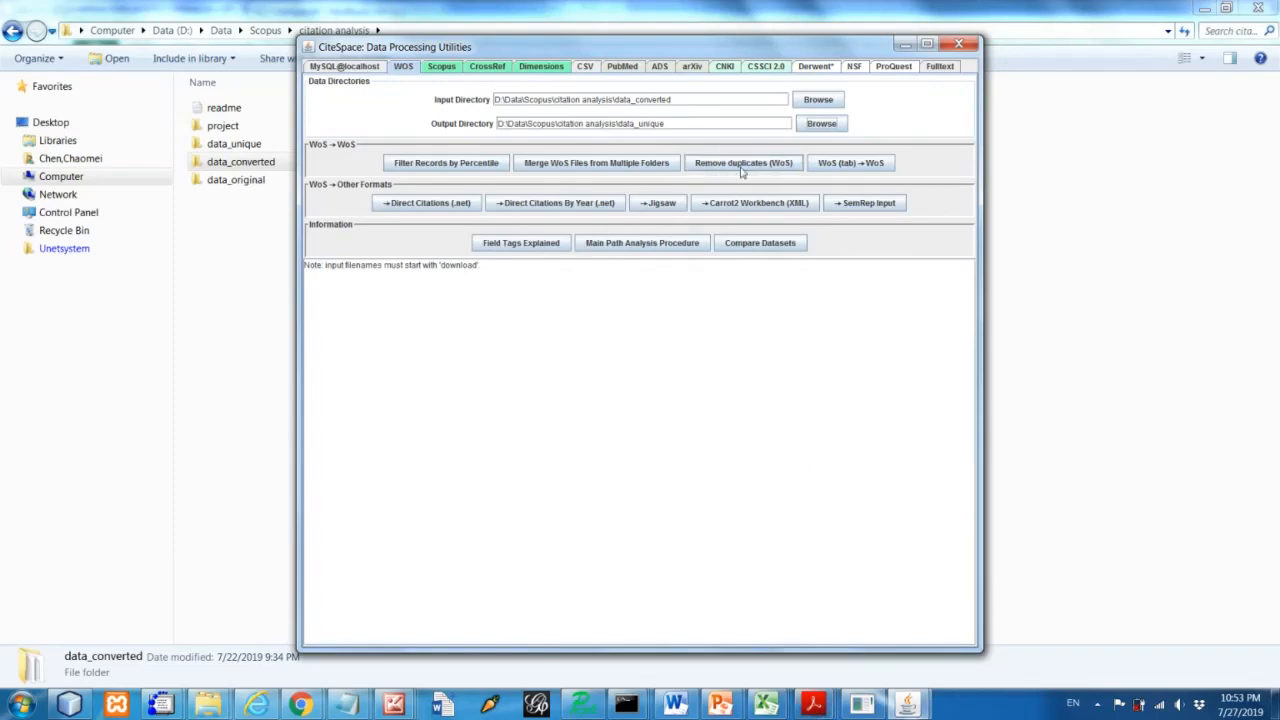
mouse_move(744, 162)
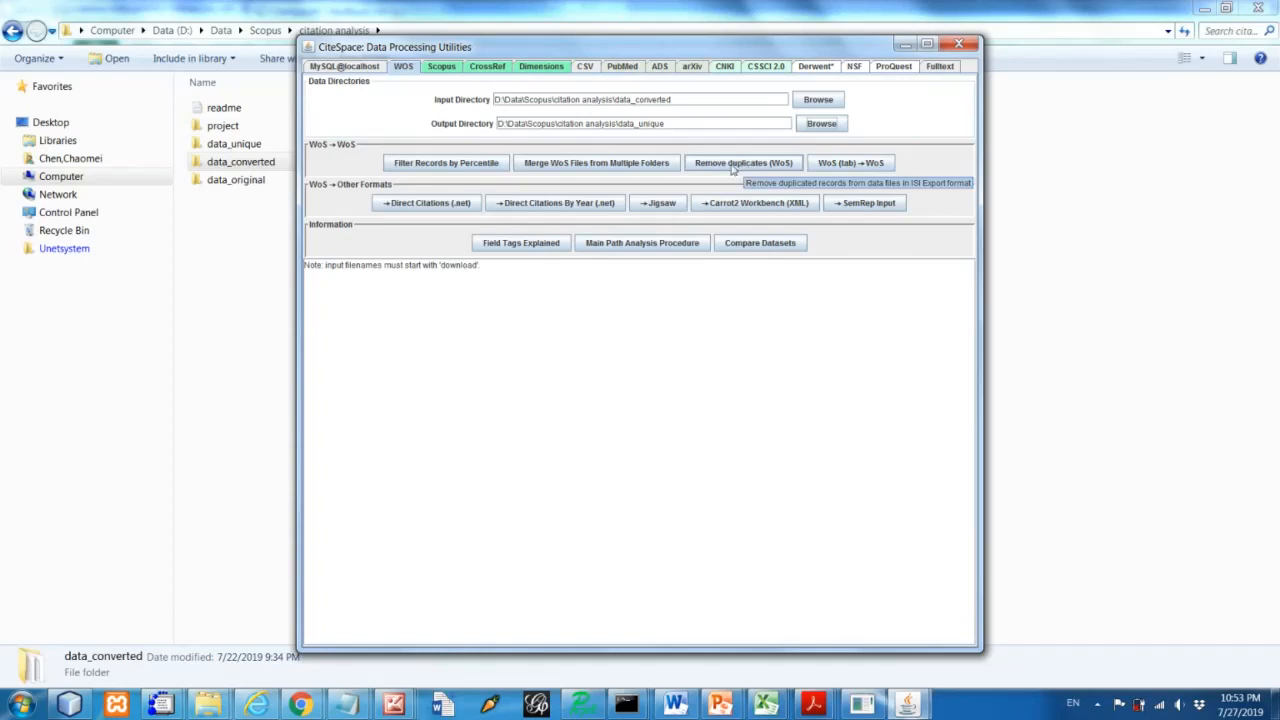
mouse_move(736, 168)
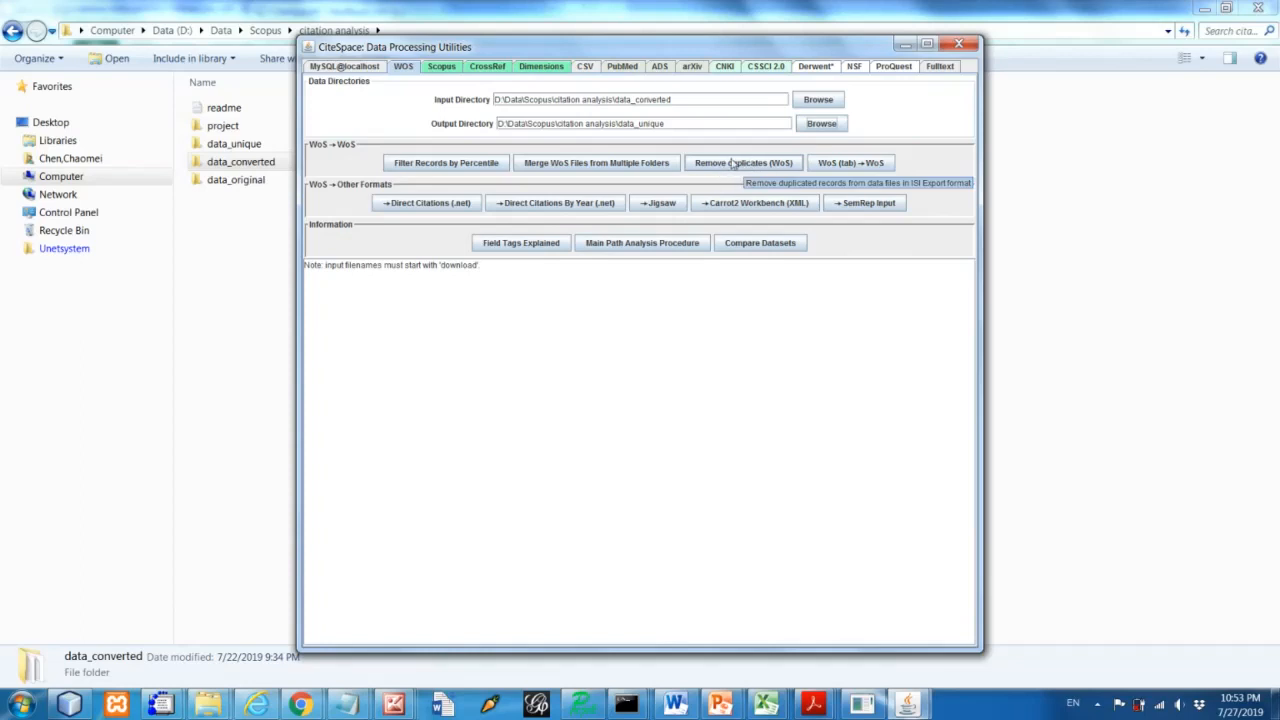
mouse_move(728, 172)
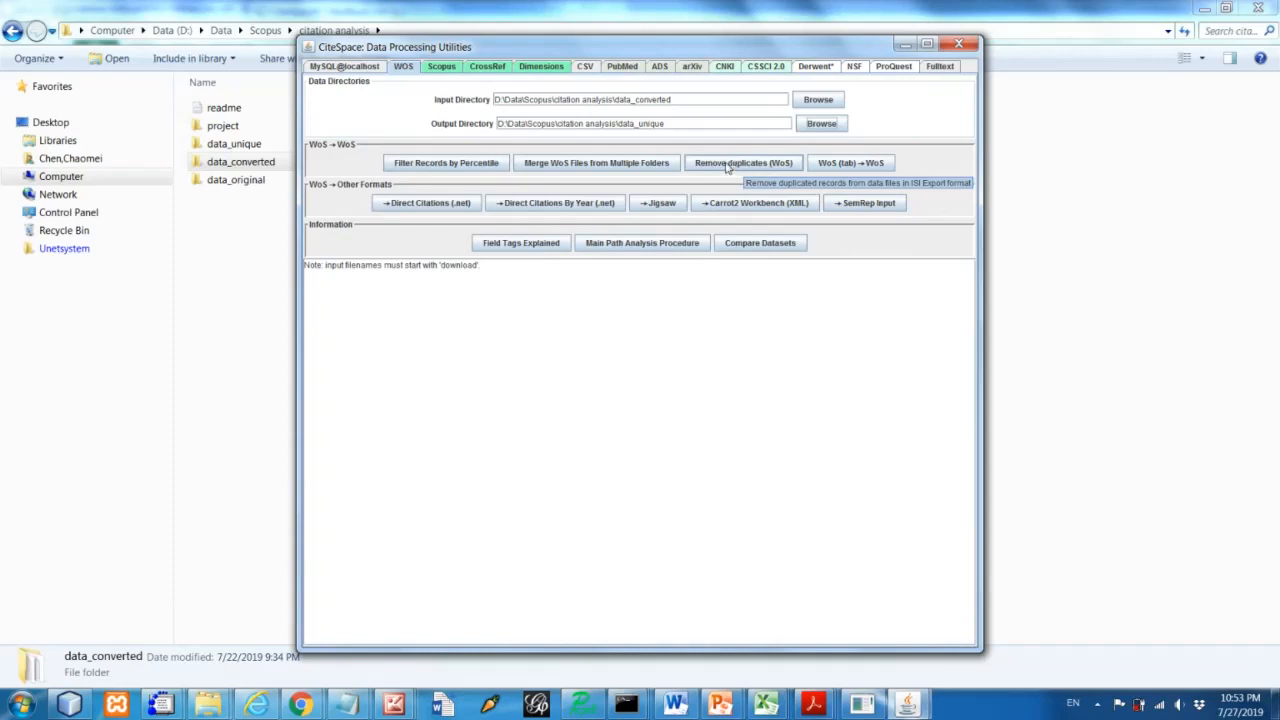
Start Remove duplicates (WoS) to bring up the Duplicates Removal dialog
left_click(744, 162)
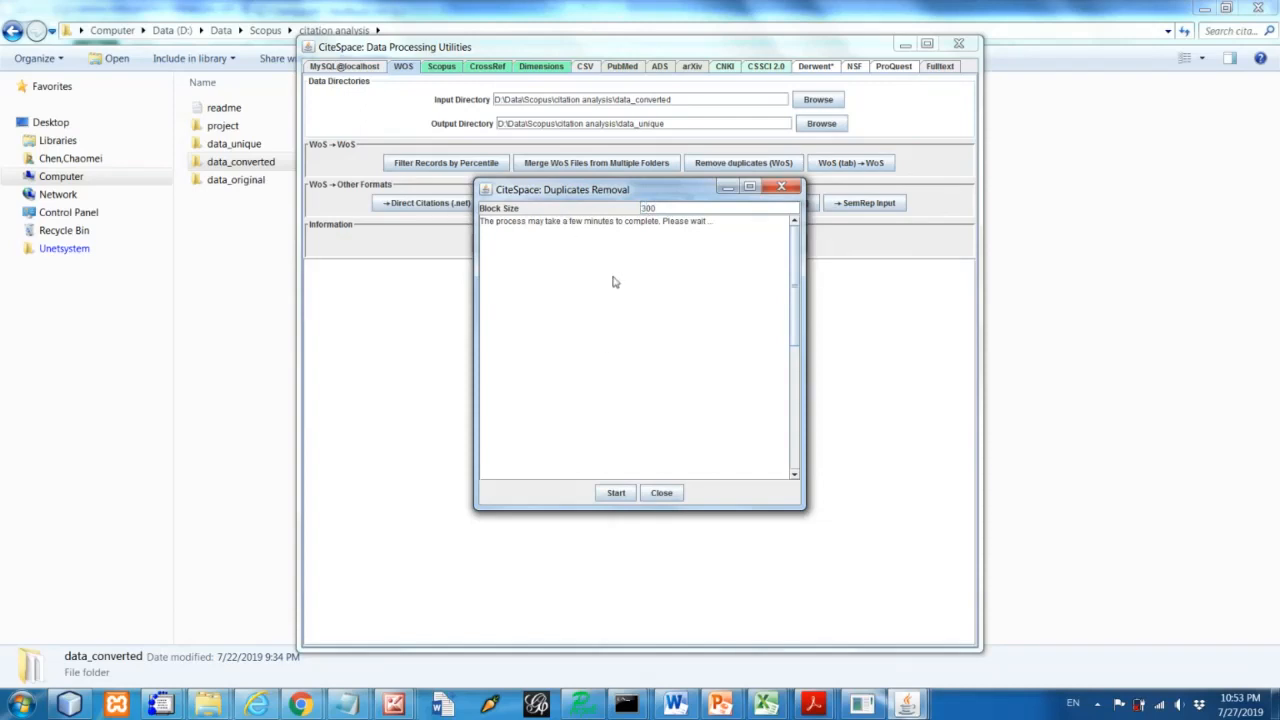
mouse_move(644, 374)
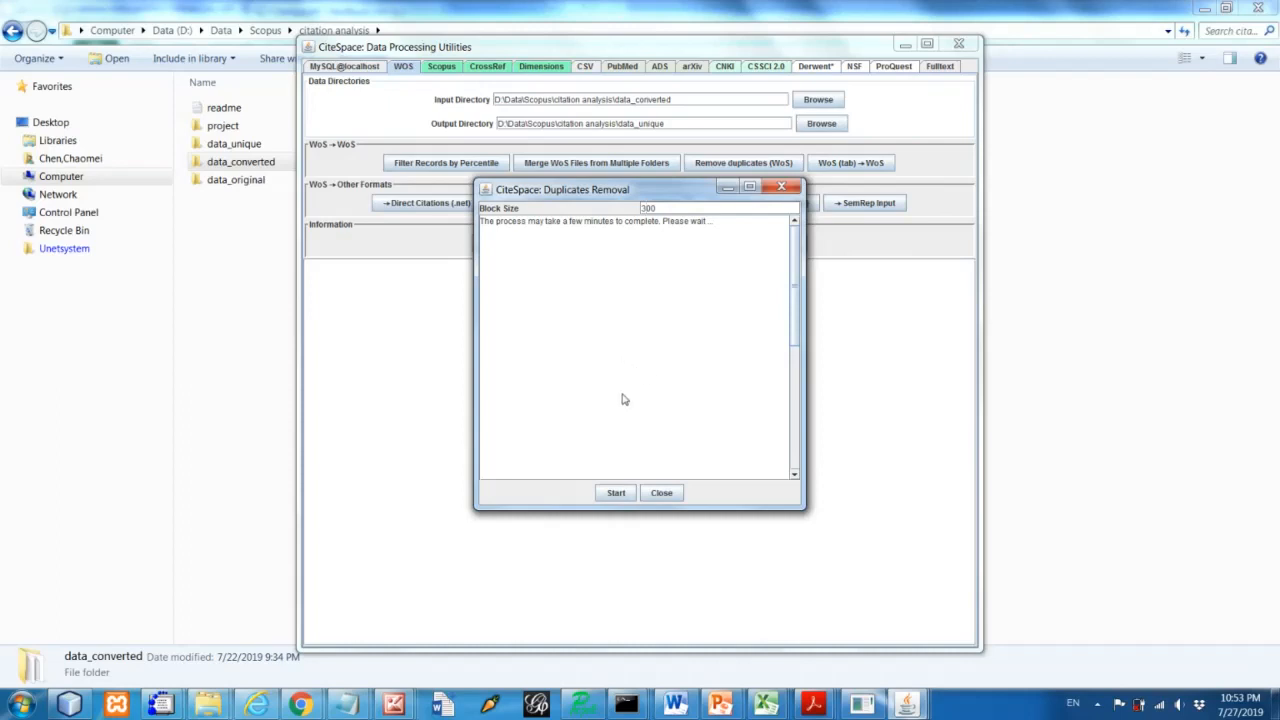
mouse_move(614, 418)
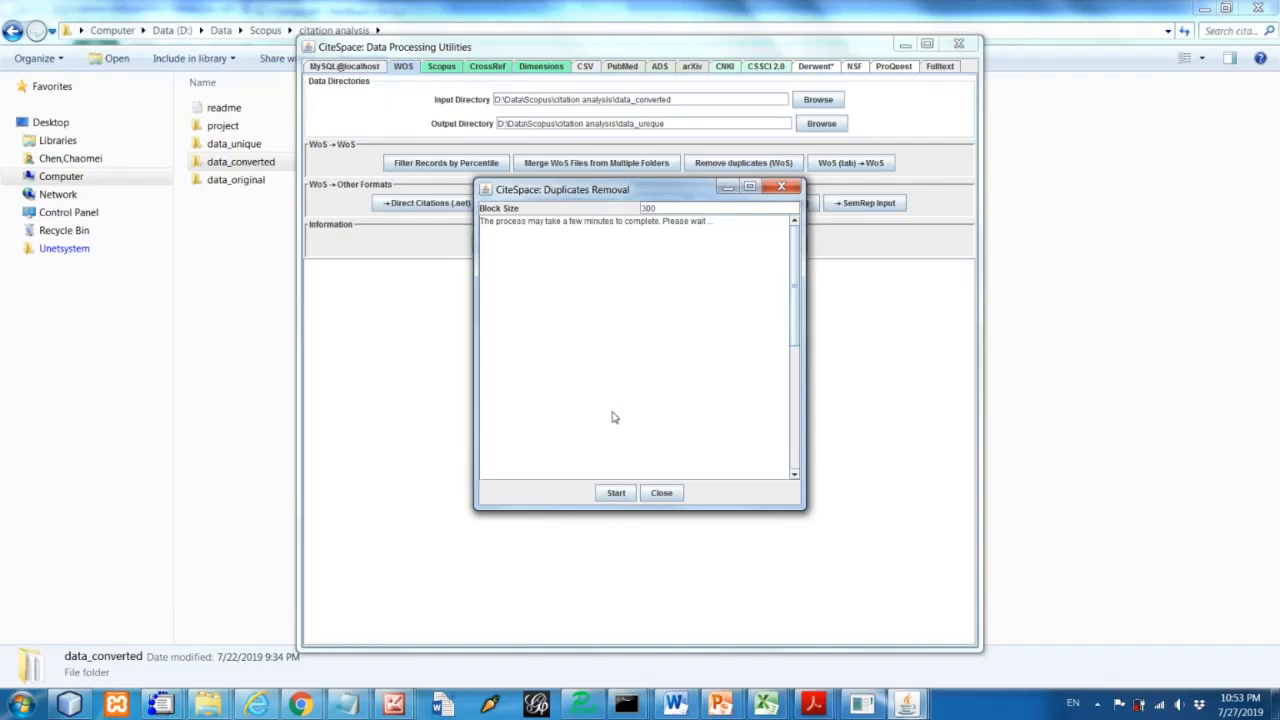
mouse_move(624, 444)
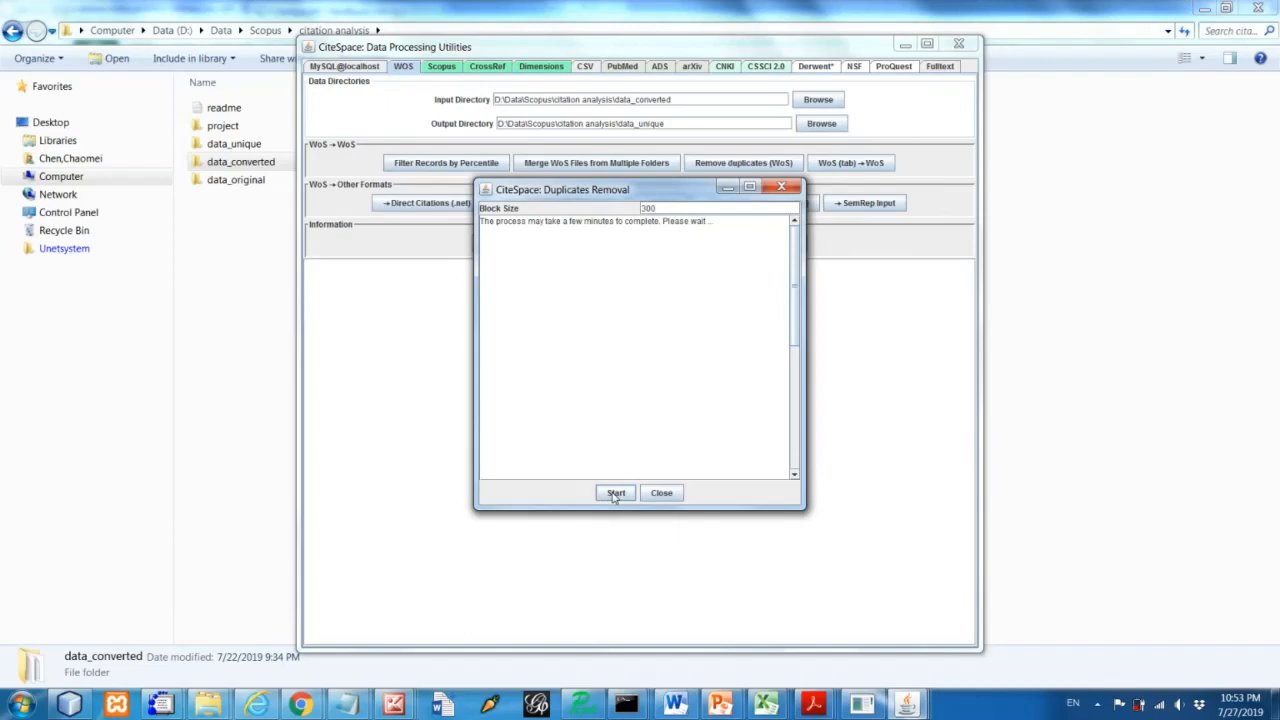
Run Remove Duplicates (WoS) into data_unique and review the total and unique record counts in the log
left_click(616, 492)
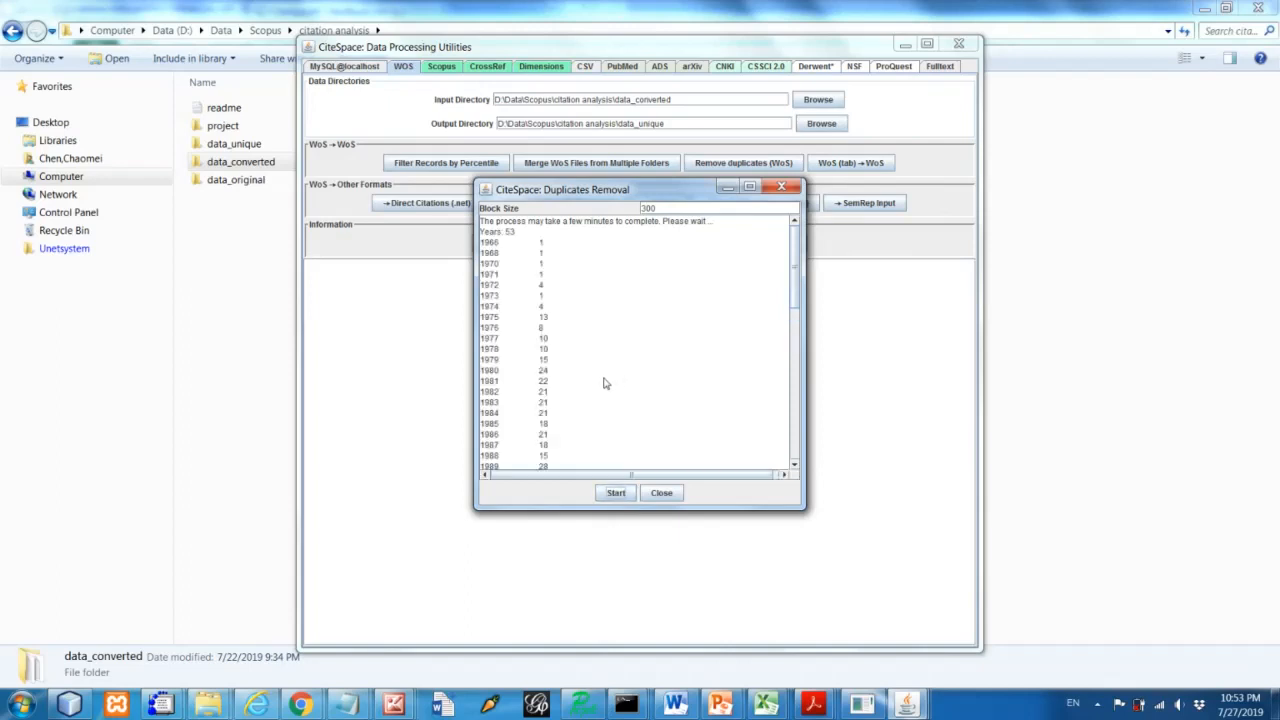
left_click(616, 492)
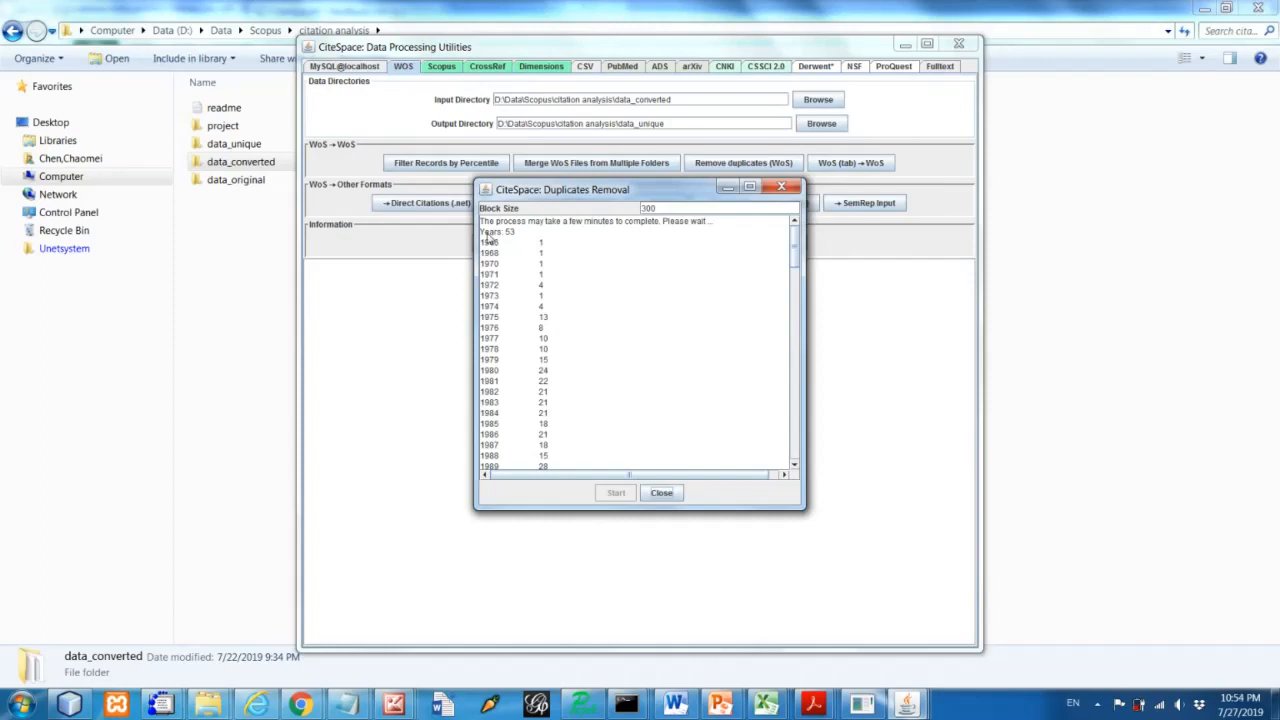
mouse_move(504, 238)
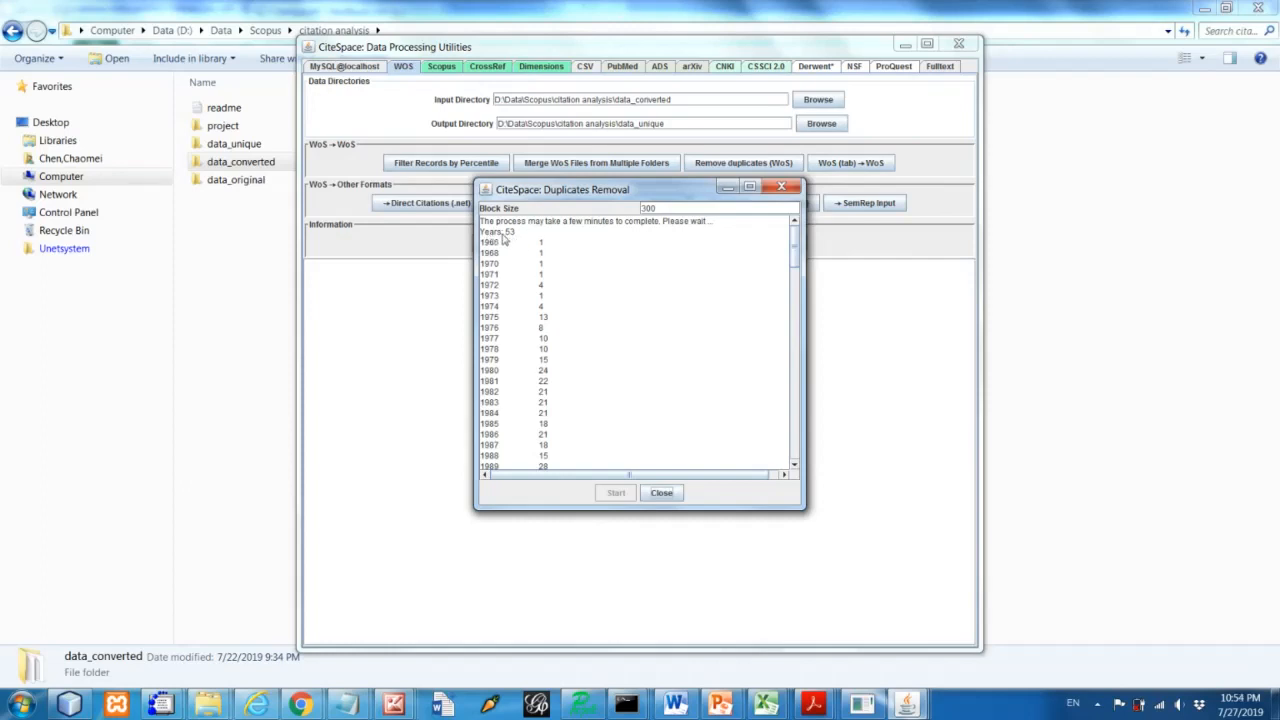
mouse_move(516, 238)
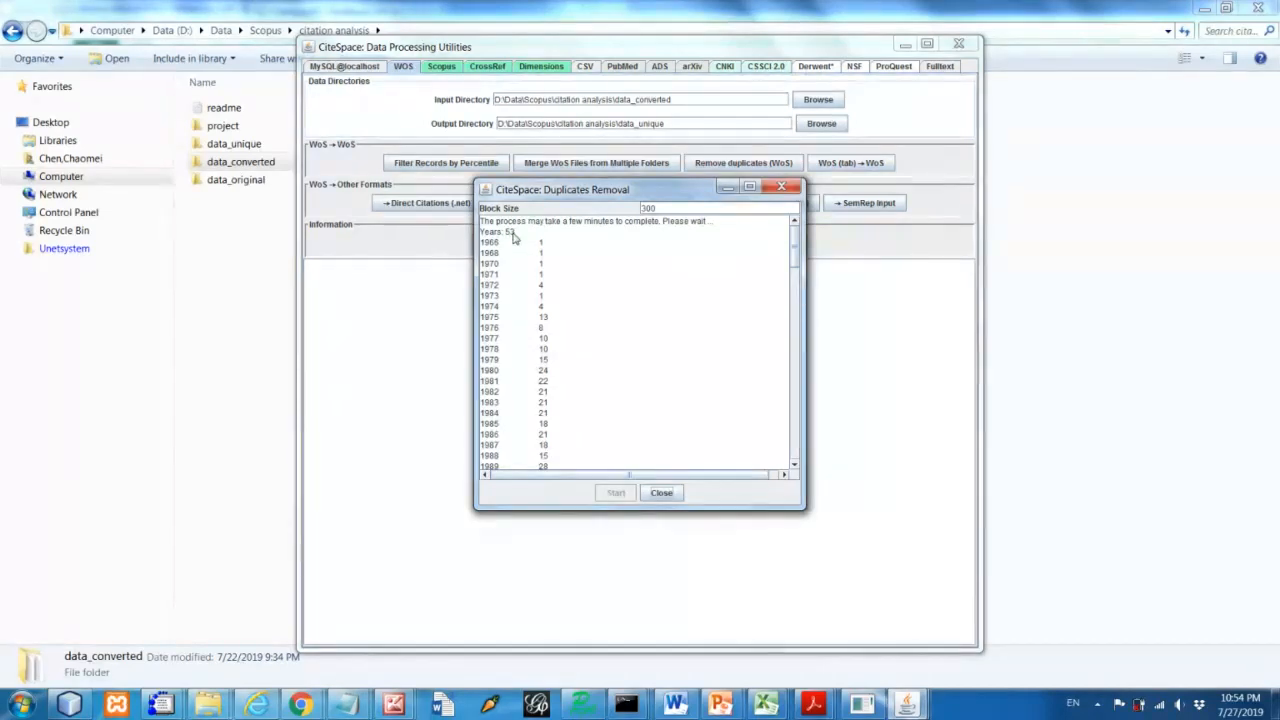
mouse_move(552, 252)
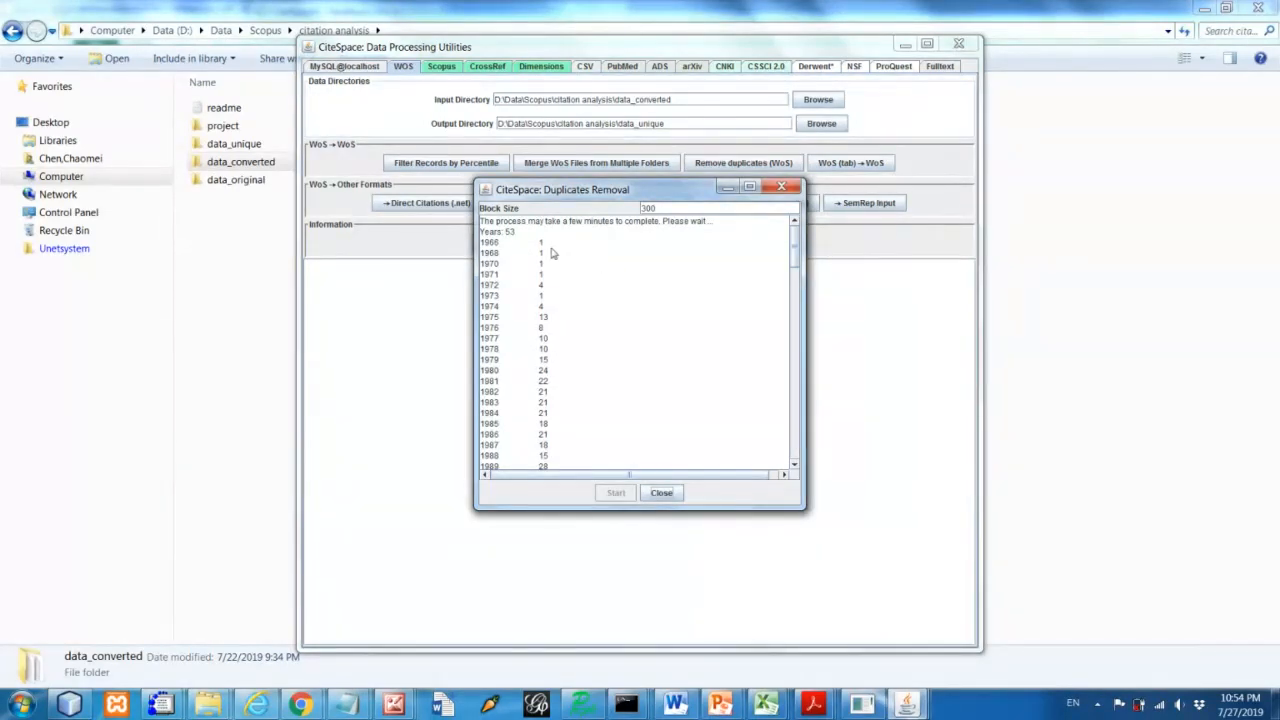
mouse_move(502, 252)
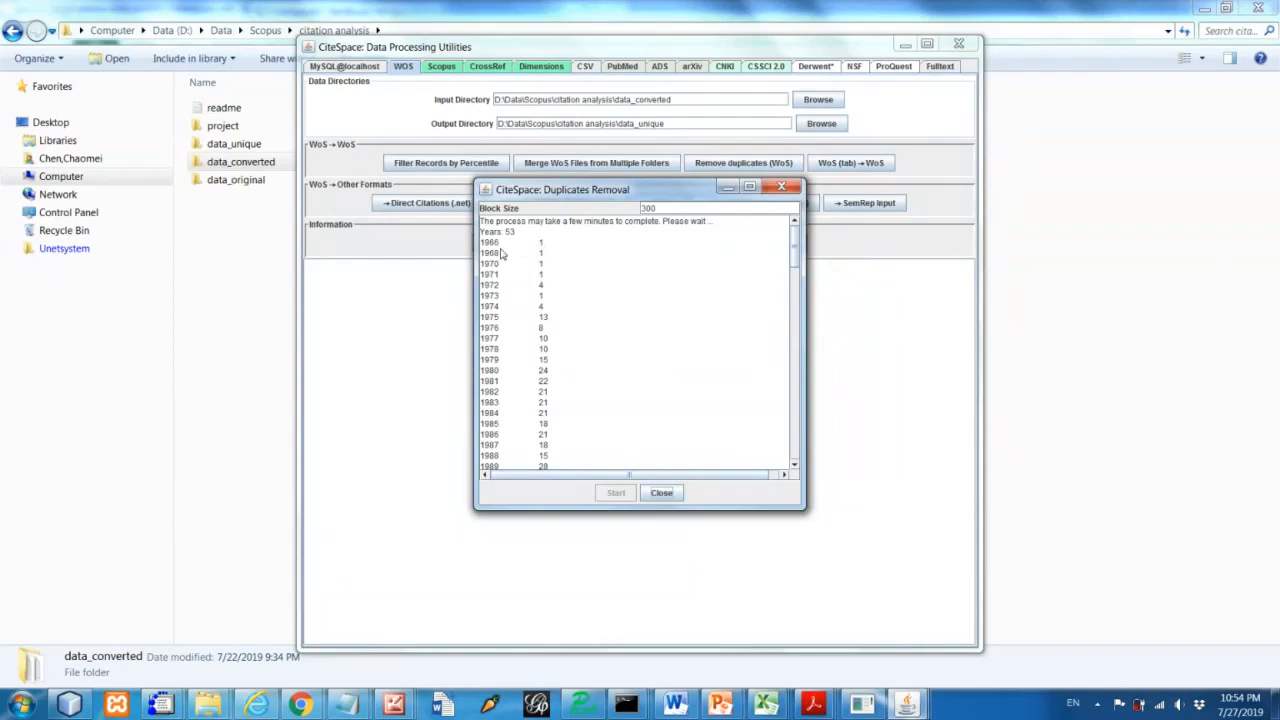
mouse_move(580, 266)
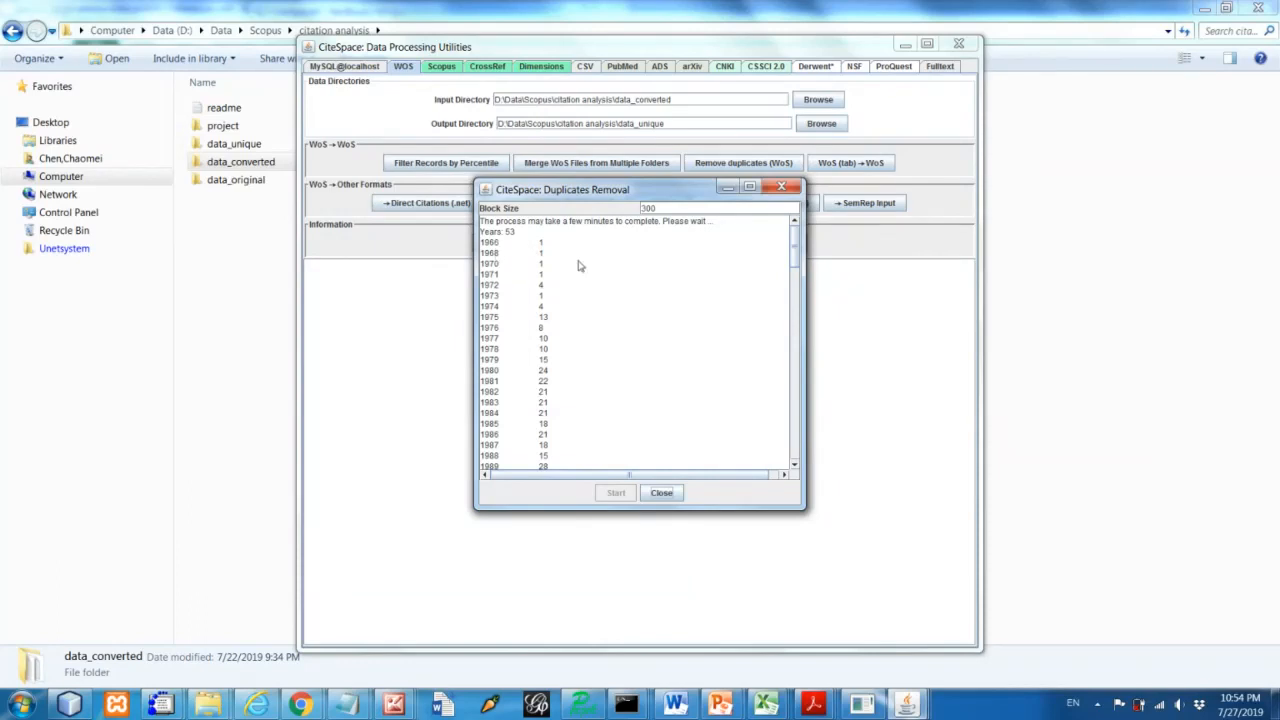
scroll("down", 3)
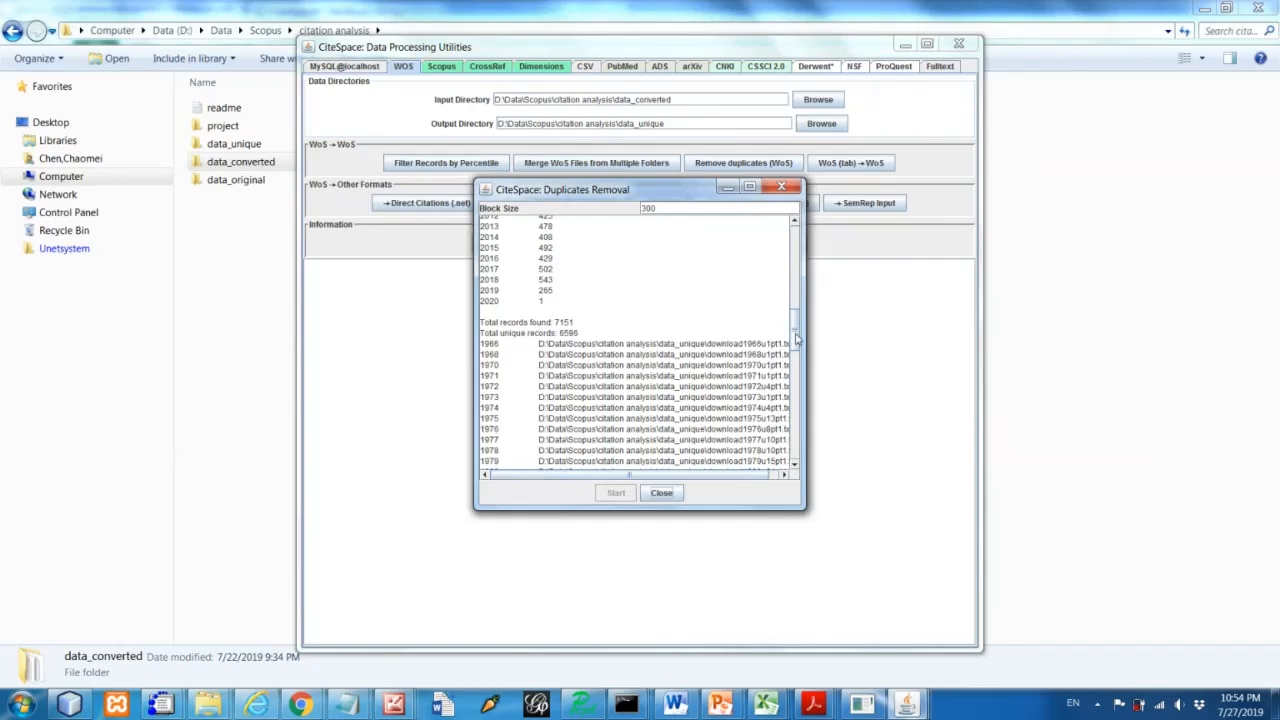
left_click(660, 492)
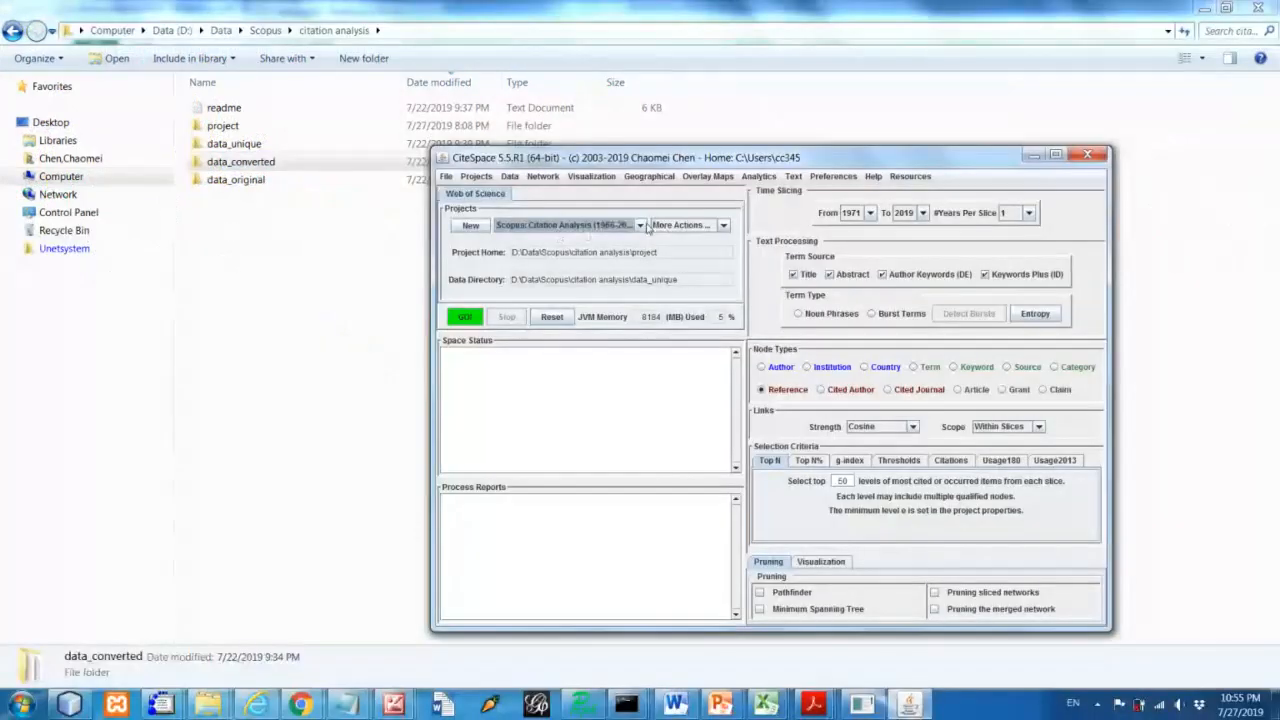
Open Edit Properties for the Scopus citation analysis project via More Actions
left_click(684, 224)
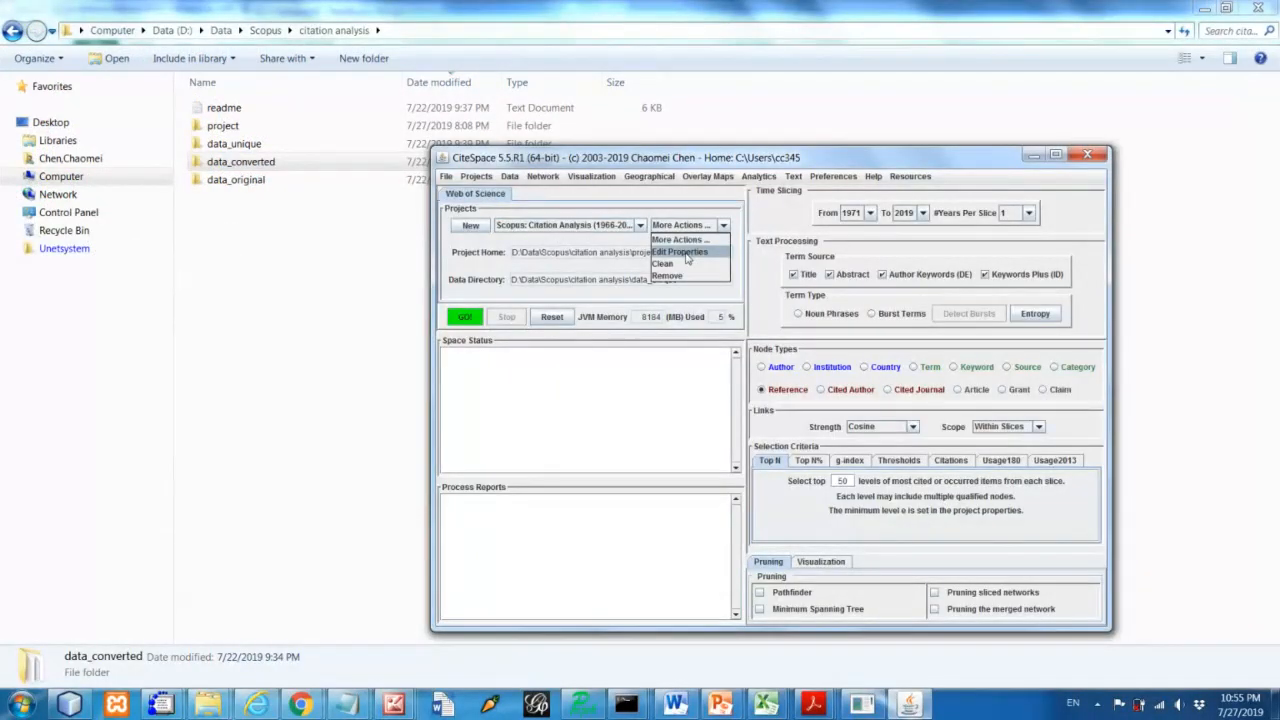
left_click(680, 252)
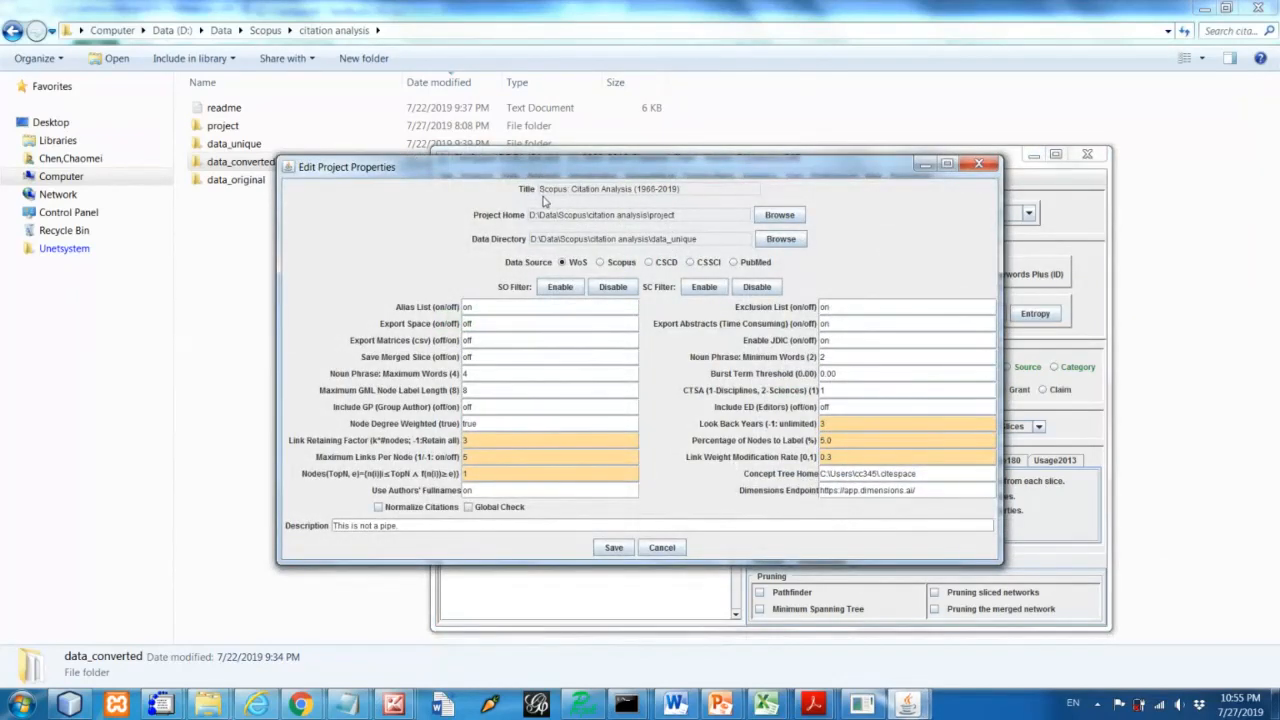
mouse_move(686, 204)
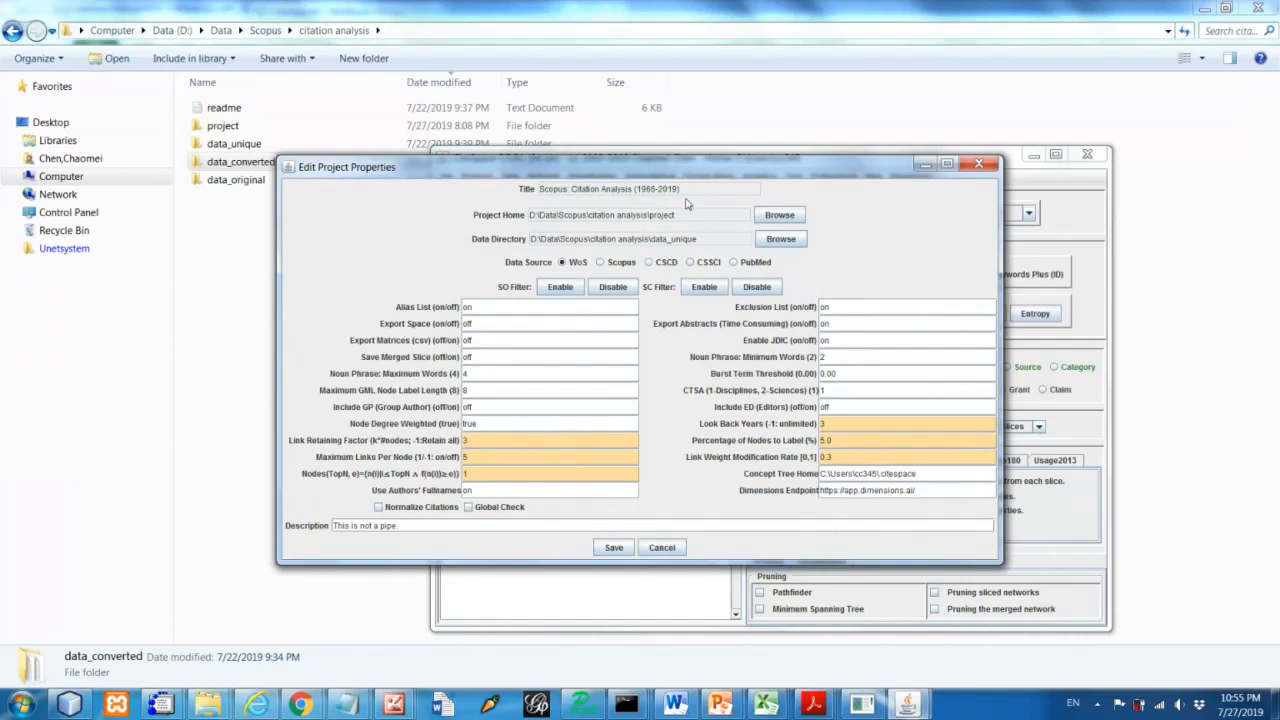
mouse_move(692, 224)
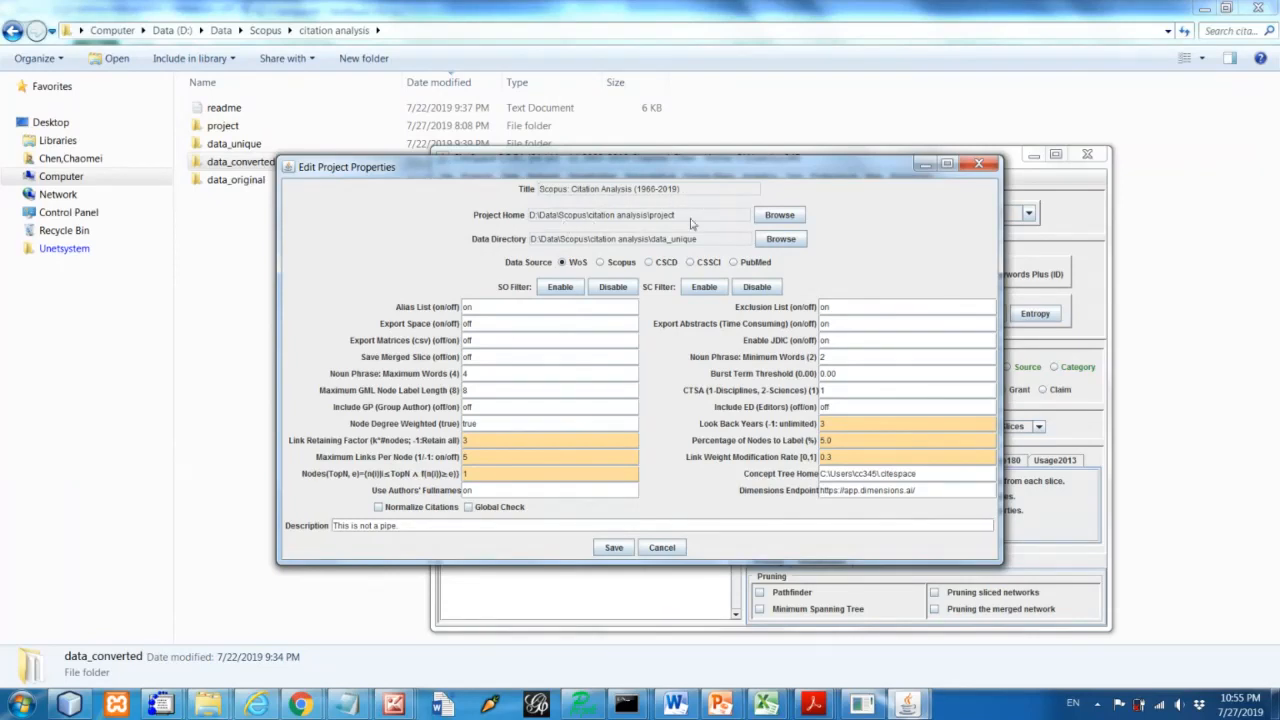
mouse_move(716, 224)
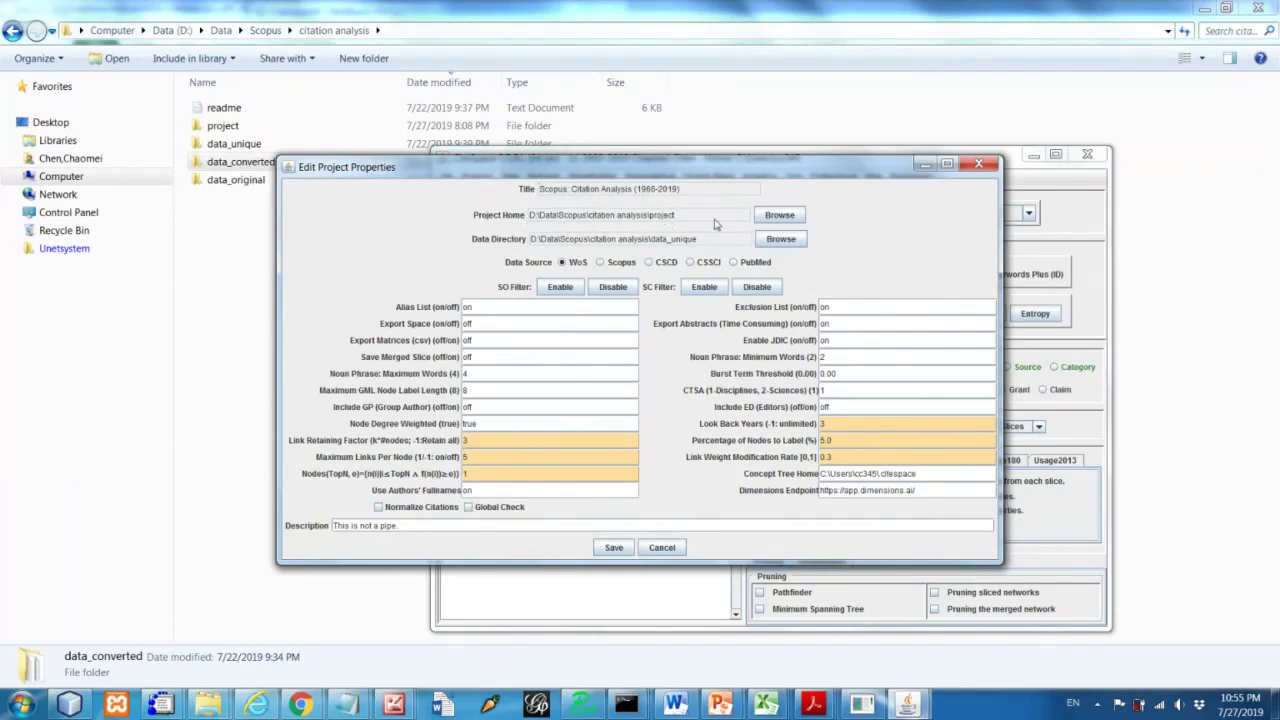
mouse_move(524, 224)
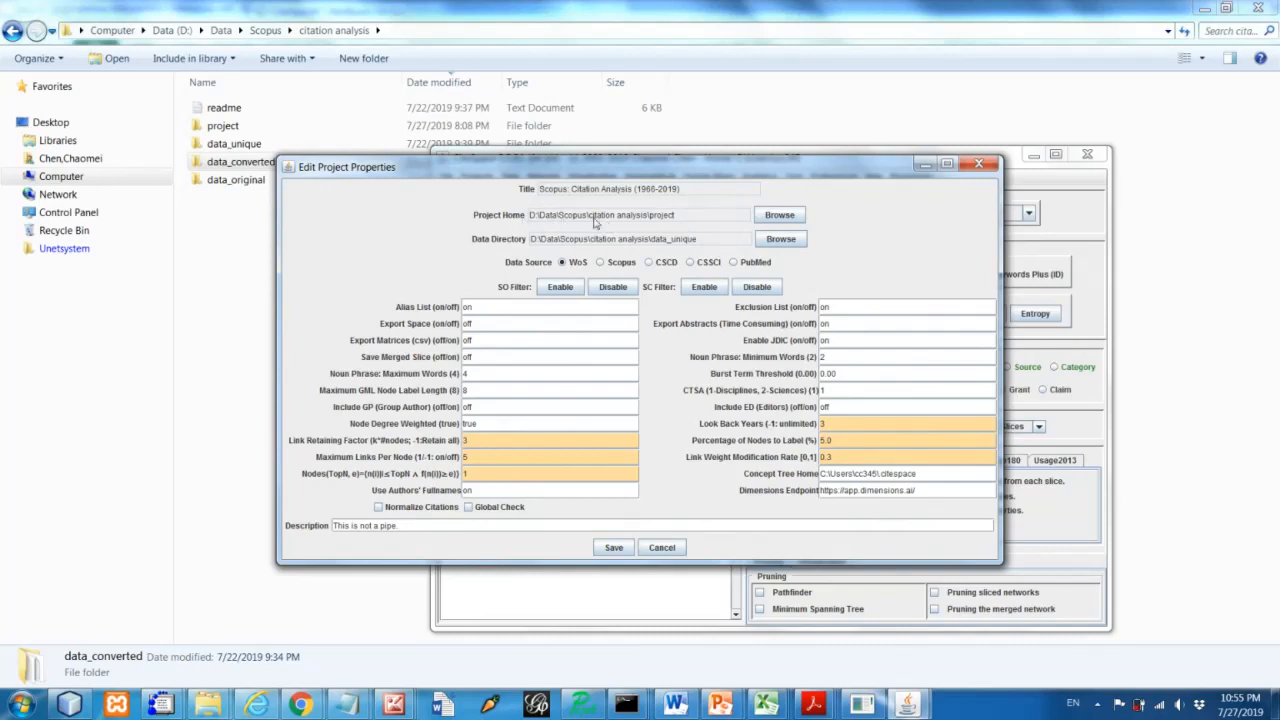
mouse_move(560, 230)
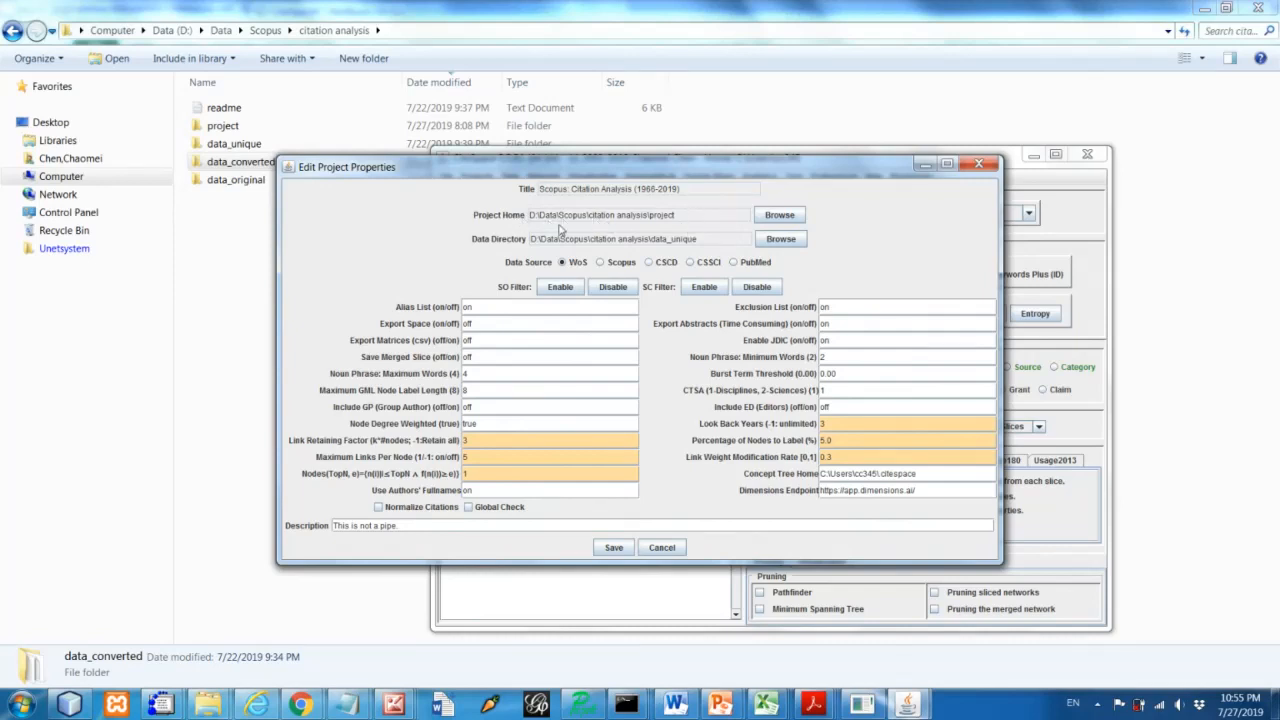
mouse_move(688, 224)
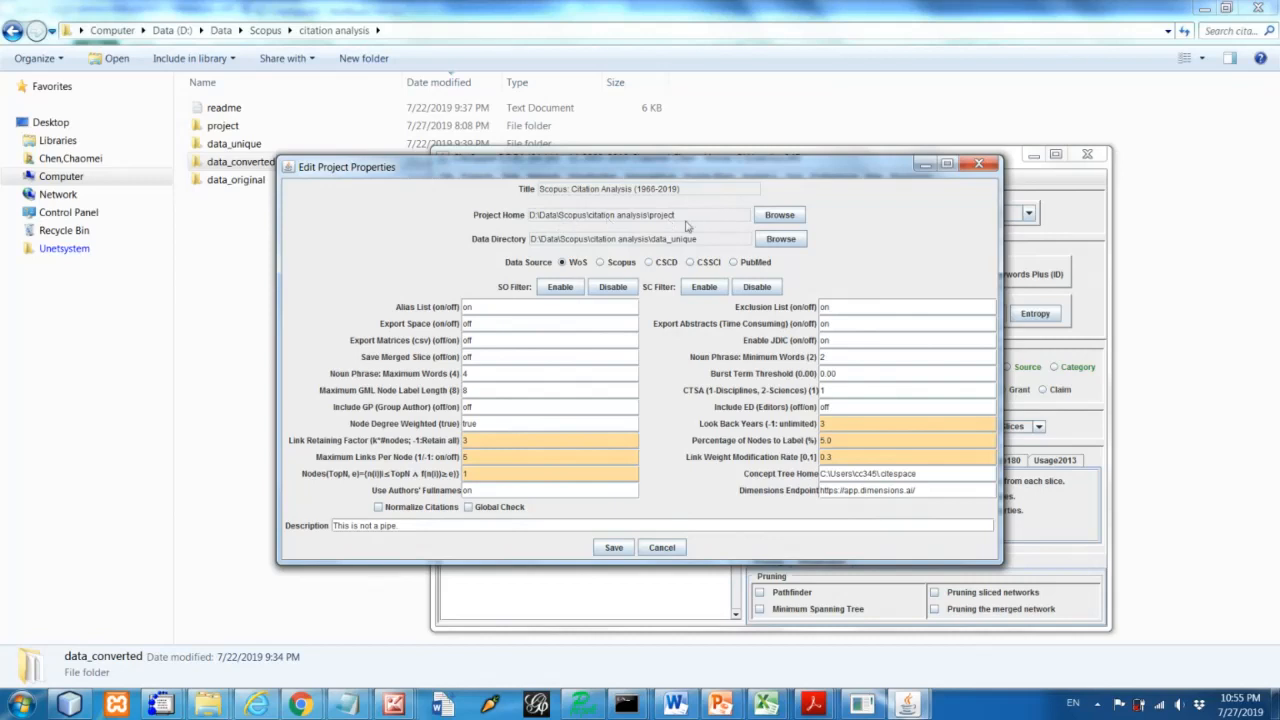
mouse_move(704, 224)
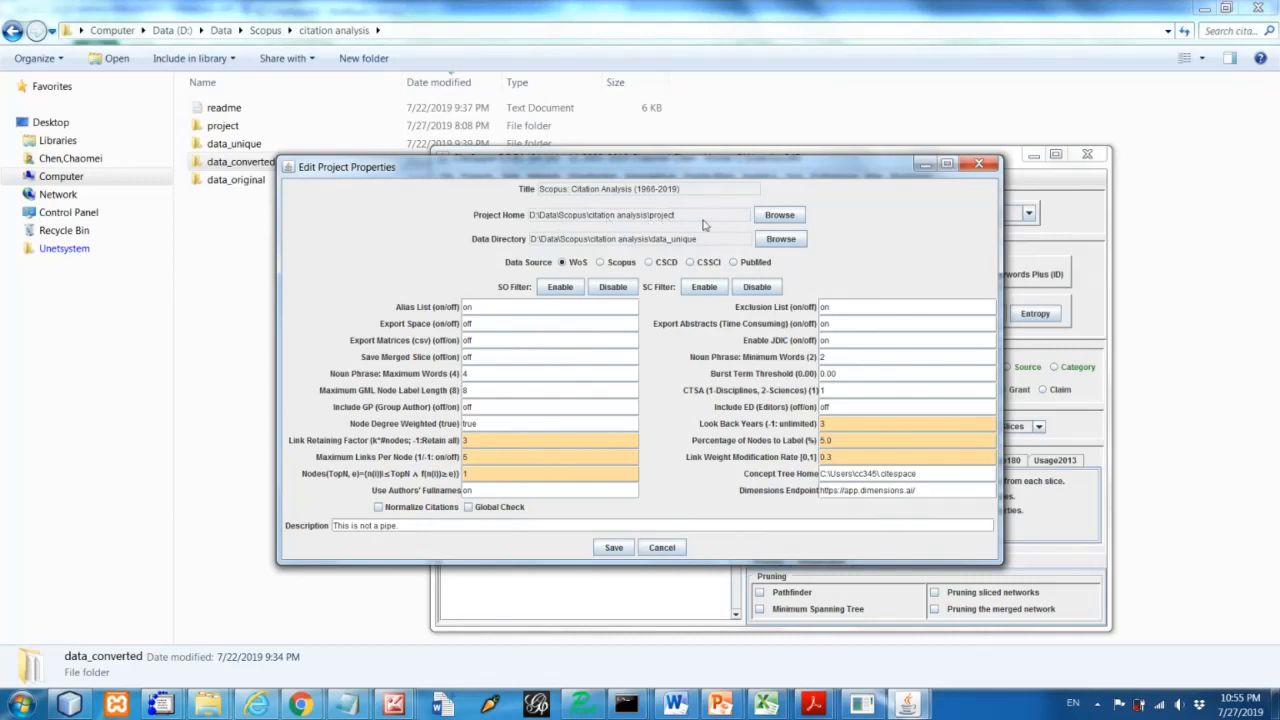
mouse_move(678, 224)
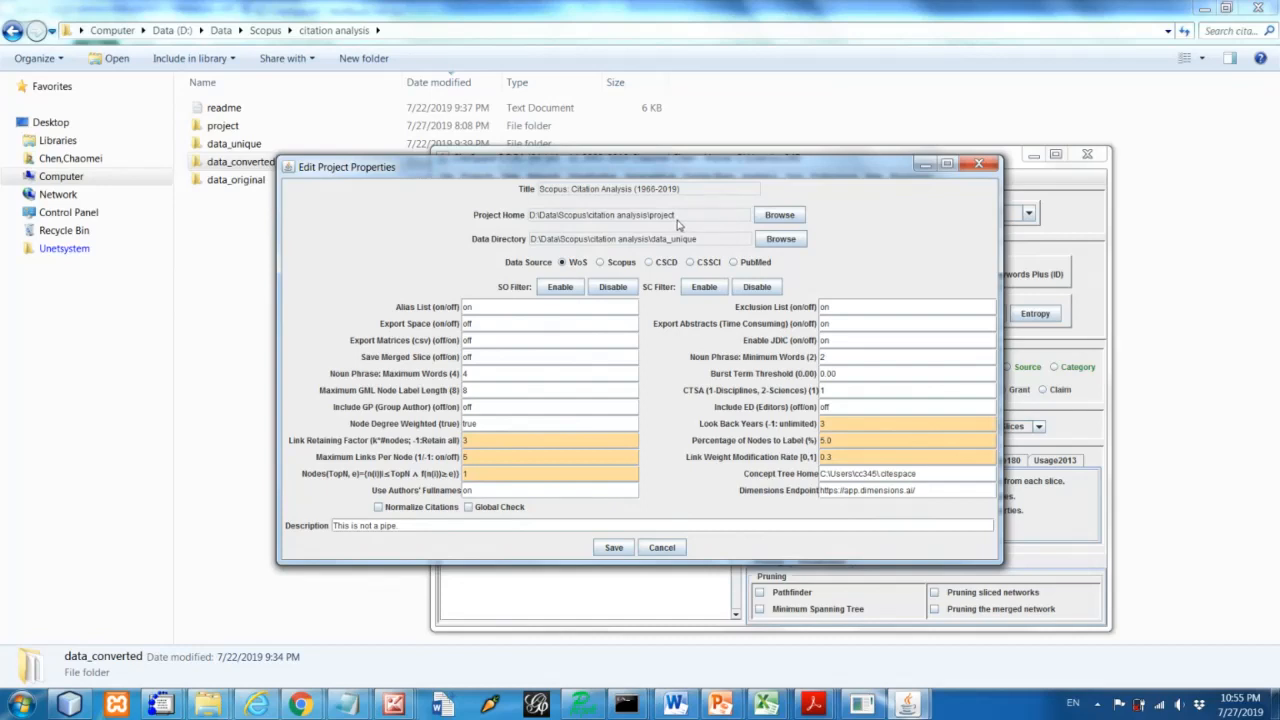
mouse_move(676, 244)
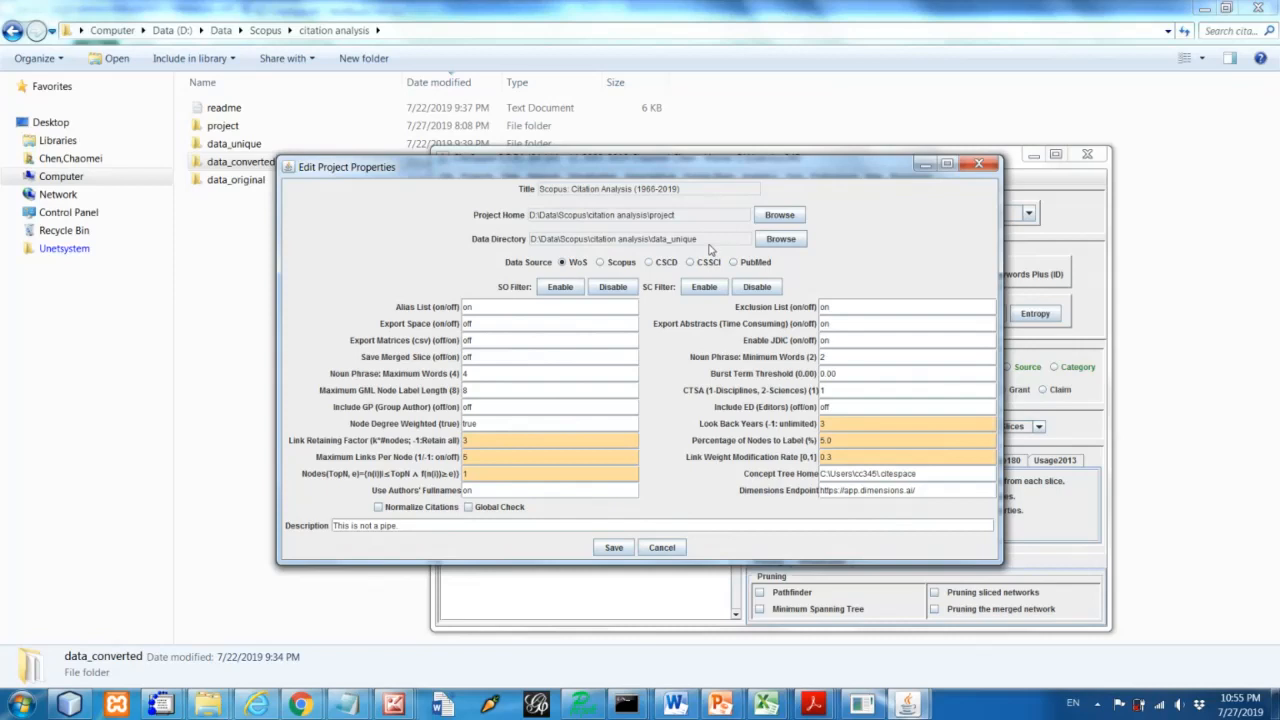
mouse_move(584, 258)
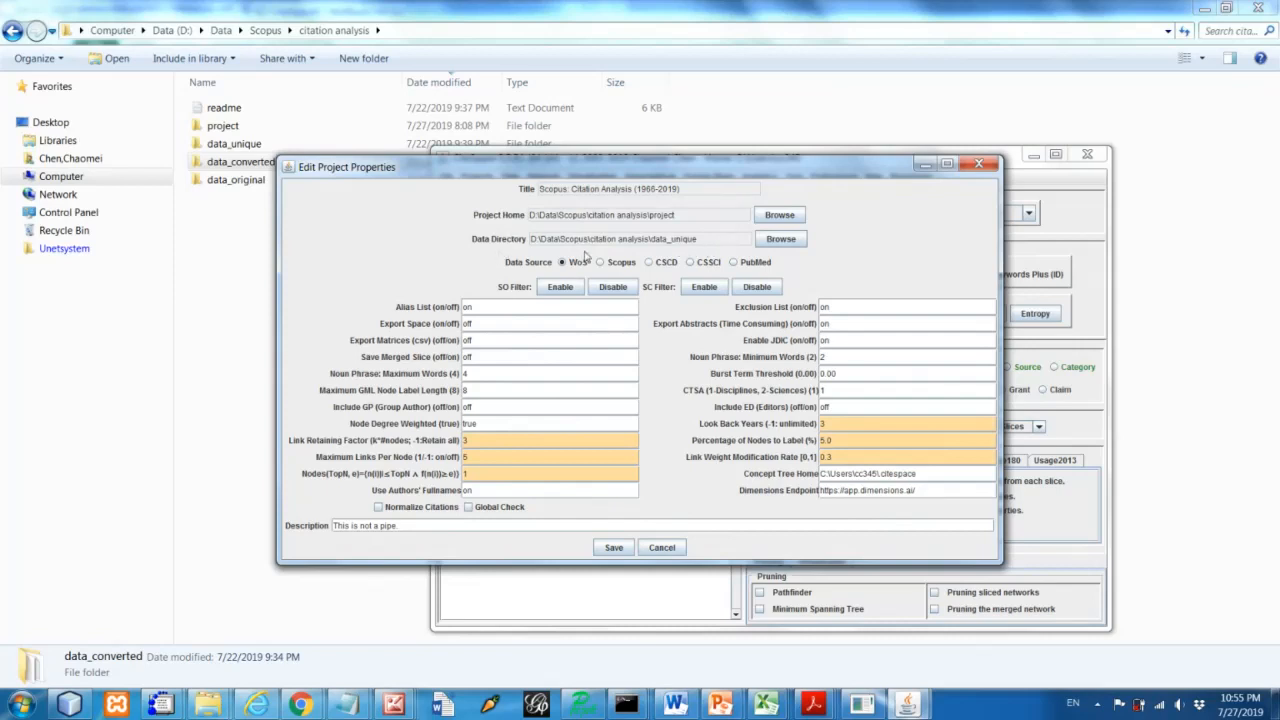
mouse_move(692, 250)
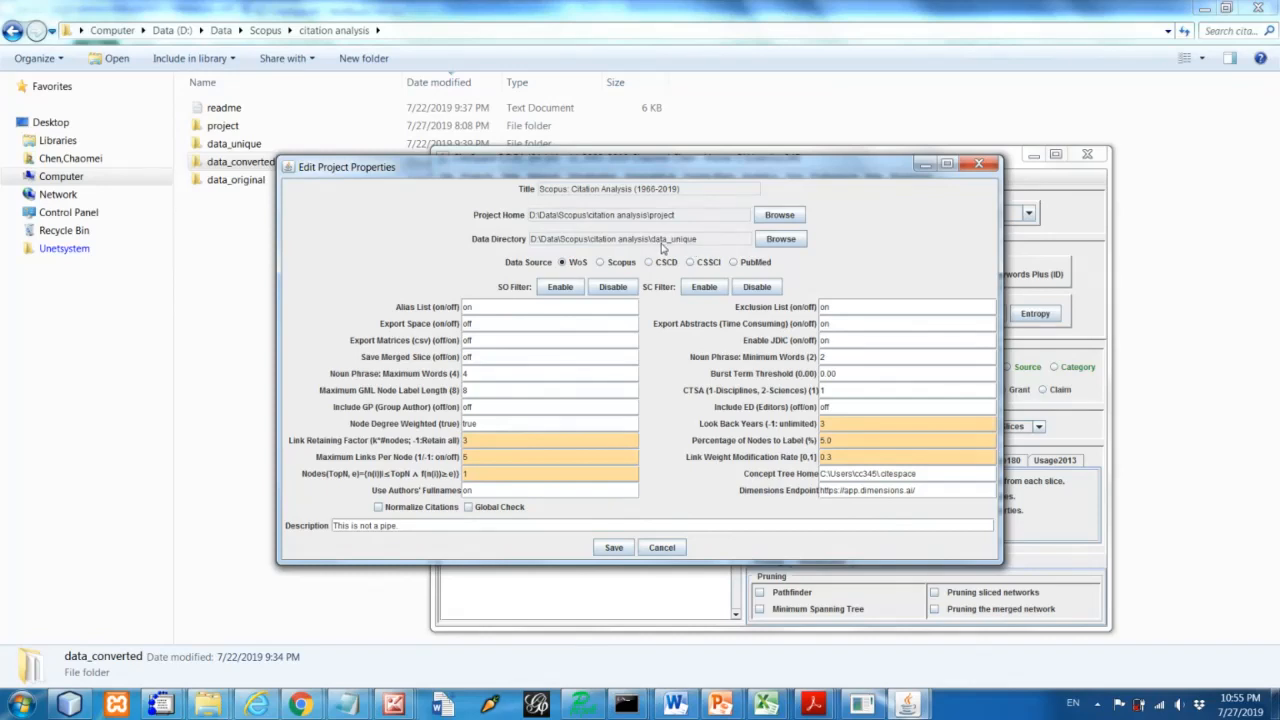
mouse_move(704, 250)
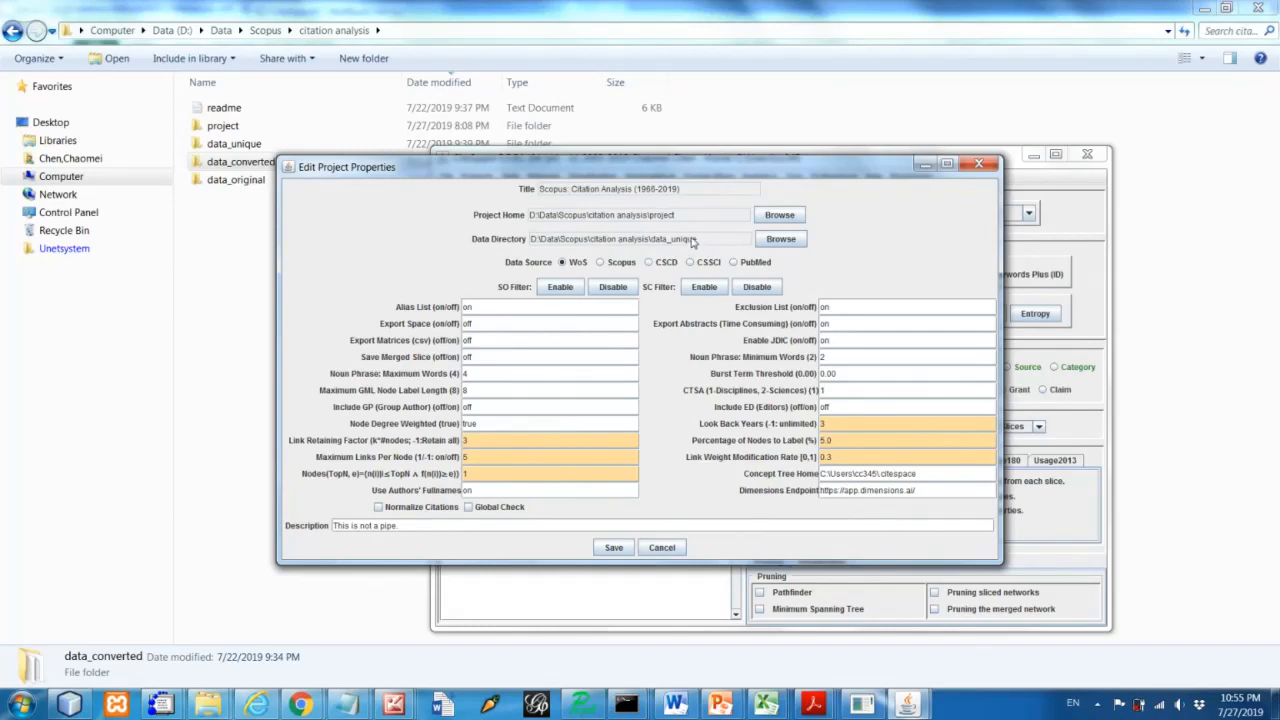
mouse_move(540, 276)
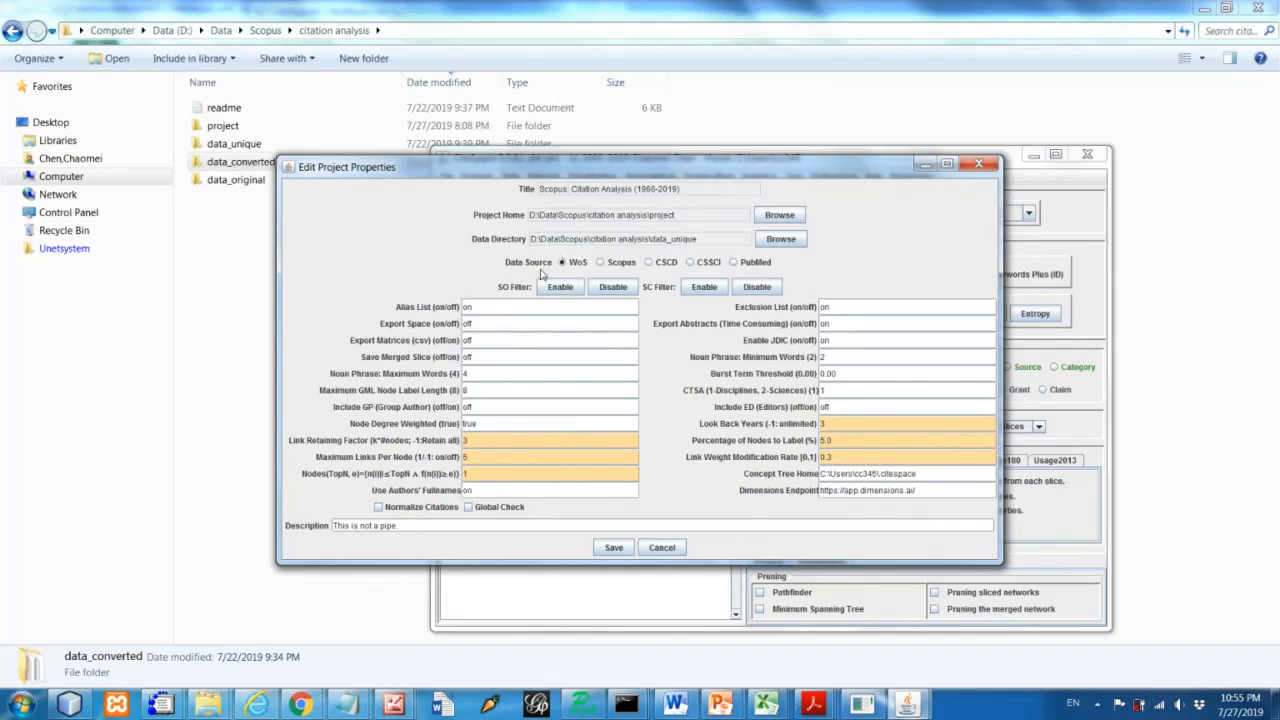
mouse_move(604, 272)
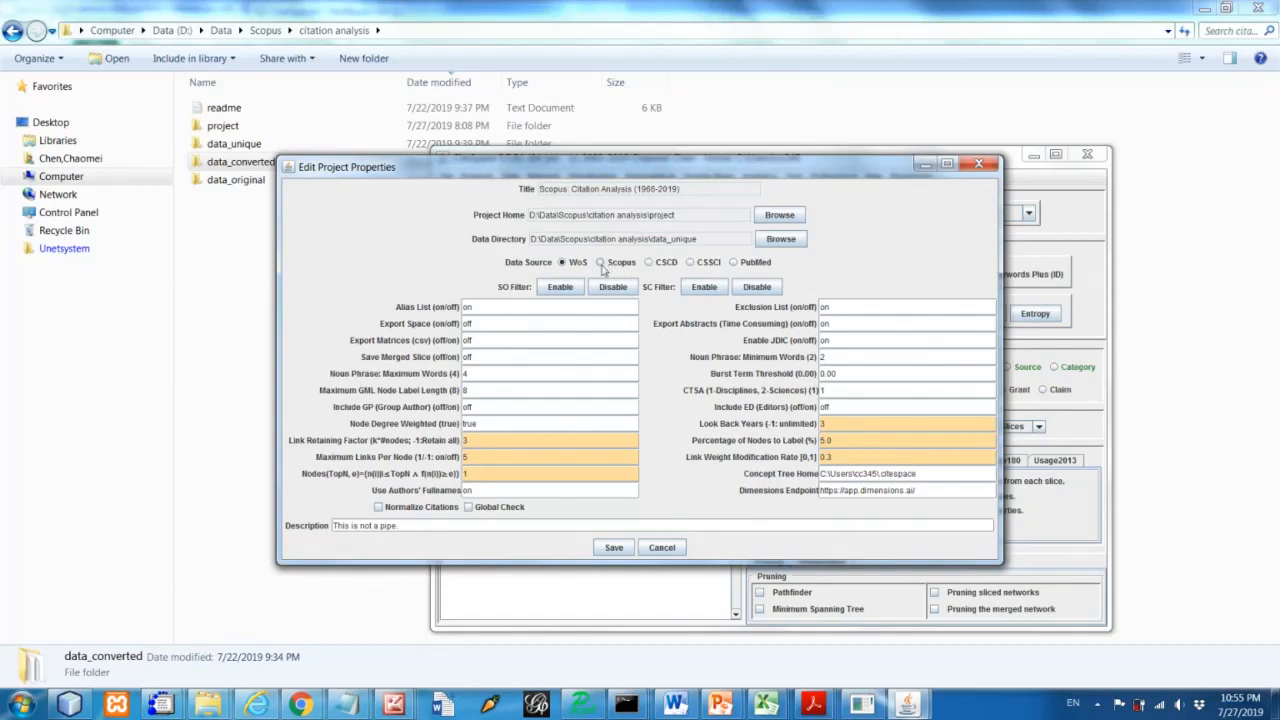
Select Scopus as the project's data source in Edit Project Properties
left_click(600, 260)
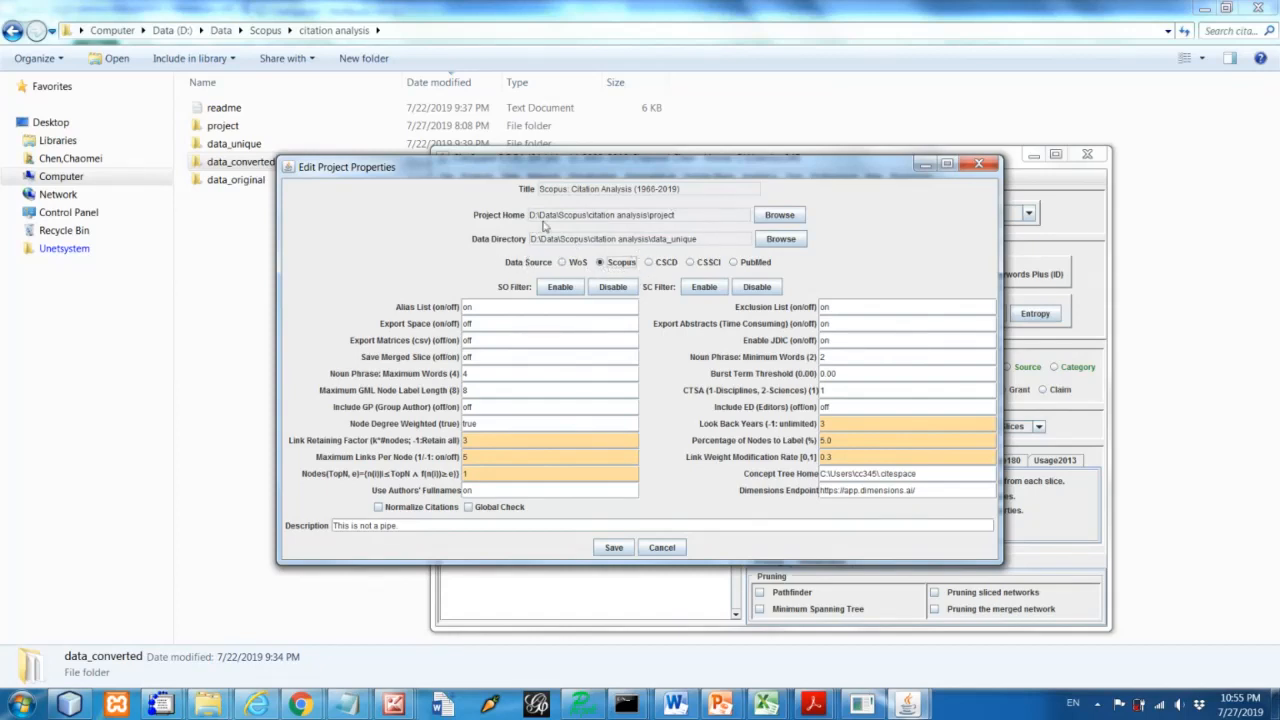
mouse_move(640, 248)
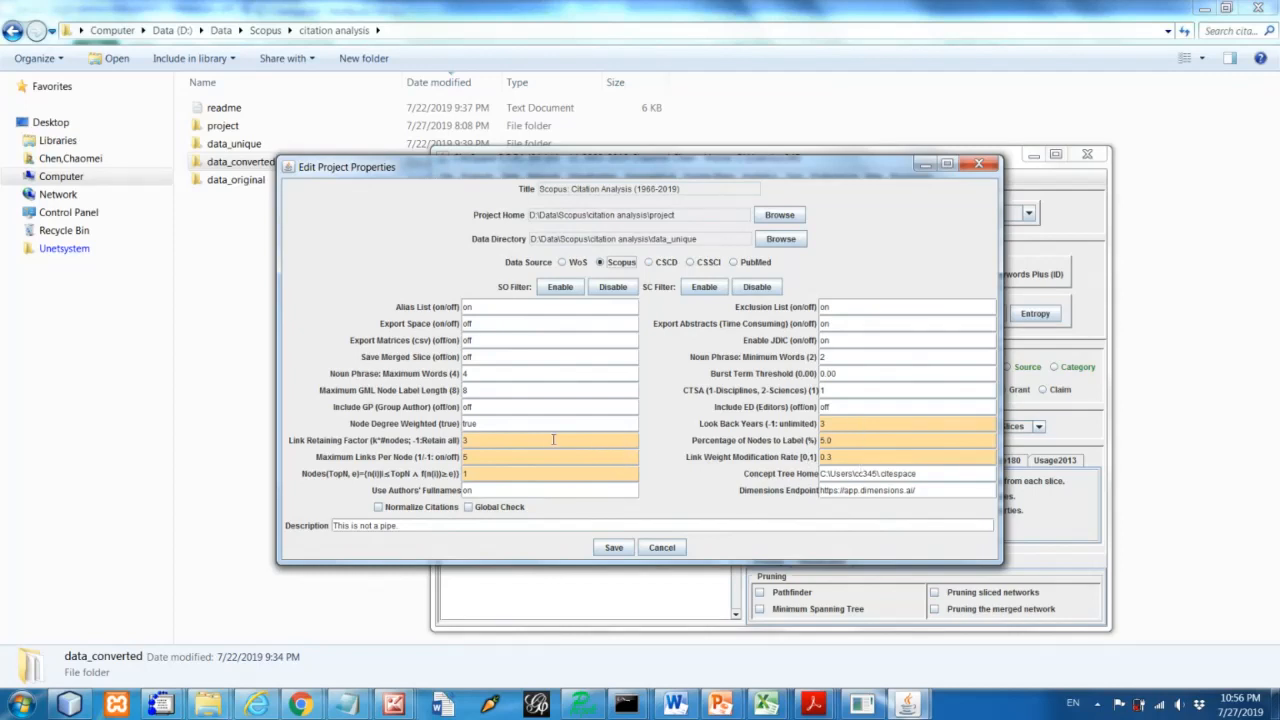
mouse_move(544, 440)
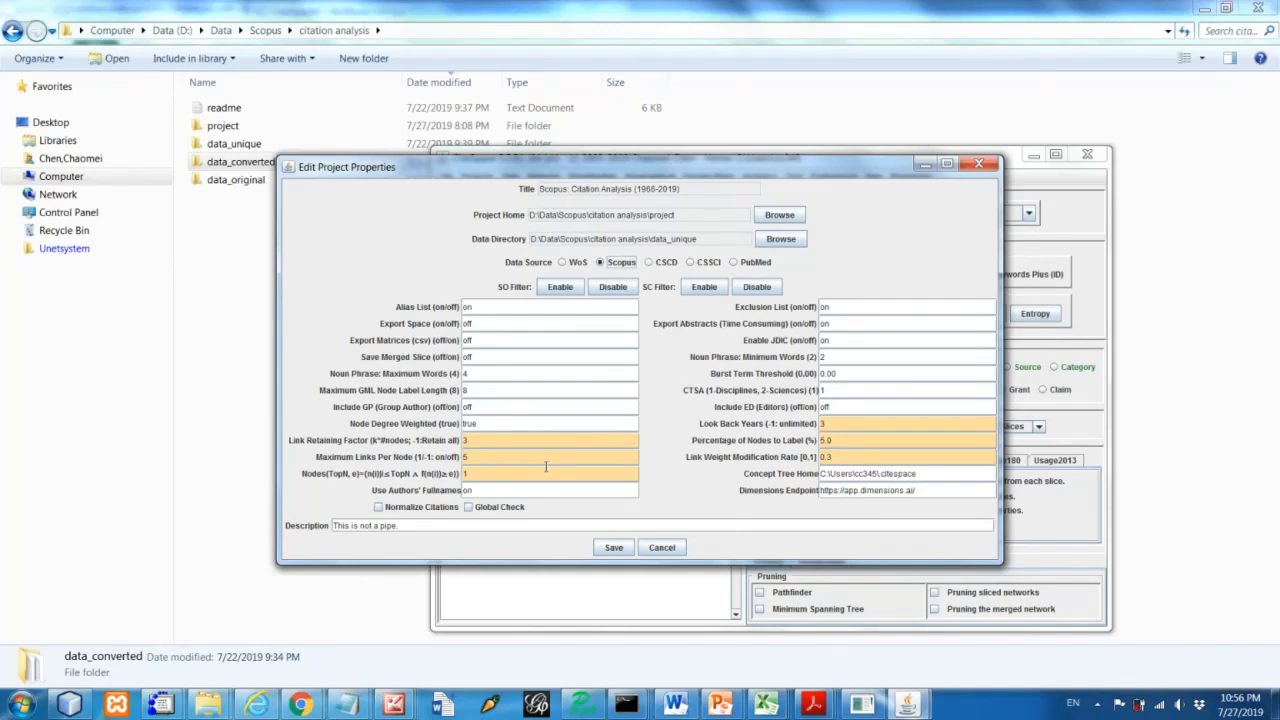
mouse_move(730, 448)
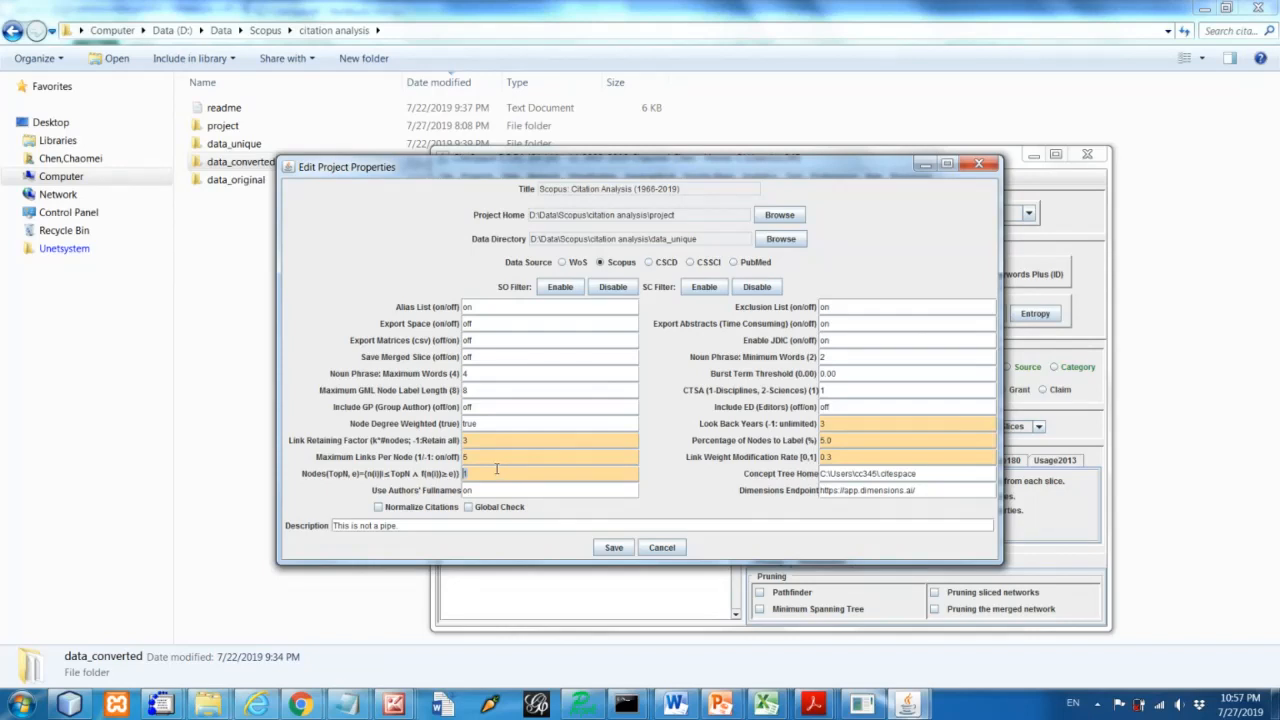
Enter 2 in a numeric network parameter field of the project properties
type("2")
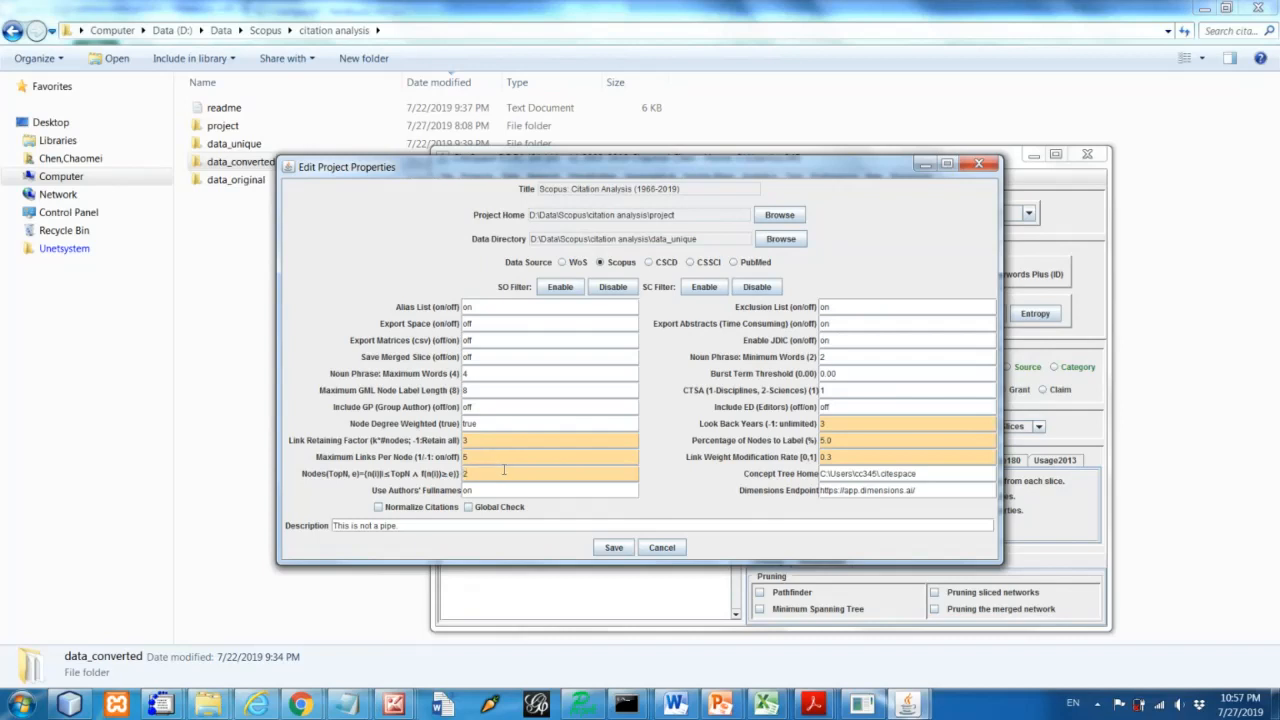
mouse_move(602, 450)
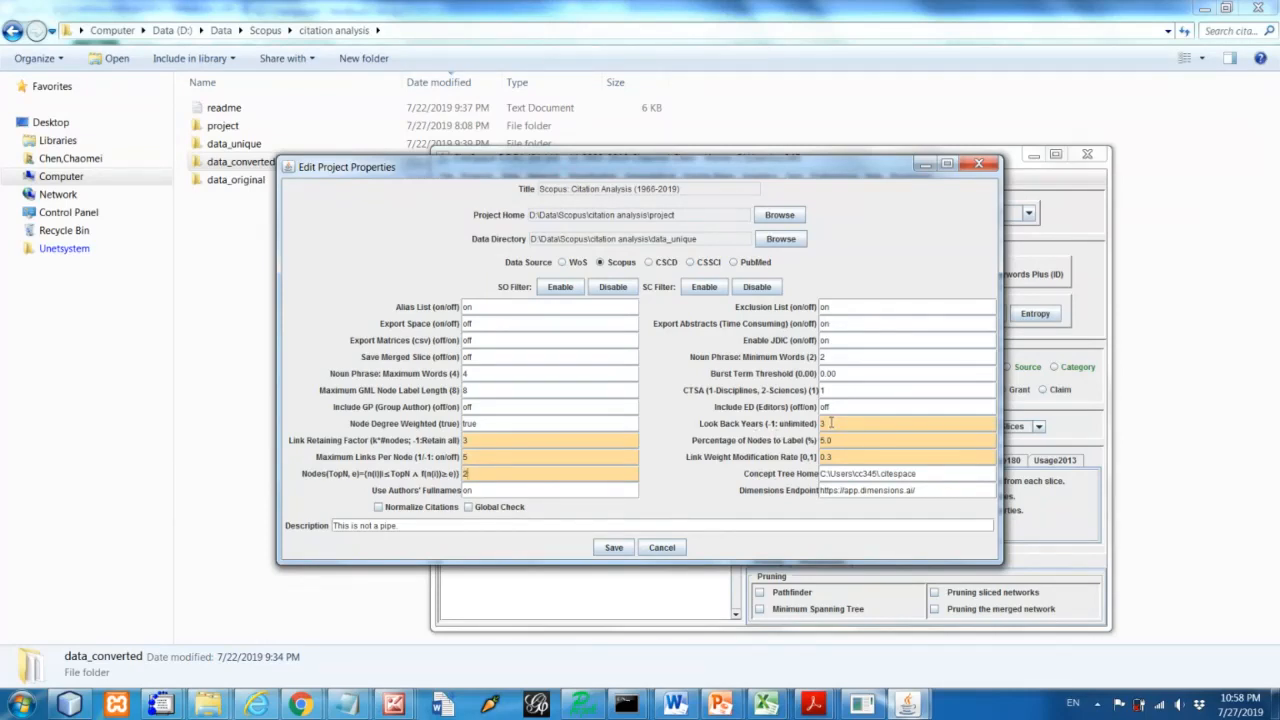
mouse_move(760, 436)
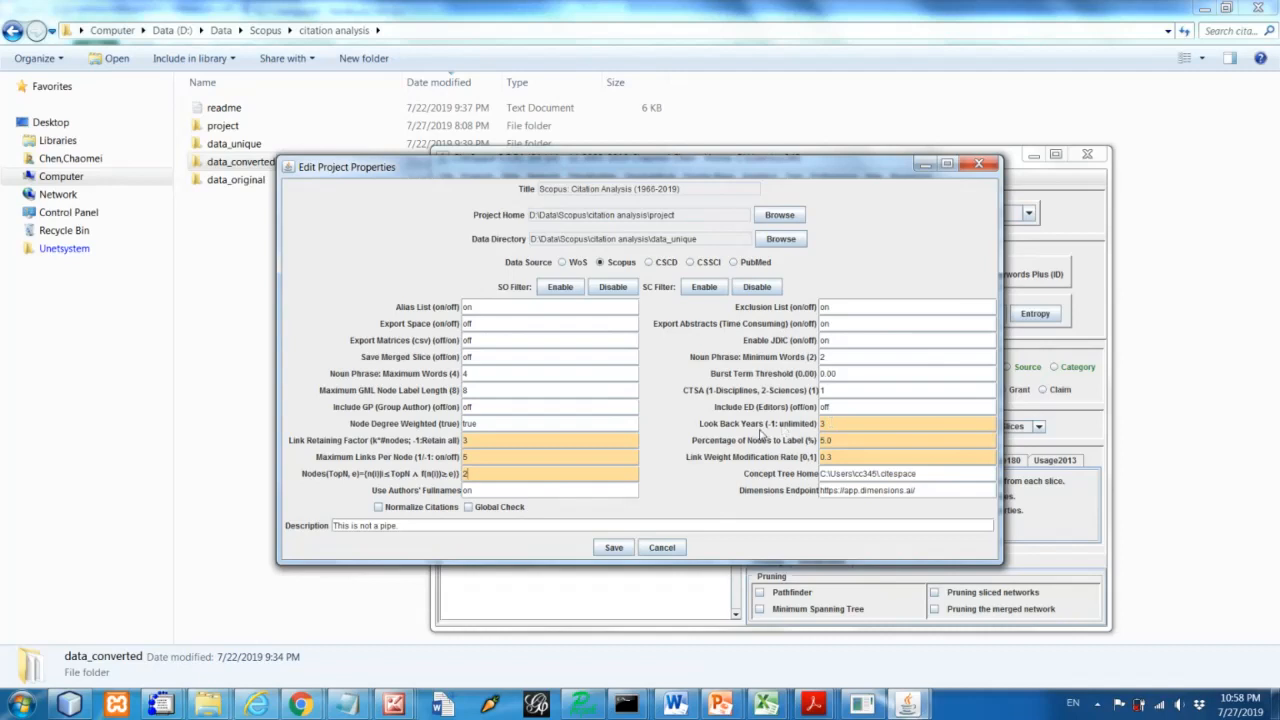
mouse_move(796, 458)
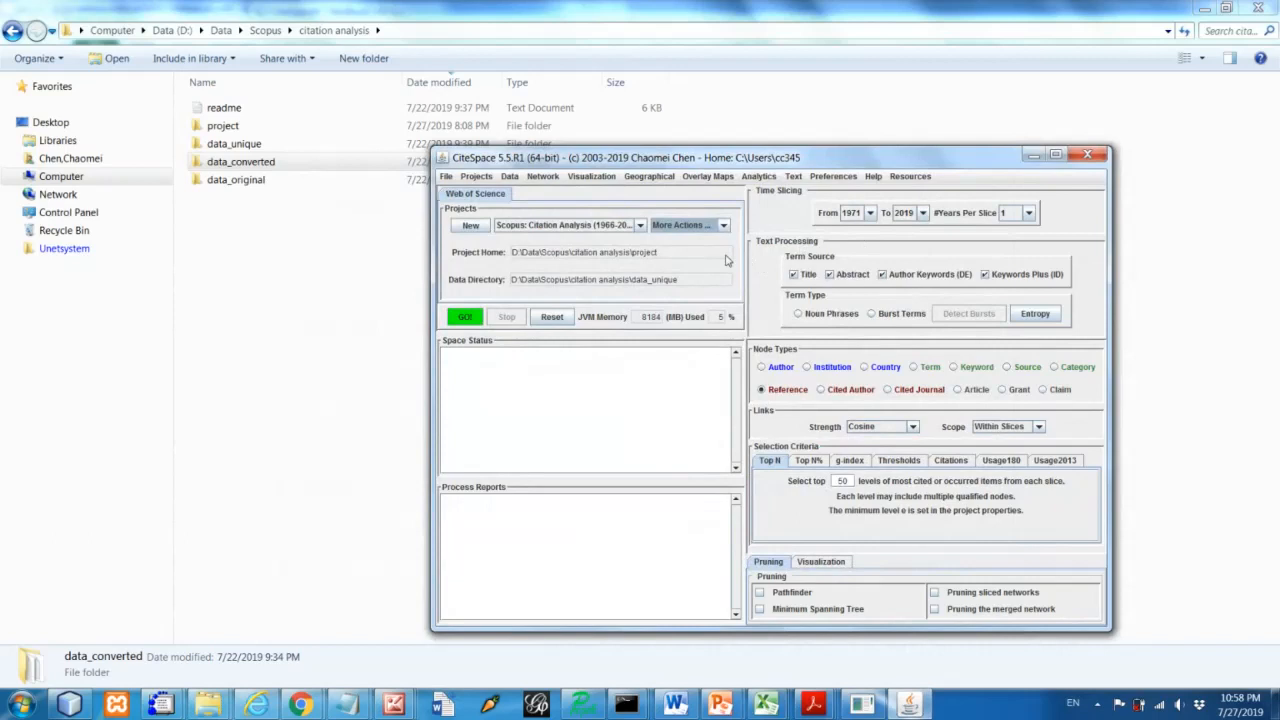
mouse_move(1030, 240)
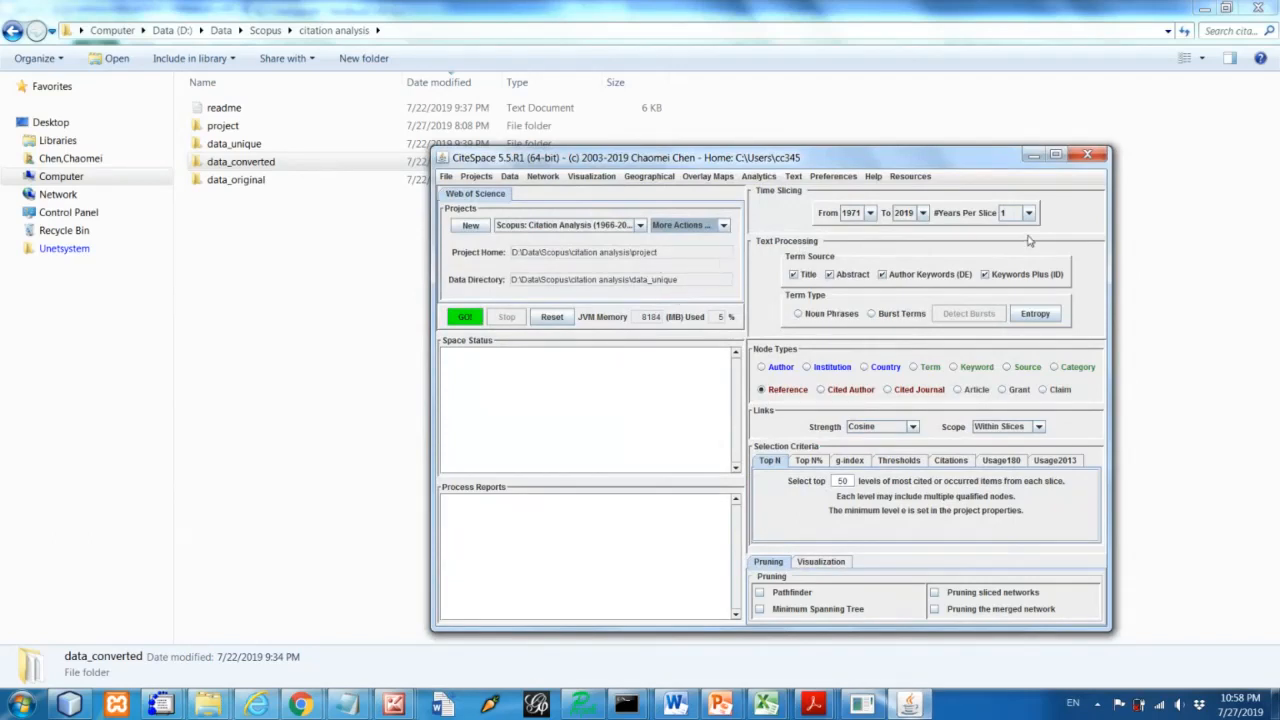
mouse_move(904, 242)
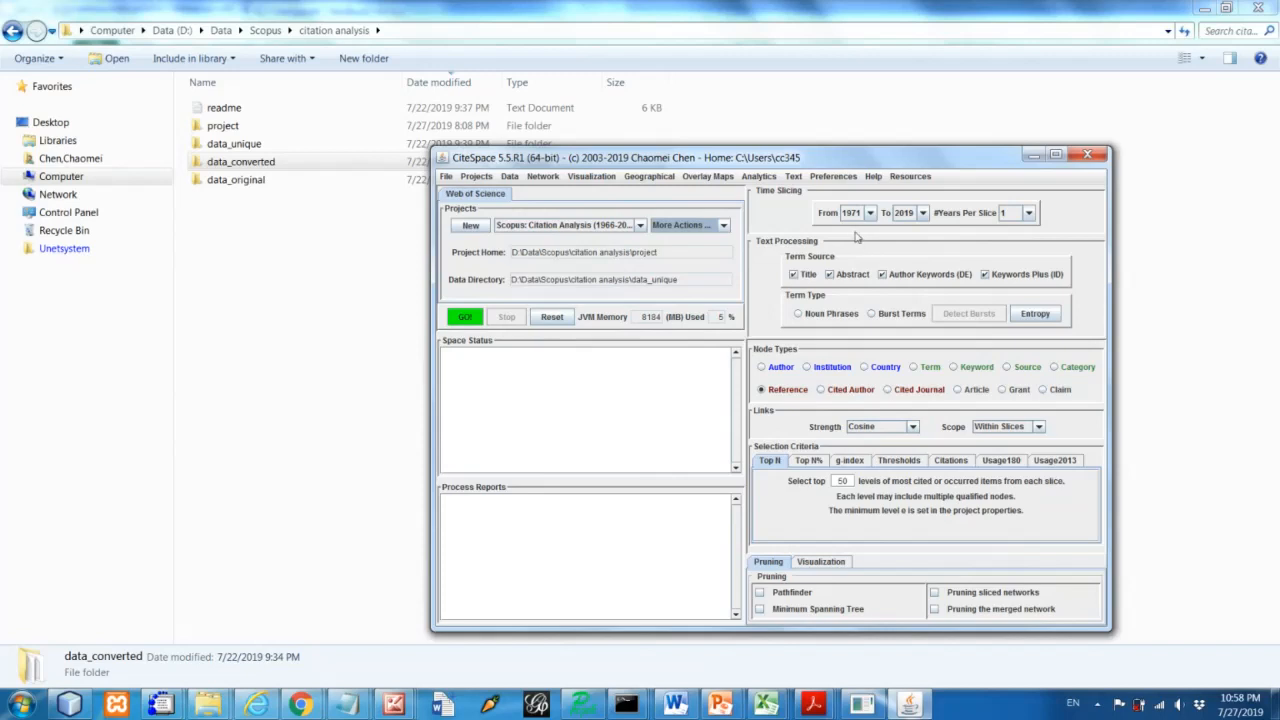
mouse_move(868, 218)
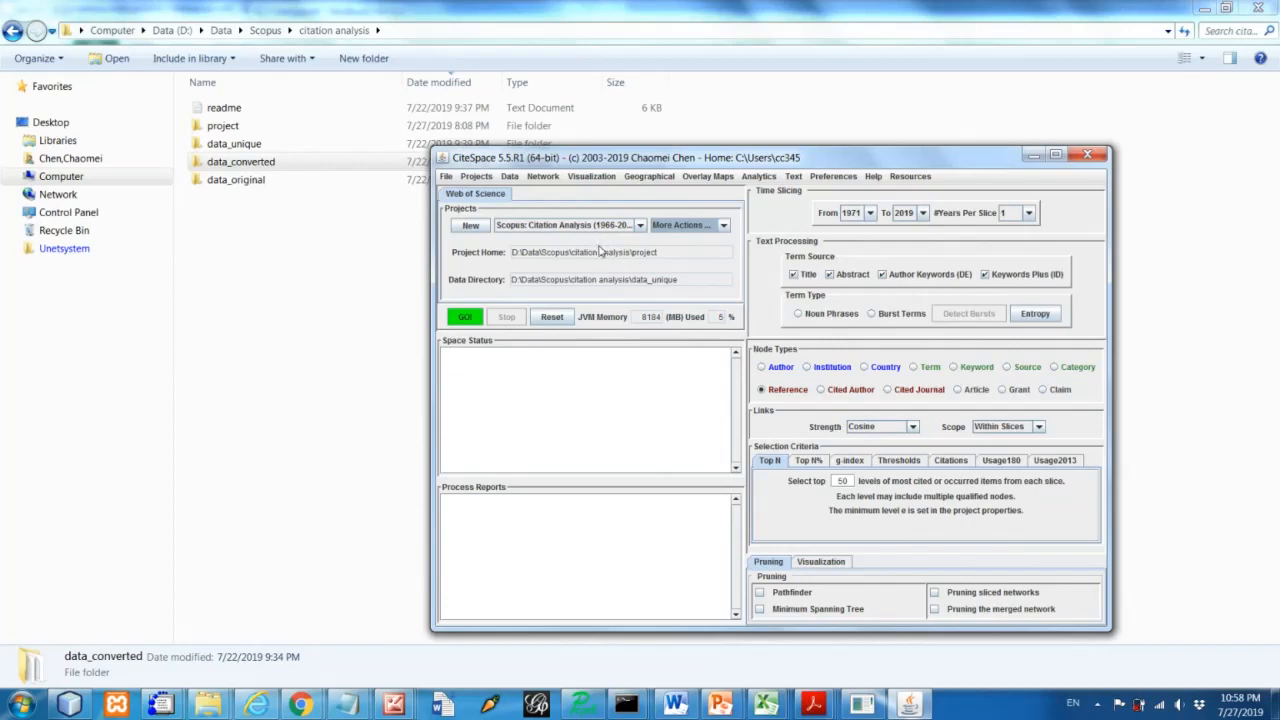
mouse_move(828, 240)
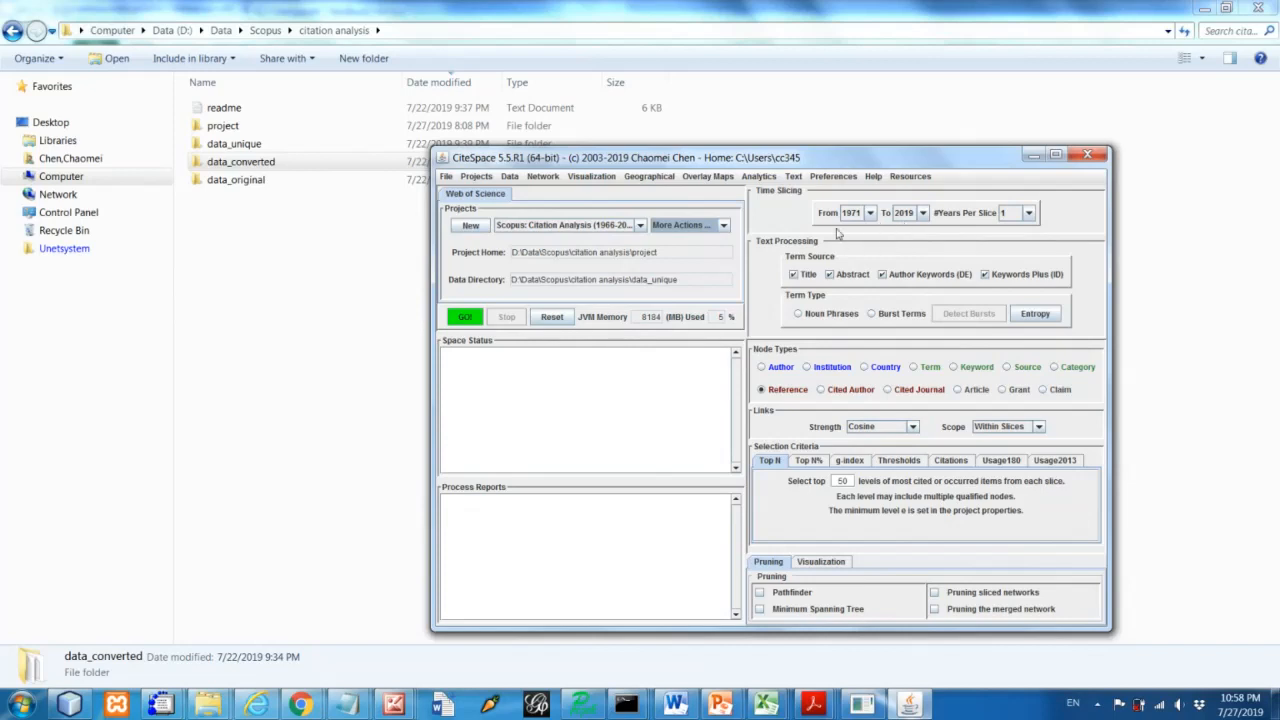
mouse_move(900, 234)
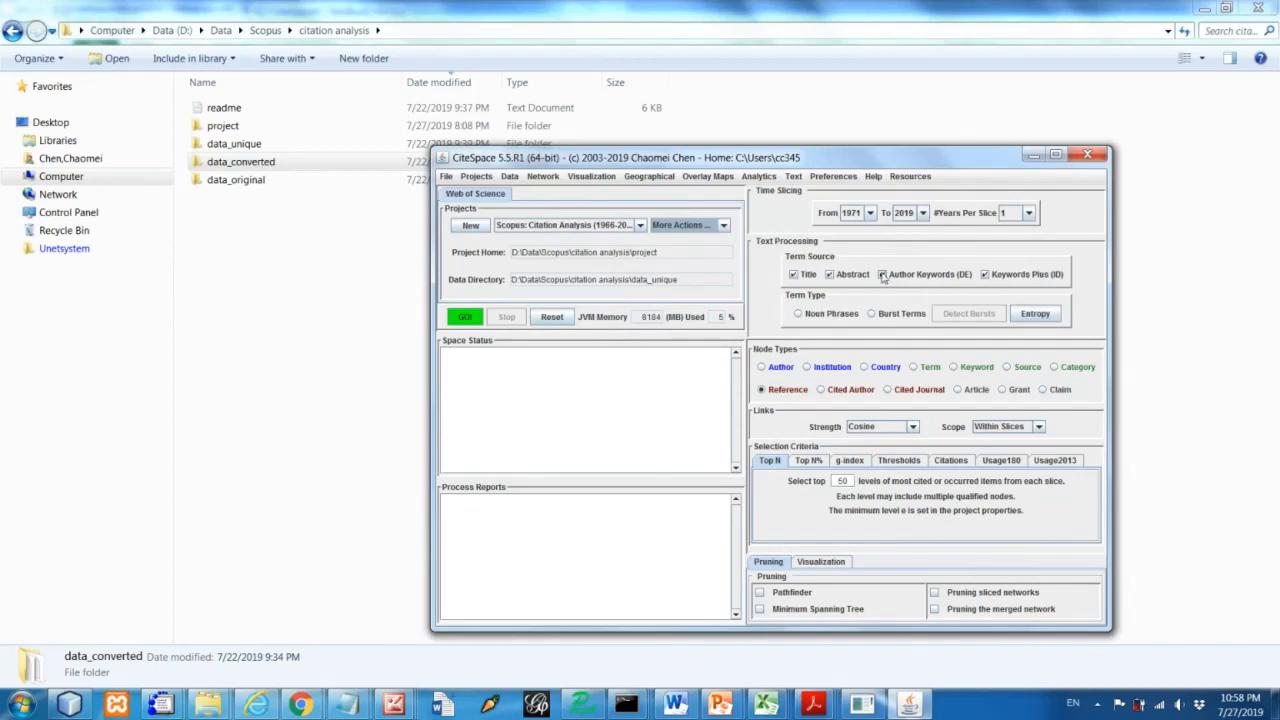
mouse_move(828, 484)
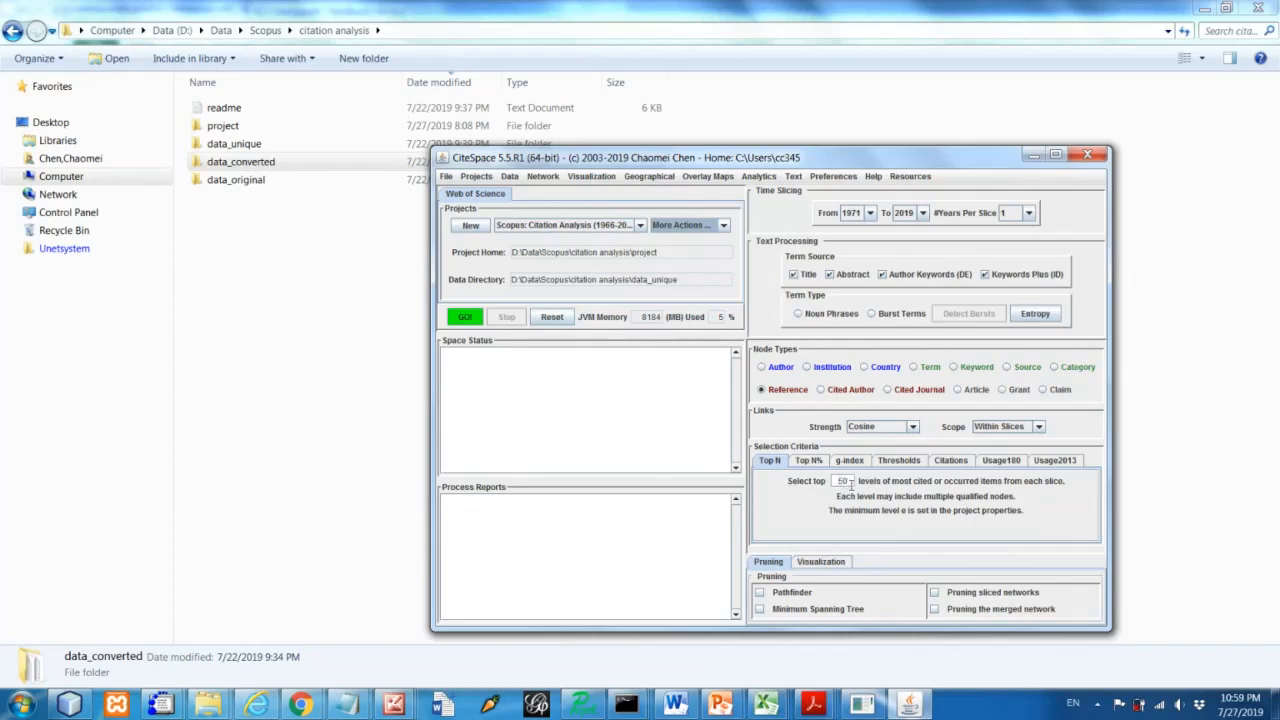
mouse_move(870, 482)
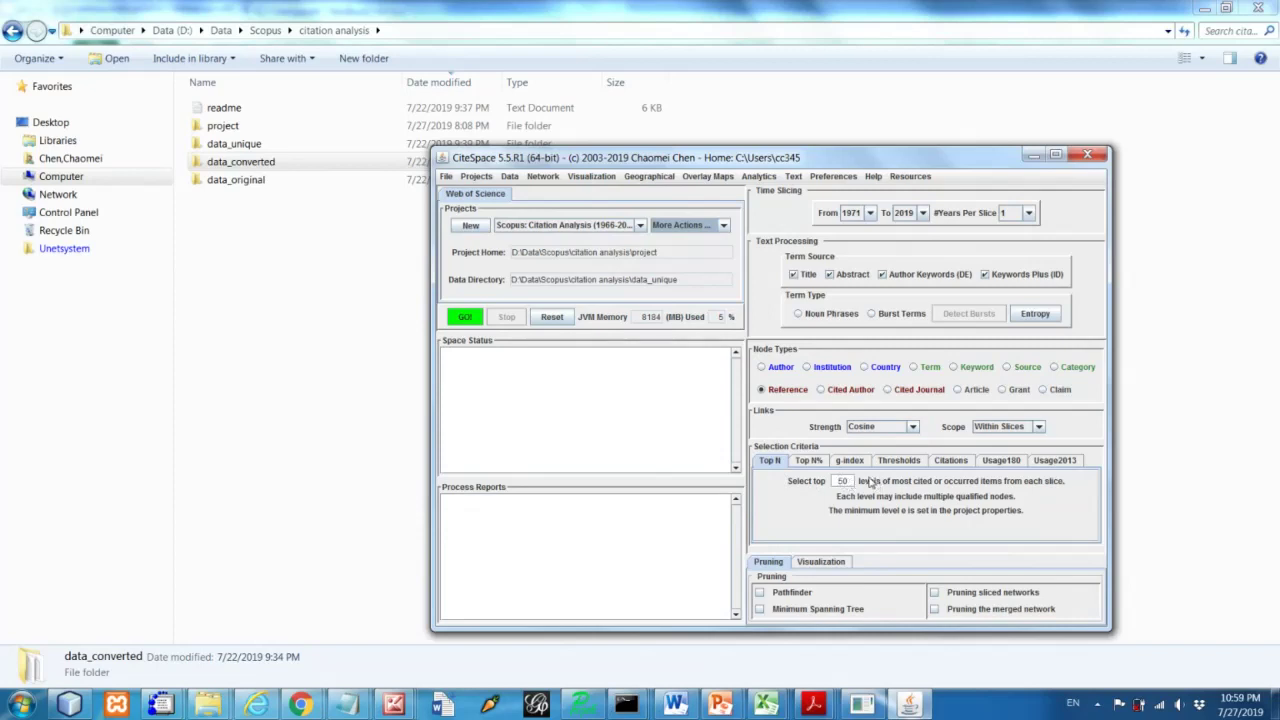
left_click(464, 316)
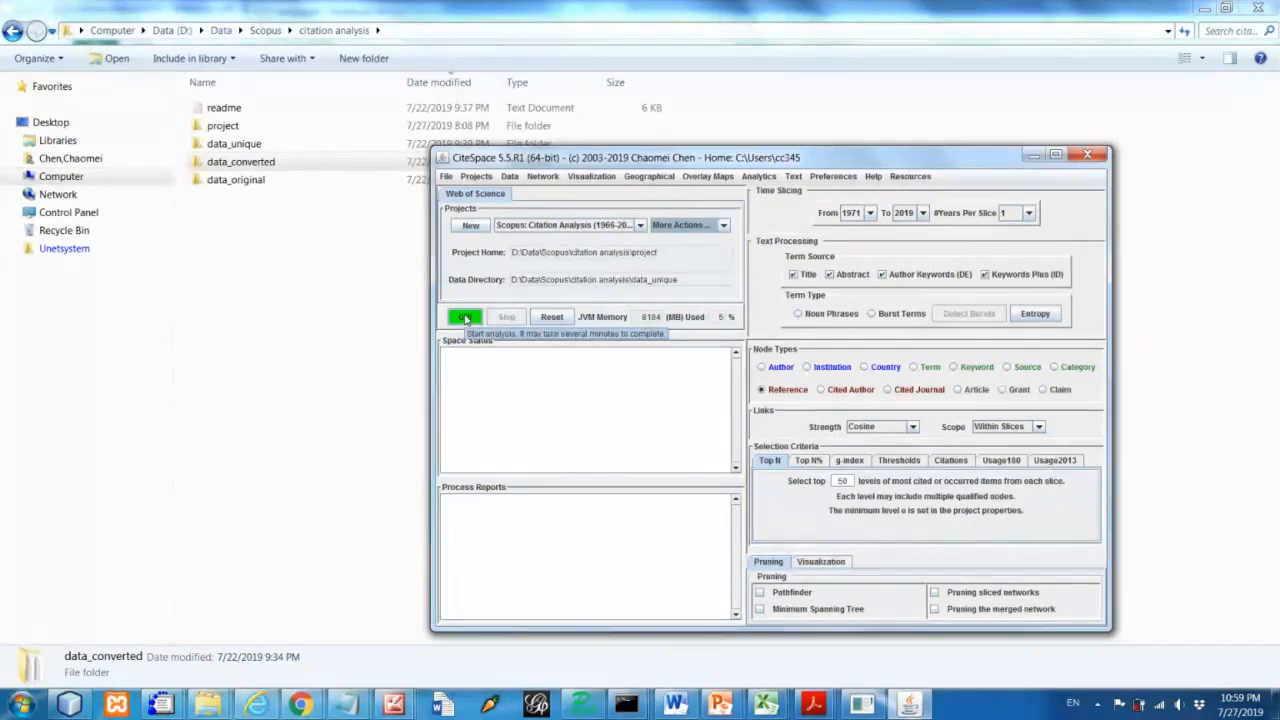
Start the analysis with GO! and follow the process reports through all 1971–2018 slices
left_click(464, 316)
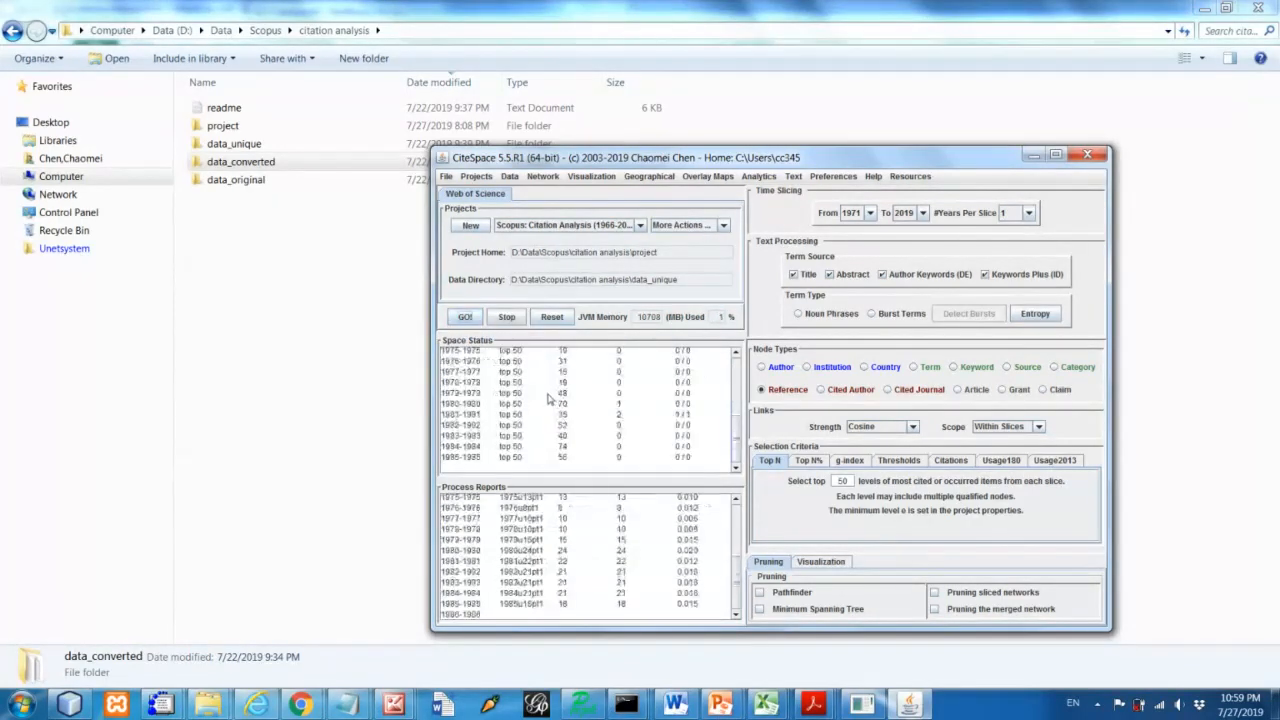
scroll("down", 3)
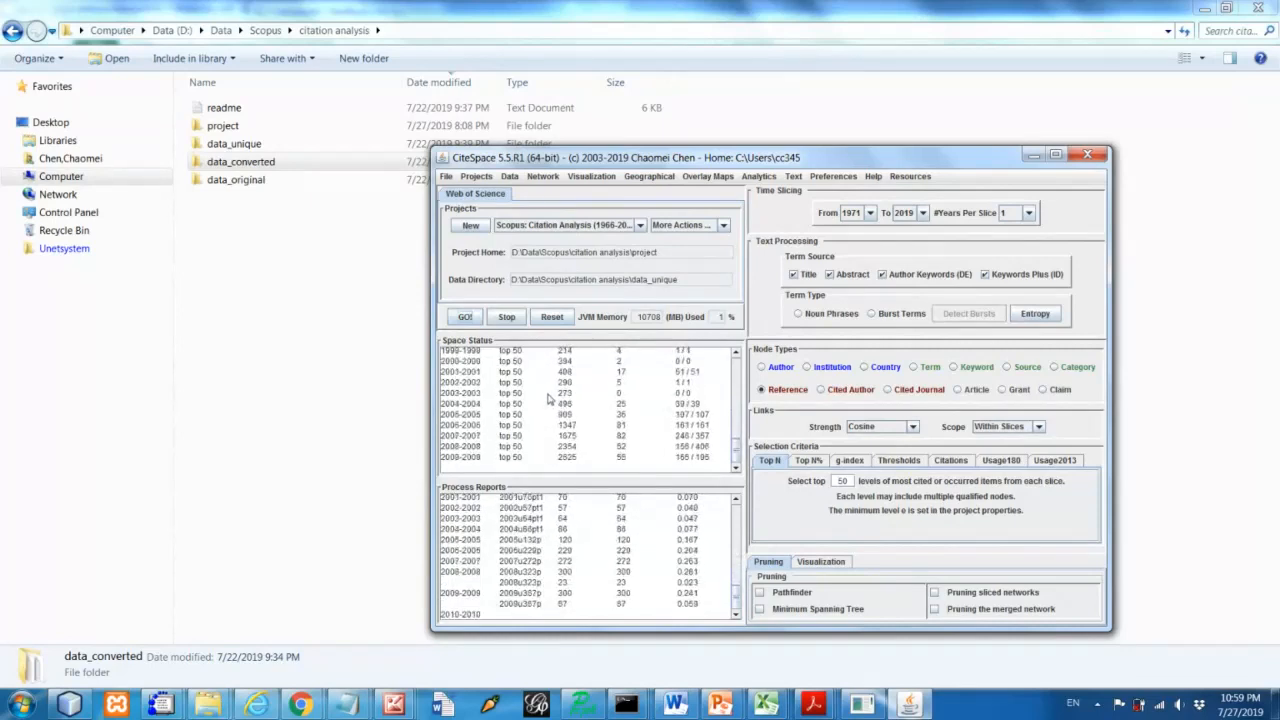
scroll("down", 3)
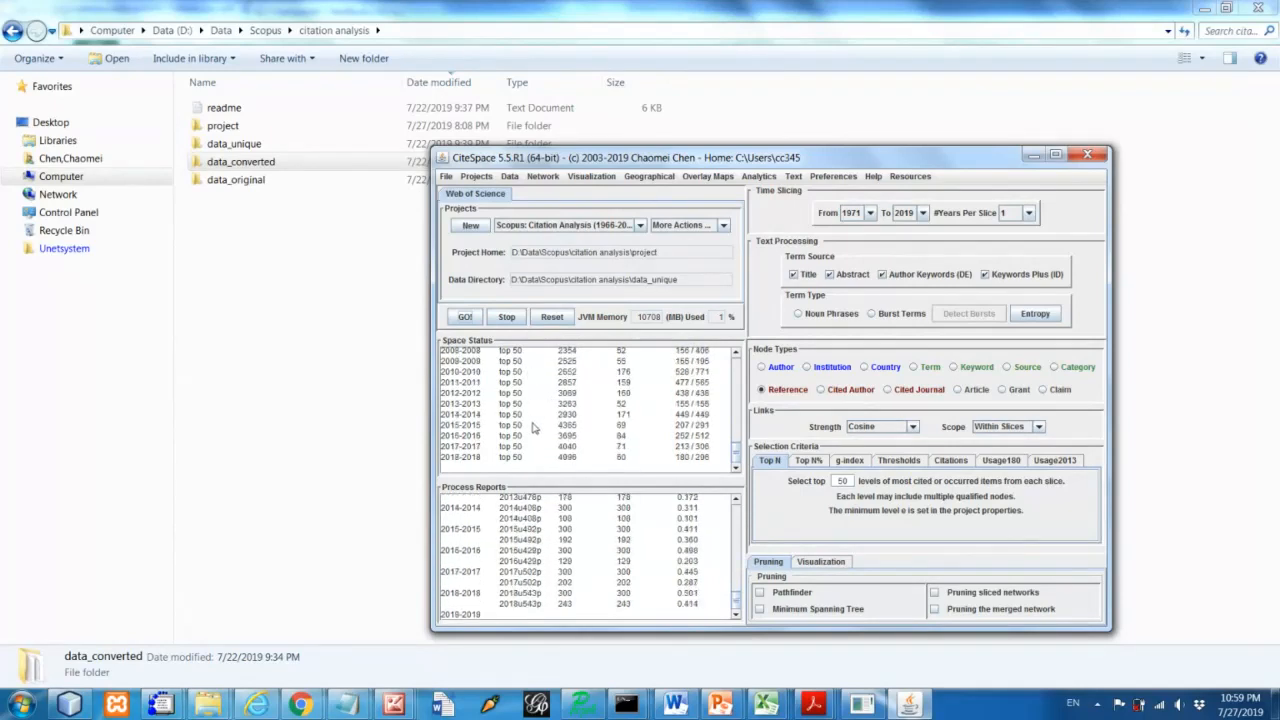
left_click(464, 316)
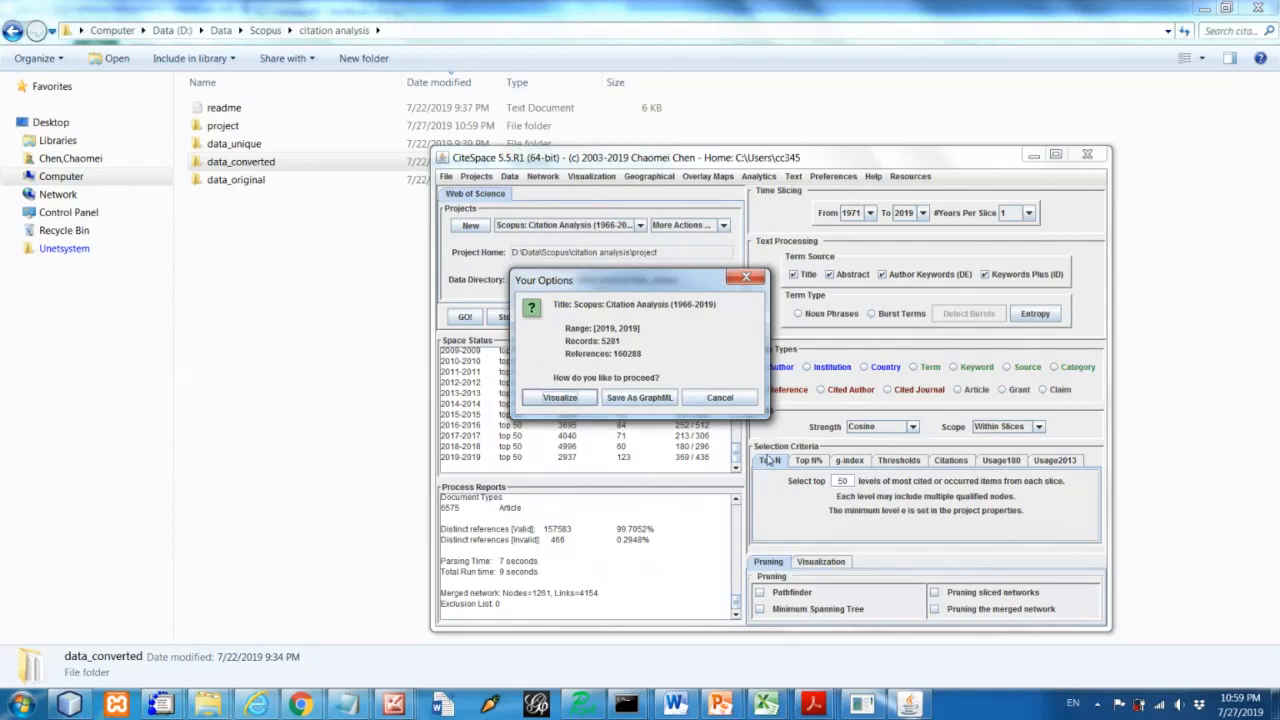
mouse_move(548, 598)
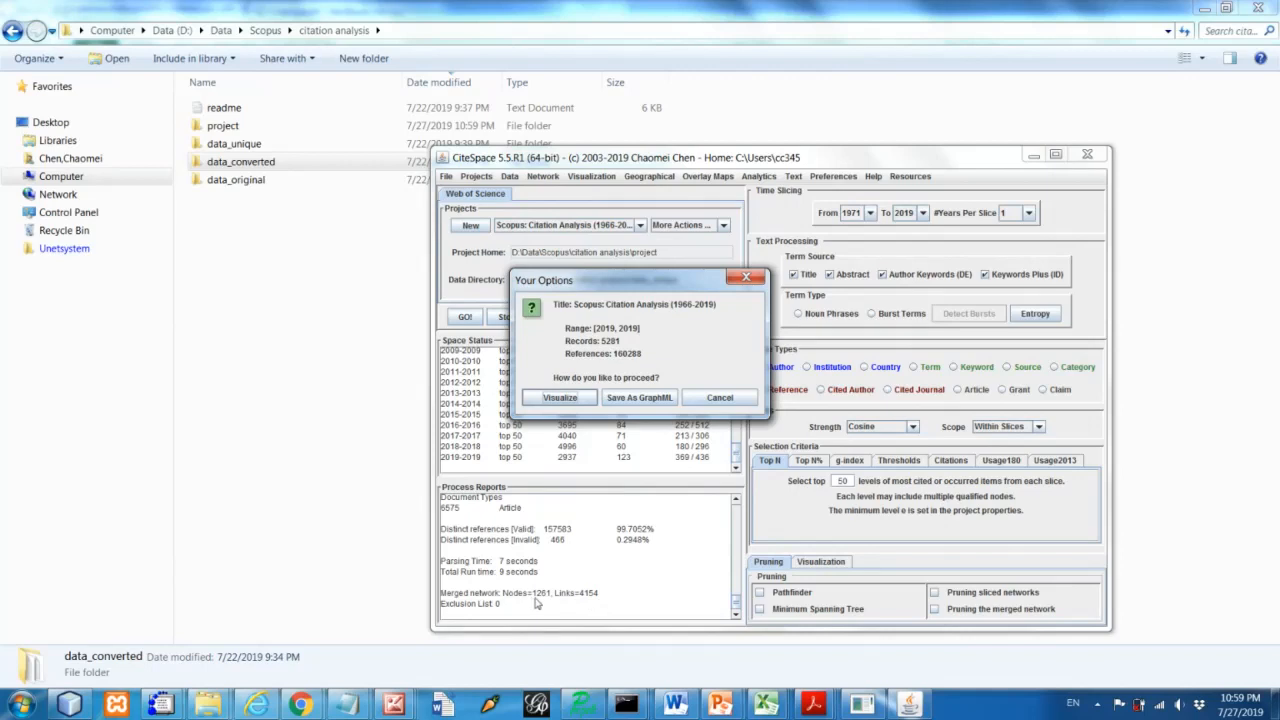
mouse_move(552, 598)
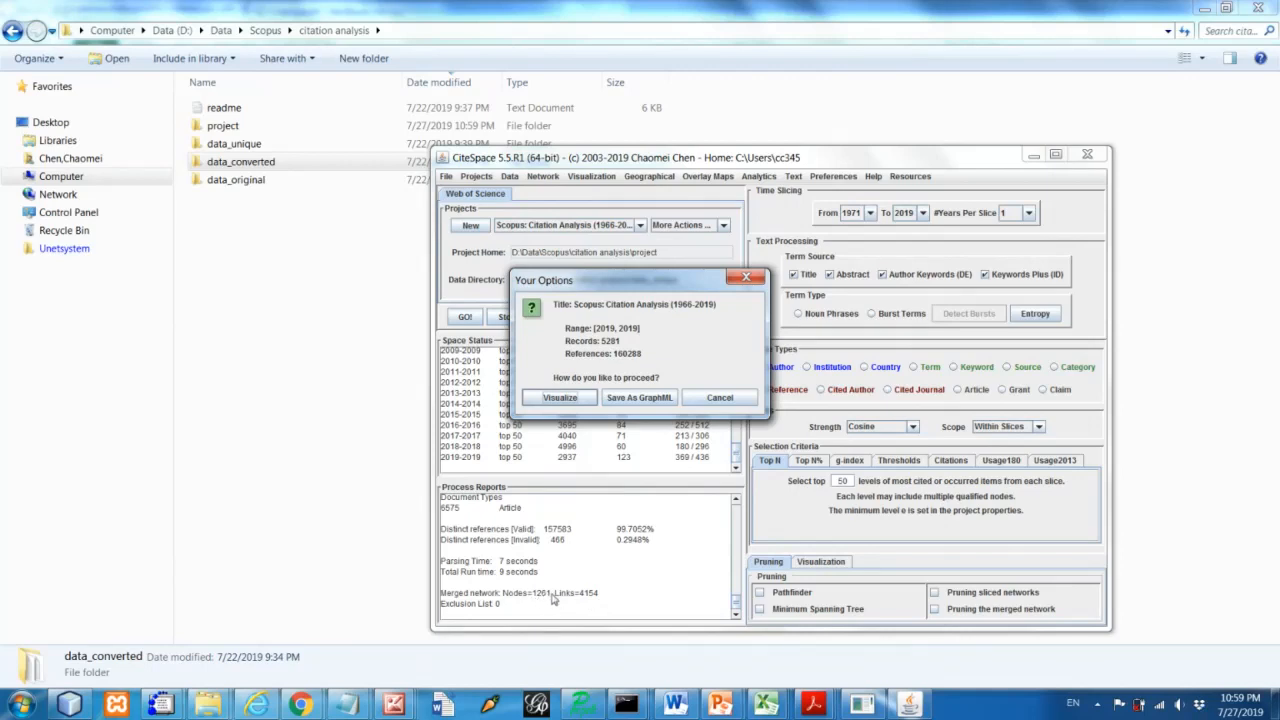
mouse_move(590, 604)
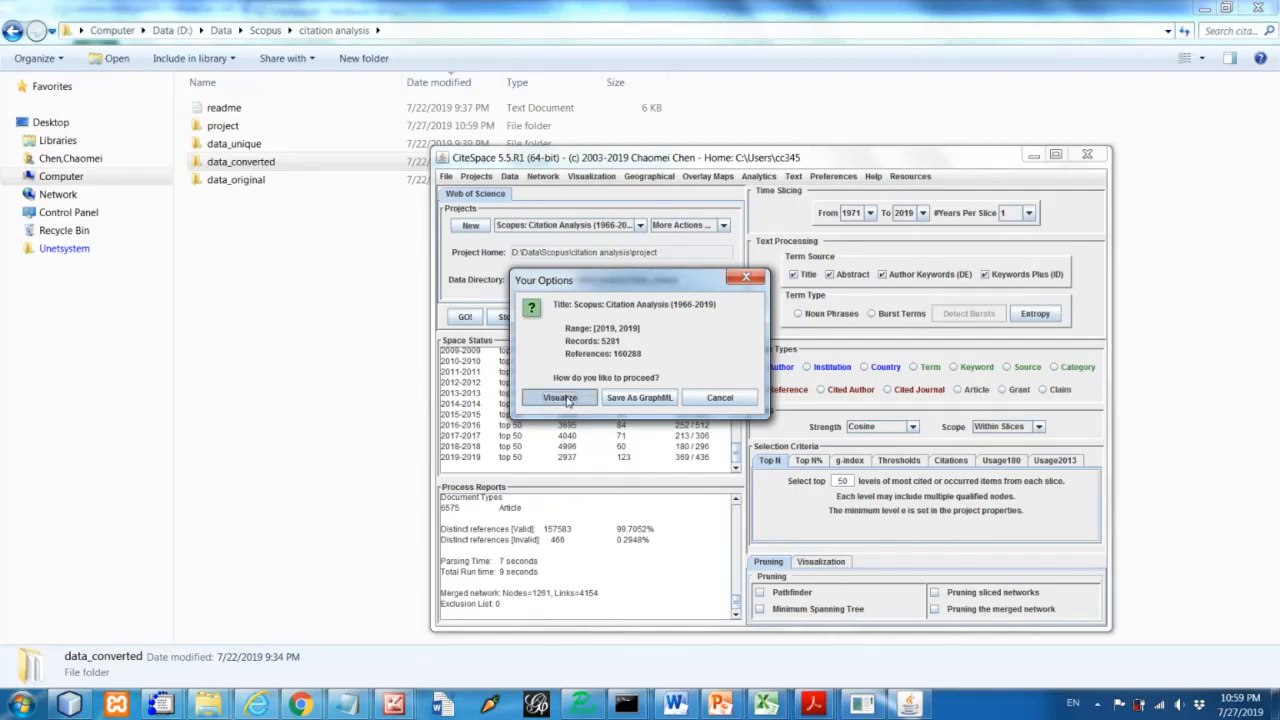
Choose Visualize in Your Options to display the merged co-cited reference network
left_click(558, 396)
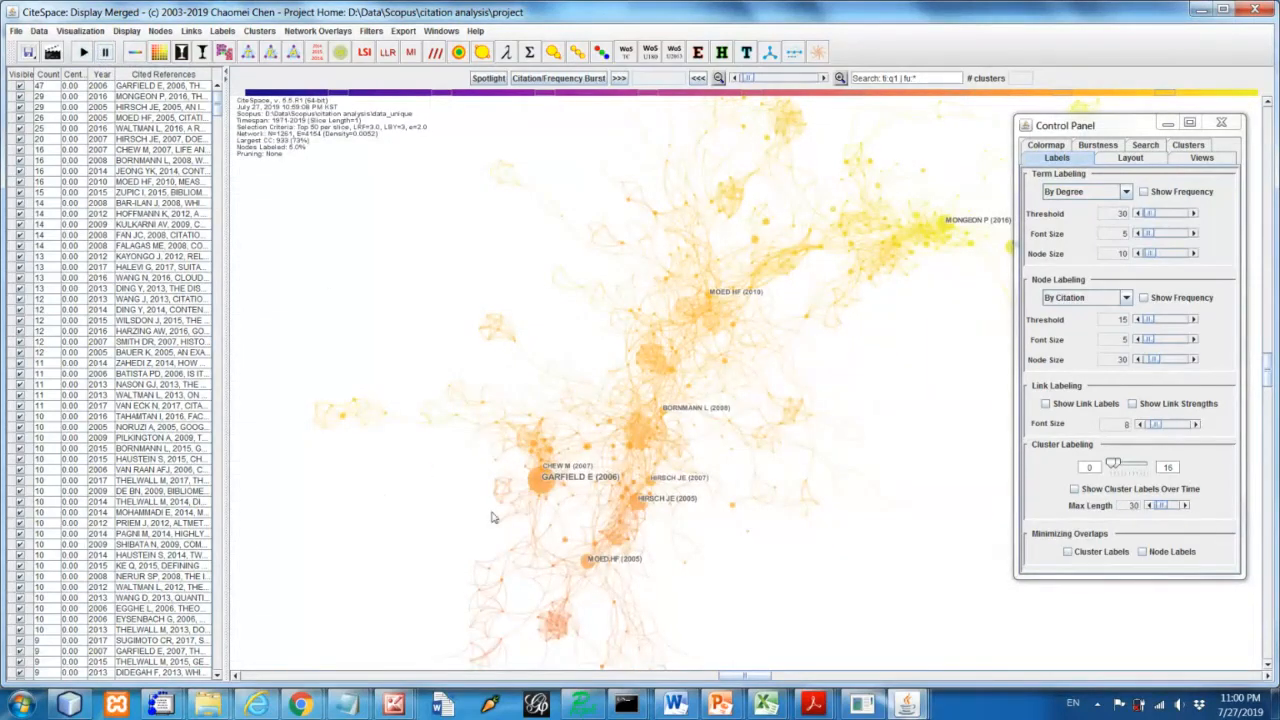
mouse_move(652, 540)
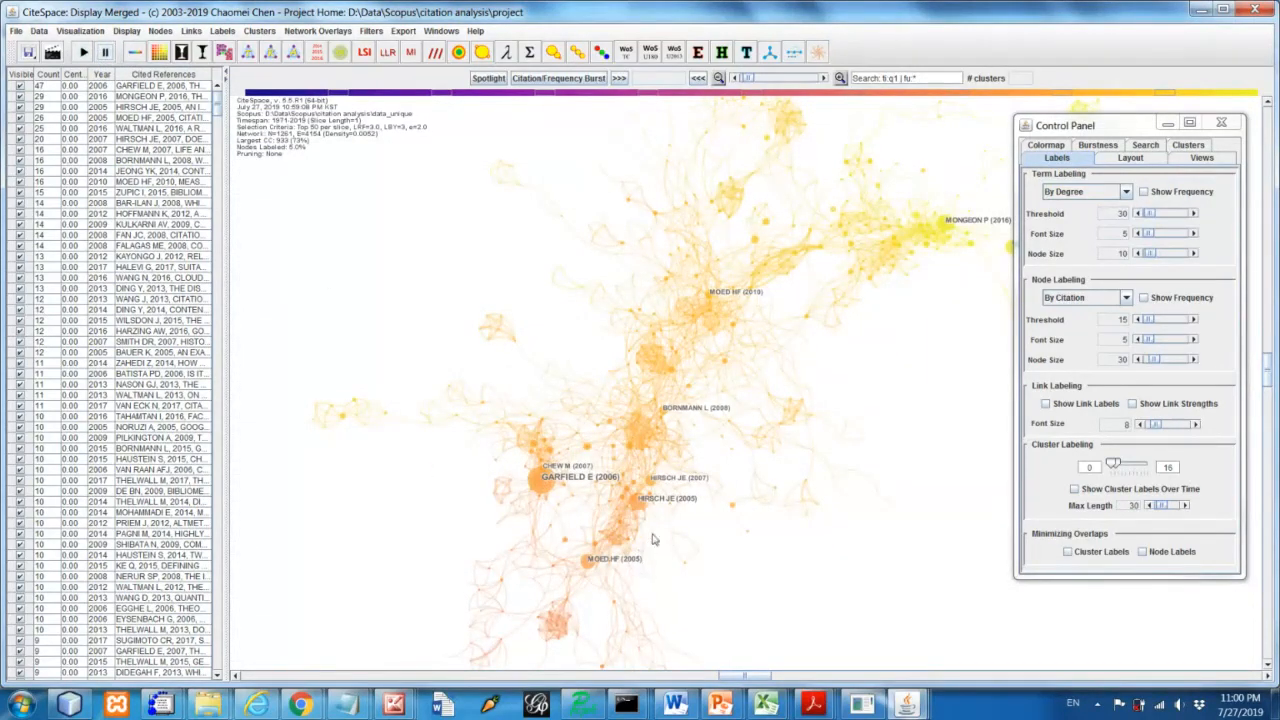
mouse_move(680, 304)
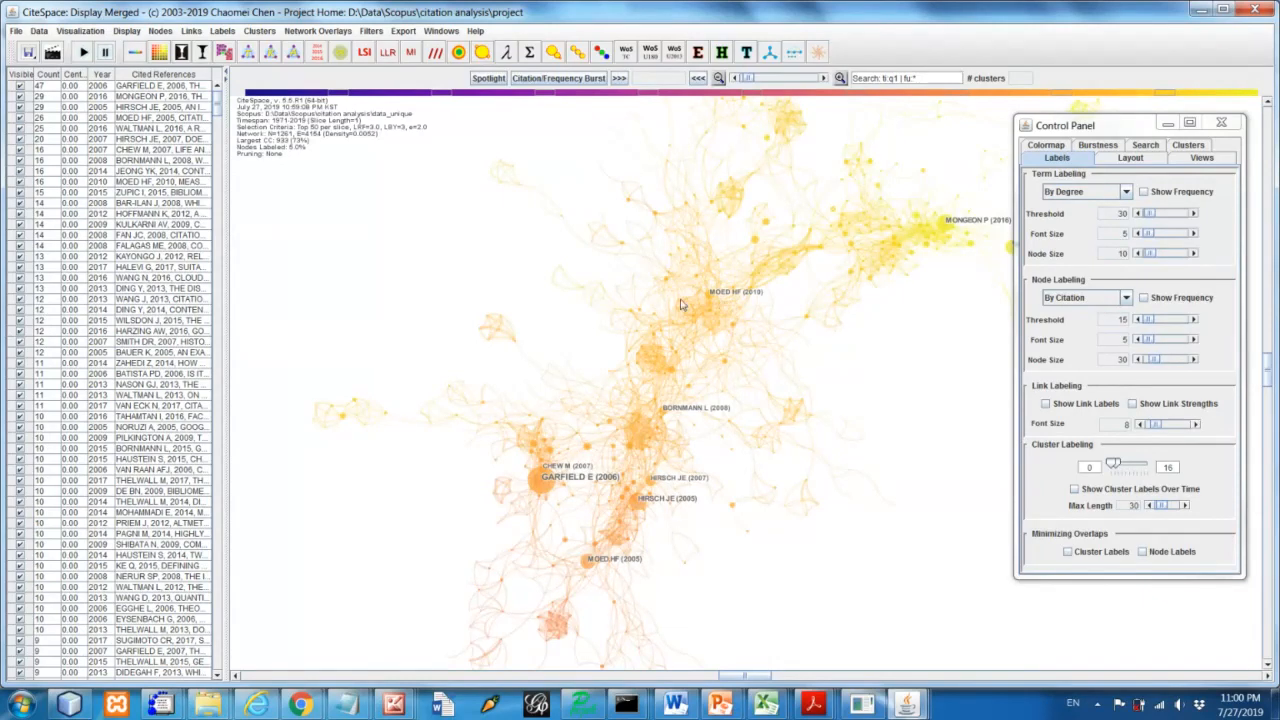
mouse_move(664, 378)
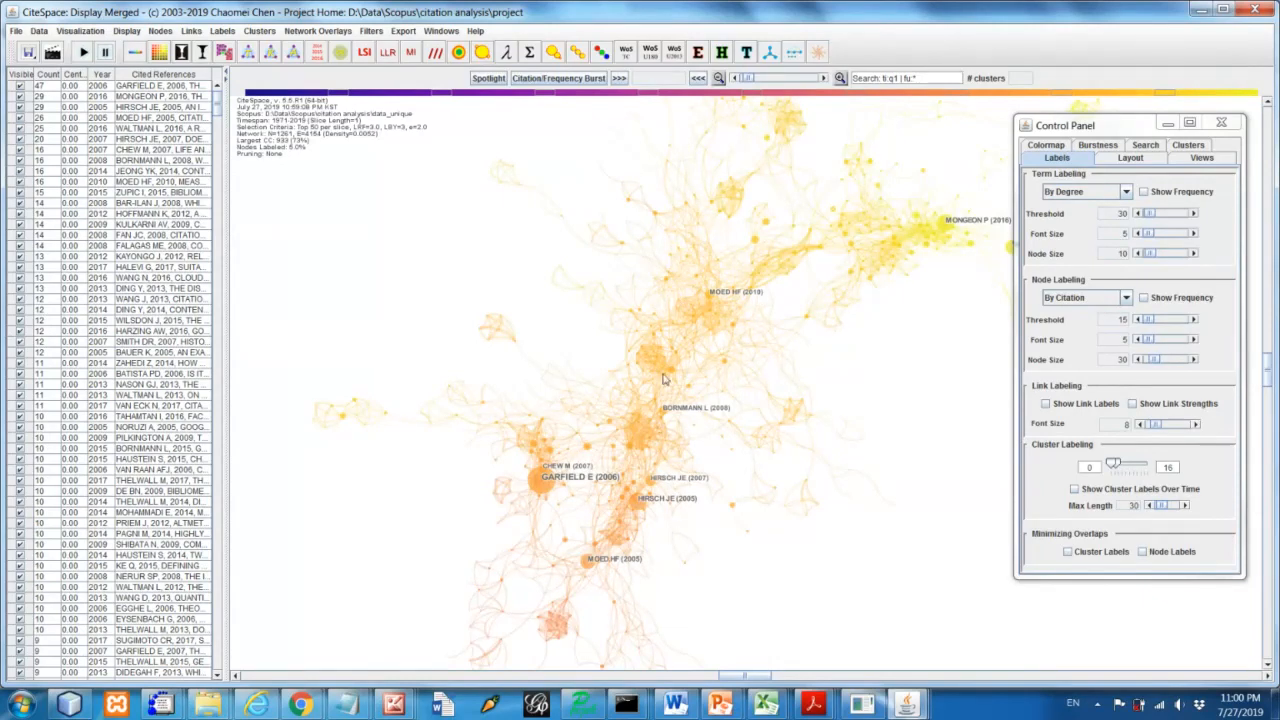
mouse_move(752, 308)
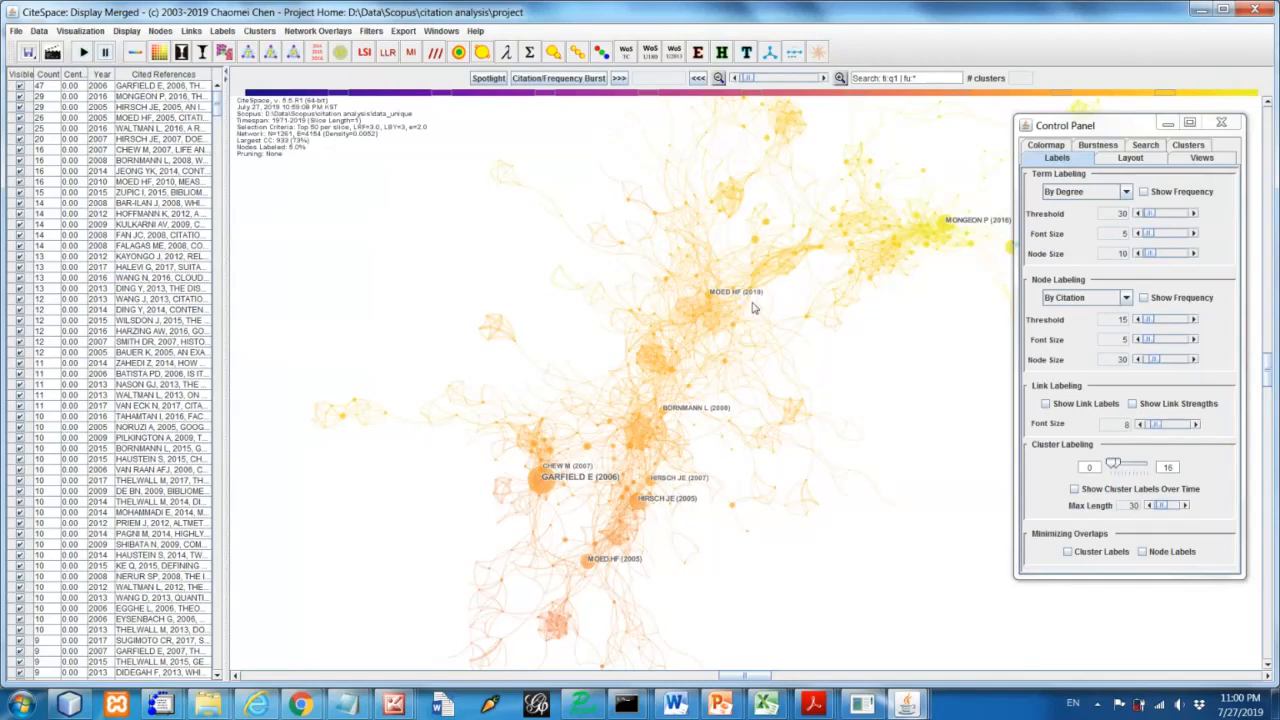
mouse_move(624, 548)
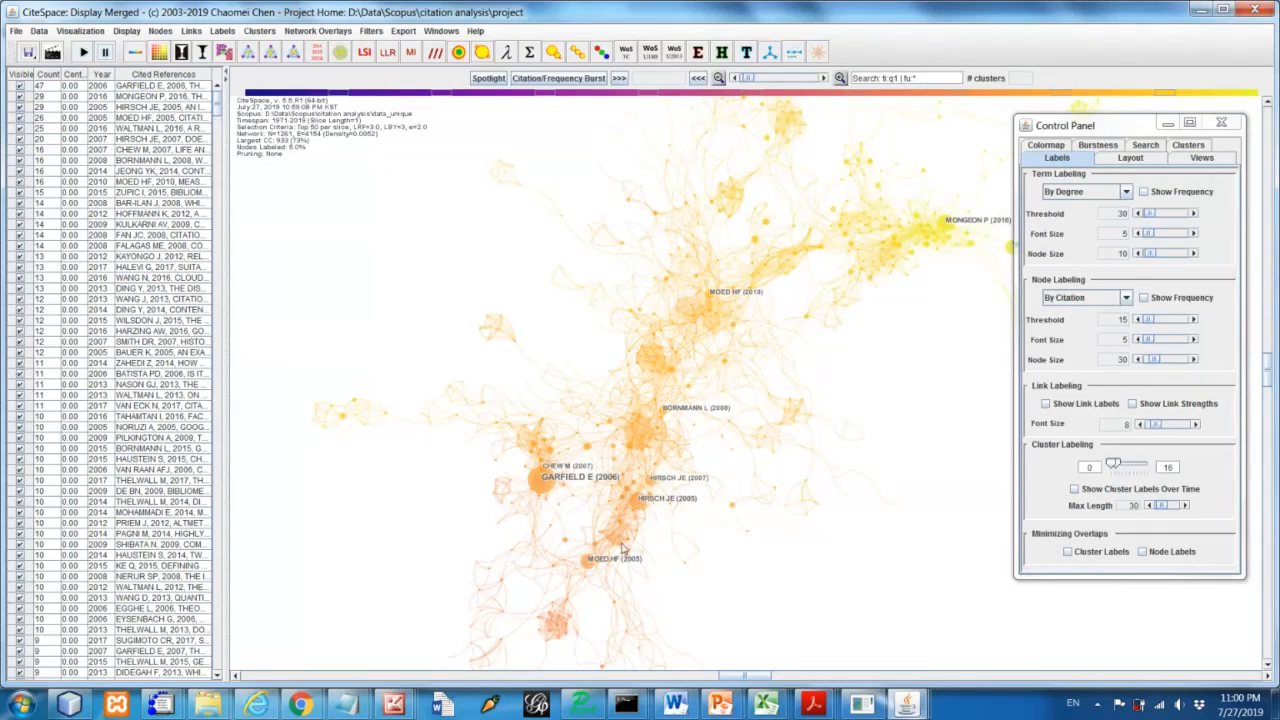
mouse_move(1110, 304)
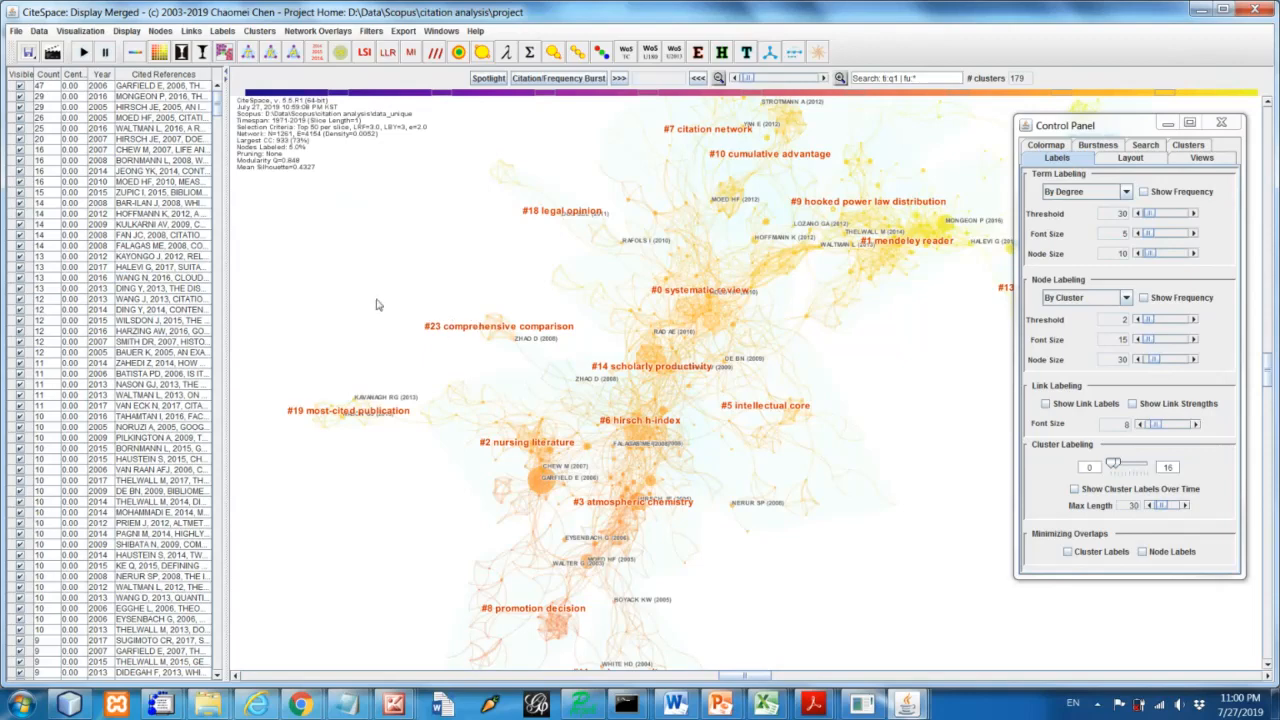
mouse_move(678, 564)
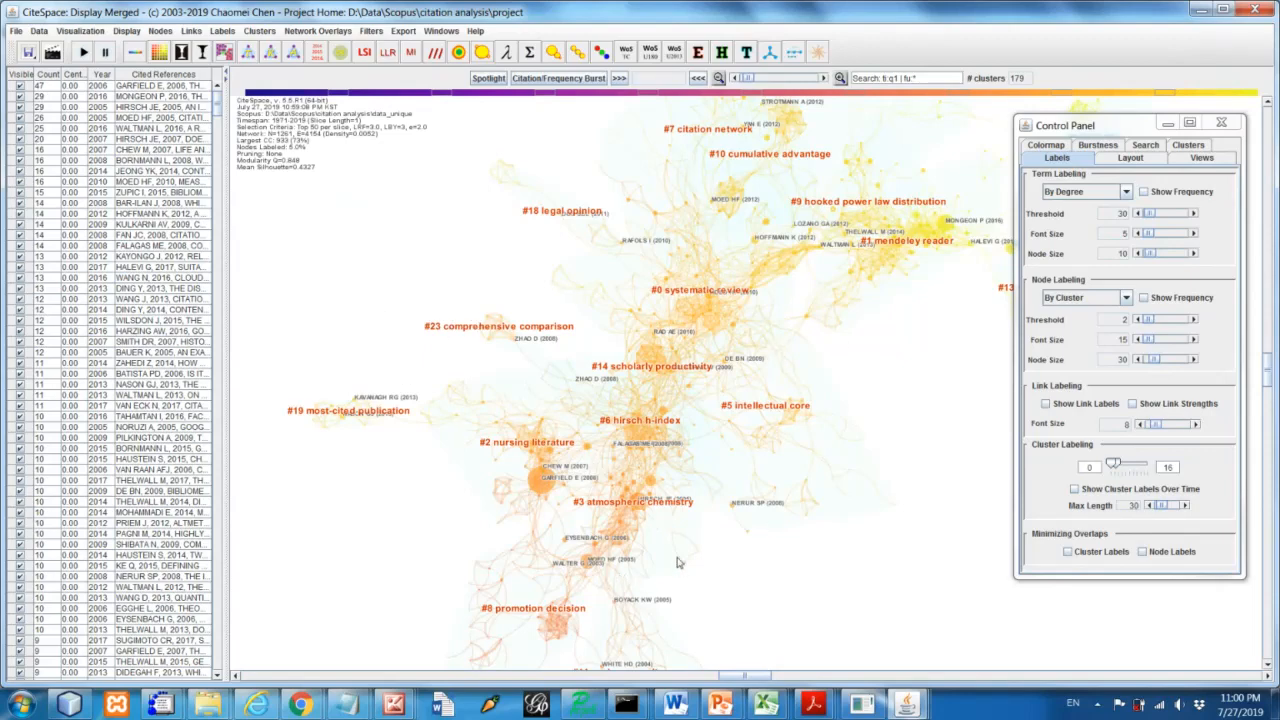
mouse_move(628, 360)
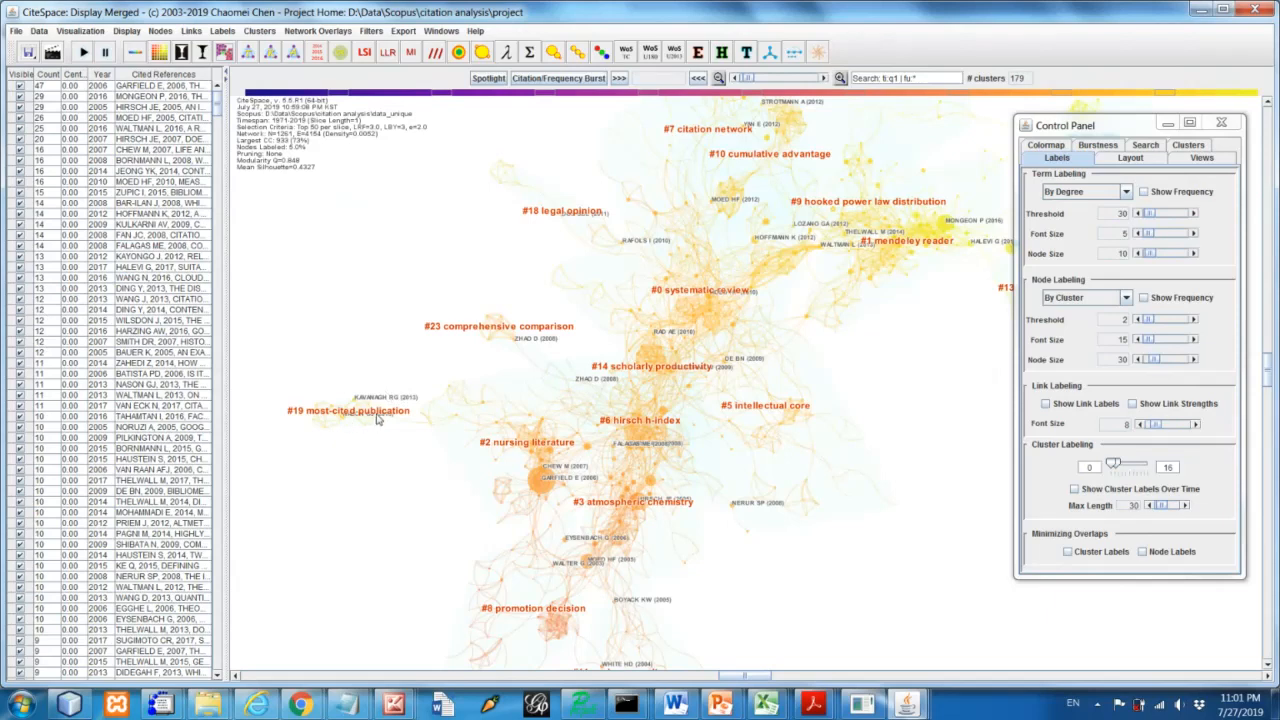
mouse_move(308, 418)
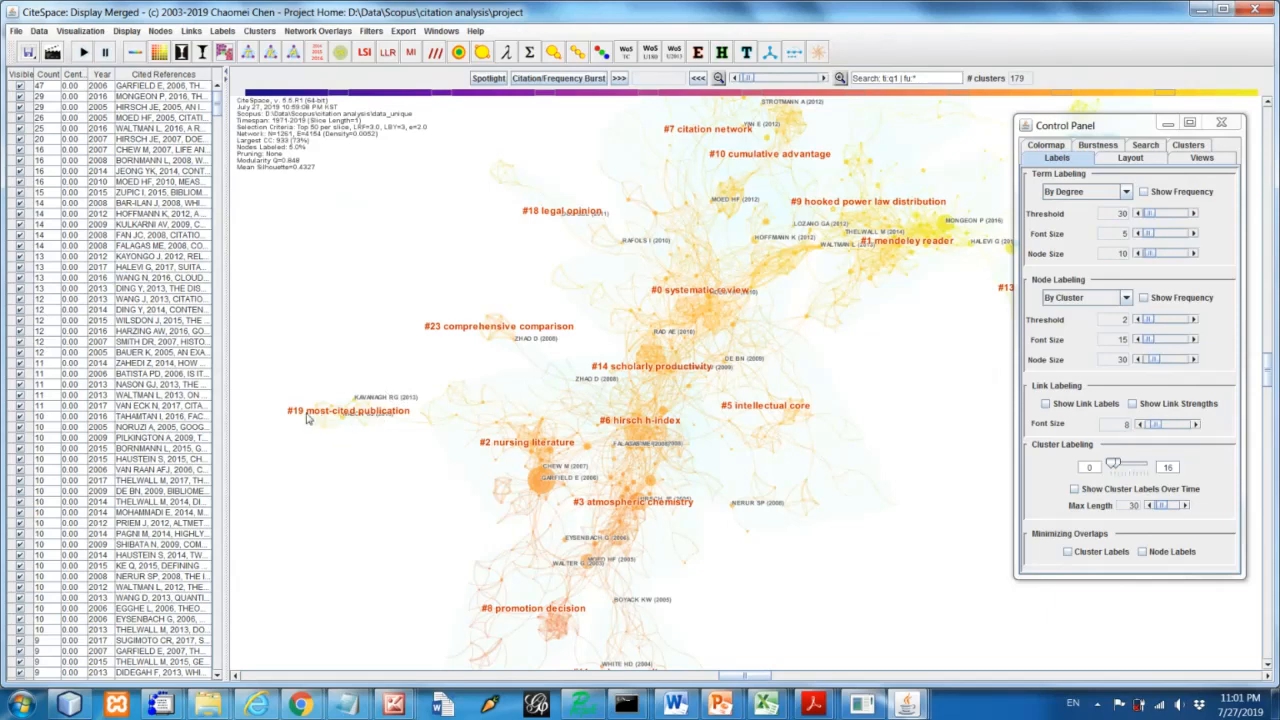
mouse_move(392, 308)
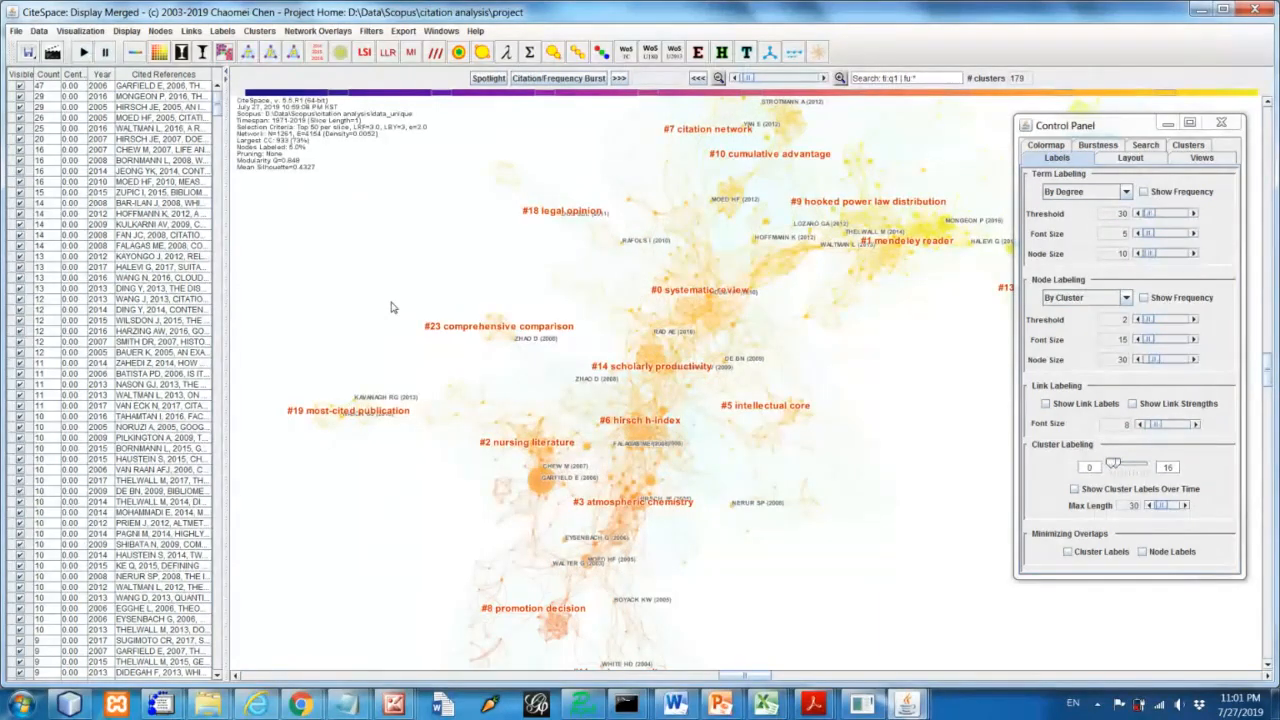
mouse_move(360, 244)
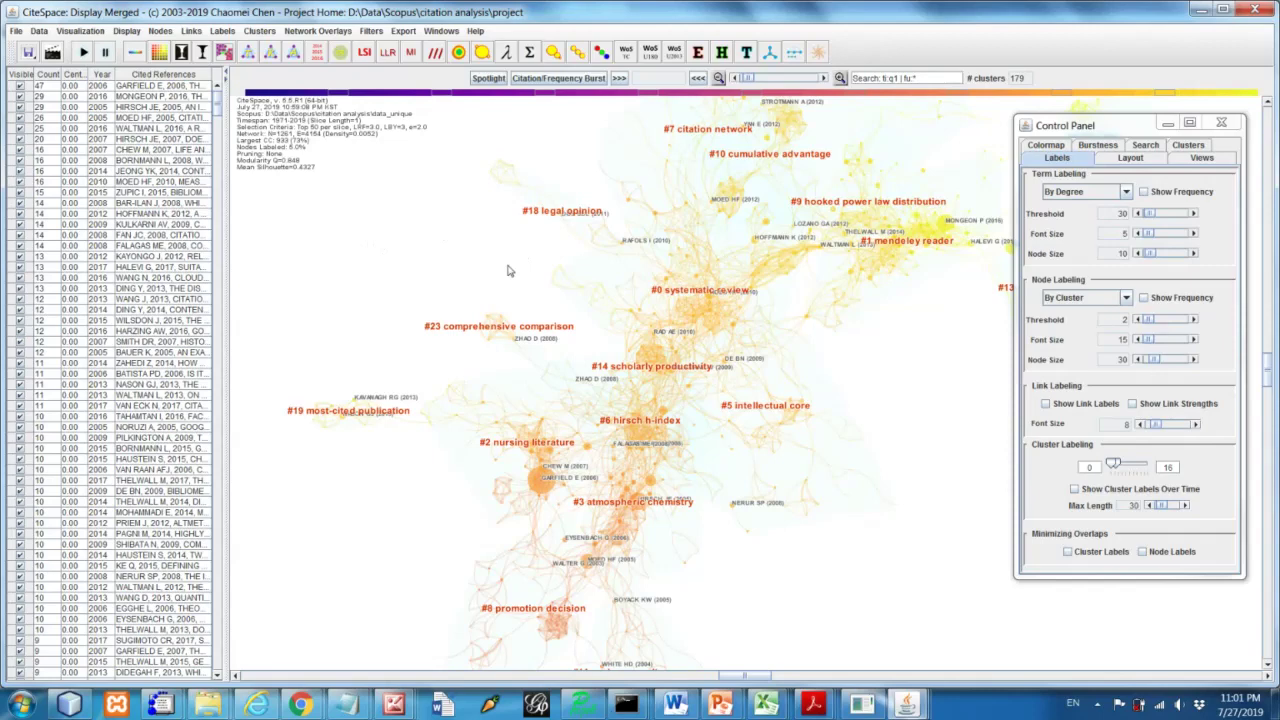
mouse_move(672, 366)
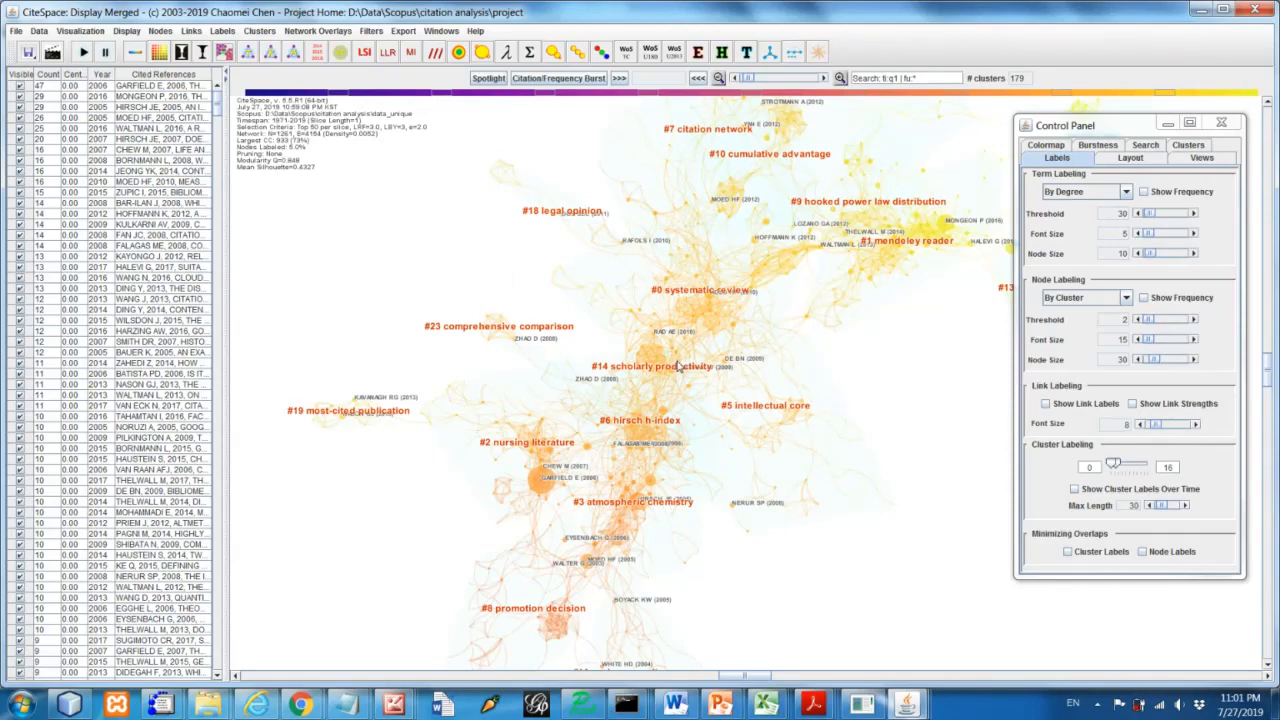
mouse_move(884, 400)
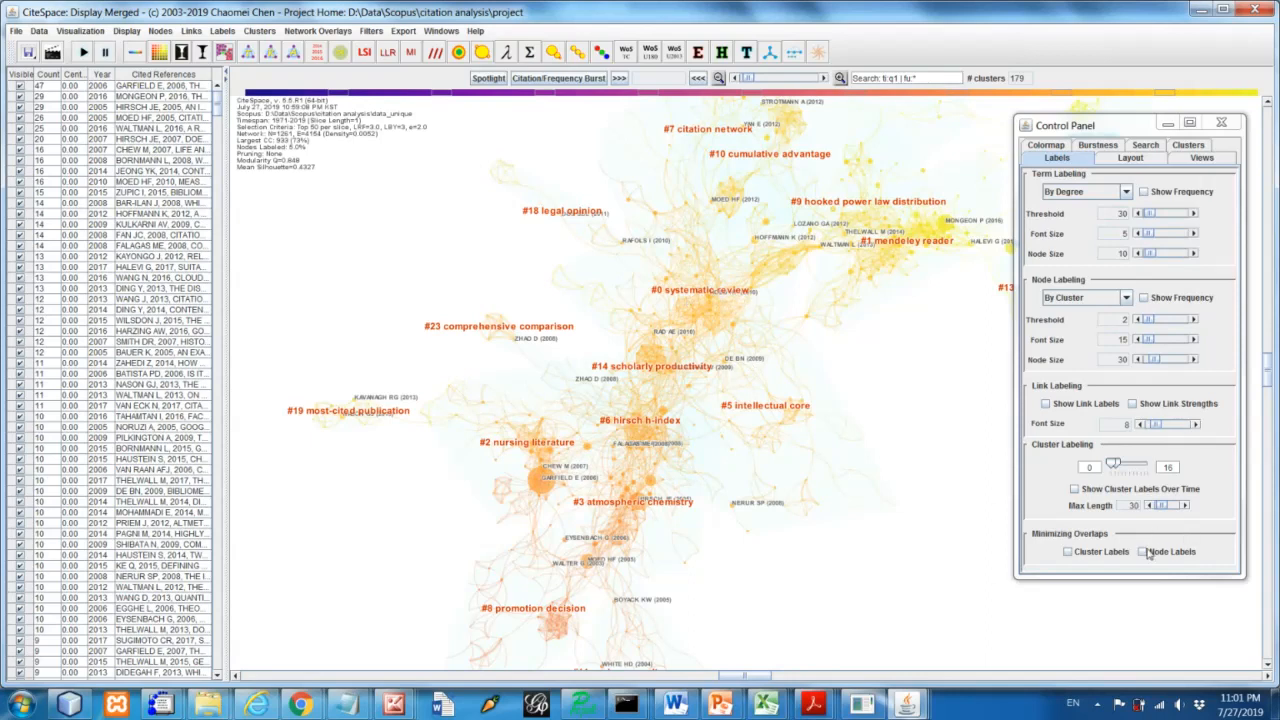
Keep node labels non-overlapping and confirm the slow cluster labelling so more clusters get named
left_click(1144, 552)
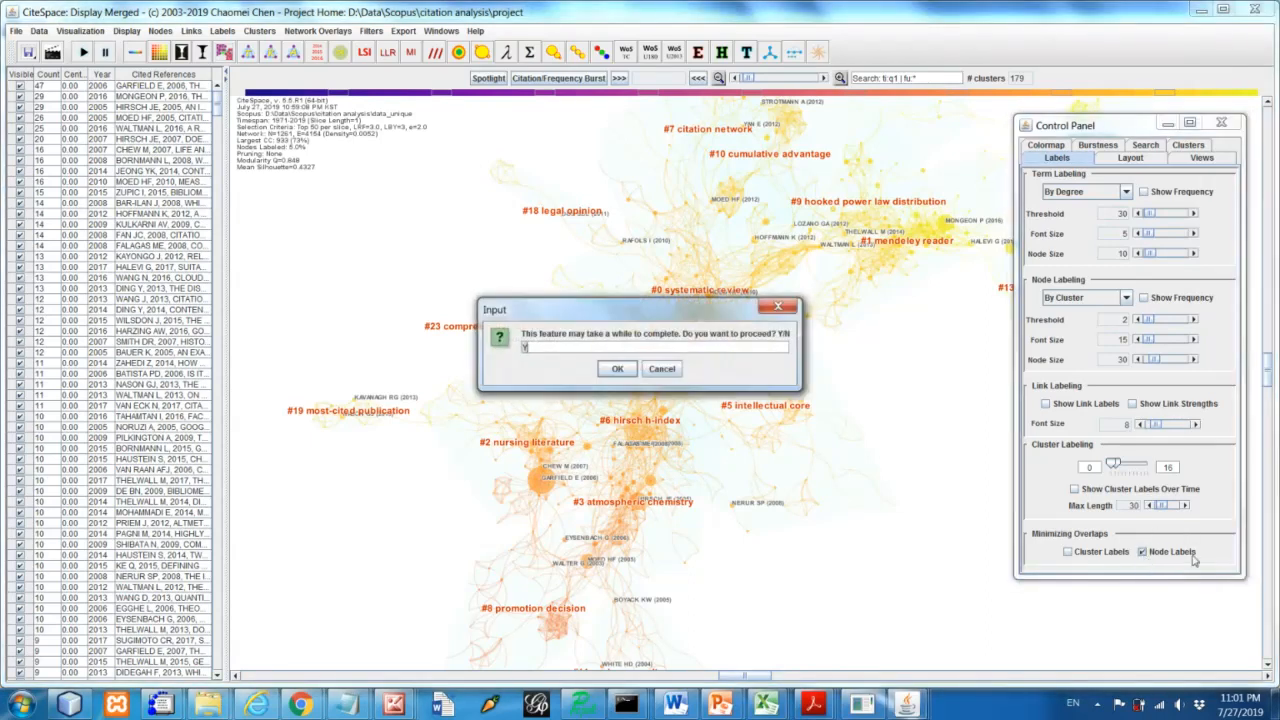
mouse_move(564, 404)
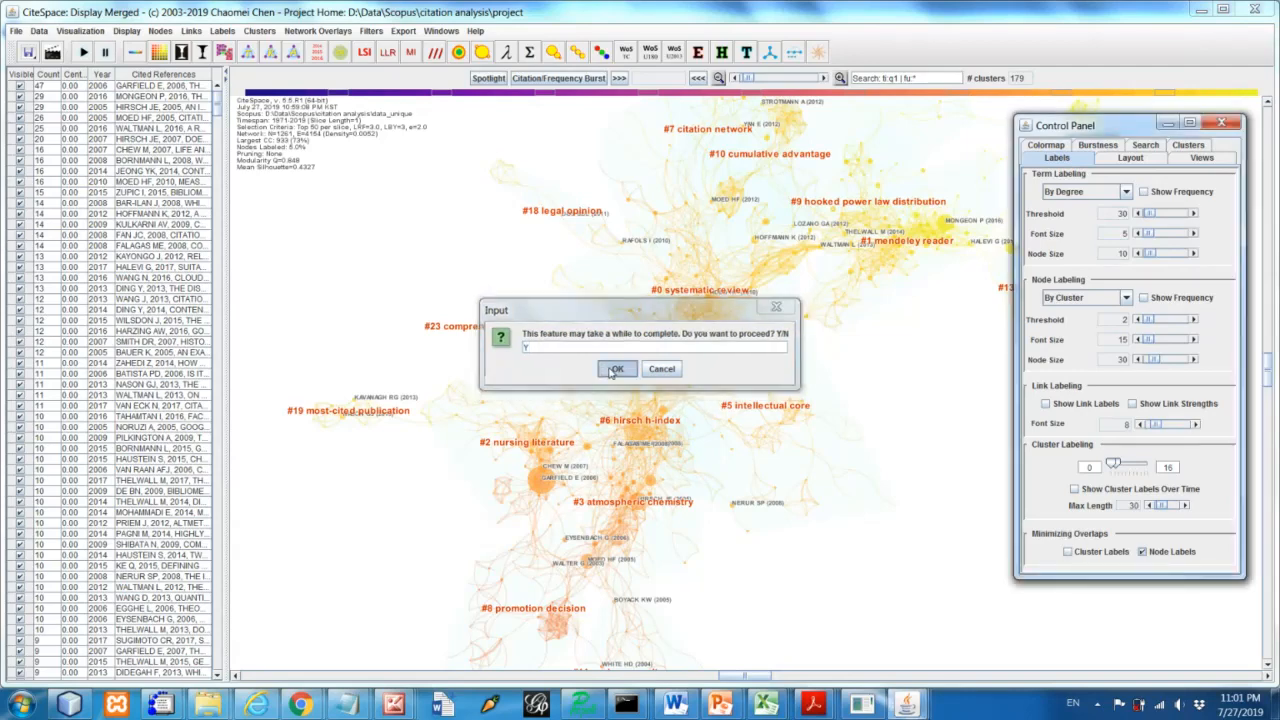
left_click(616, 368)
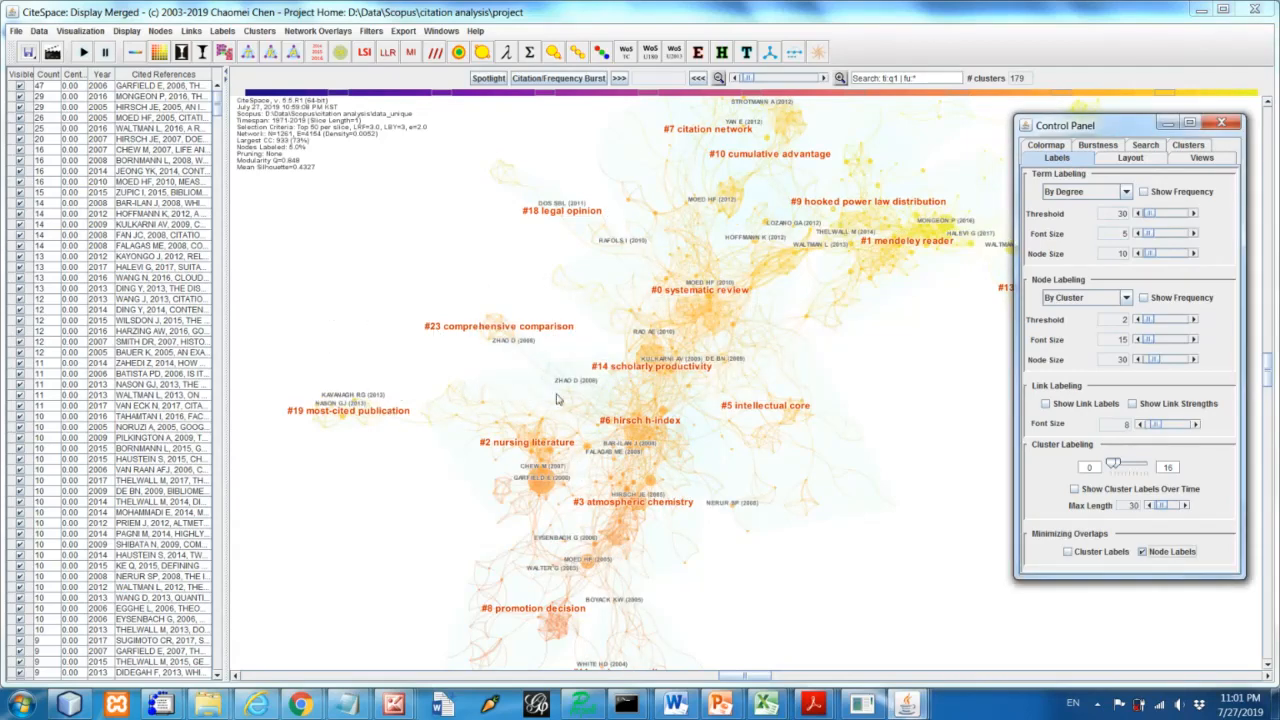
mouse_move(716, 344)
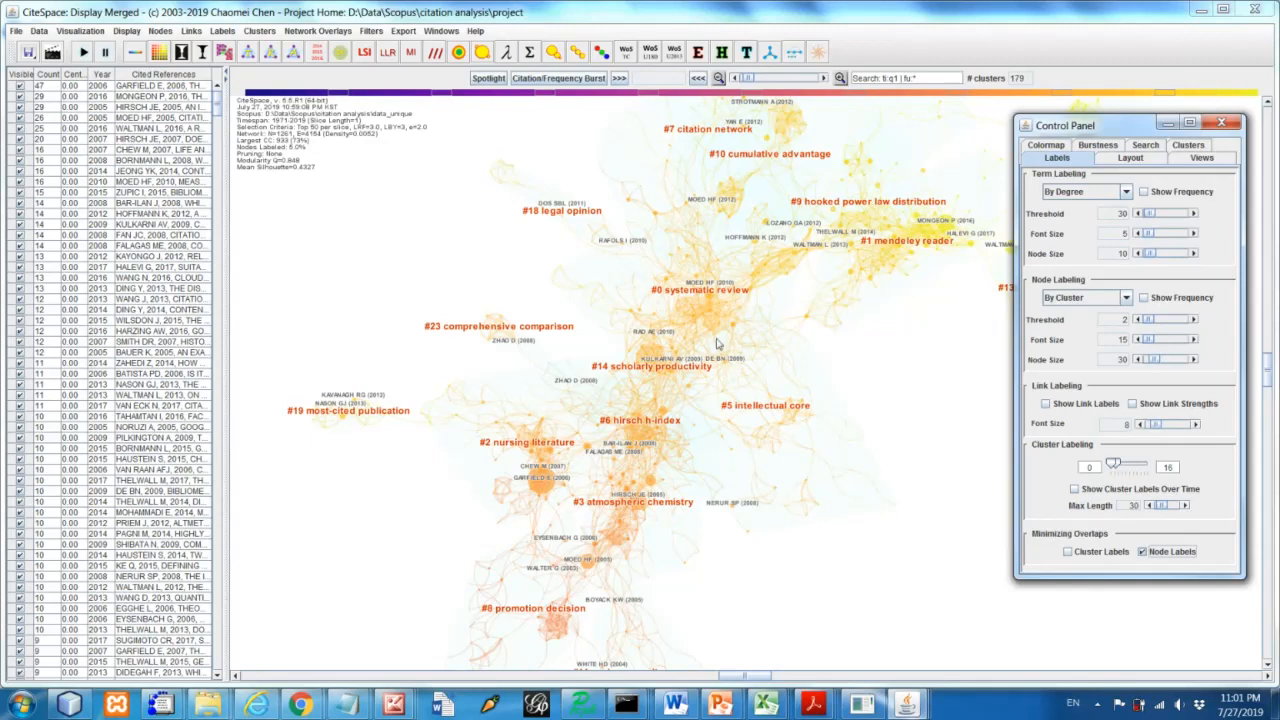
mouse_move(866, 338)
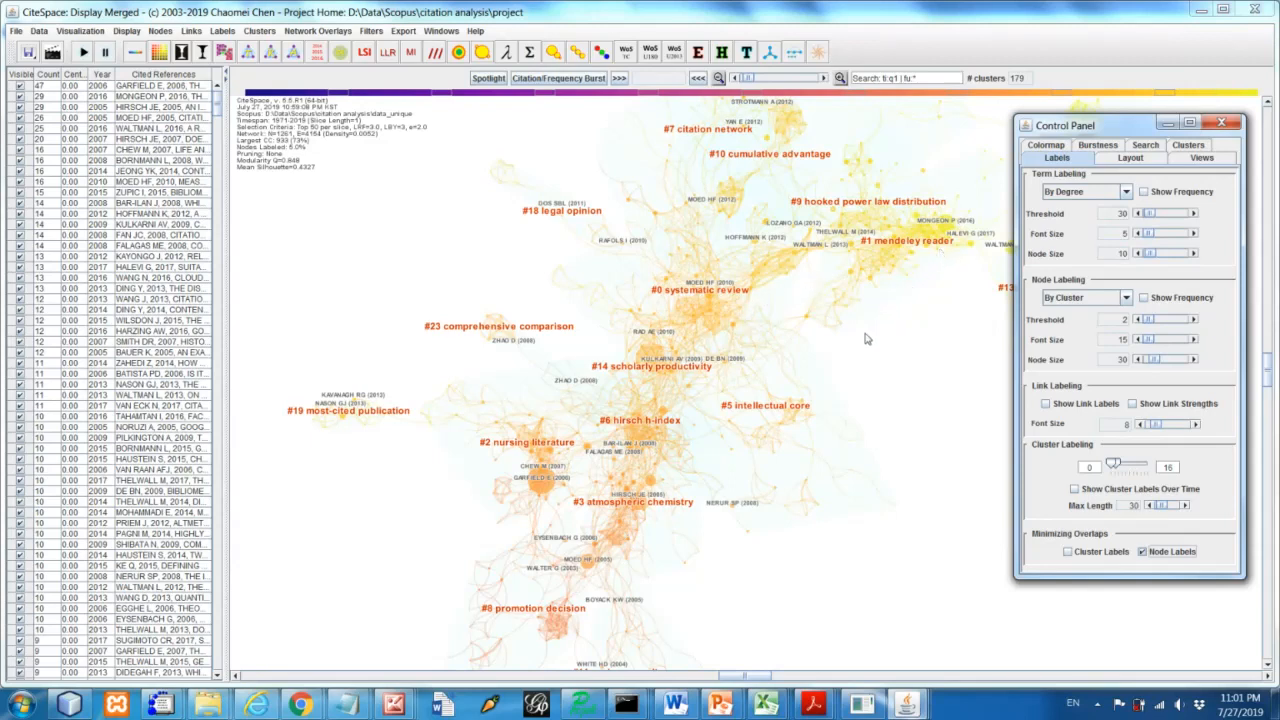
mouse_move(644, 570)
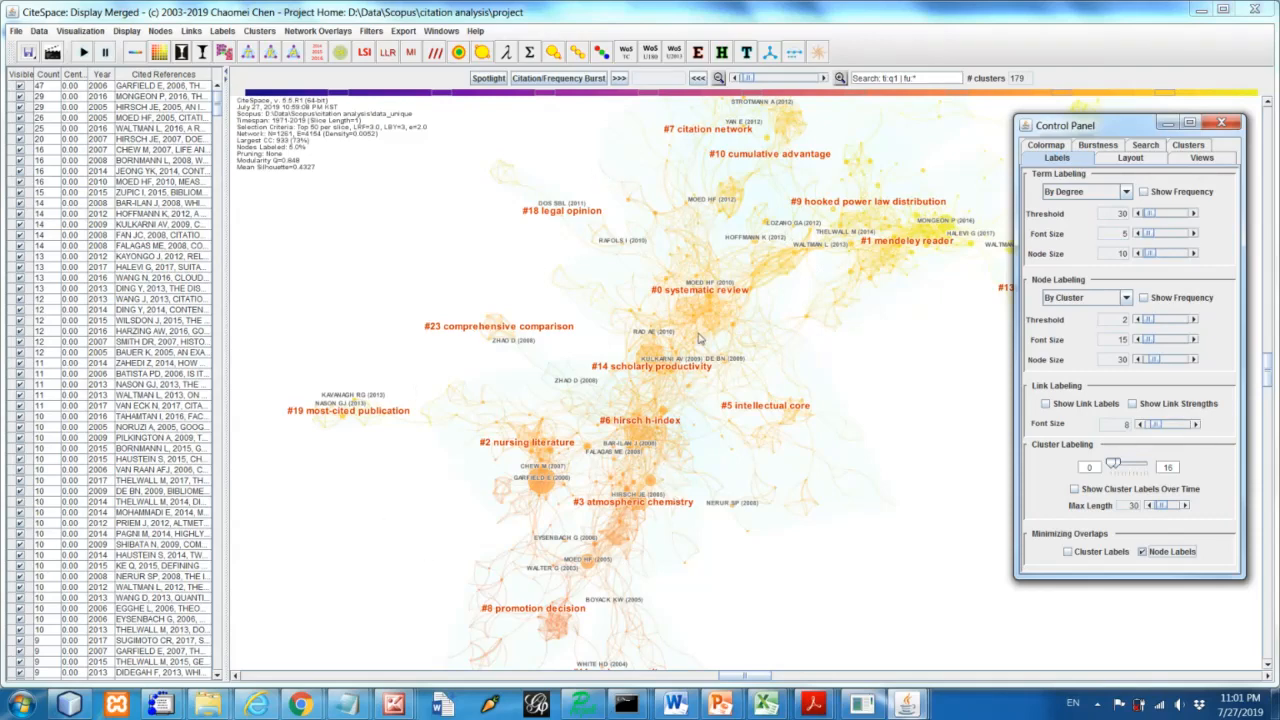
mouse_move(652, 160)
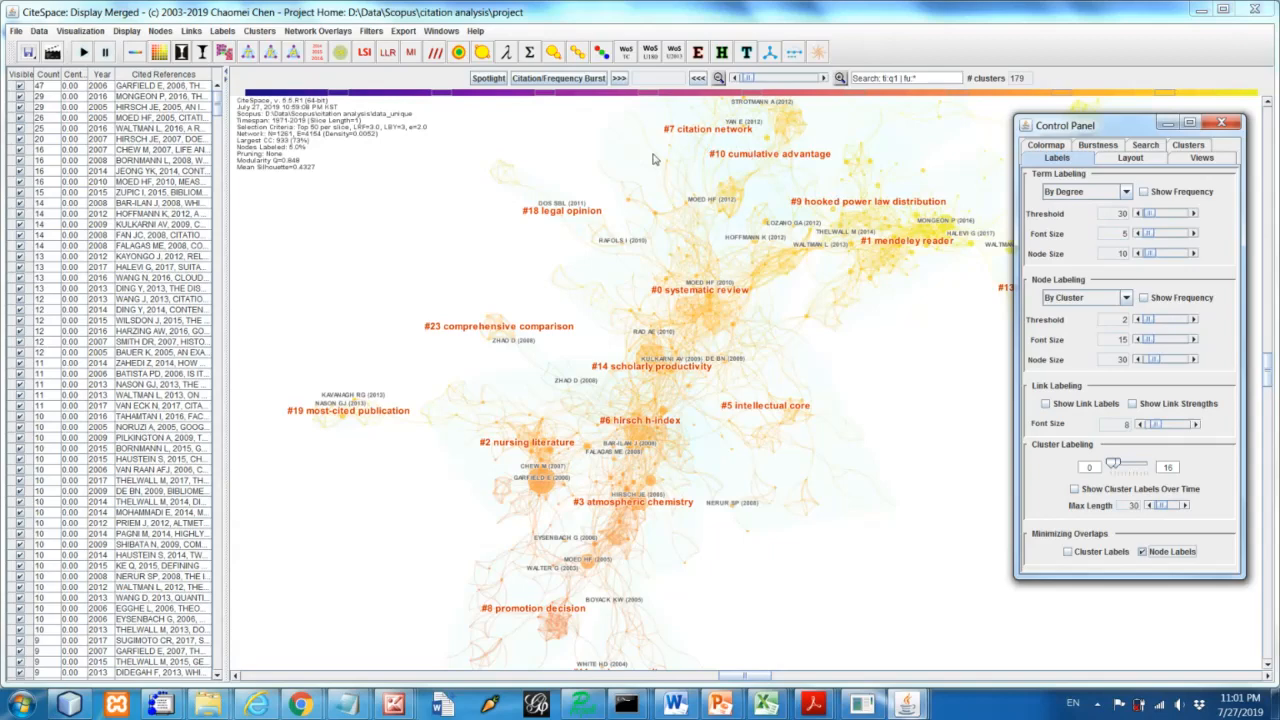
mouse_move(604, 216)
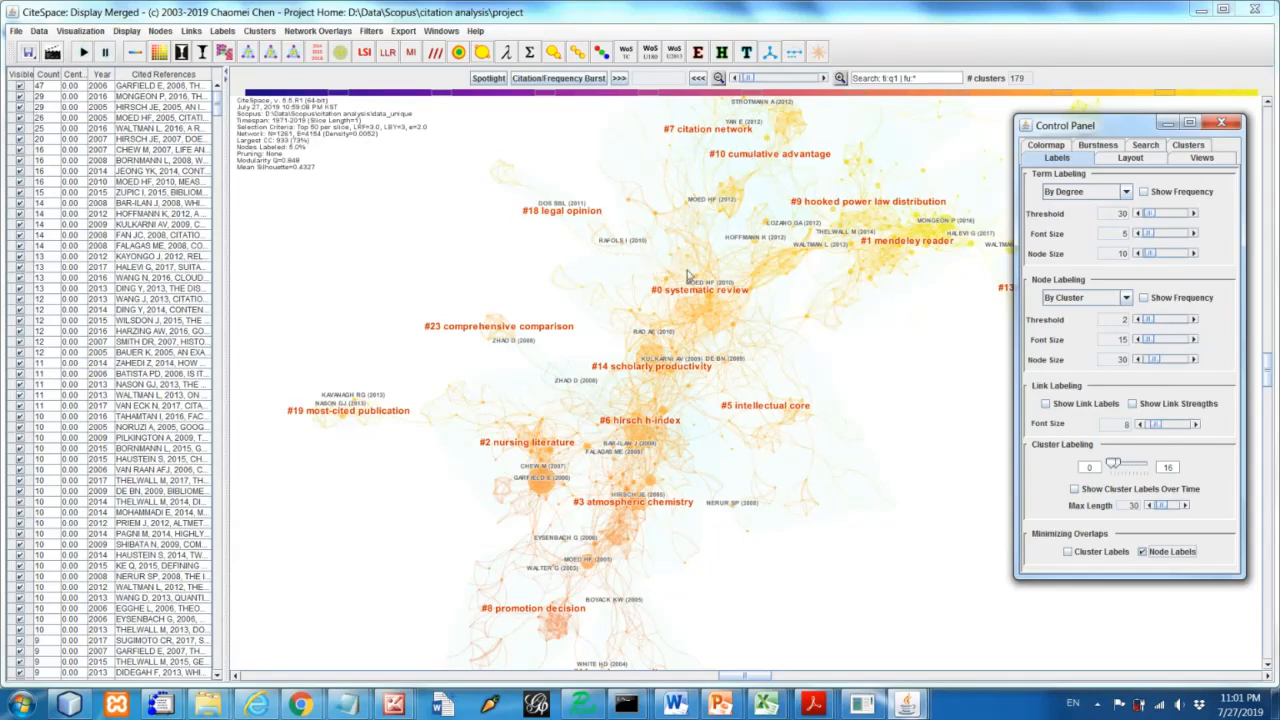
mouse_move(700, 330)
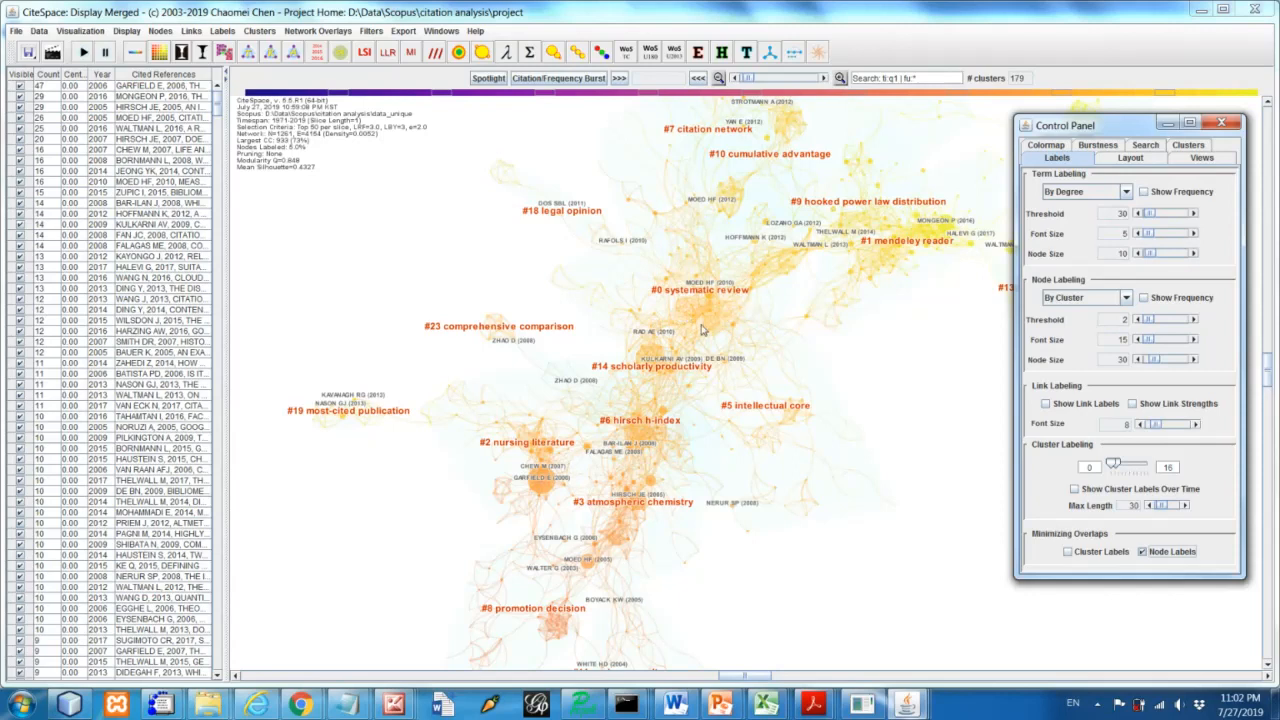
mouse_move(414, 204)
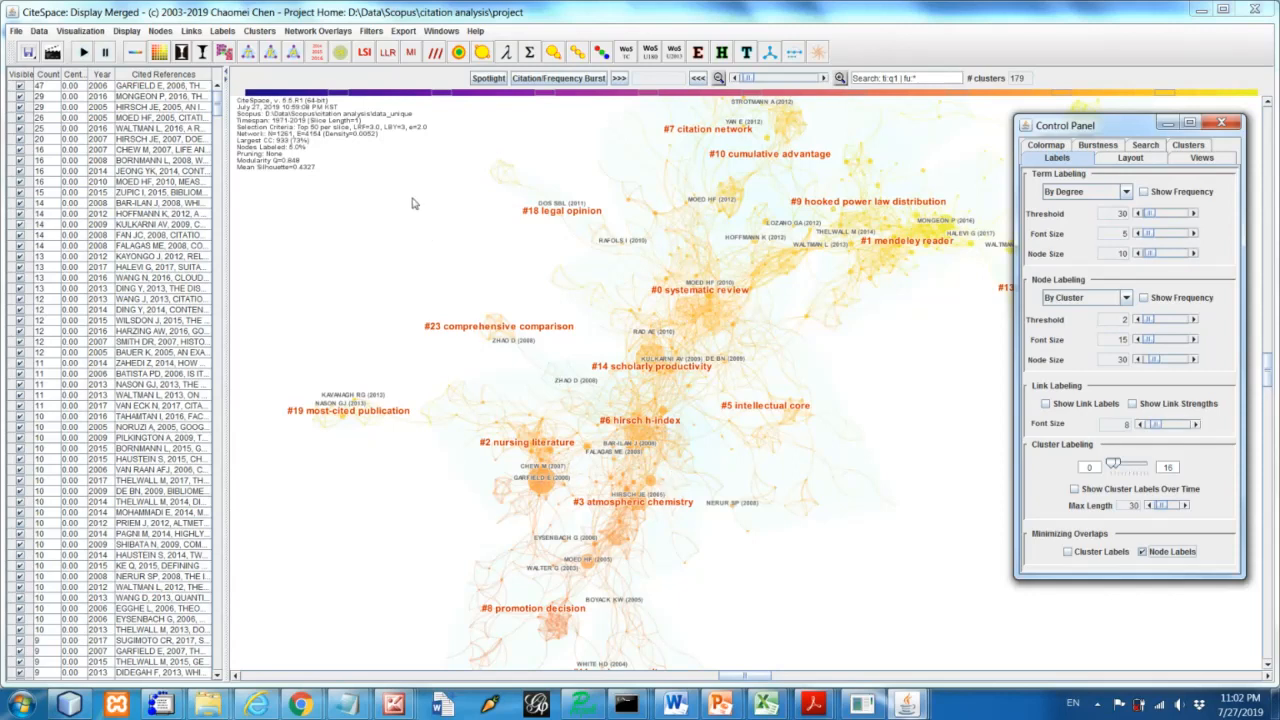
mouse_move(450, 164)
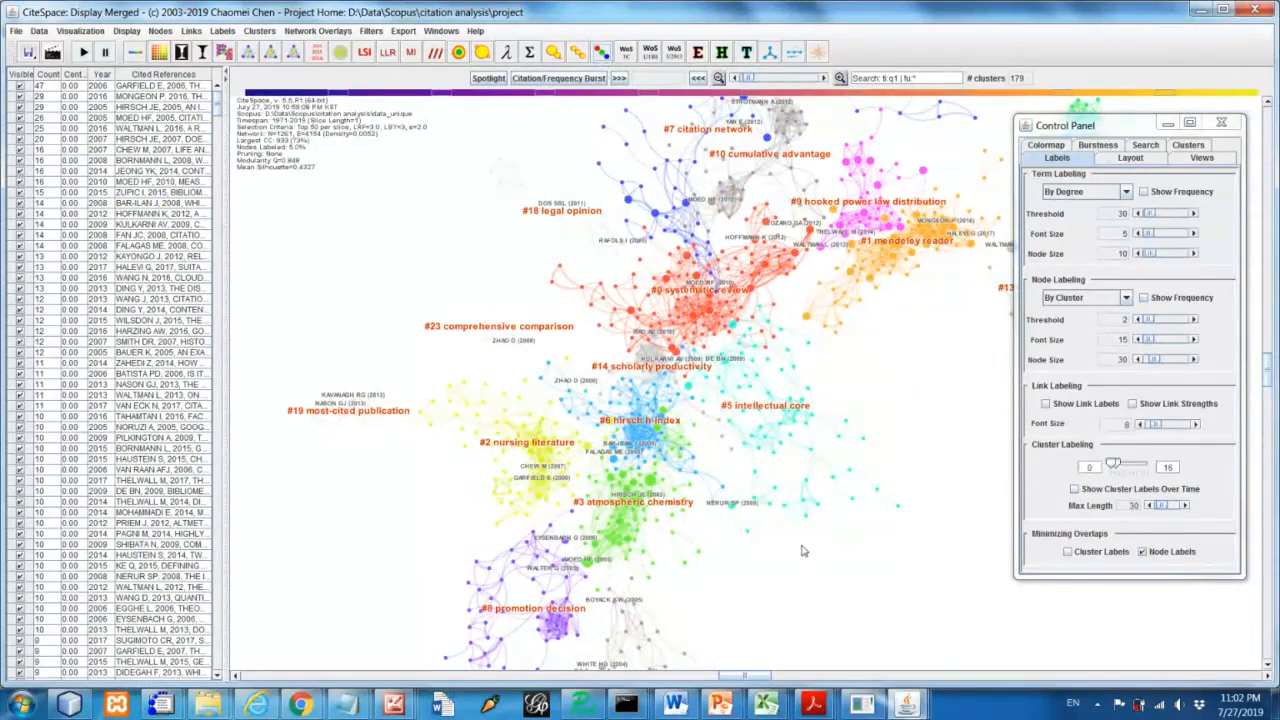
mouse_move(722, 330)
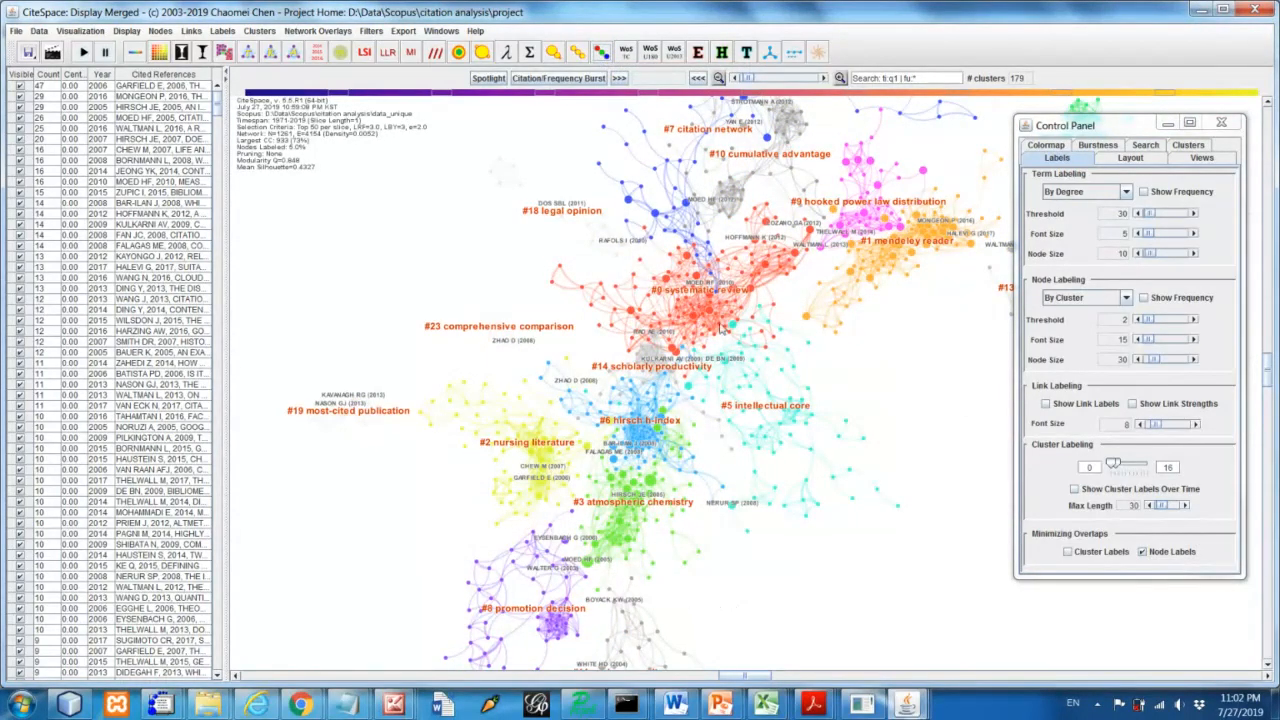
mouse_move(788, 318)
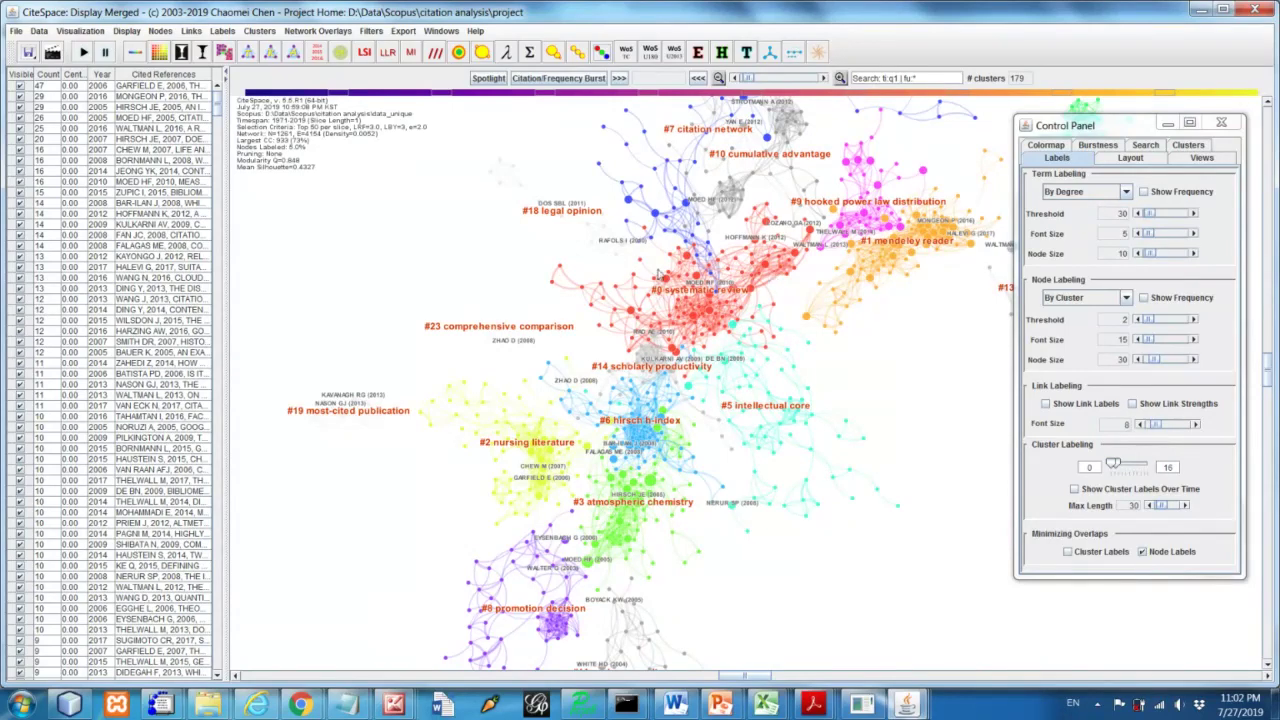
mouse_move(656, 304)
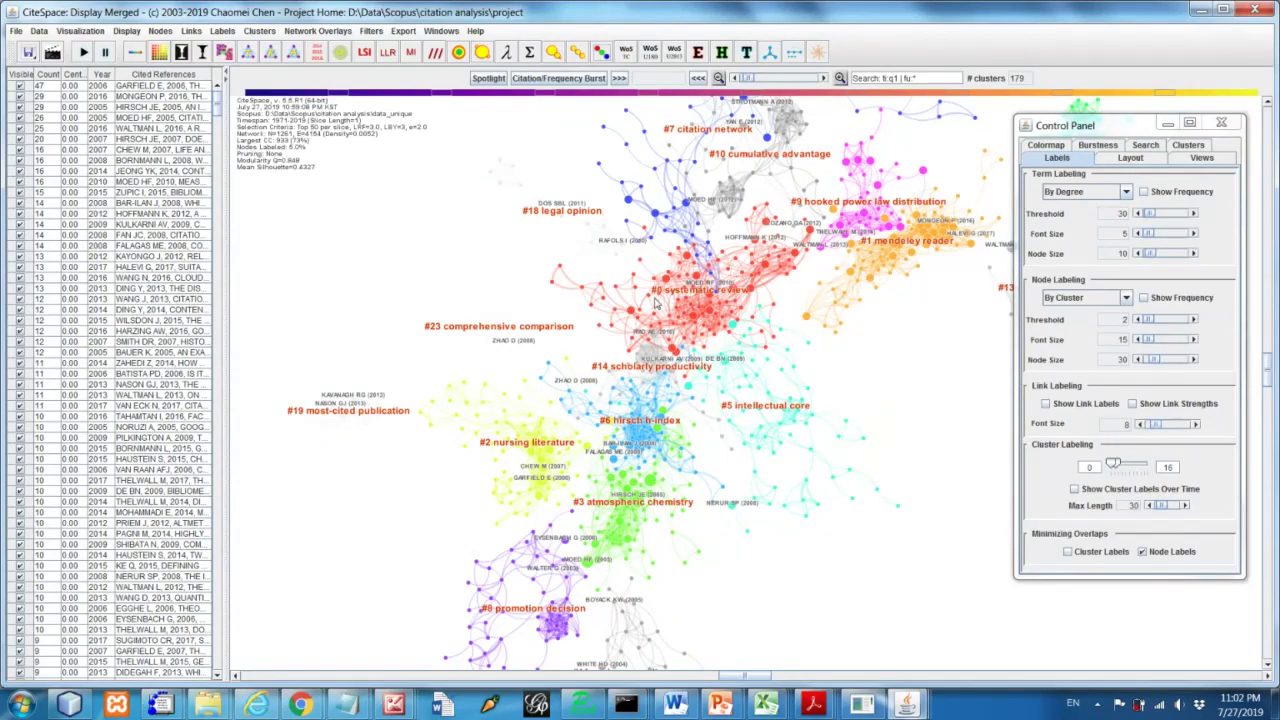
mouse_move(724, 256)
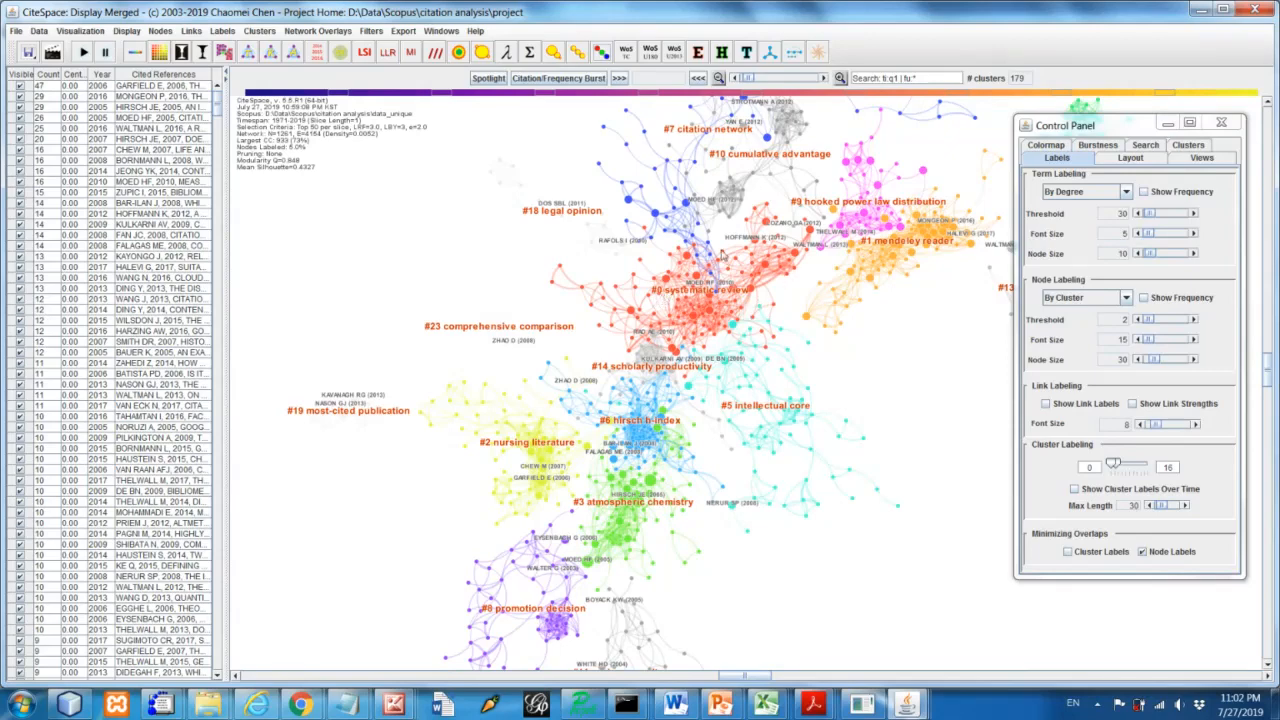
mouse_move(790, 290)
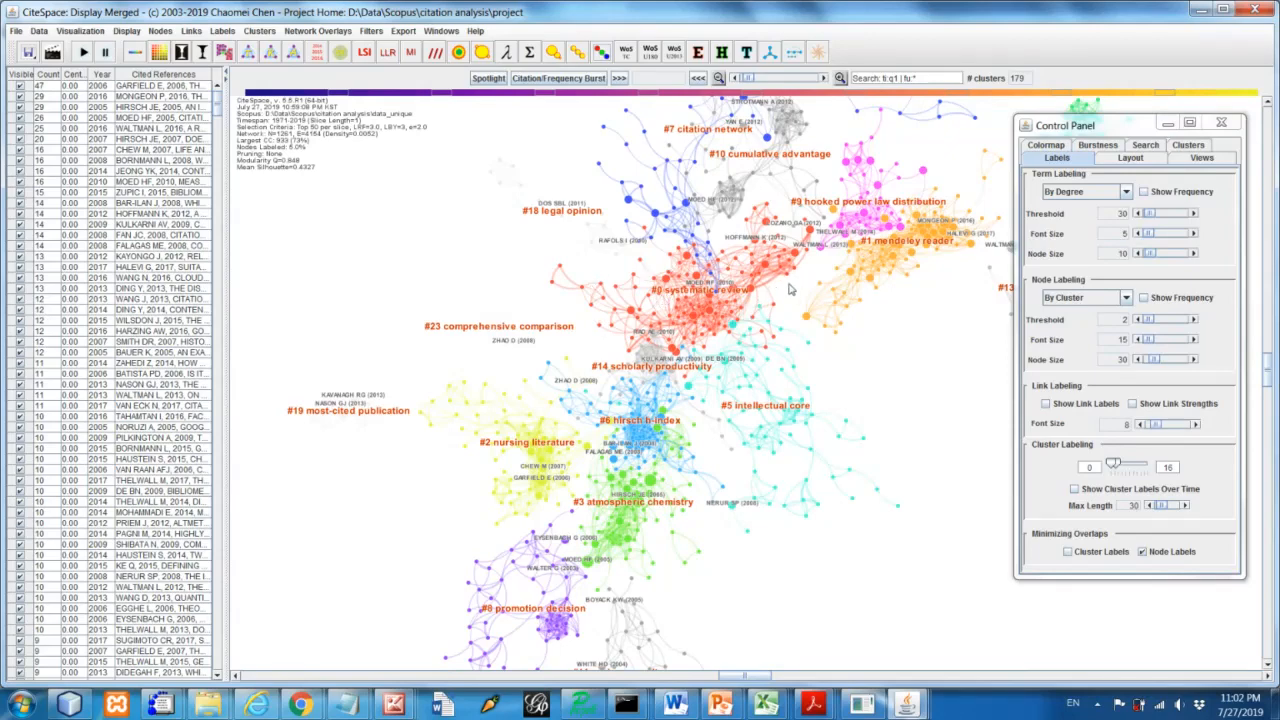
mouse_move(808, 360)
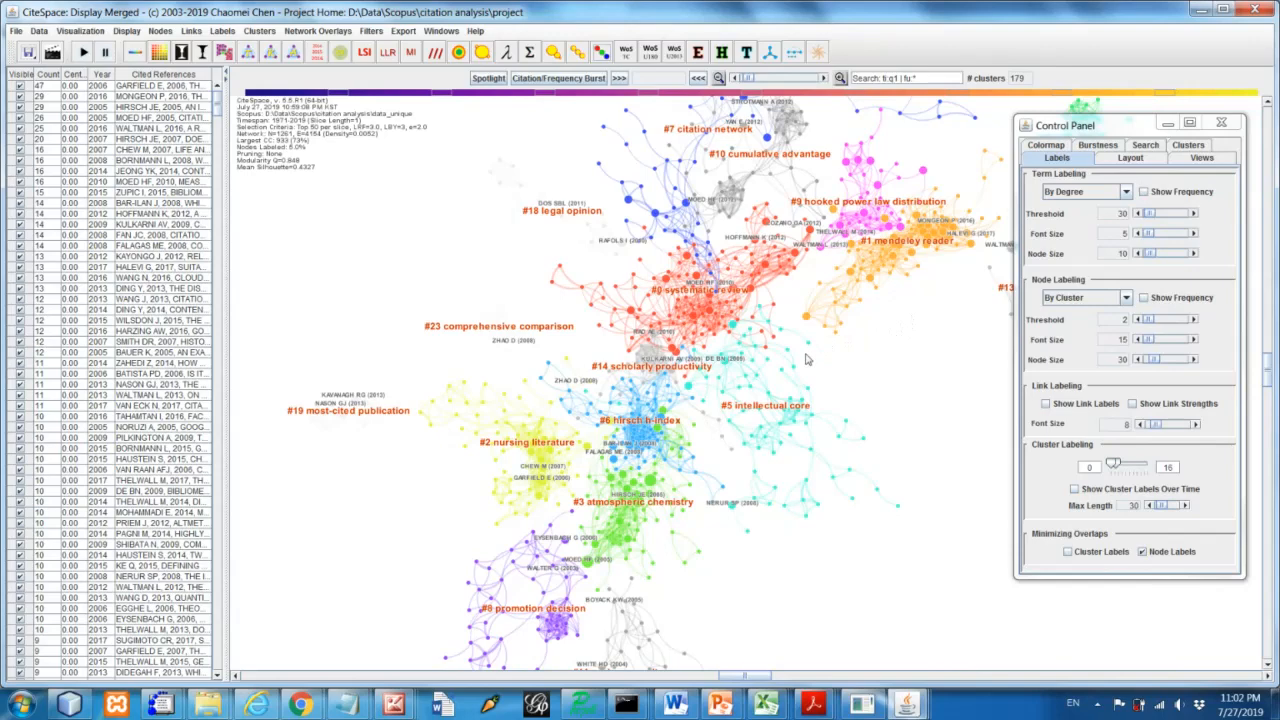
mouse_move(896, 284)
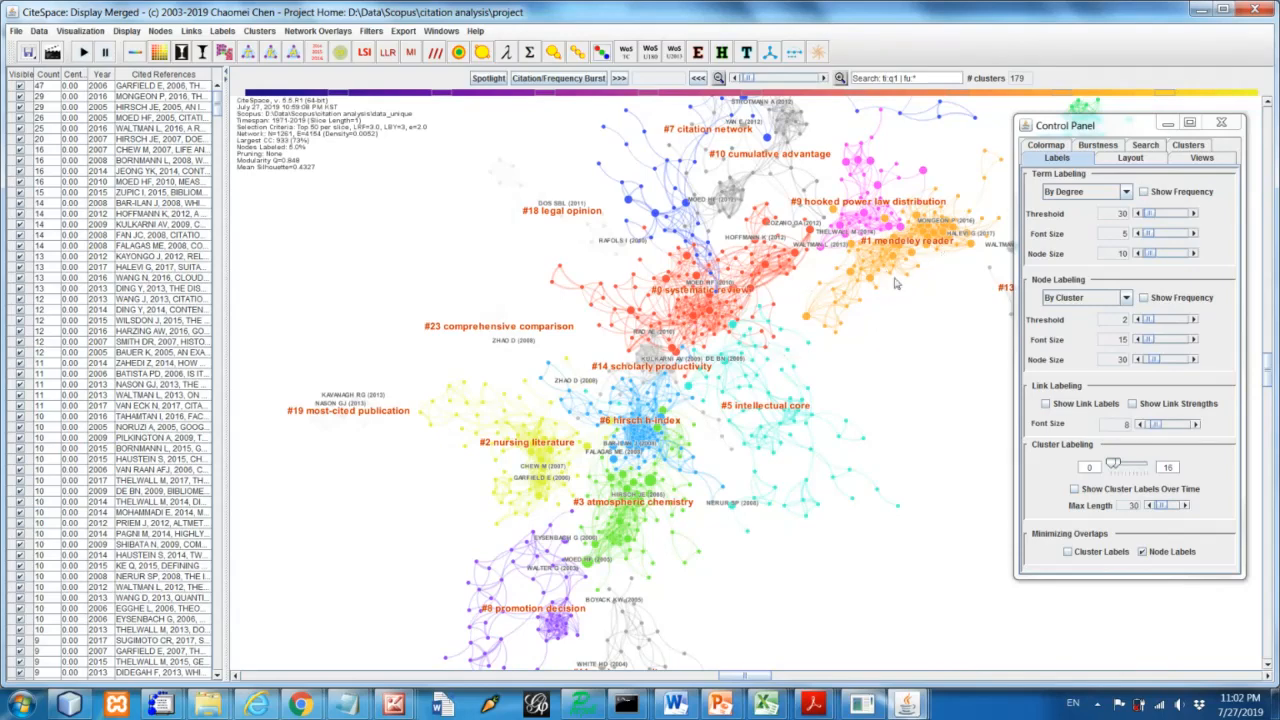
mouse_move(924, 292)
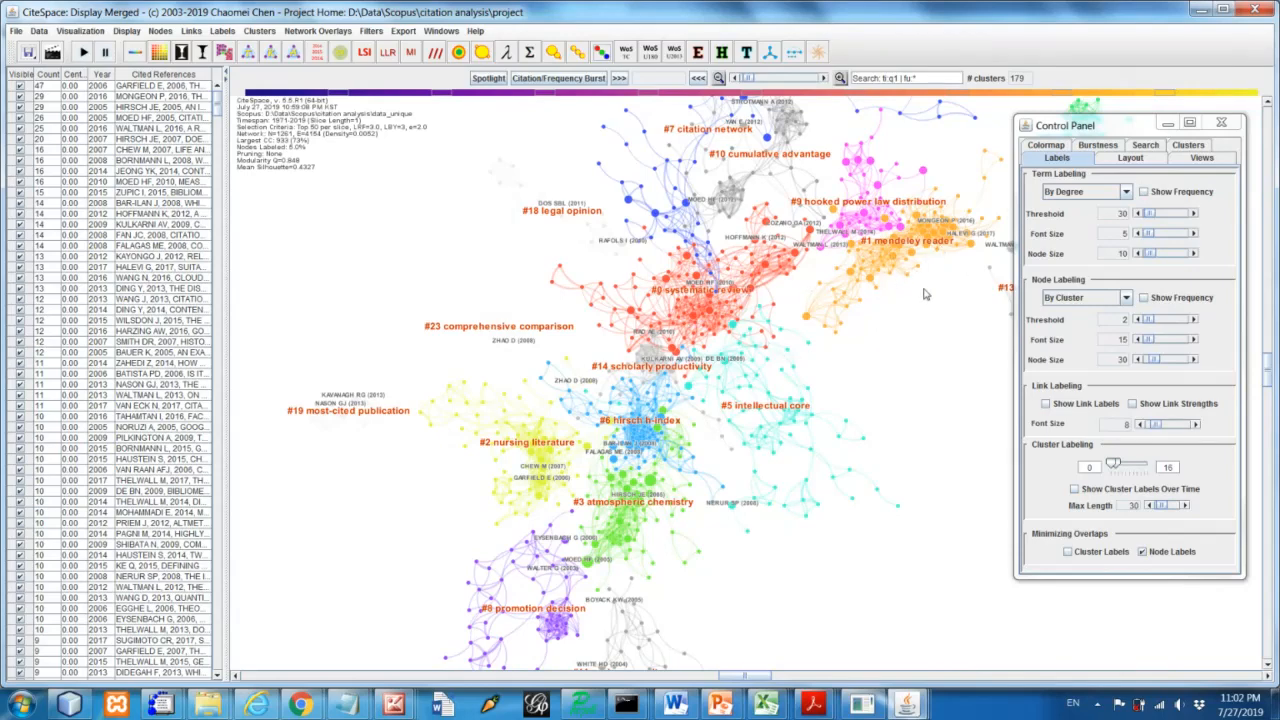
mouse_move(548, 524)
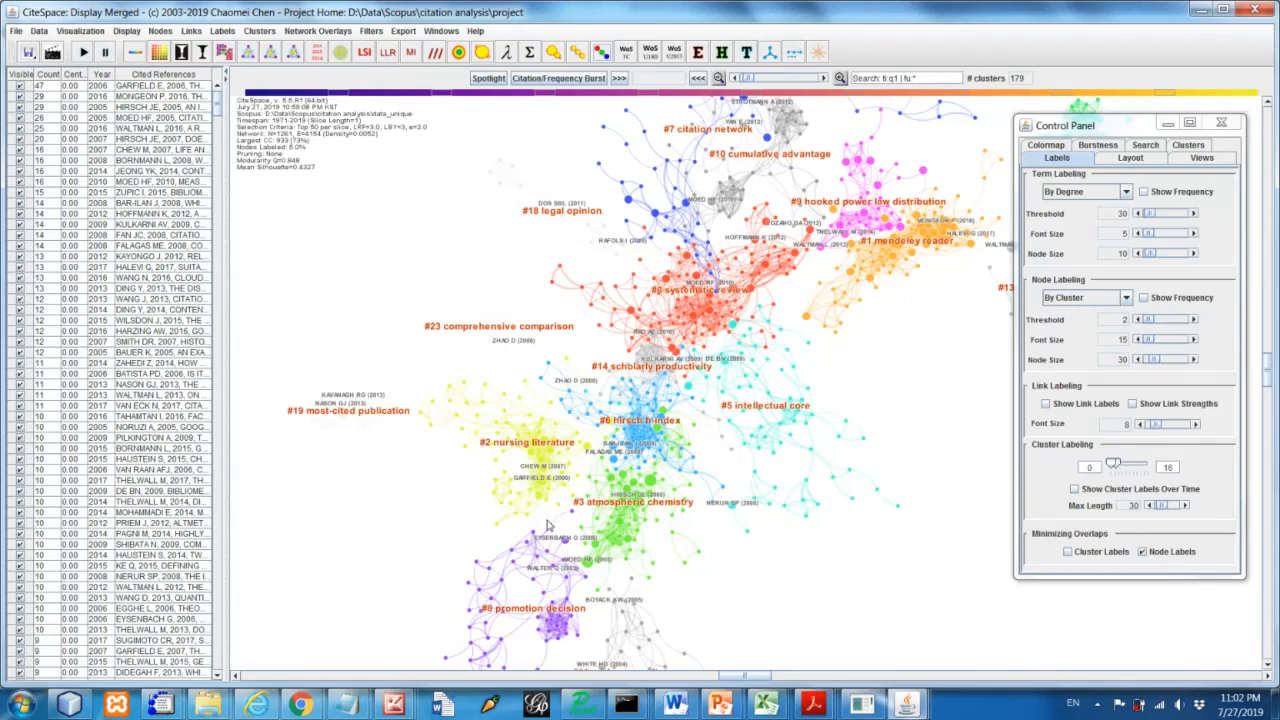
mouse_move(692, 496)
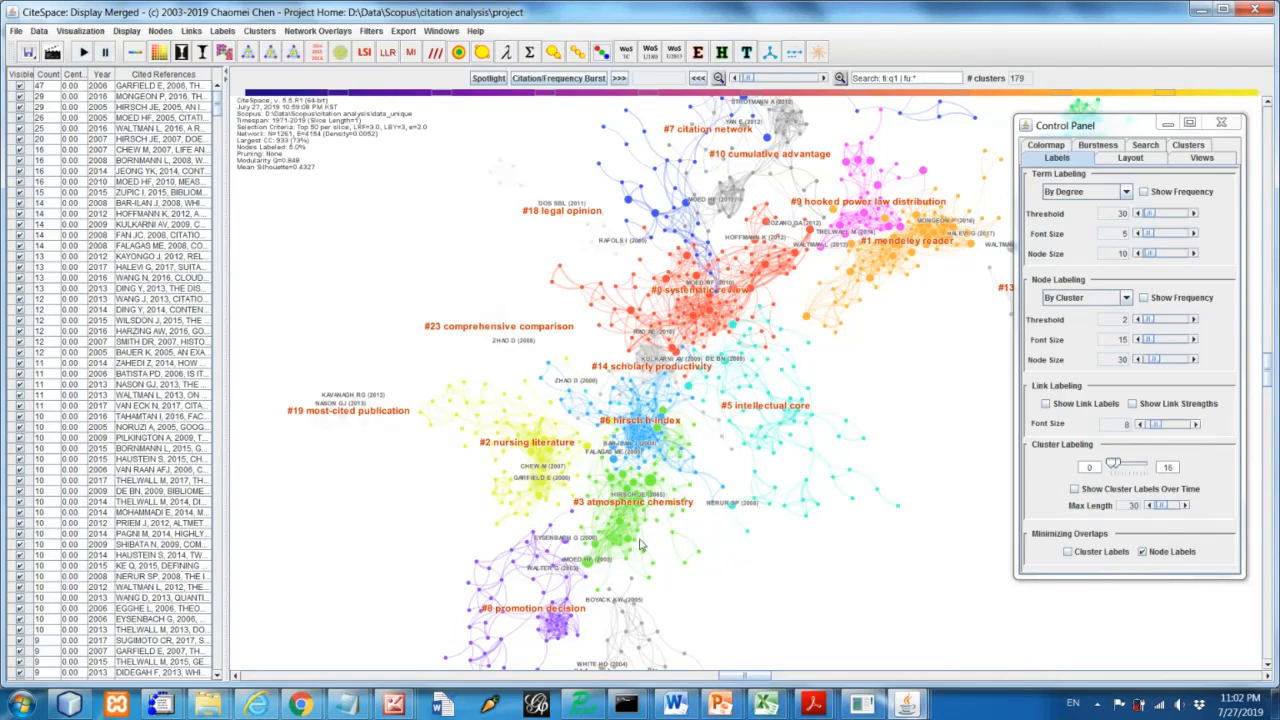
mouse_move(616, 524)
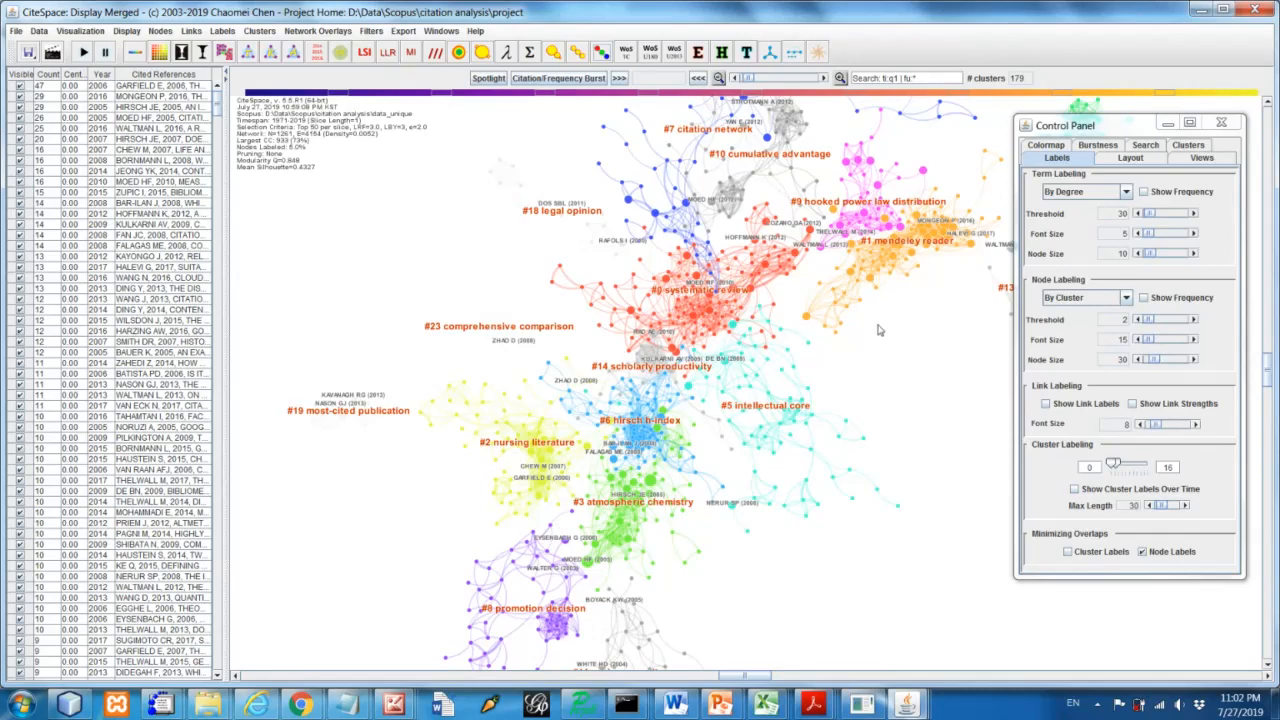
mouse_move(870, 336)
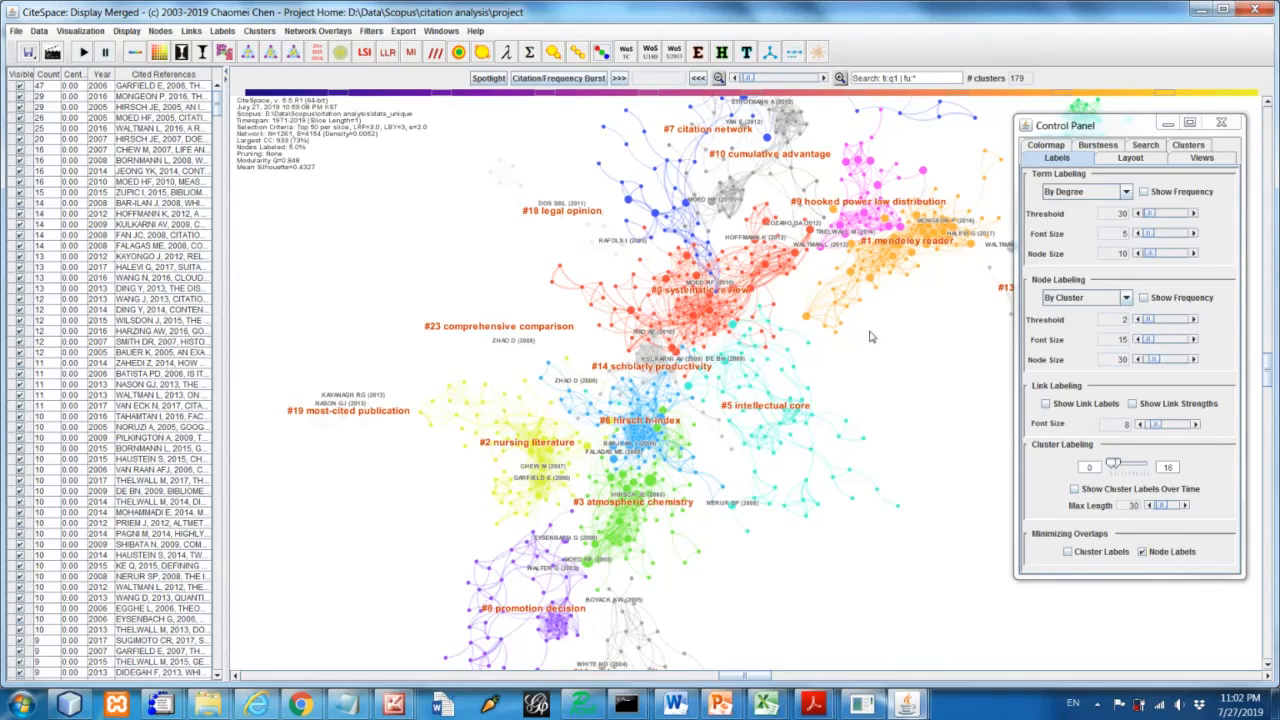
mouse_move(600, 284)
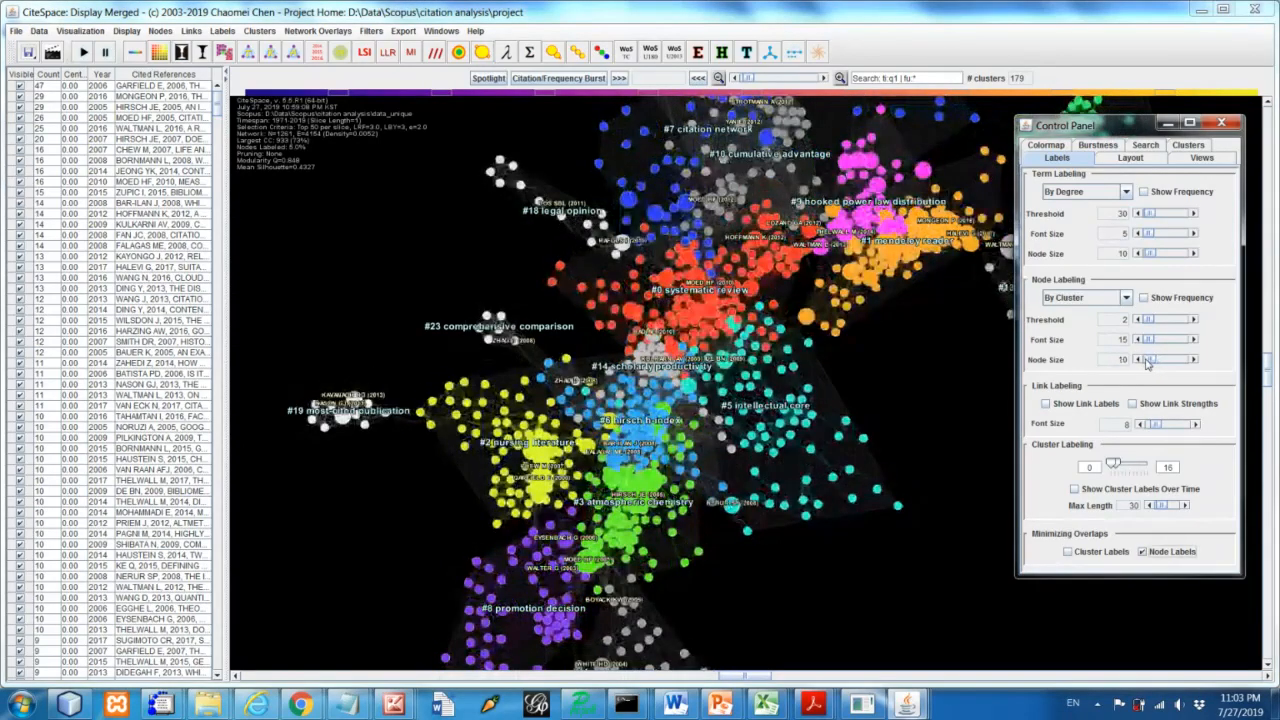
Decrease Node Size three times under Node Labeling so reference nodes draw much smaller
left_click(1144, 360)
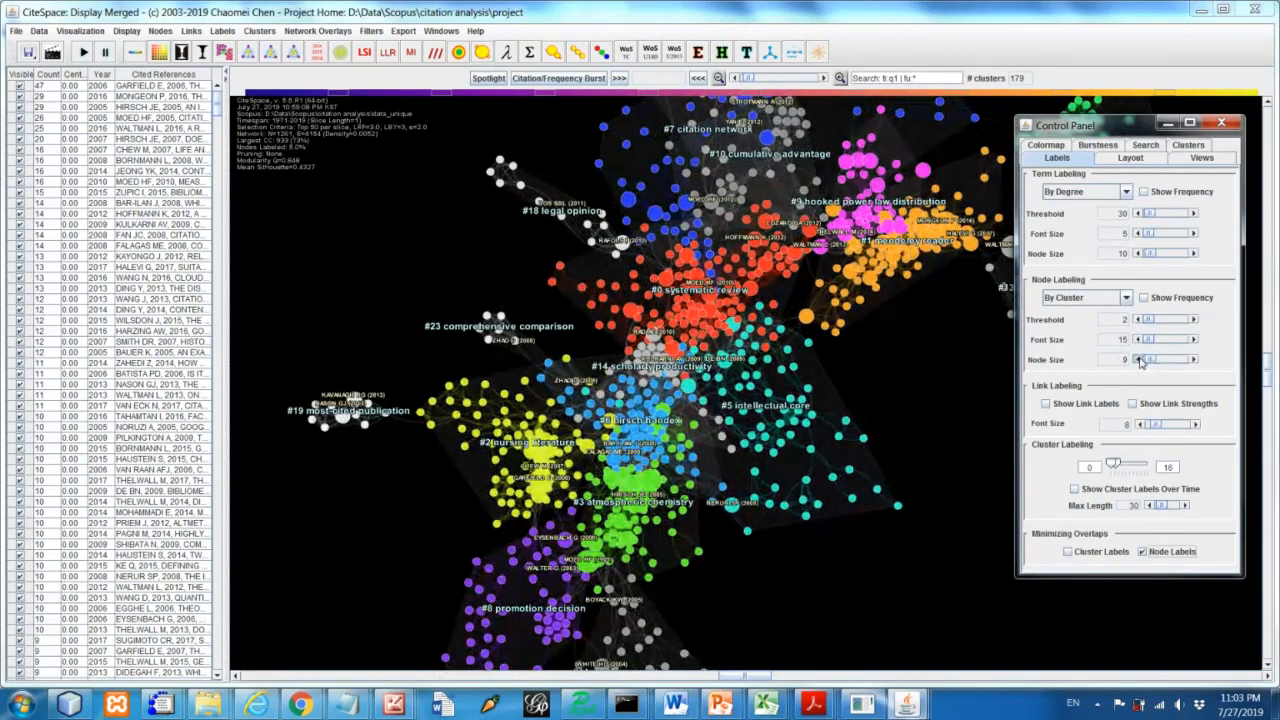
left_click(1140, 360)
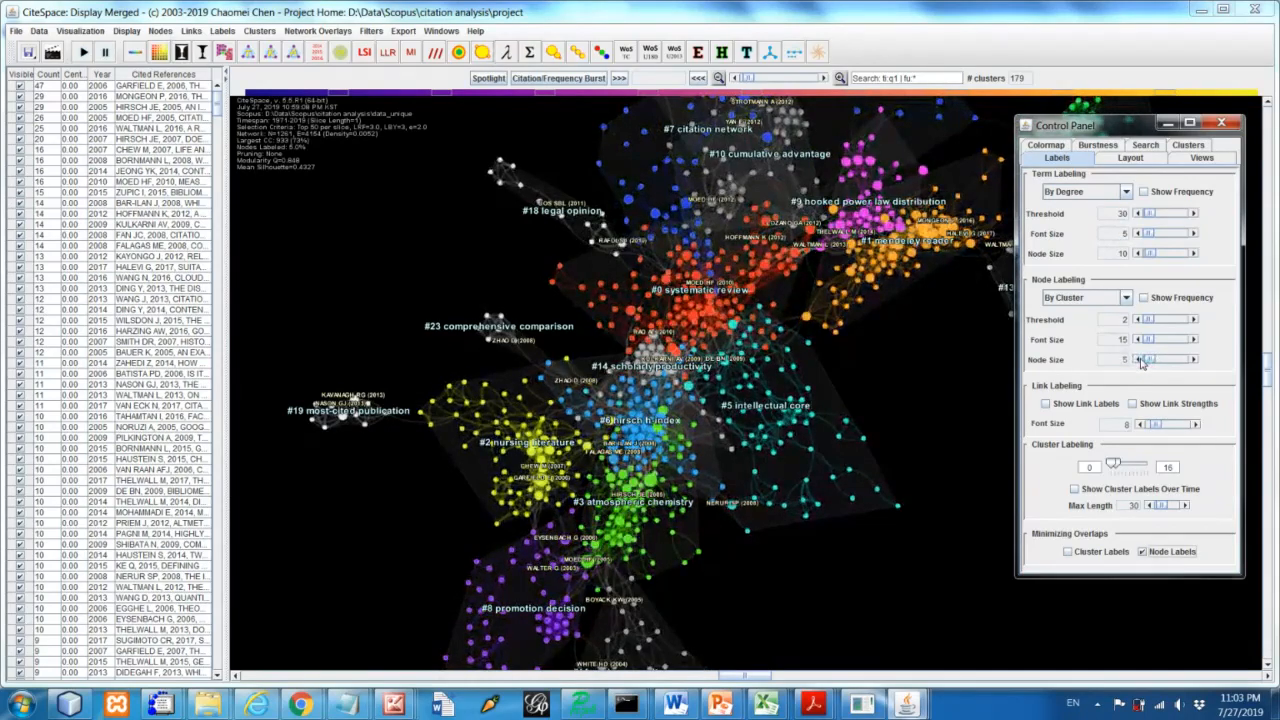
left_click(1136, 360)
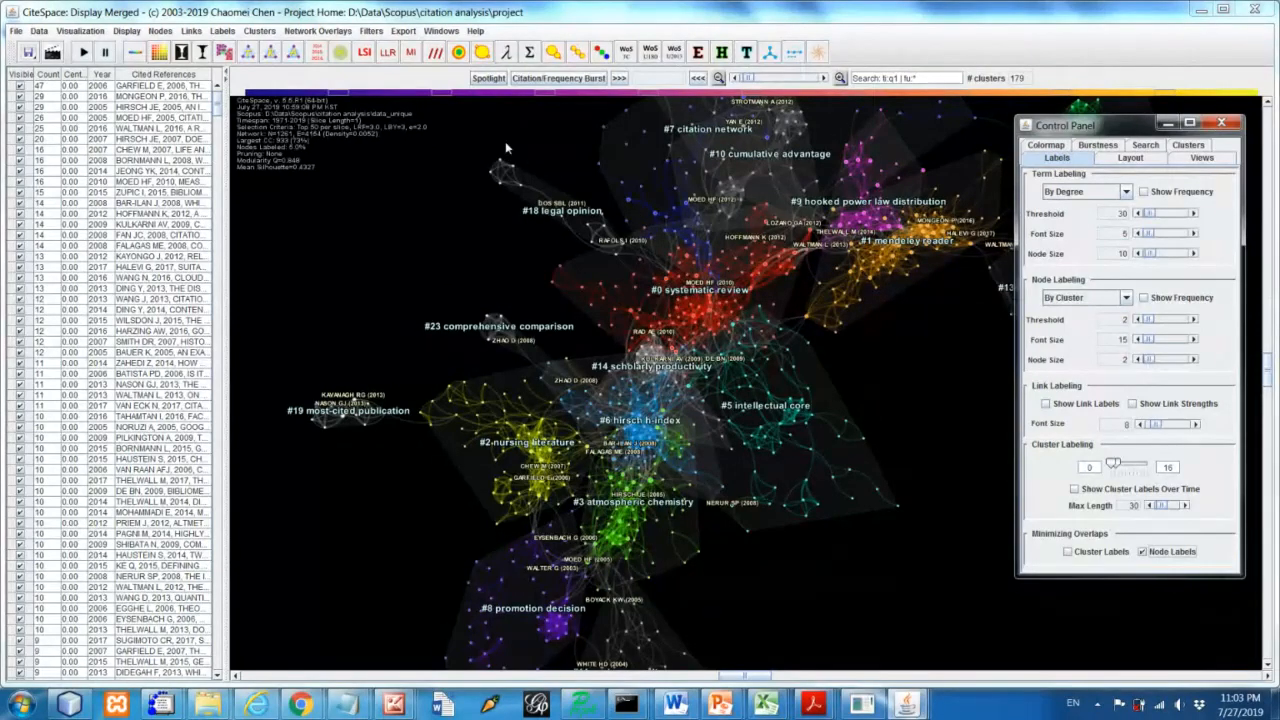
mouse_move(548, 132)
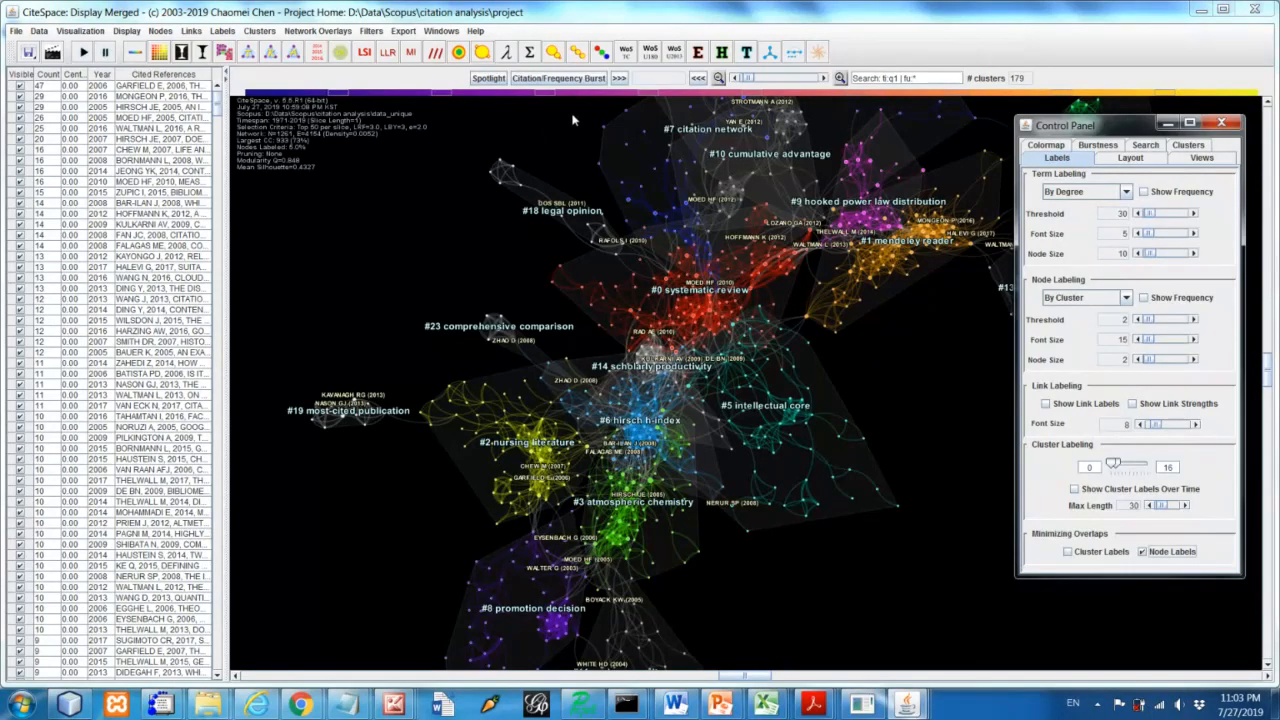
mouse_move(490, 162)
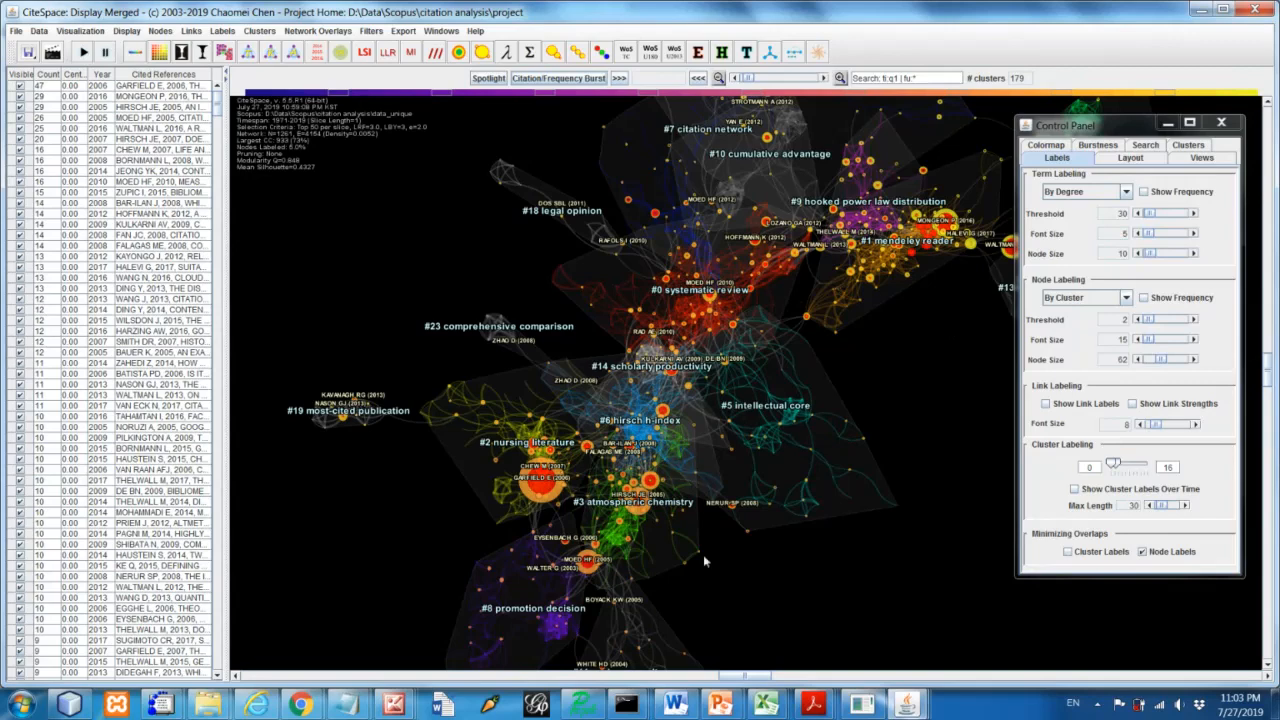
mouse_move(704, 560)
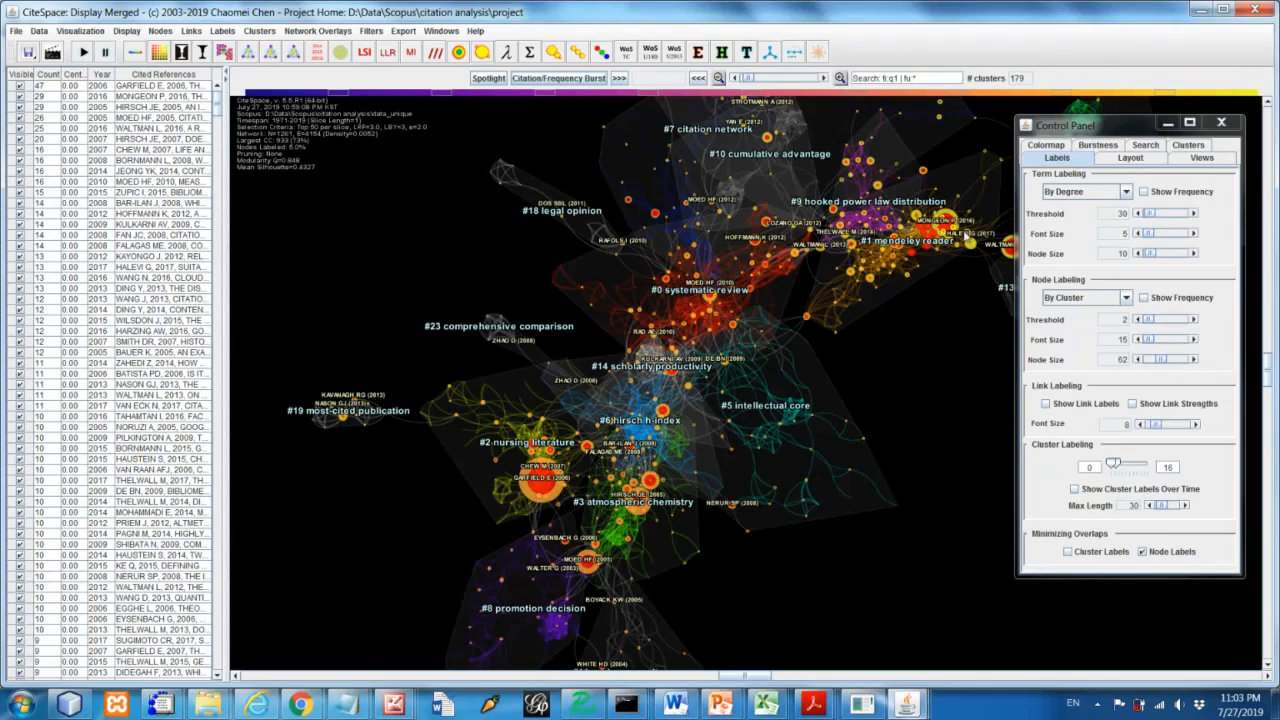
mouse_move(498, 404)
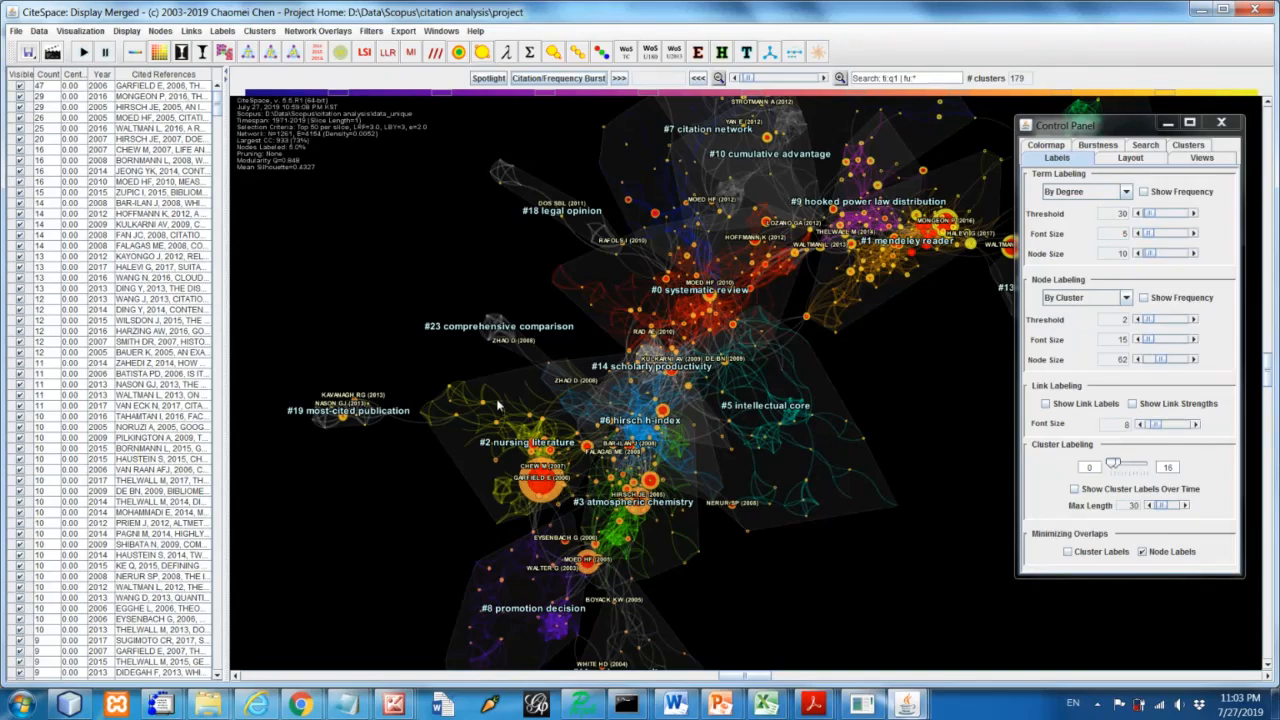
mouse_move(652, 544)
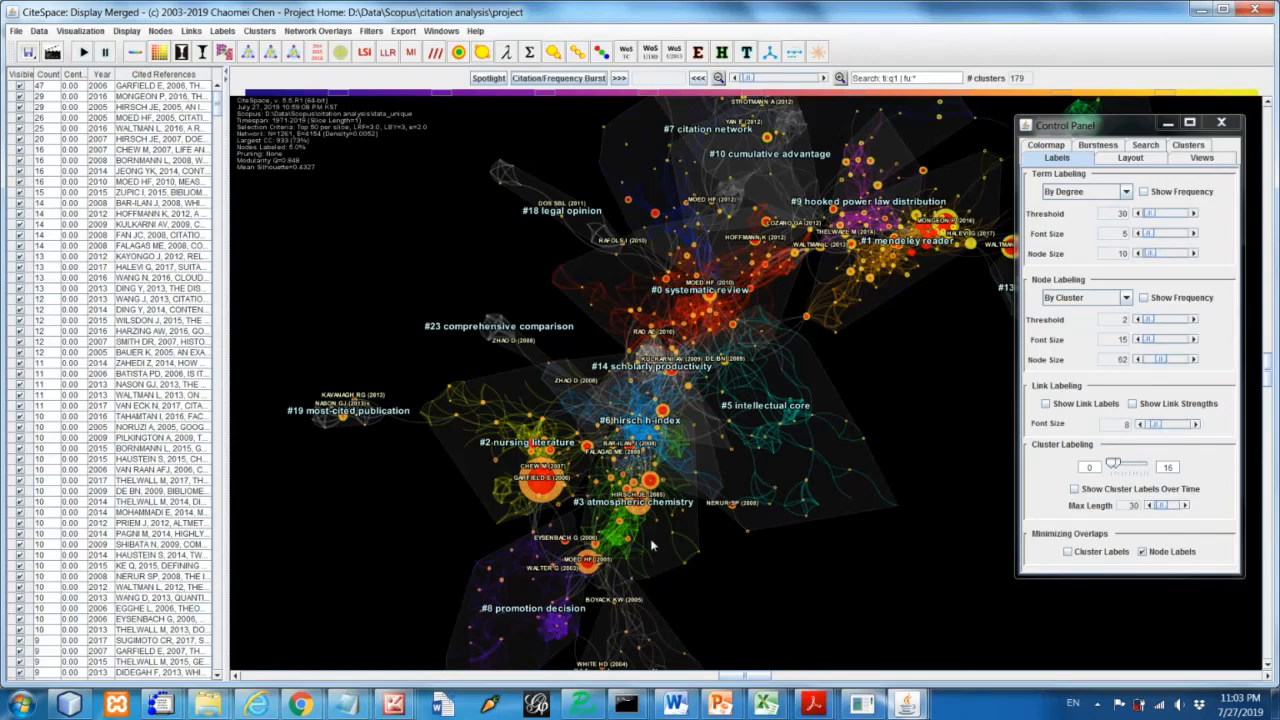
mouse_move(900, 284)
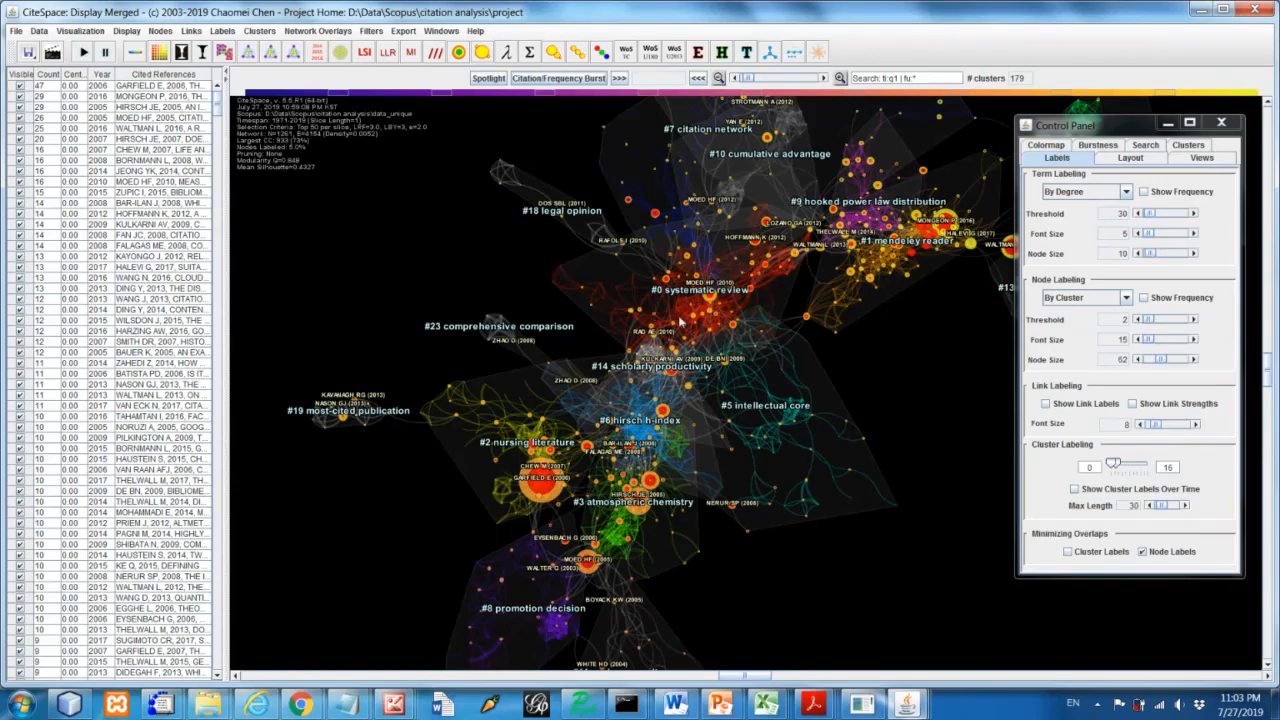
mouse_move(620, 304)
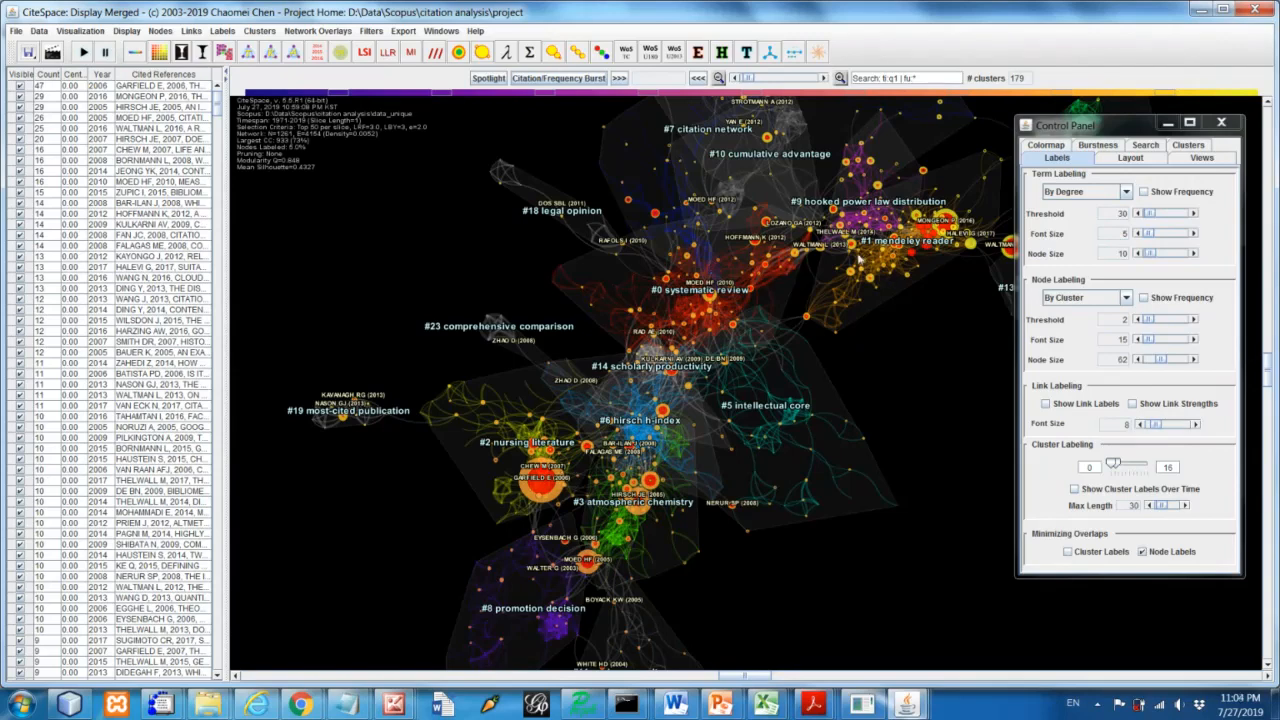
mouse_move(900, 296)
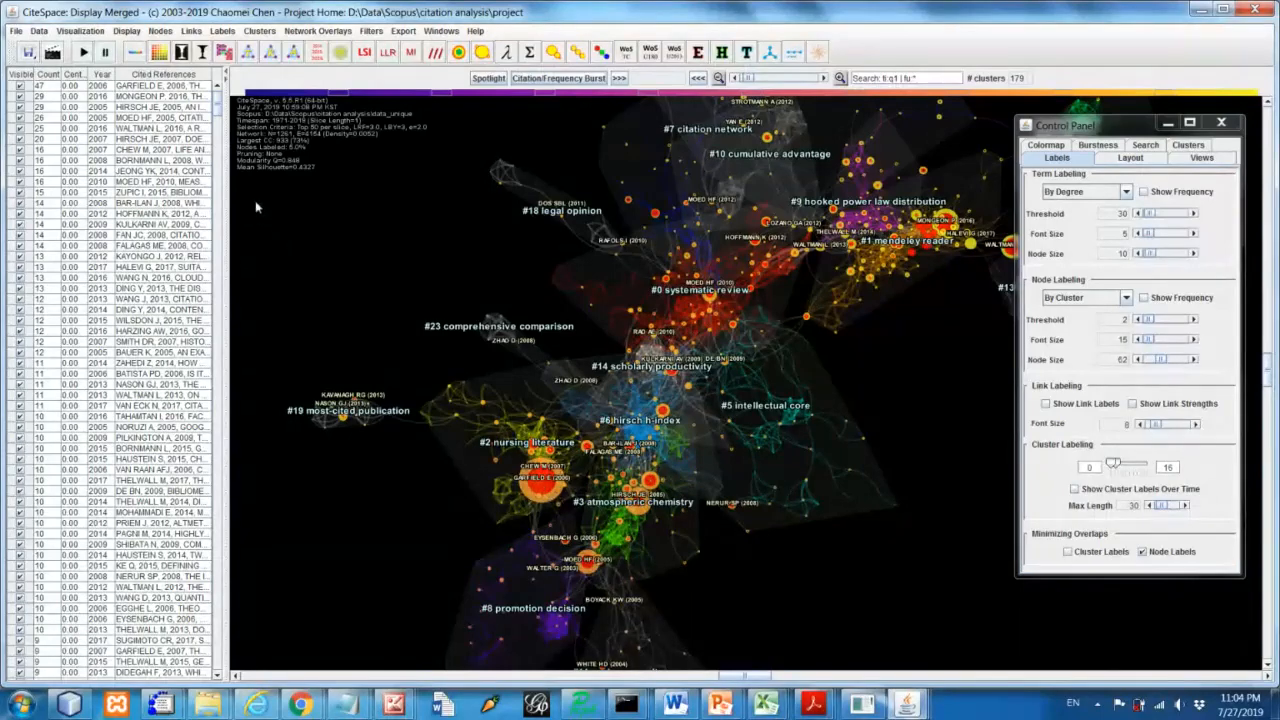
mouse_move(680, 180)
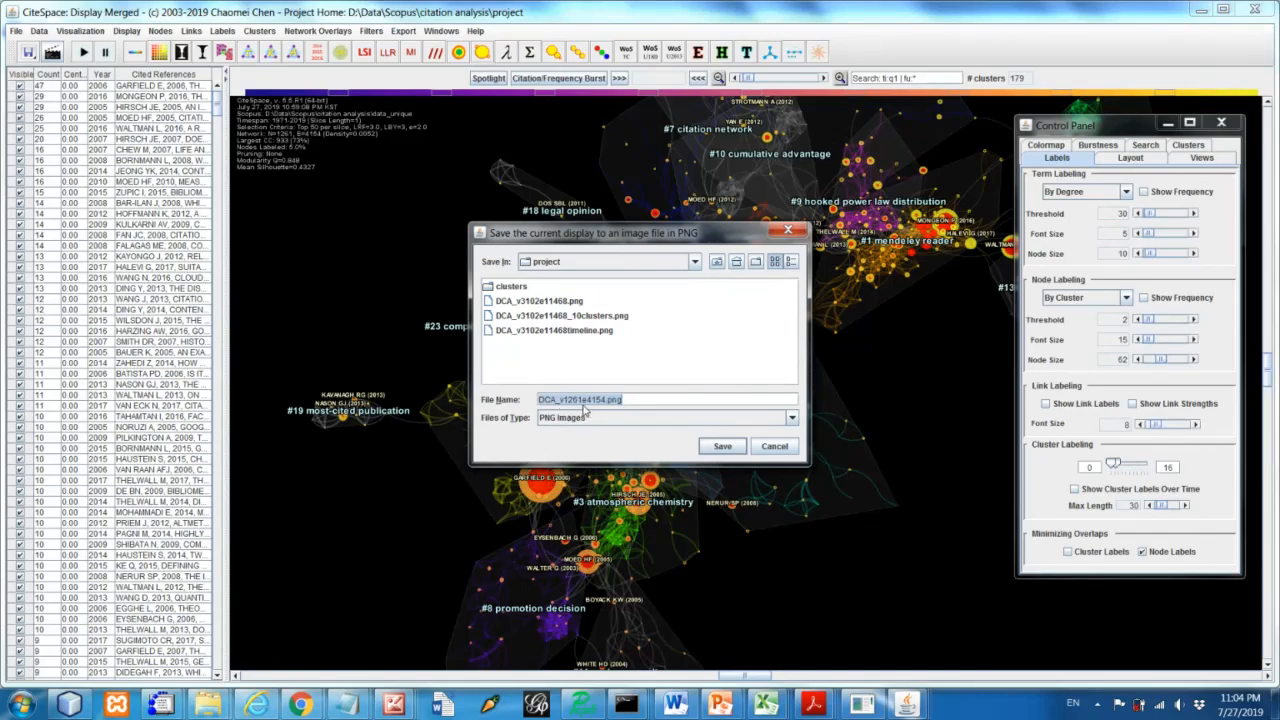
mouse_move(652, 418)
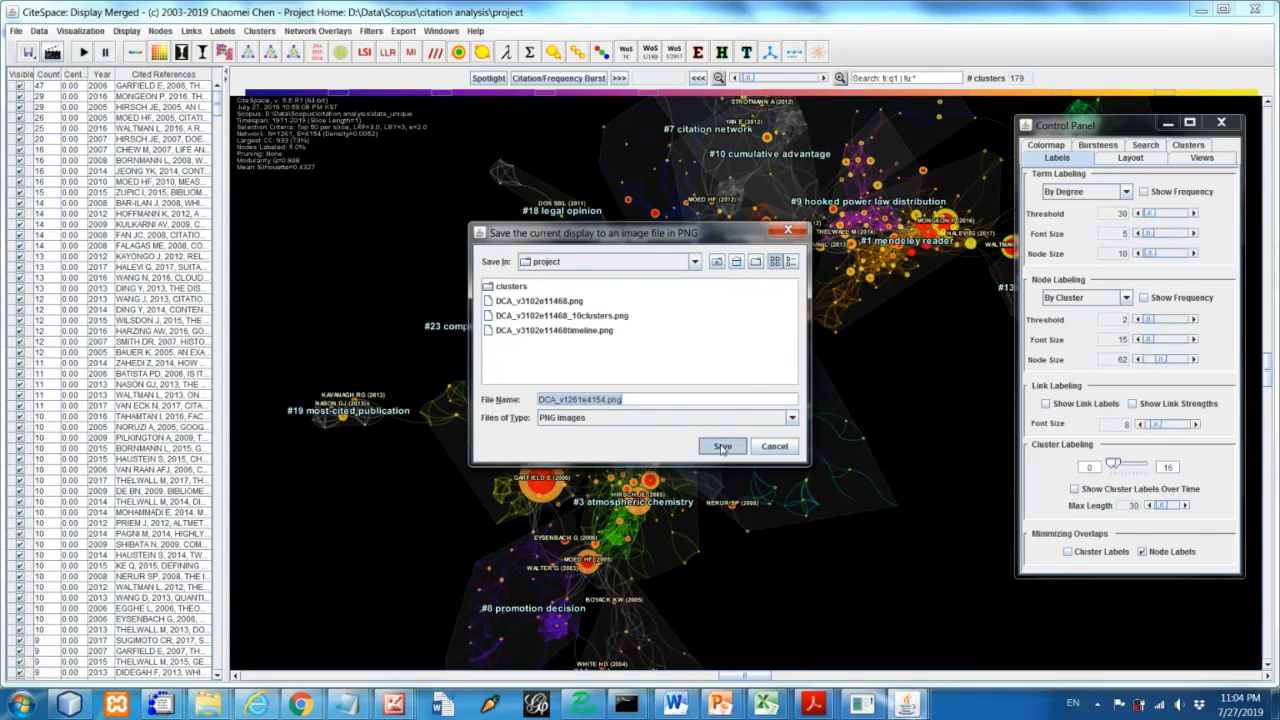
Save the cluster view as a PNG with the default name in the project folder and confirm
left_click(722, 446)
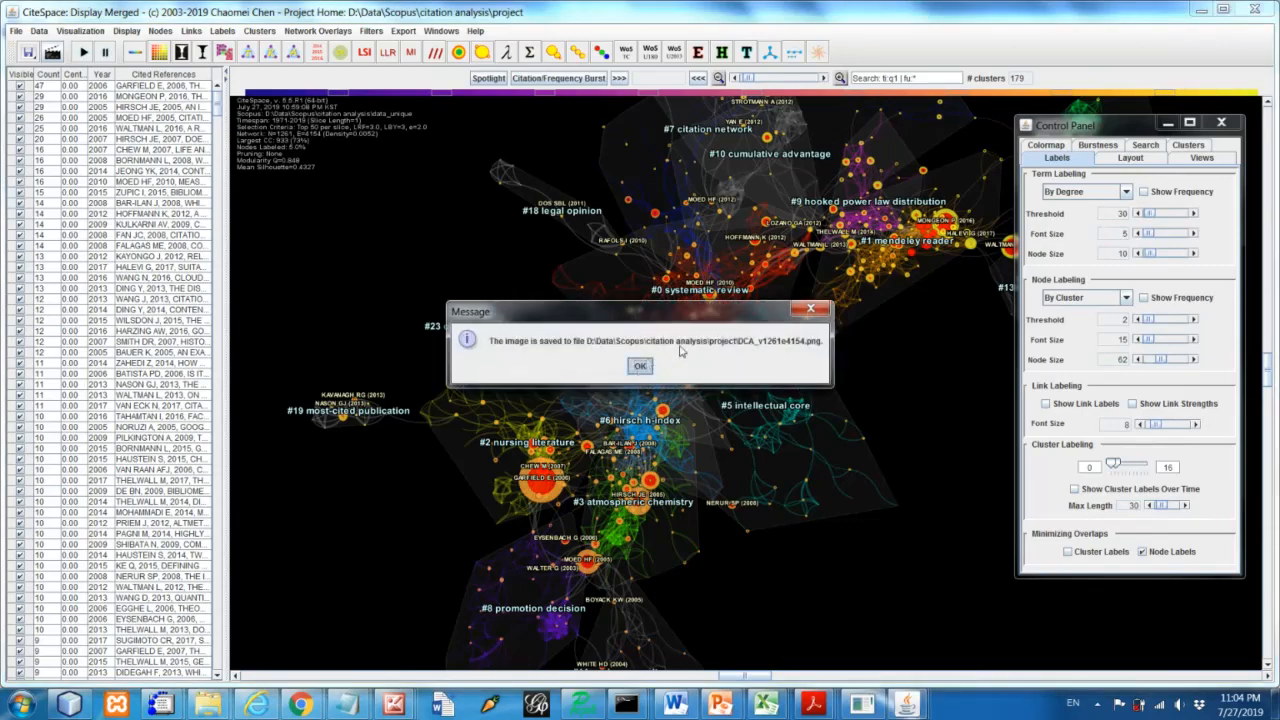
left_click(640, 364)
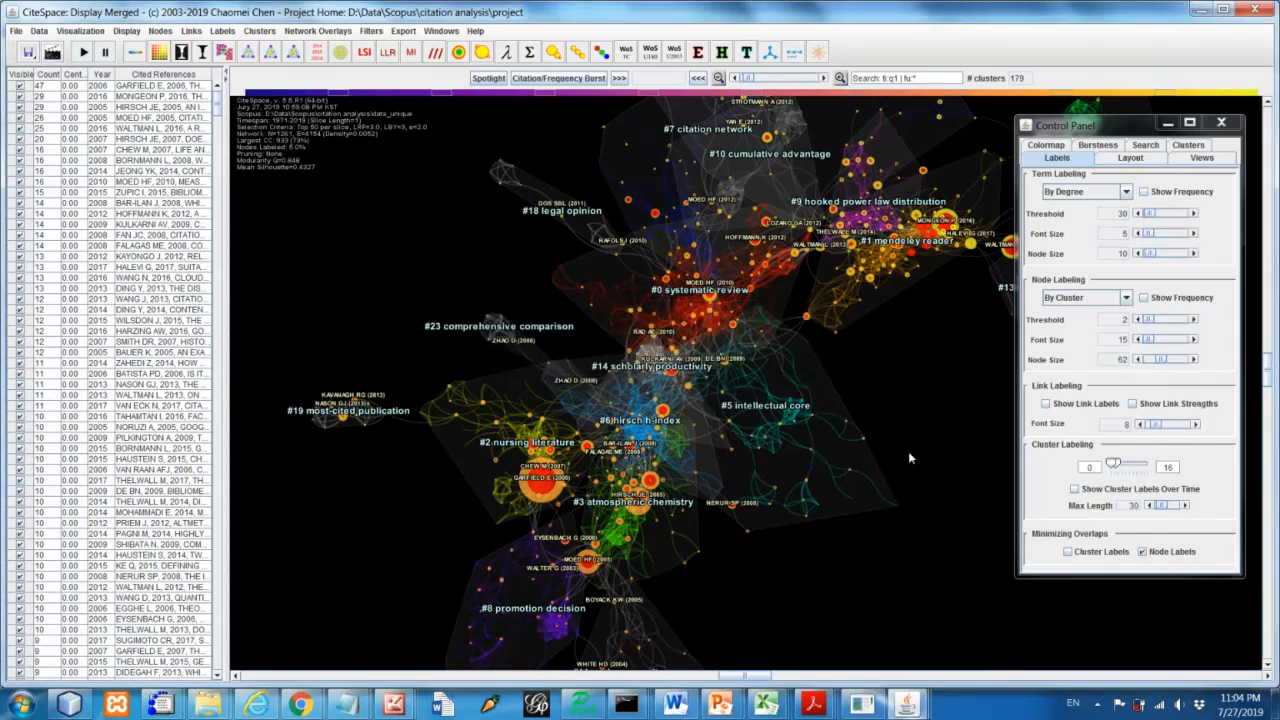
mouse_move(780, 180)
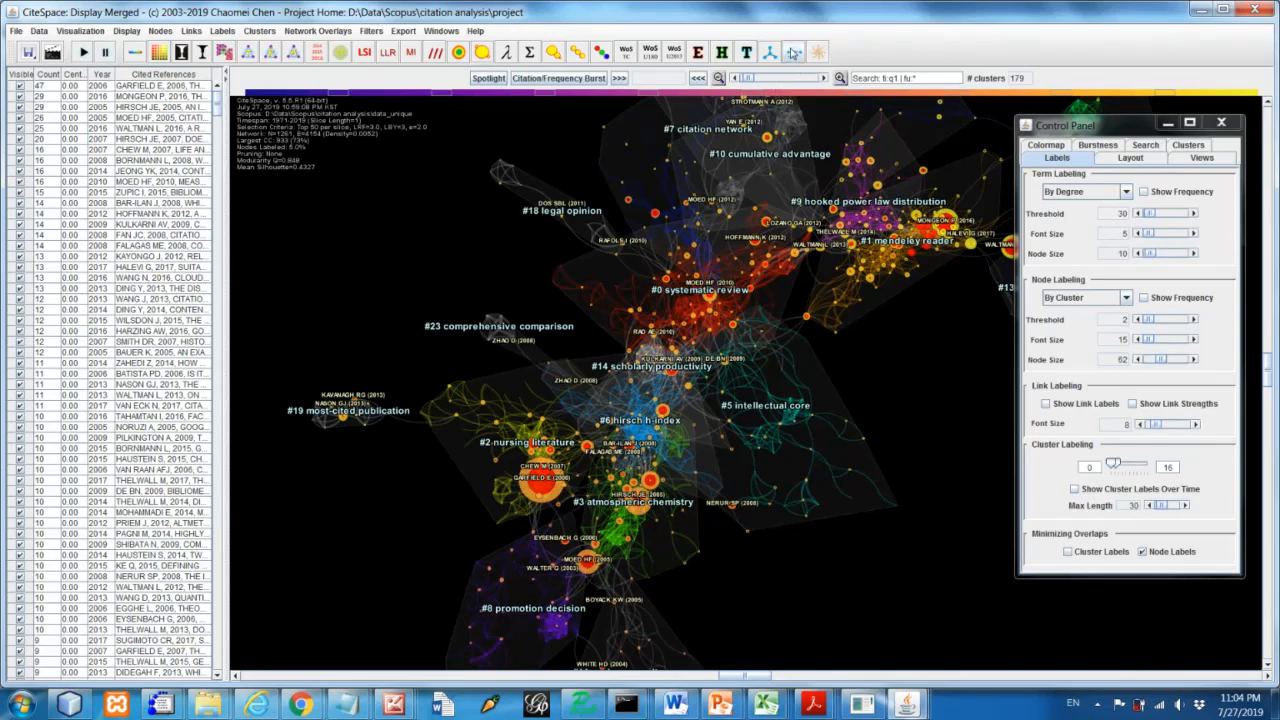
mouse_move(792, 52)
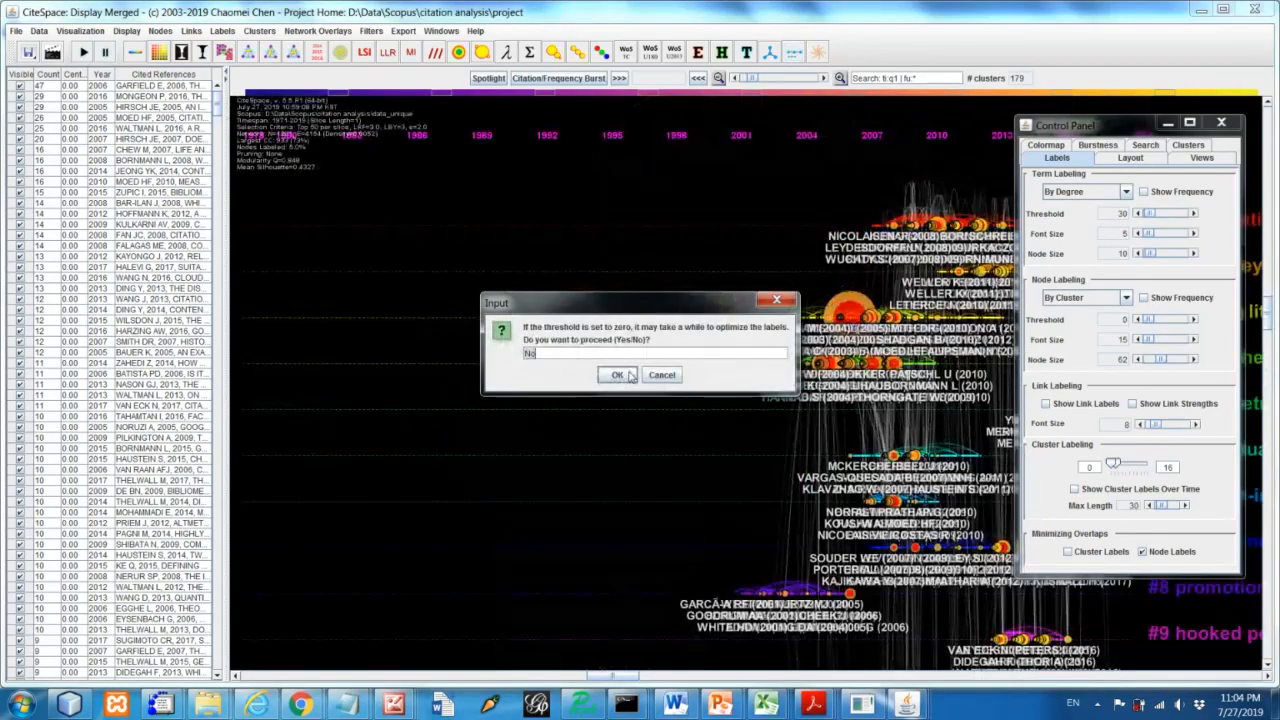
Switch to Timeline View, answering Yes to label optimization so clusters #0–#9 appear in rows
left_click(616, 374)
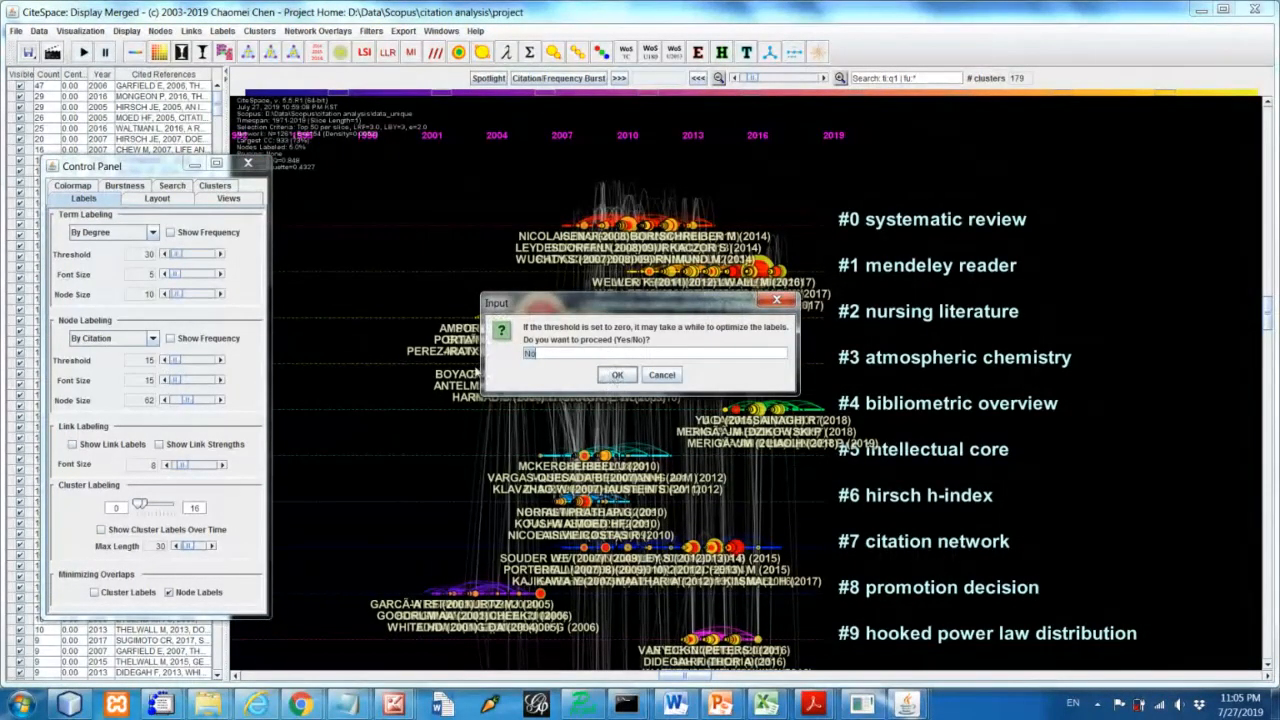
left_click(616, 374)
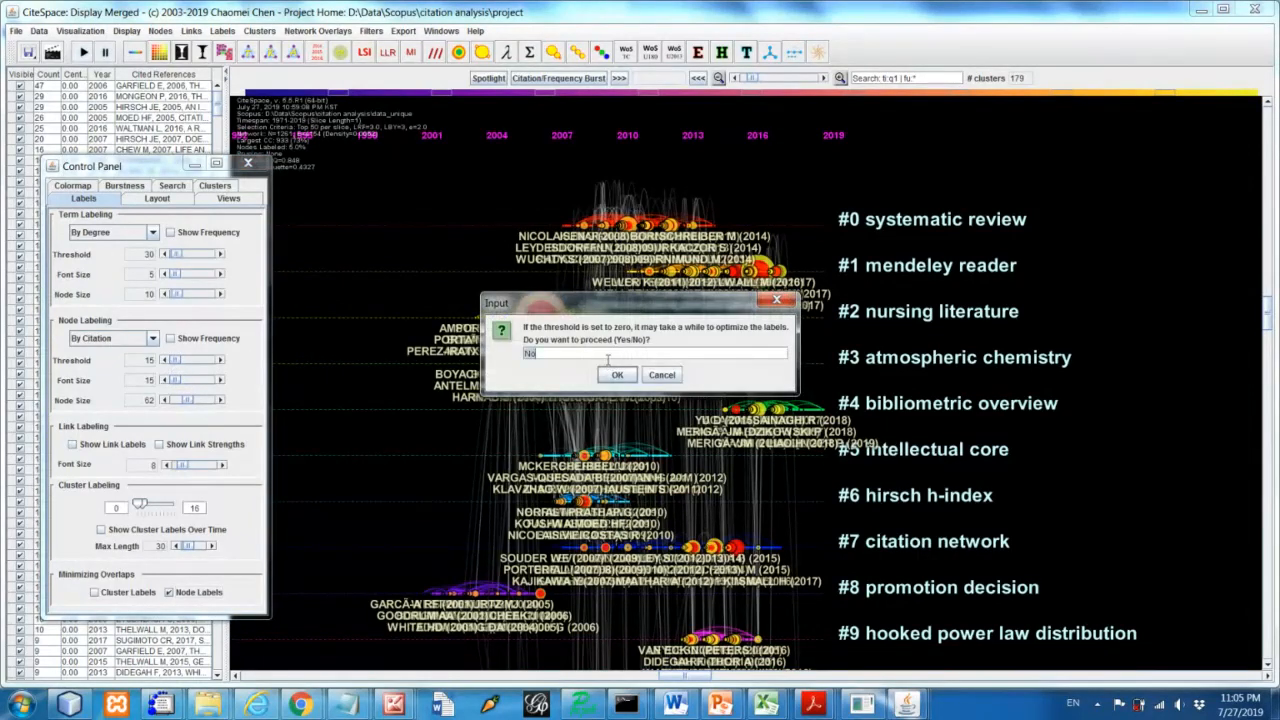
left_click(616, 374)
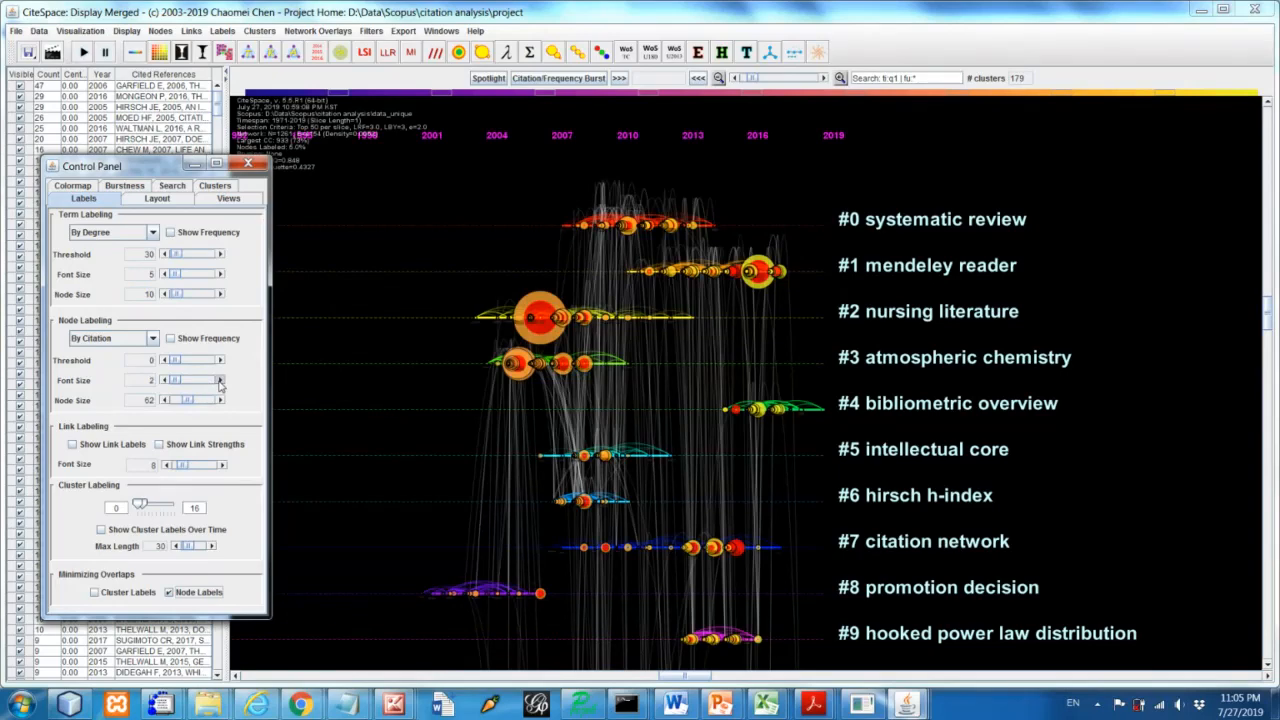
Raise Fisheye View Distortion several steps in the Views settings so recent timeline years spread wider
left_click(220, 380)
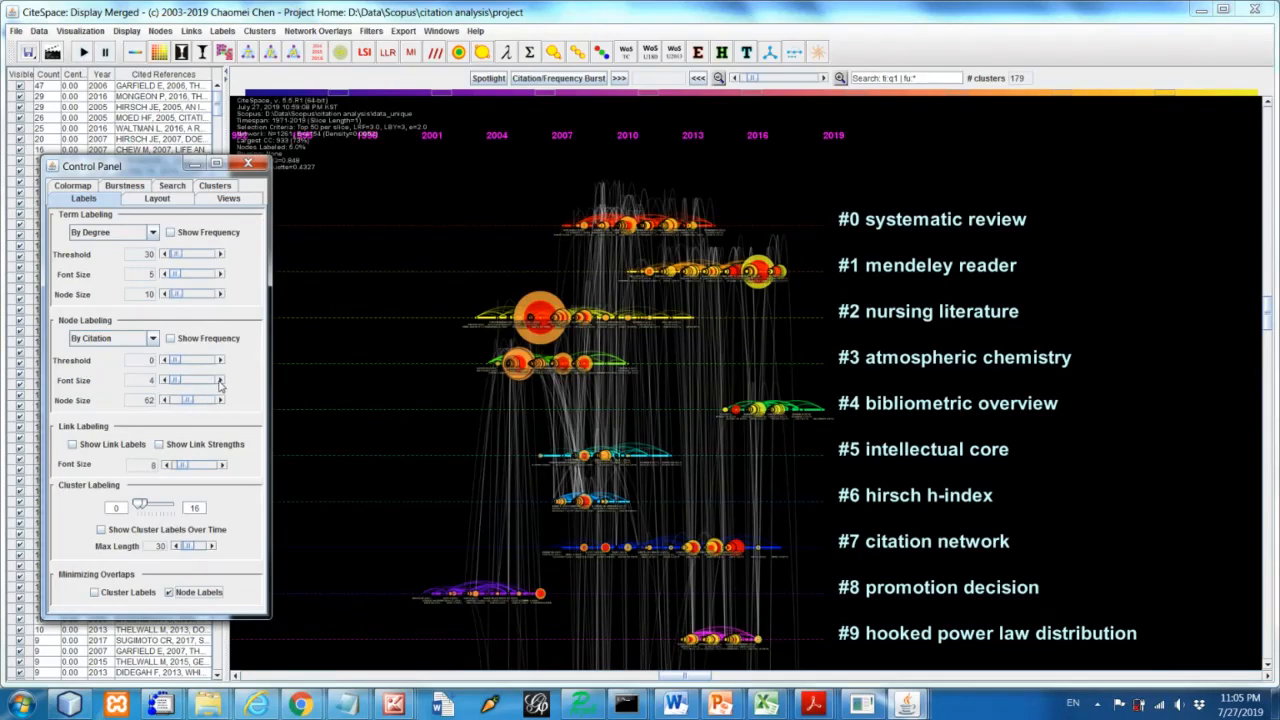
left_click(218, 378)
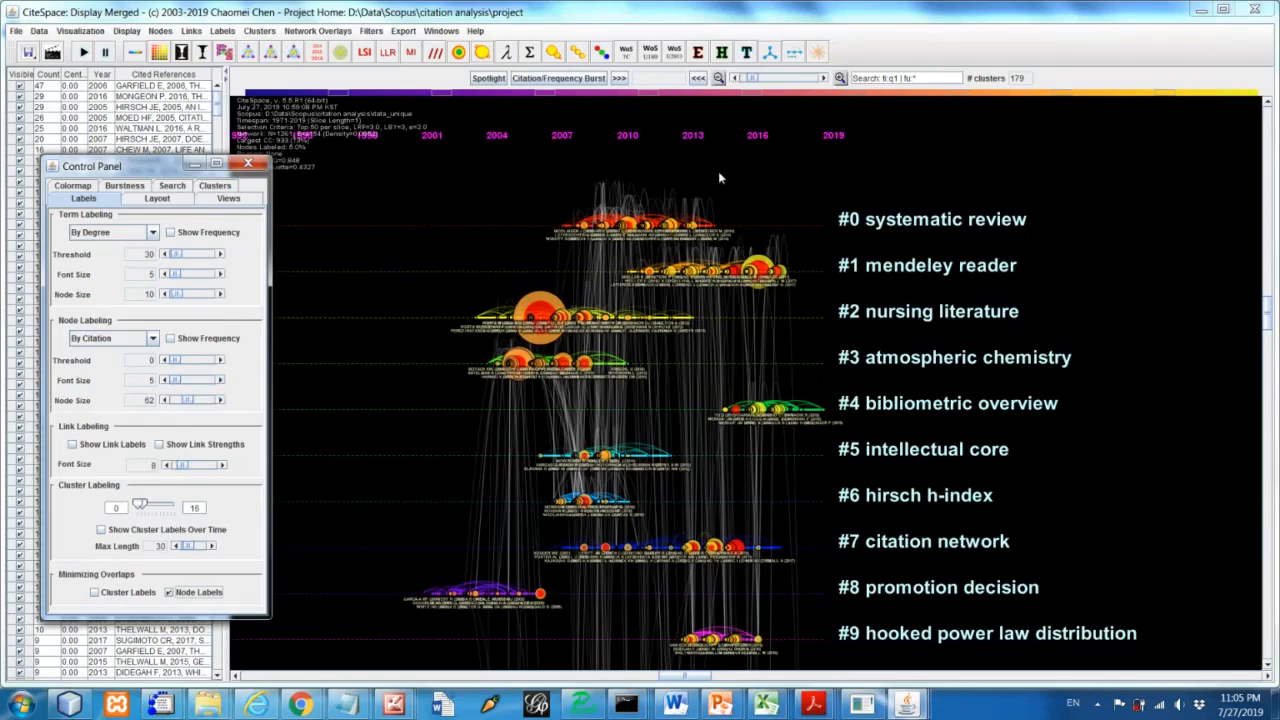
mouse_move(238, 204)
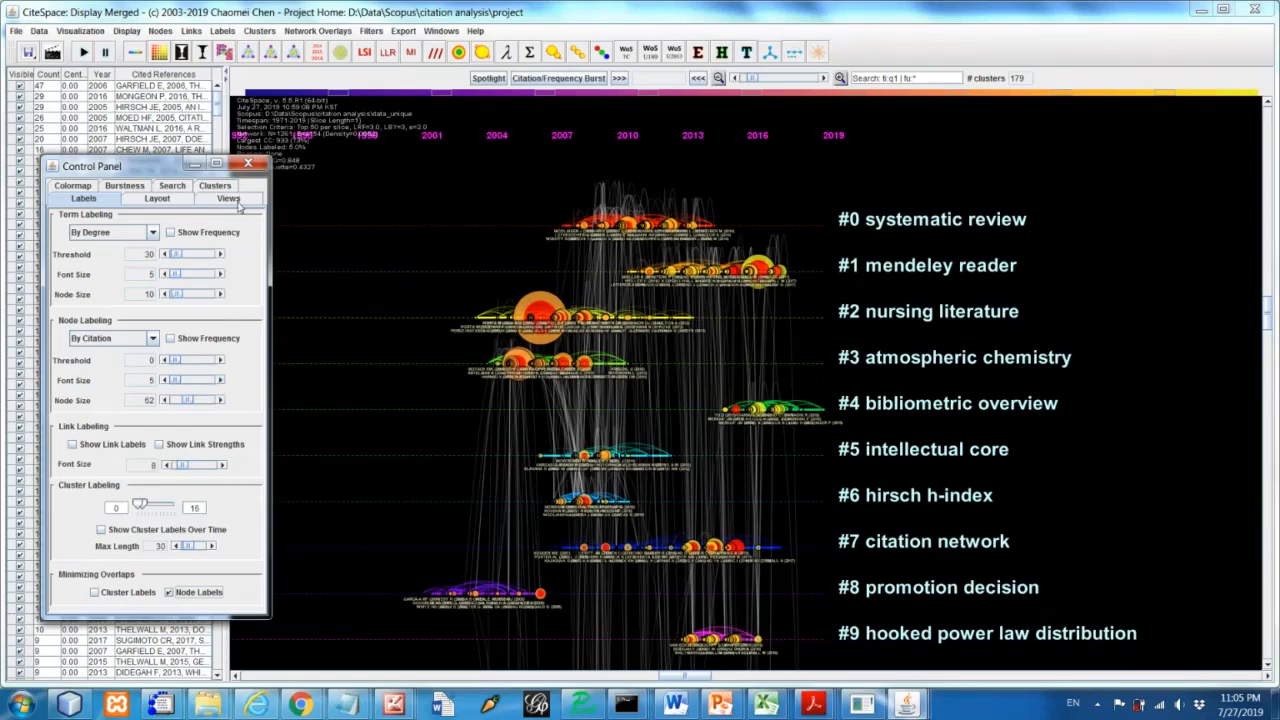
left_click(228, 198)
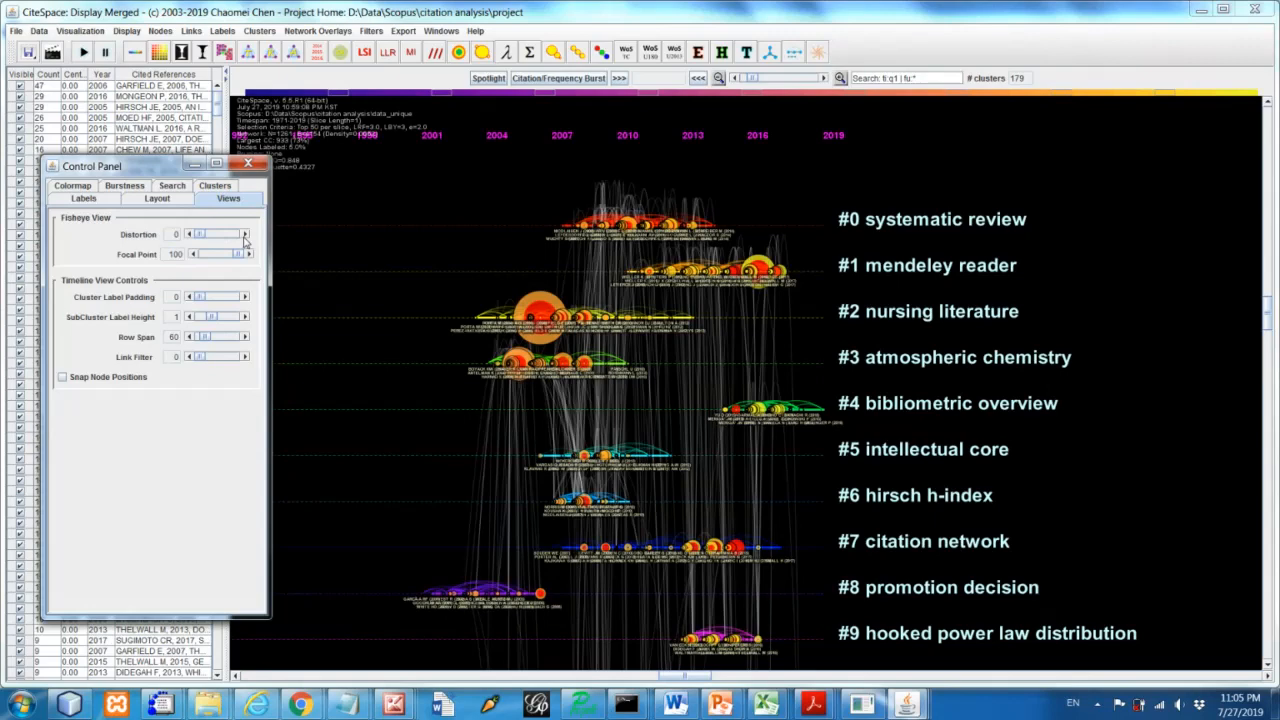
left_click(244, 234)
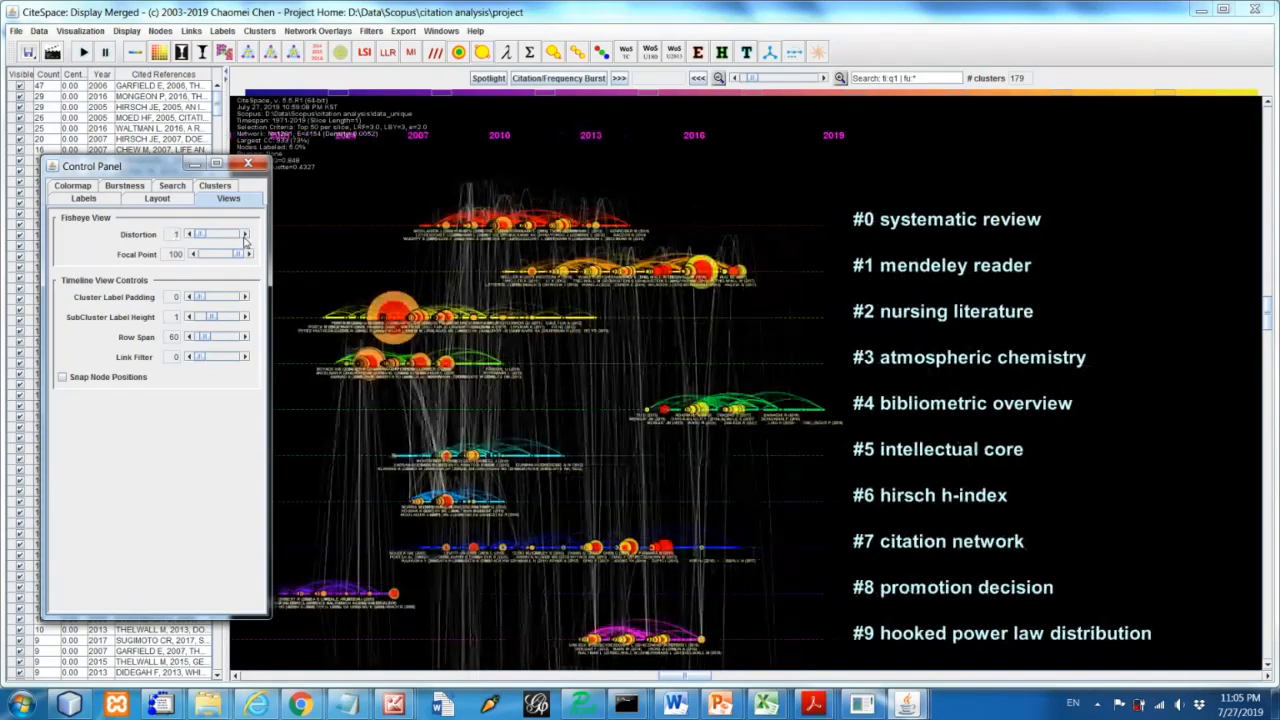
left_click(244, 234)
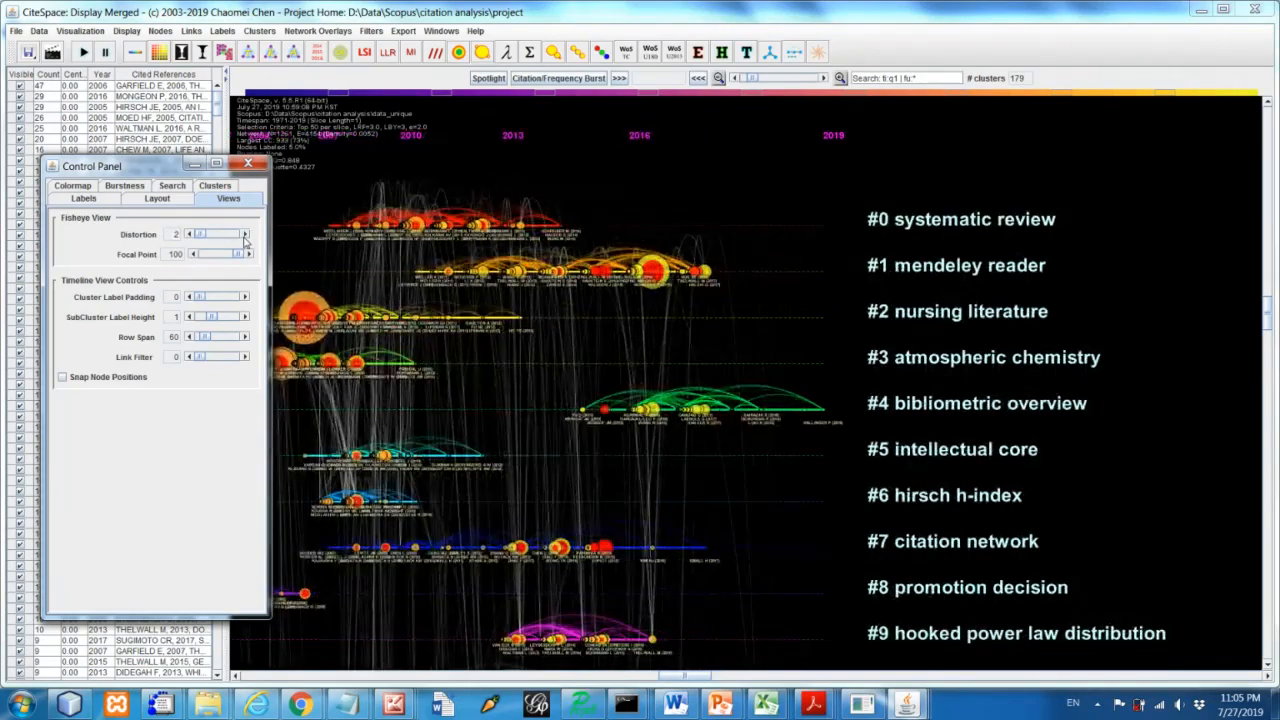
left_click(244, 232)
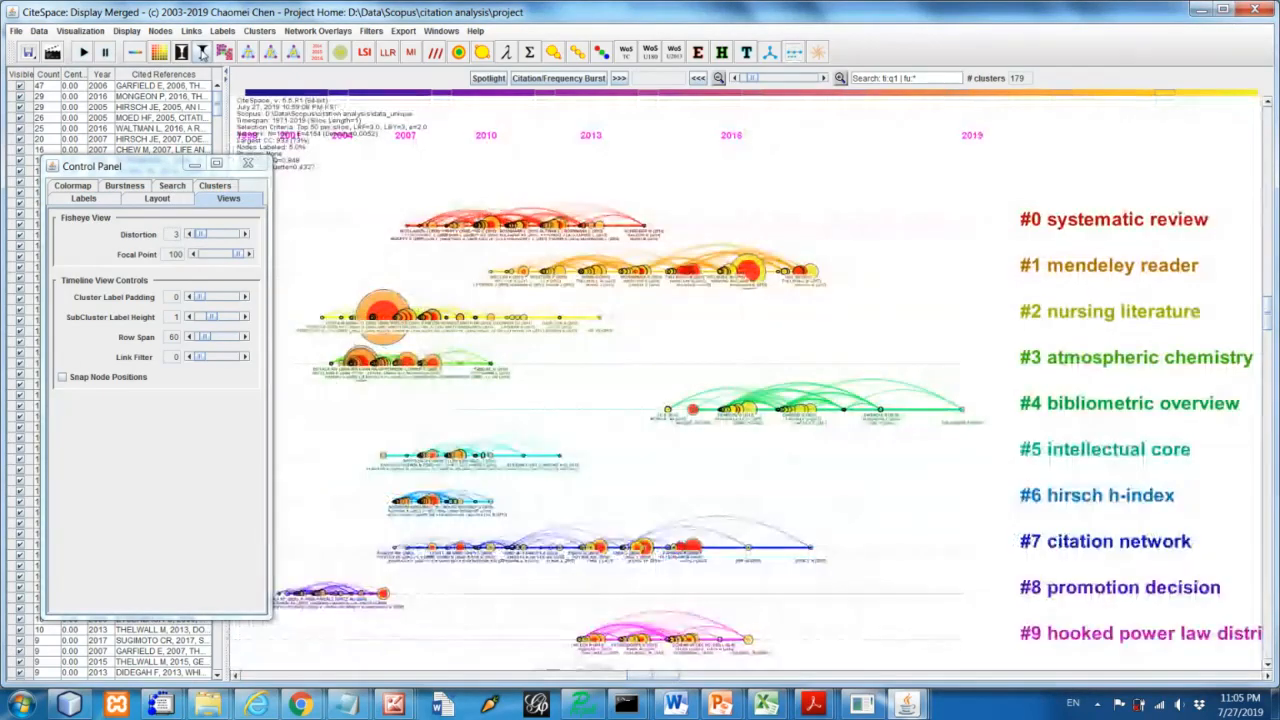
mouse_move(716, 232)
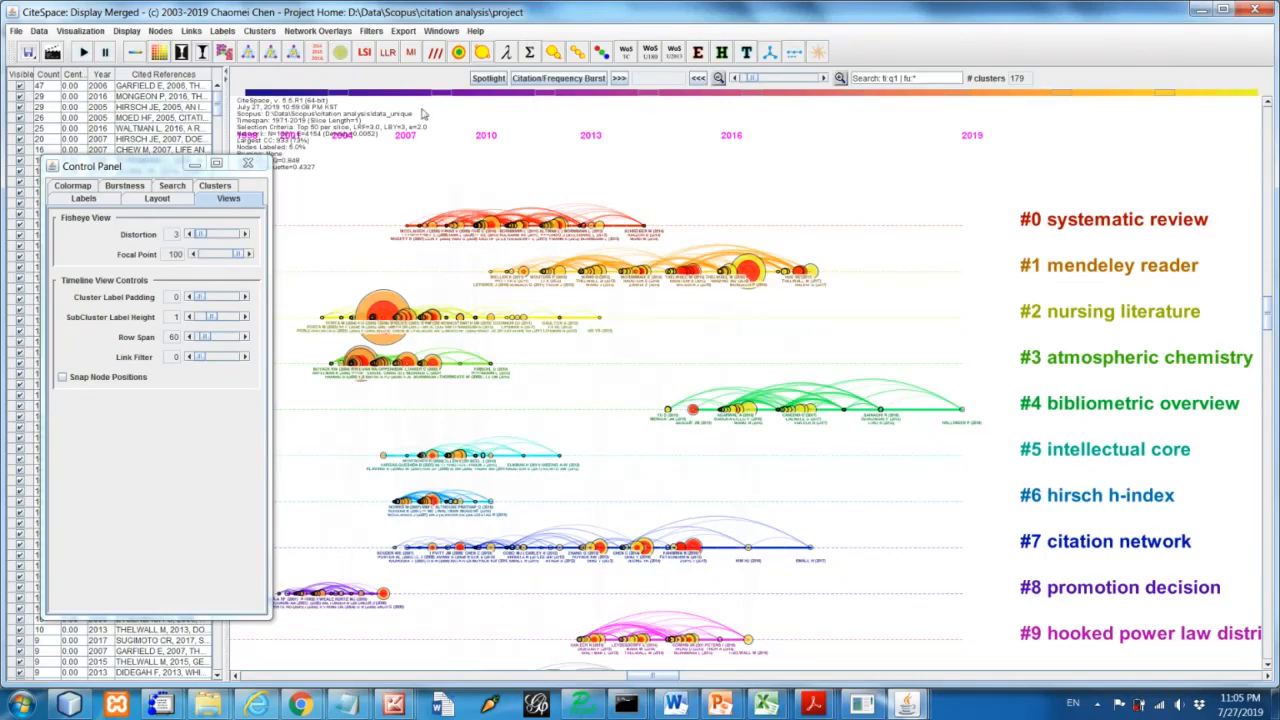
mouse_move(672, 200)
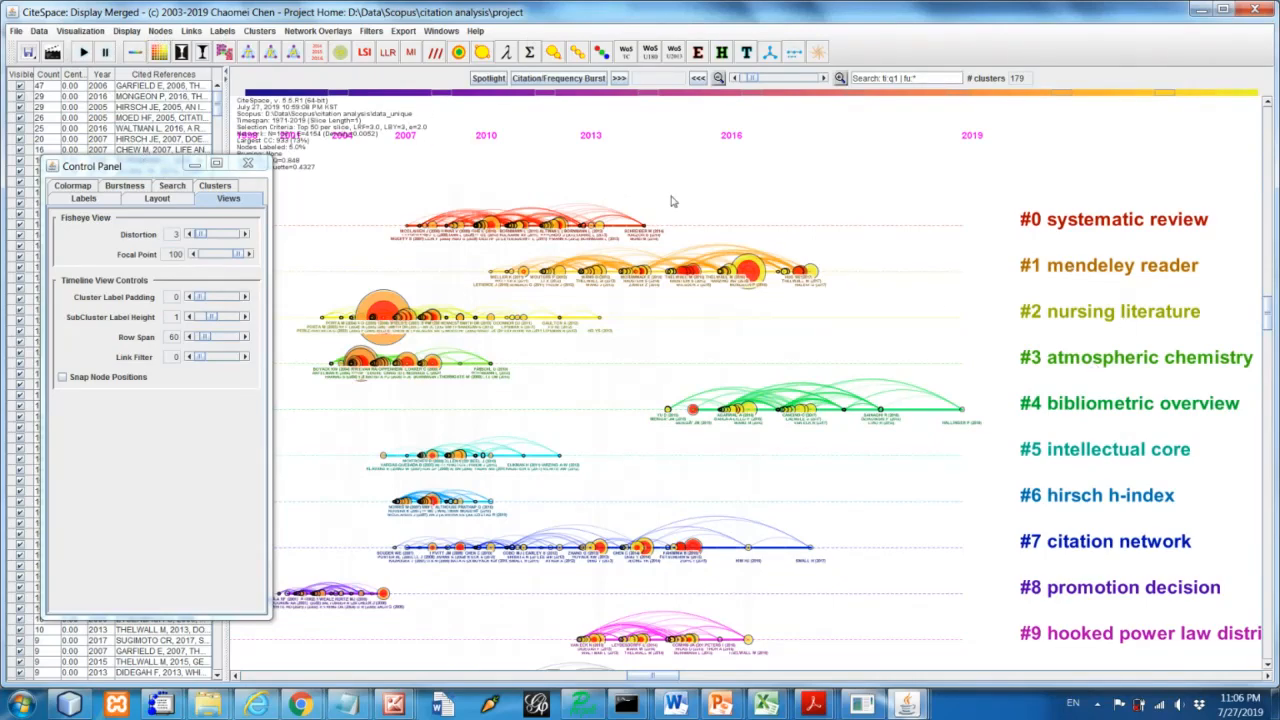
mouse_move(368, 110)
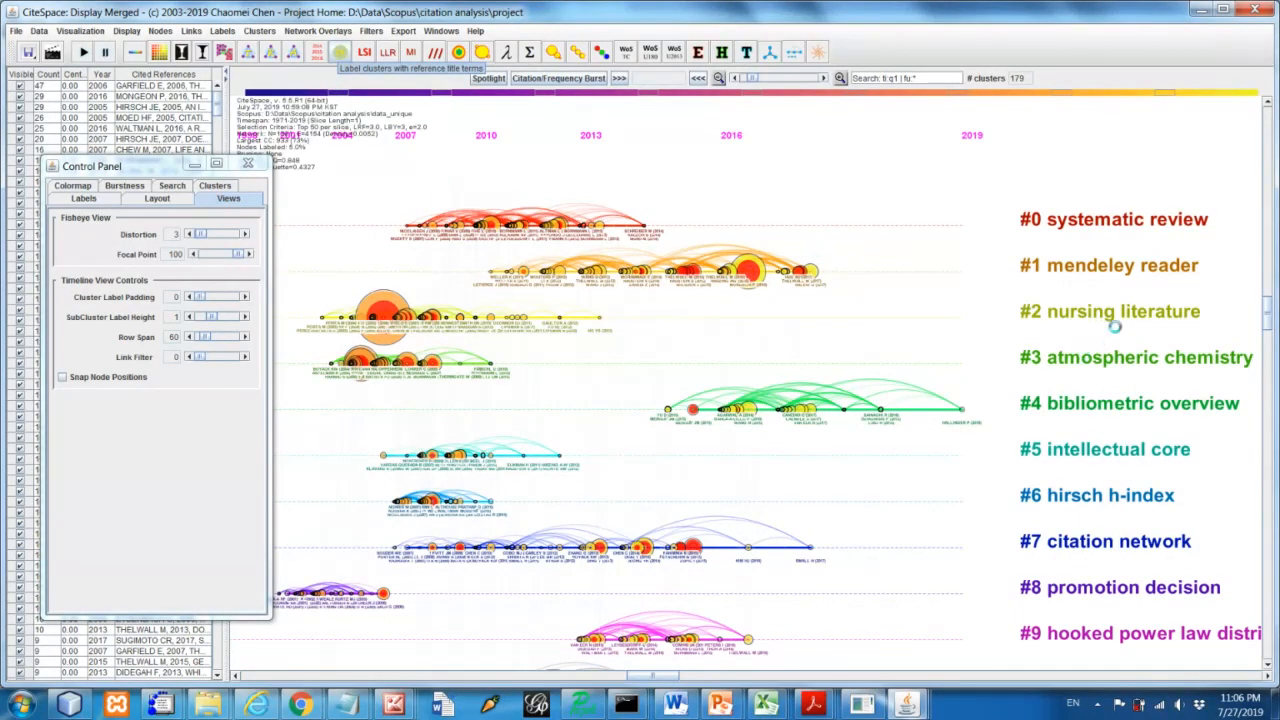
mouse_move(1022, 374)
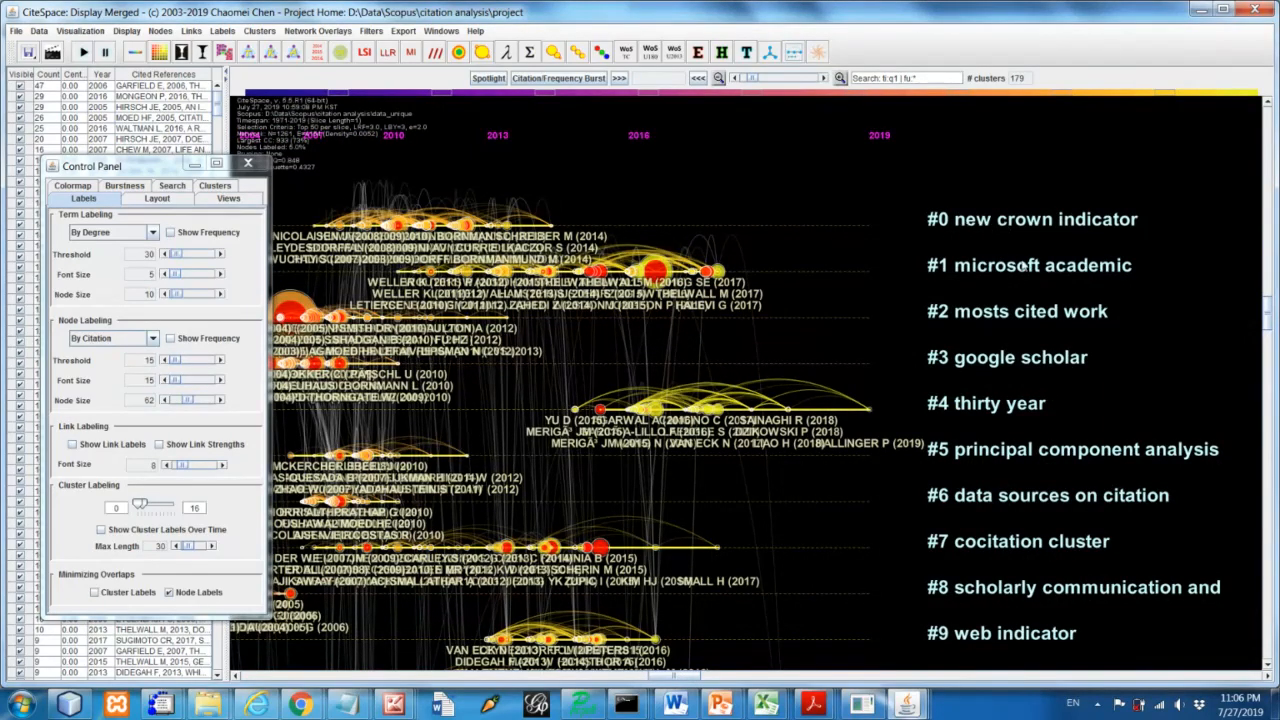
mouse_move(968, 236)
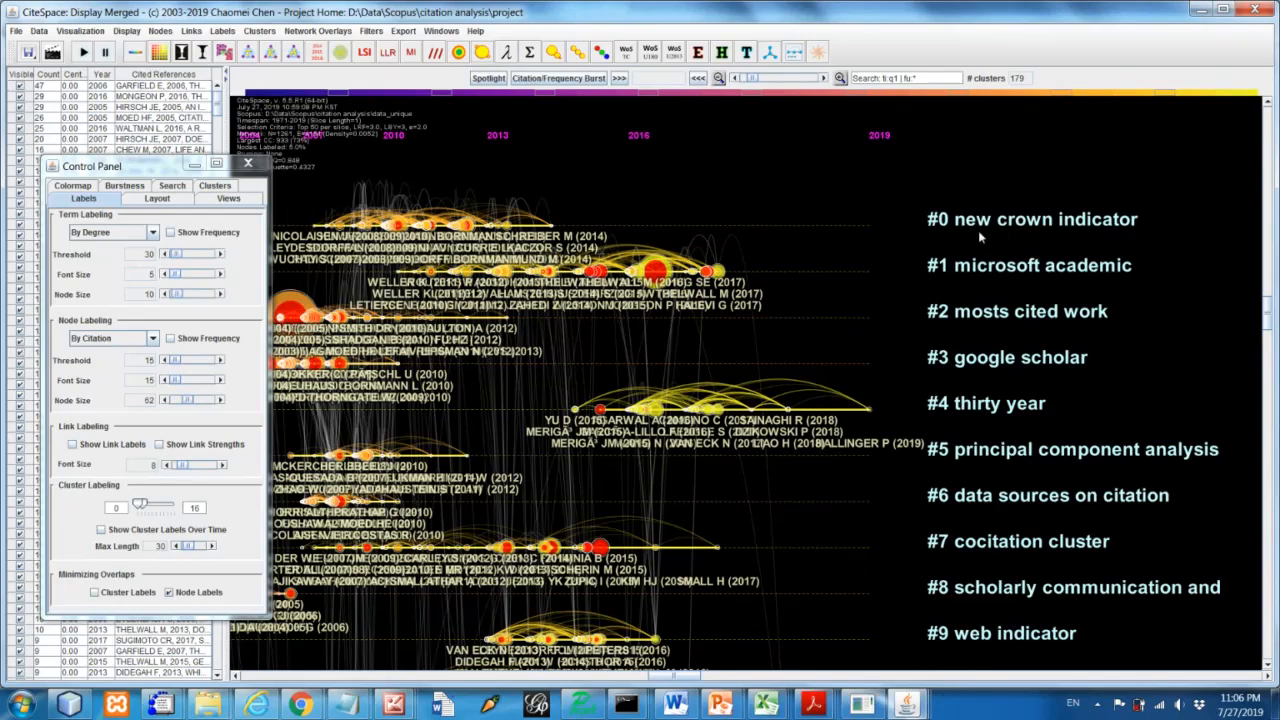
mouse_move(1068, 230)
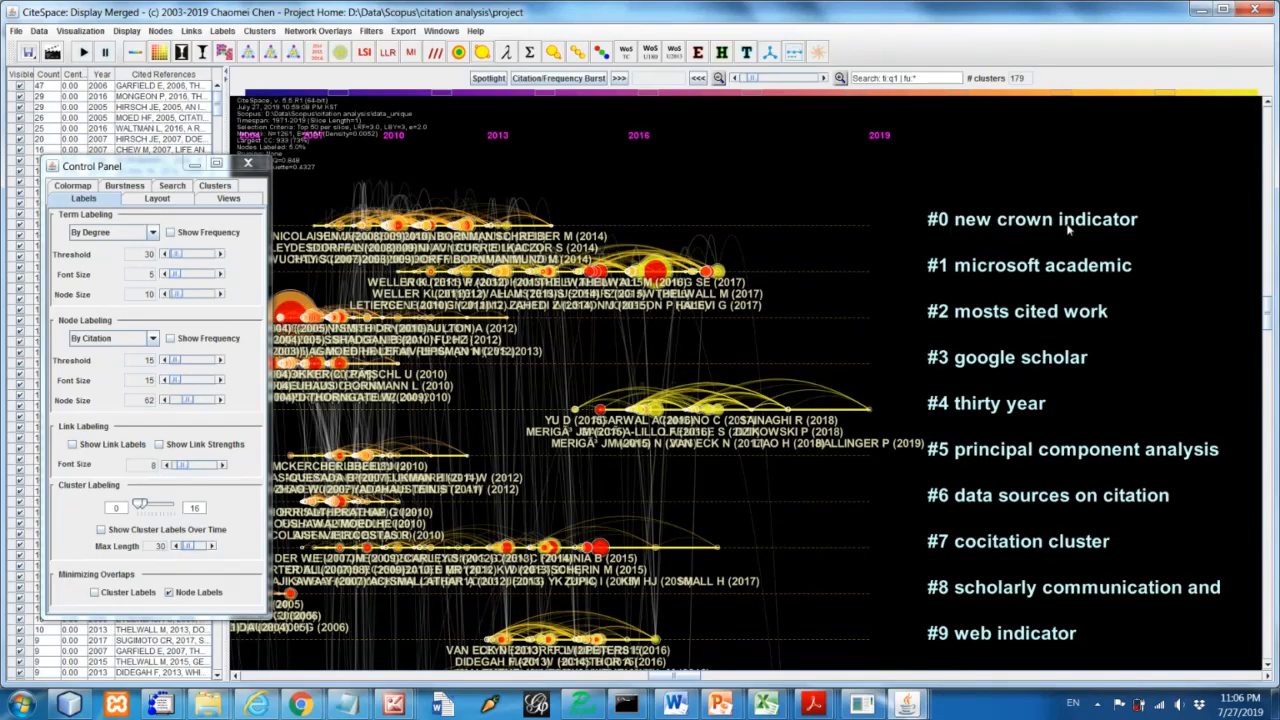
mouse_move(976, 242)
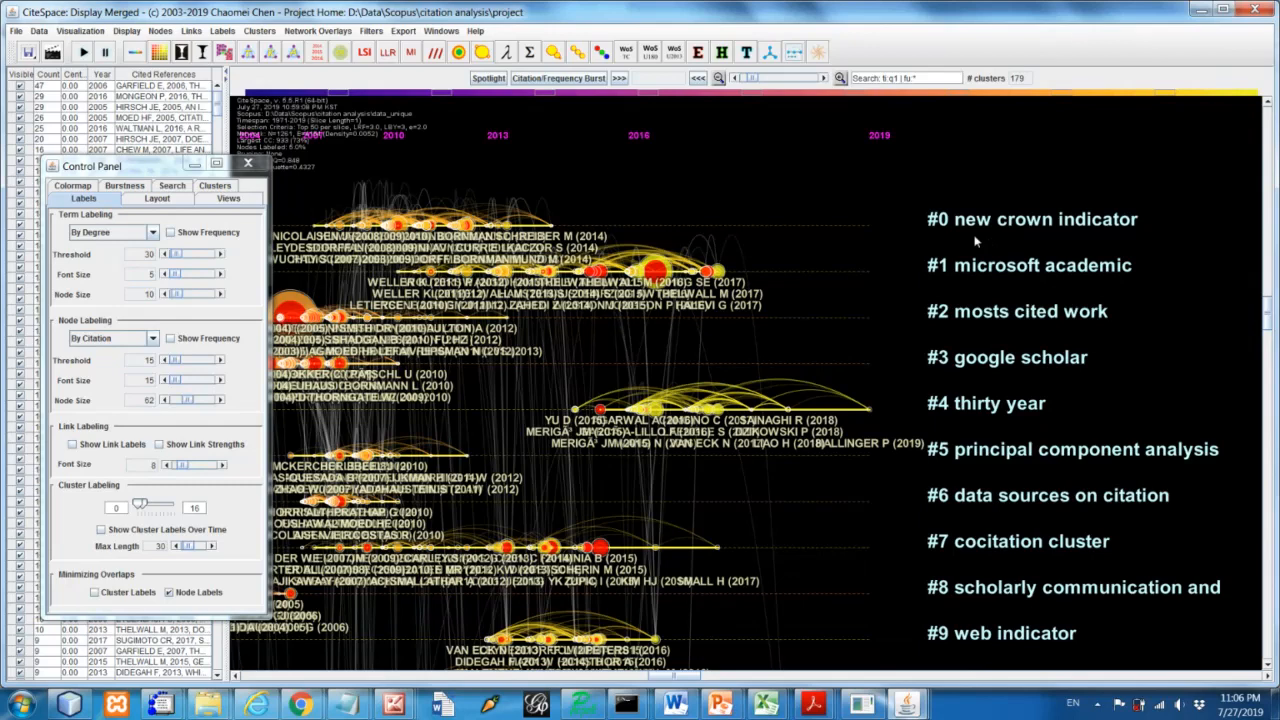
mouse_move(1012, 244)
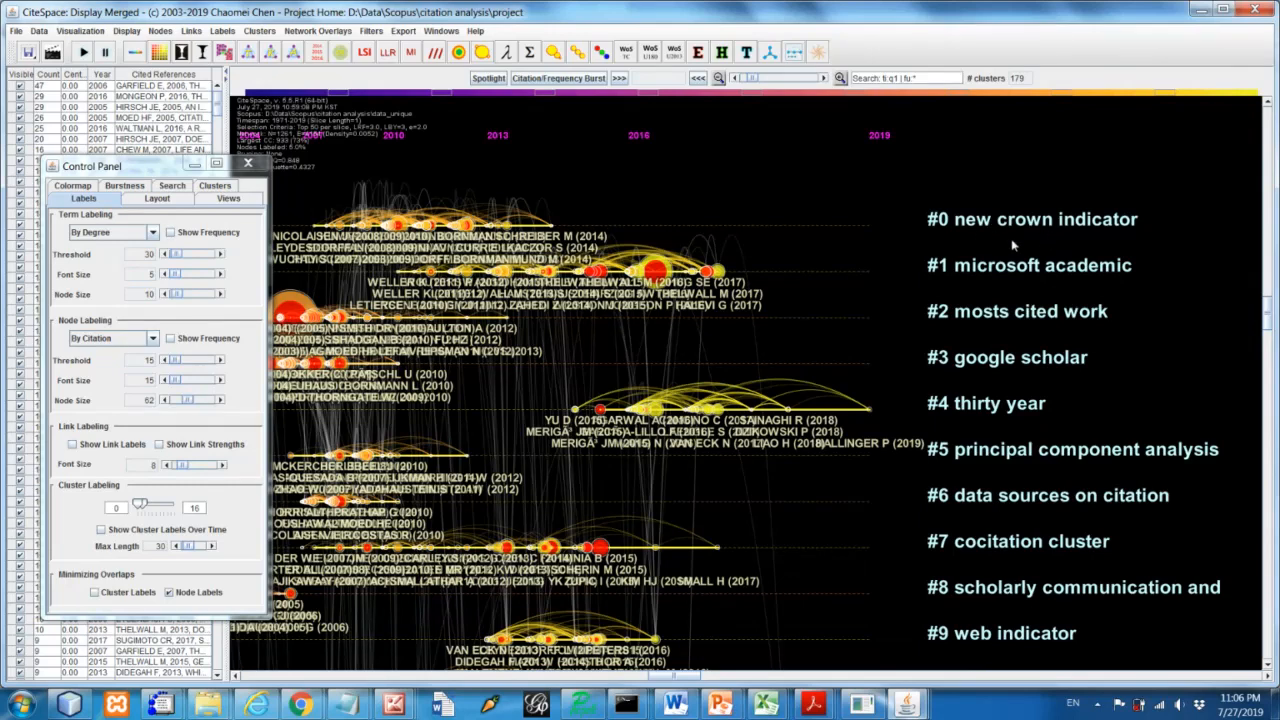